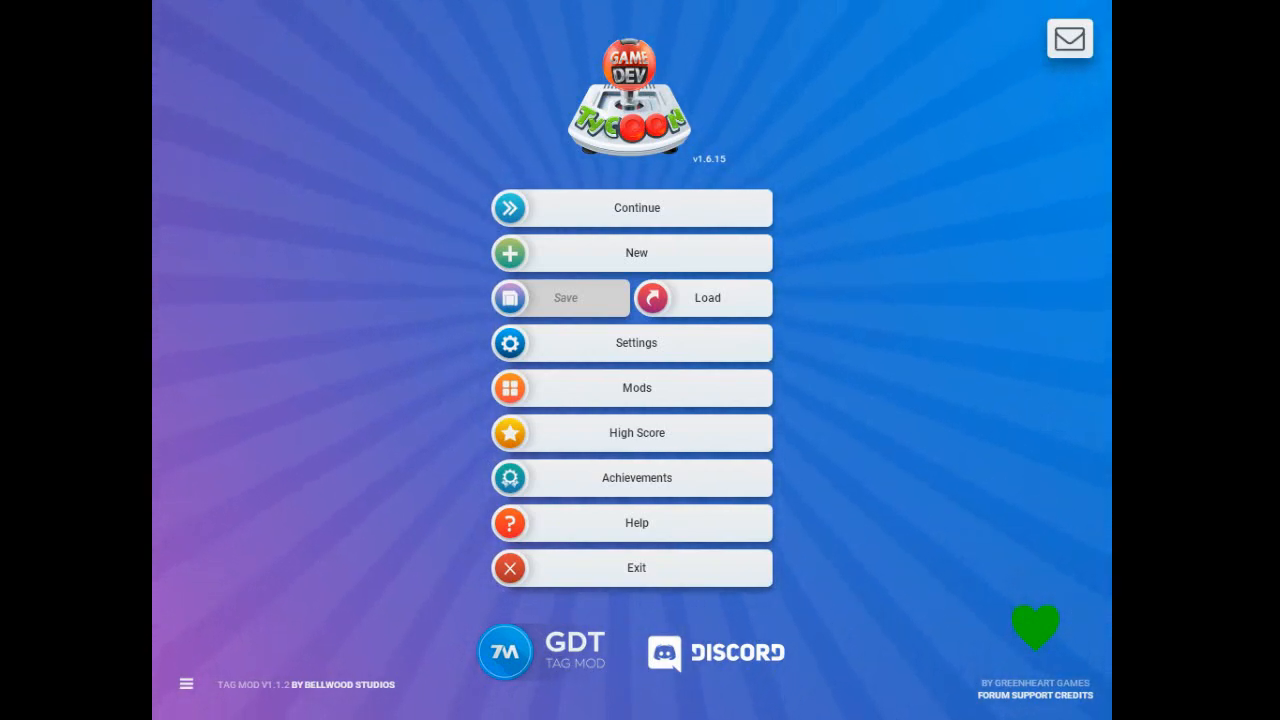
mouse_move(884, 184)
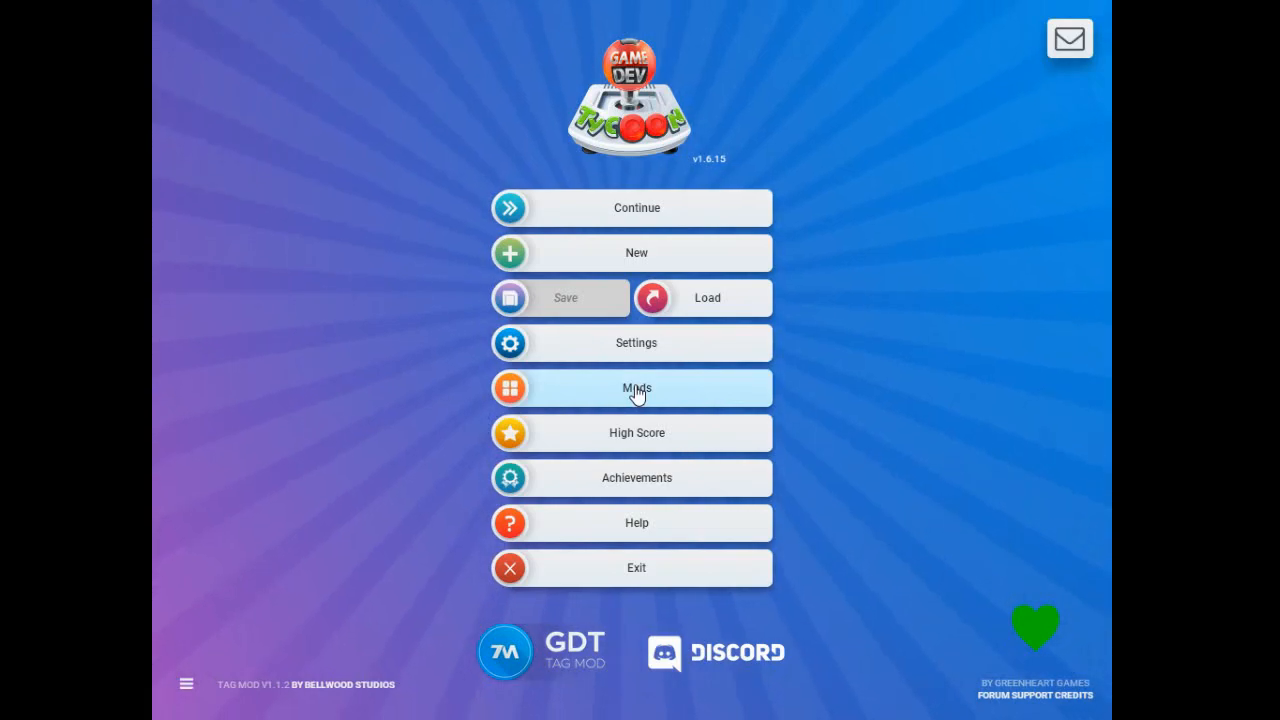
Bring up the installed mods list and browse down to TAG Mod and Platform Randomiser.
left_click(636, 388)
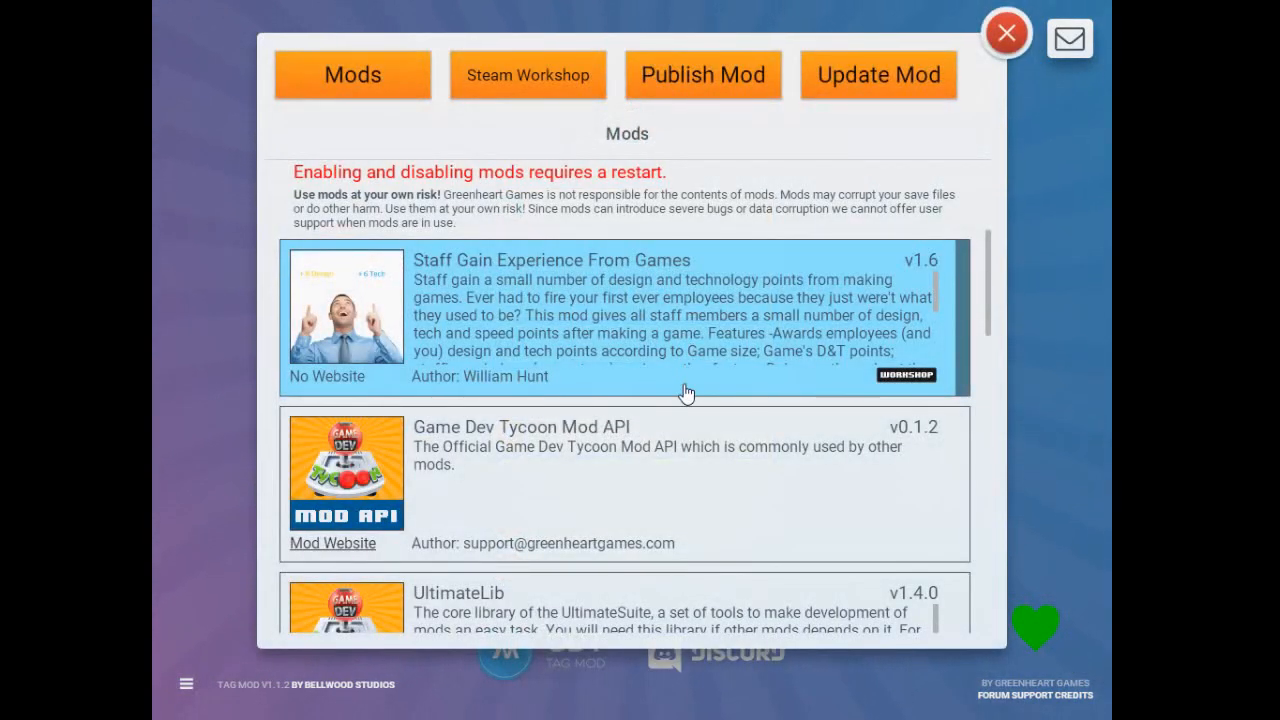
scroll("down", 3)
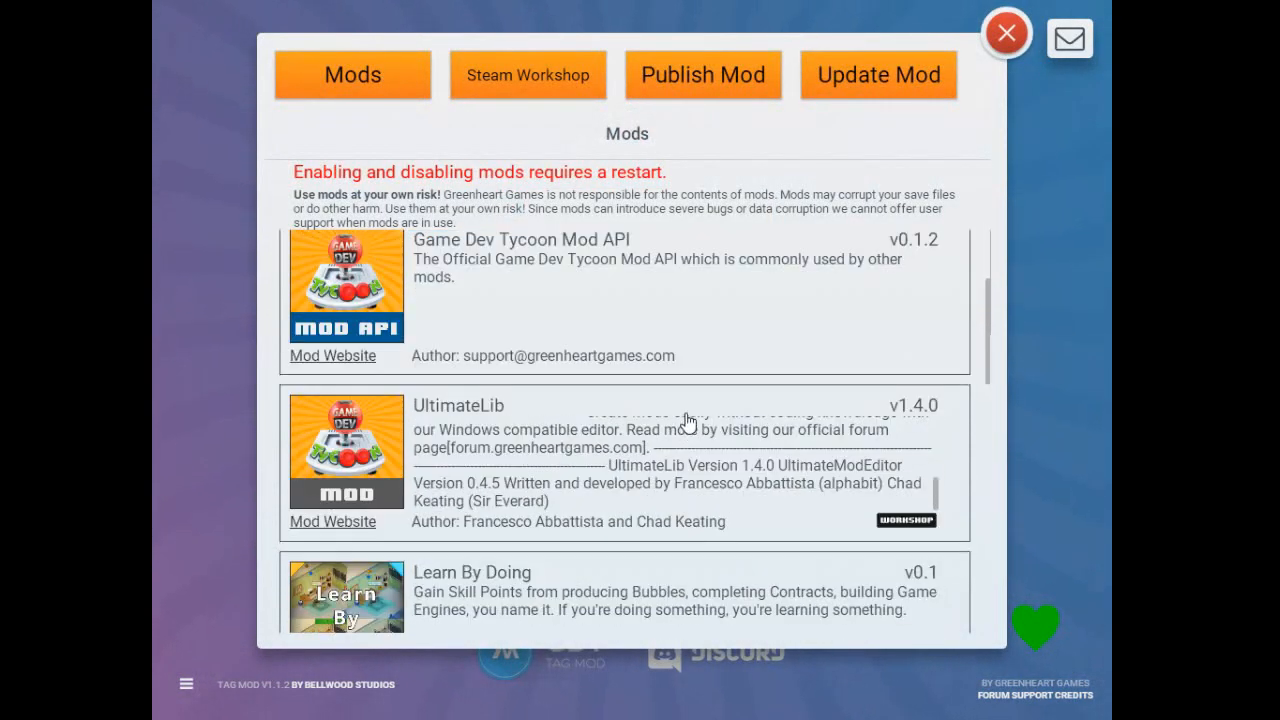
scroll("down", 3)
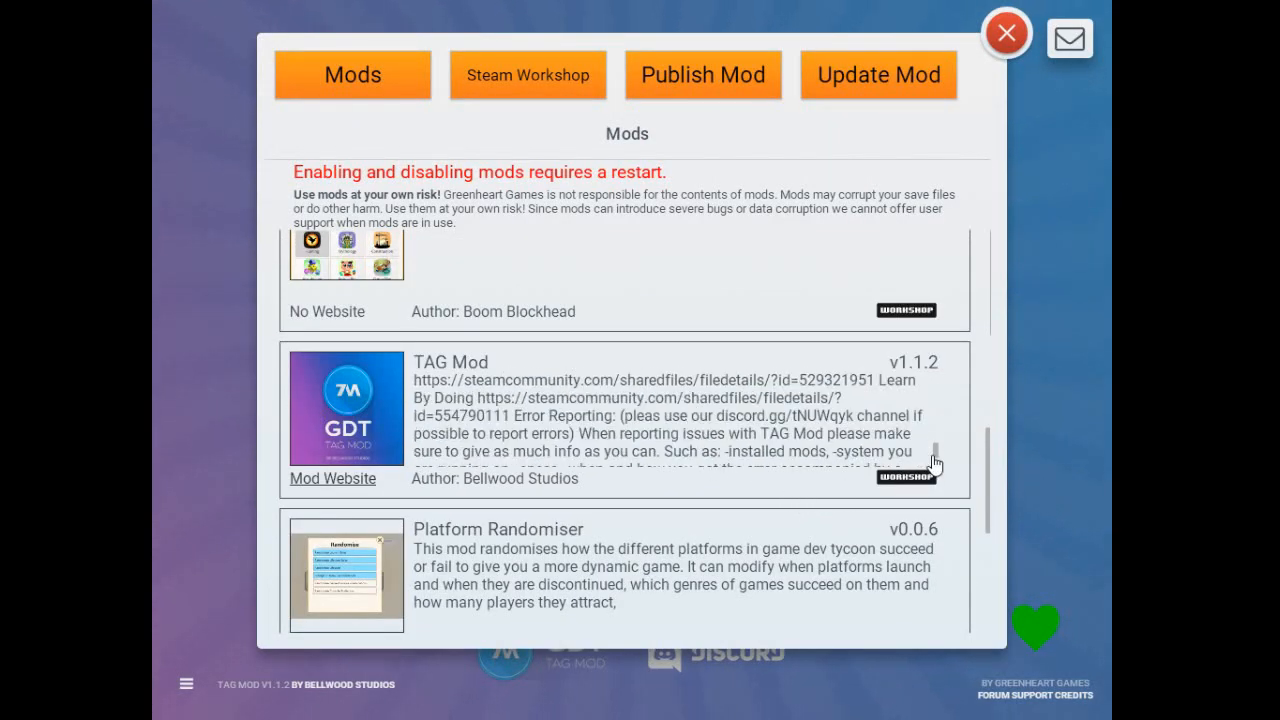
scroll("down", 3)
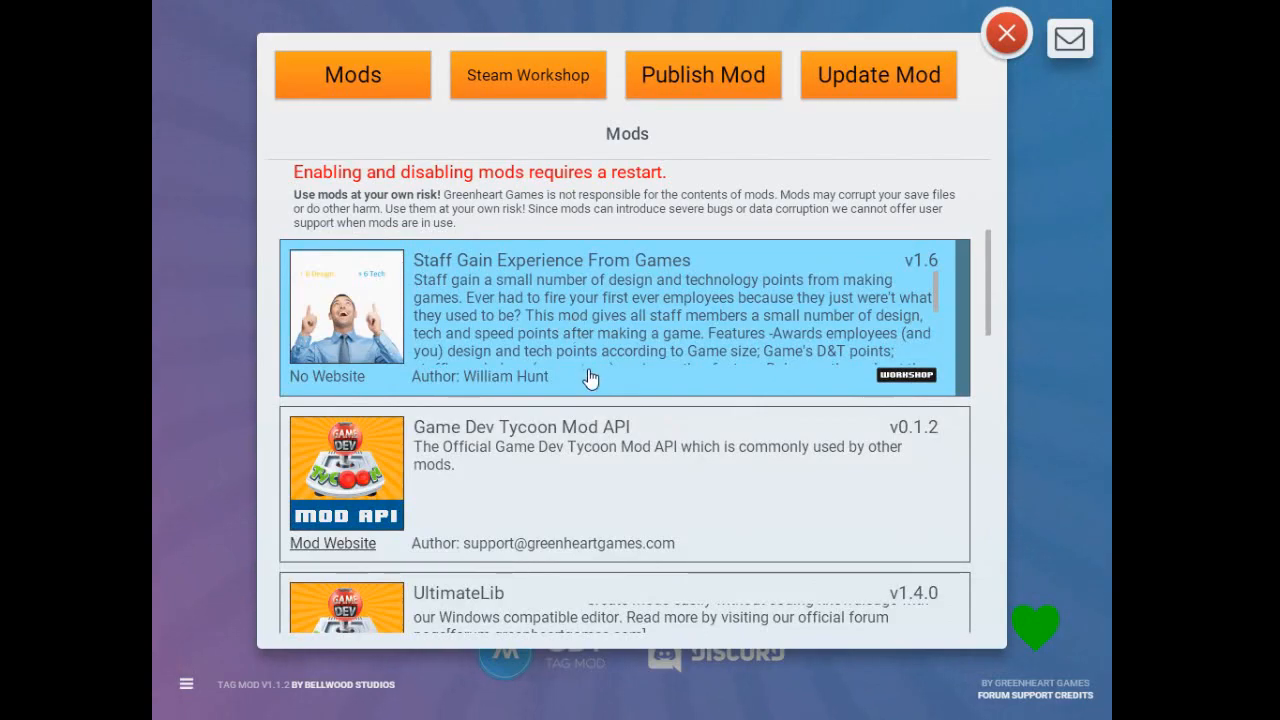
scroll("down", 3)
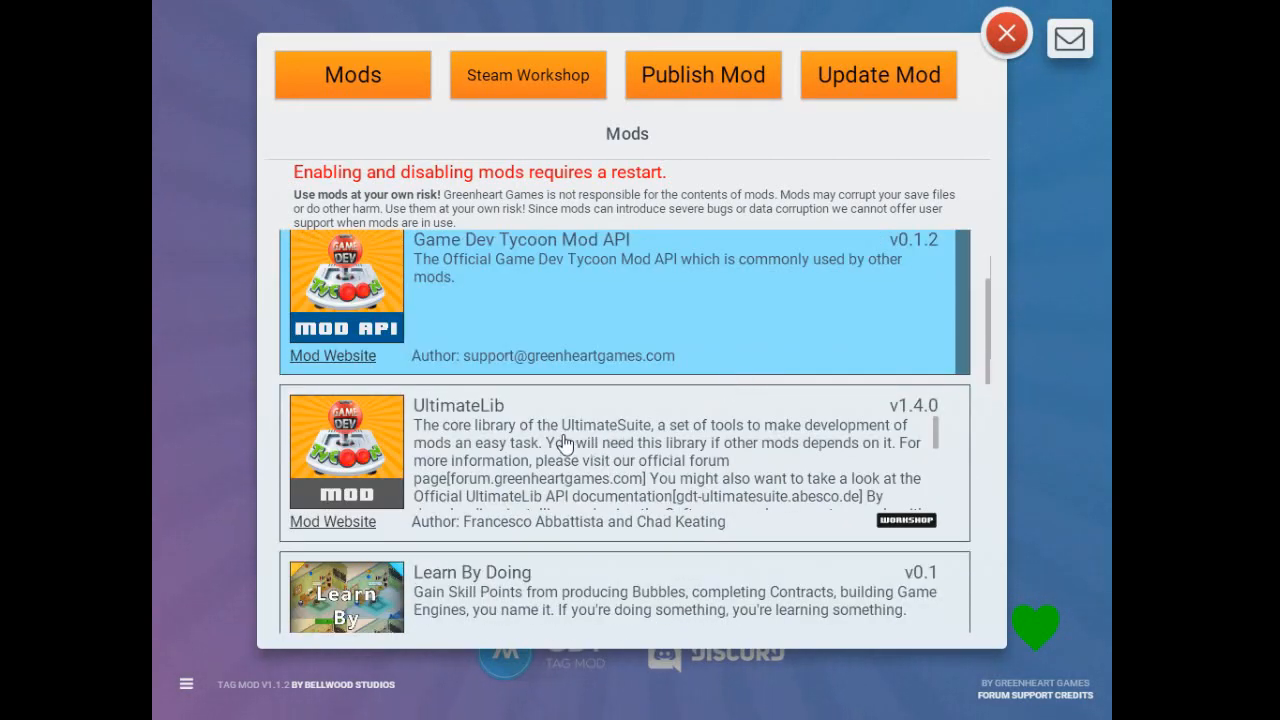
mouse_move(620, 302)
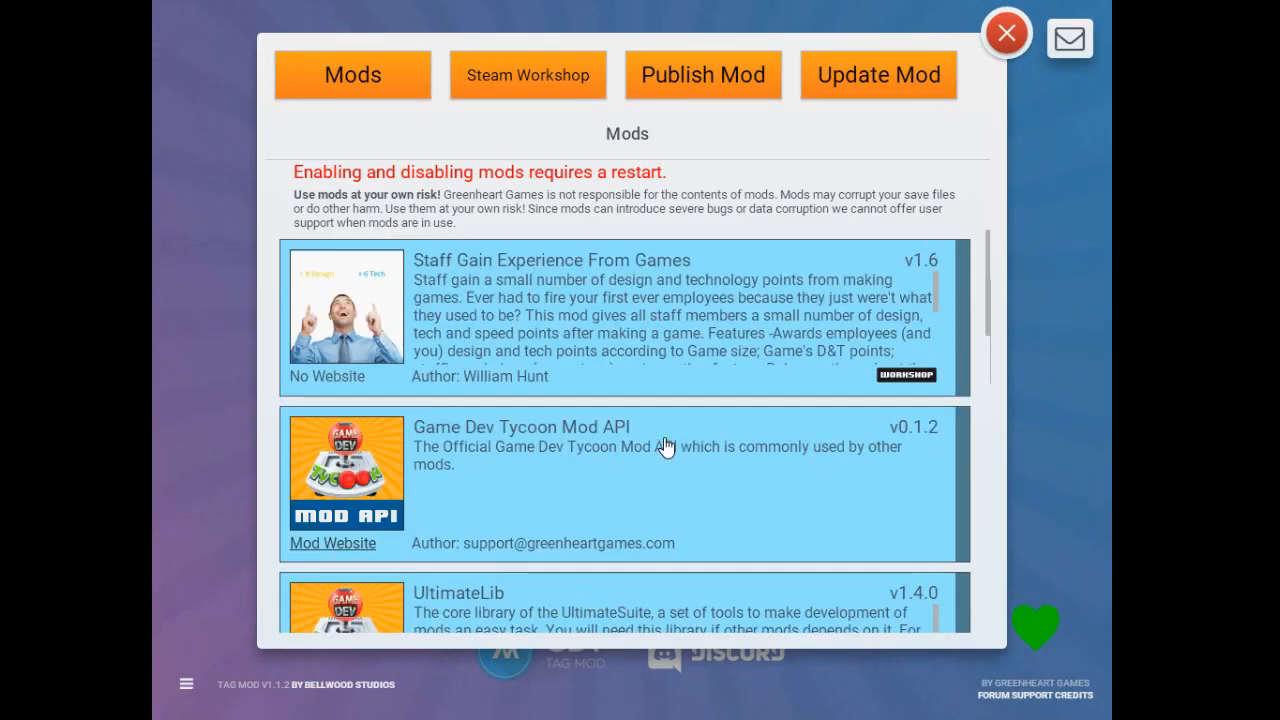
mouse_move(500, 276)
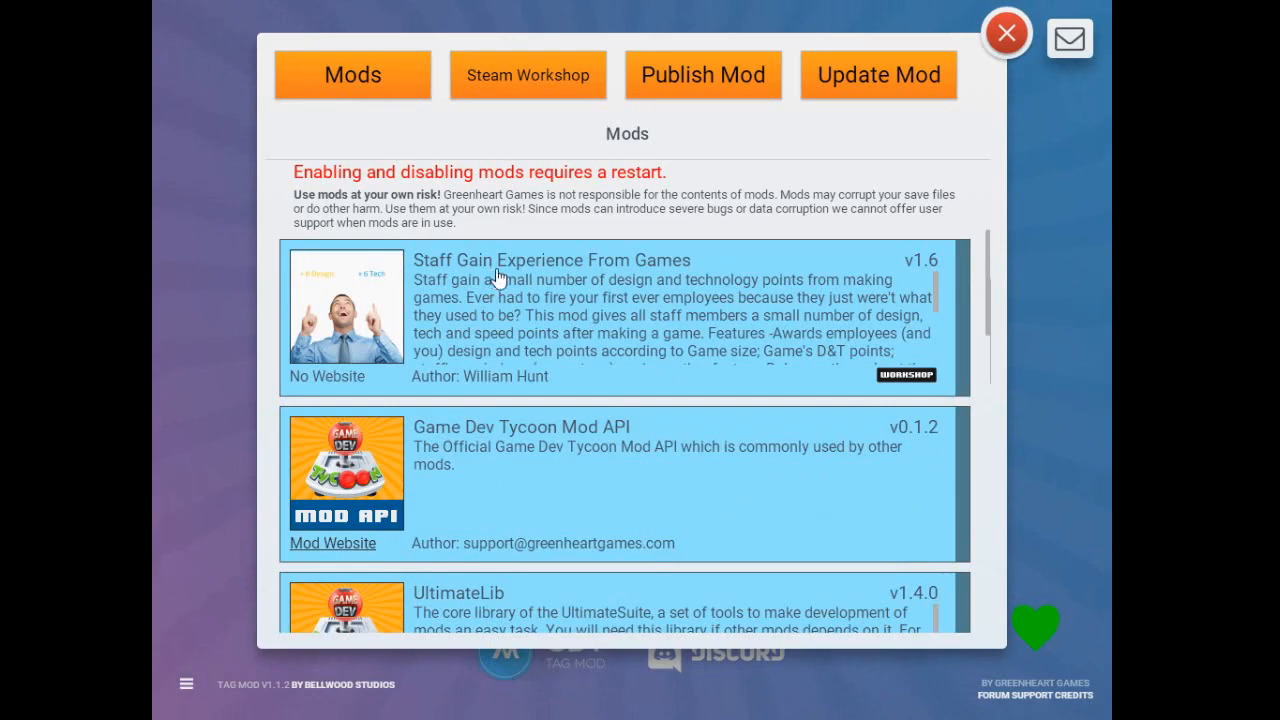
mouse_move(518, 340)
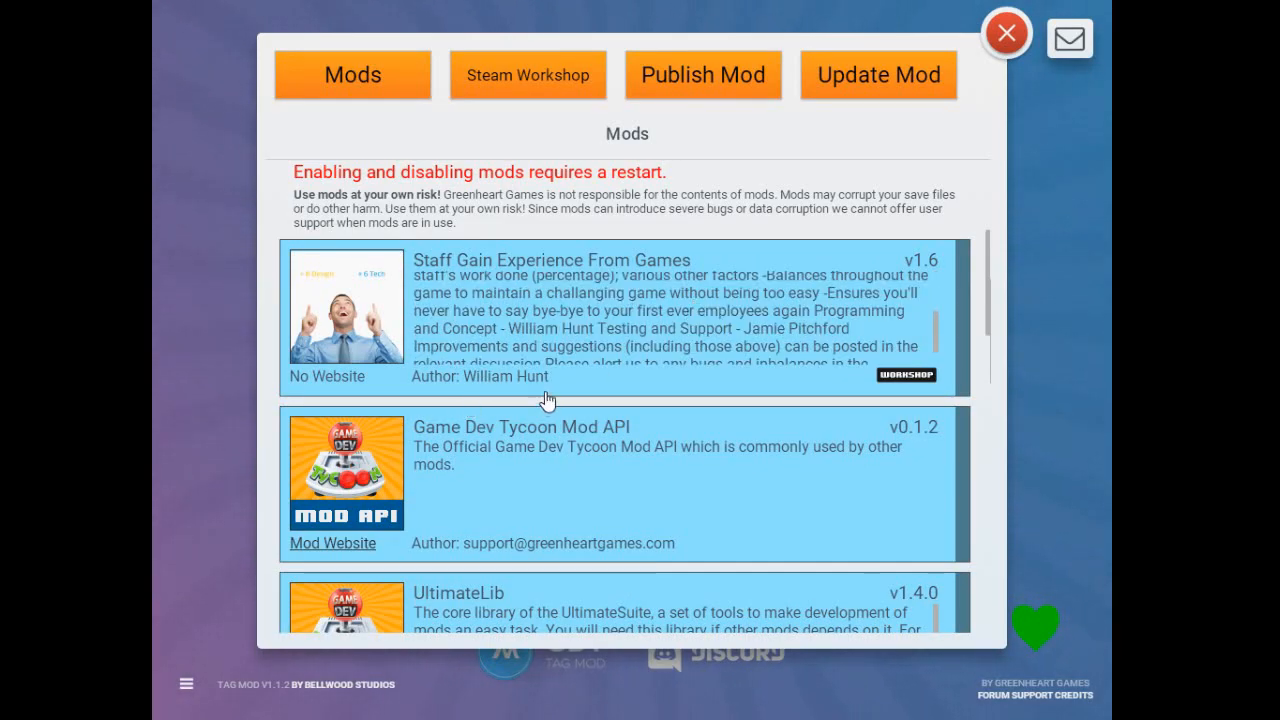
Scroll further through the mods list past UltimateLib and Learn By Doing.
scroll("down", 3)
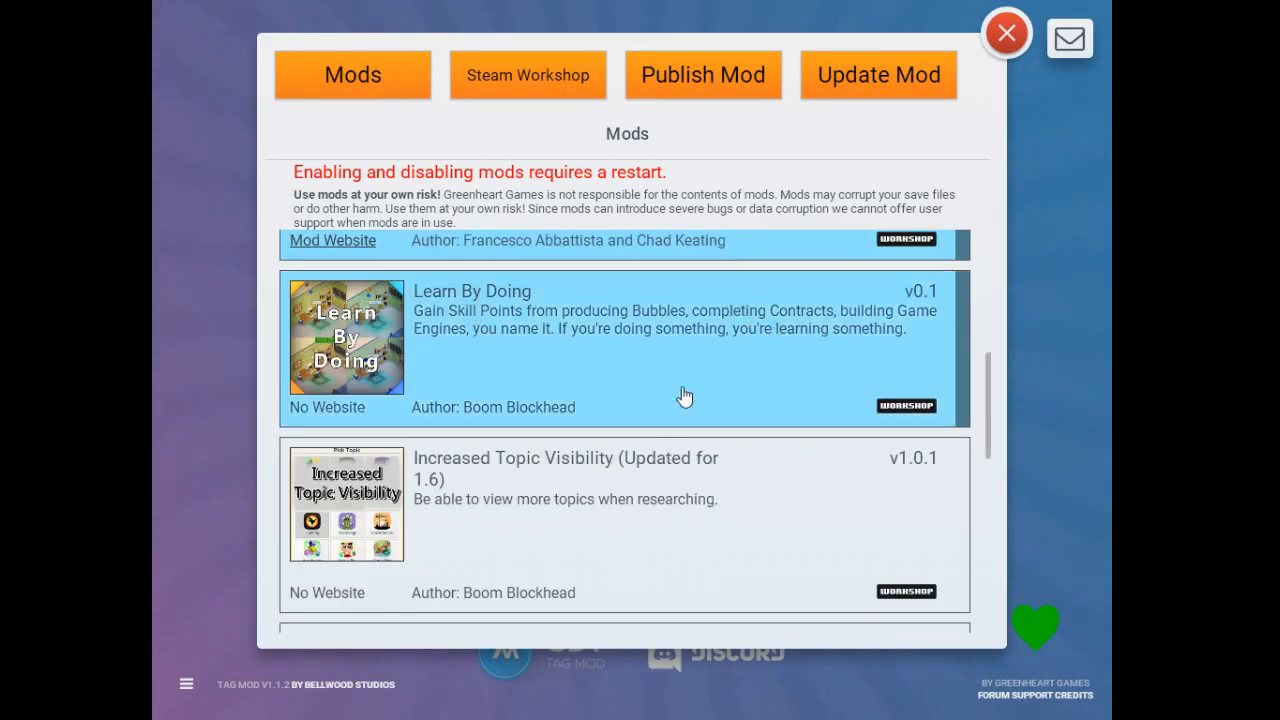
mouse_move(624, 392)
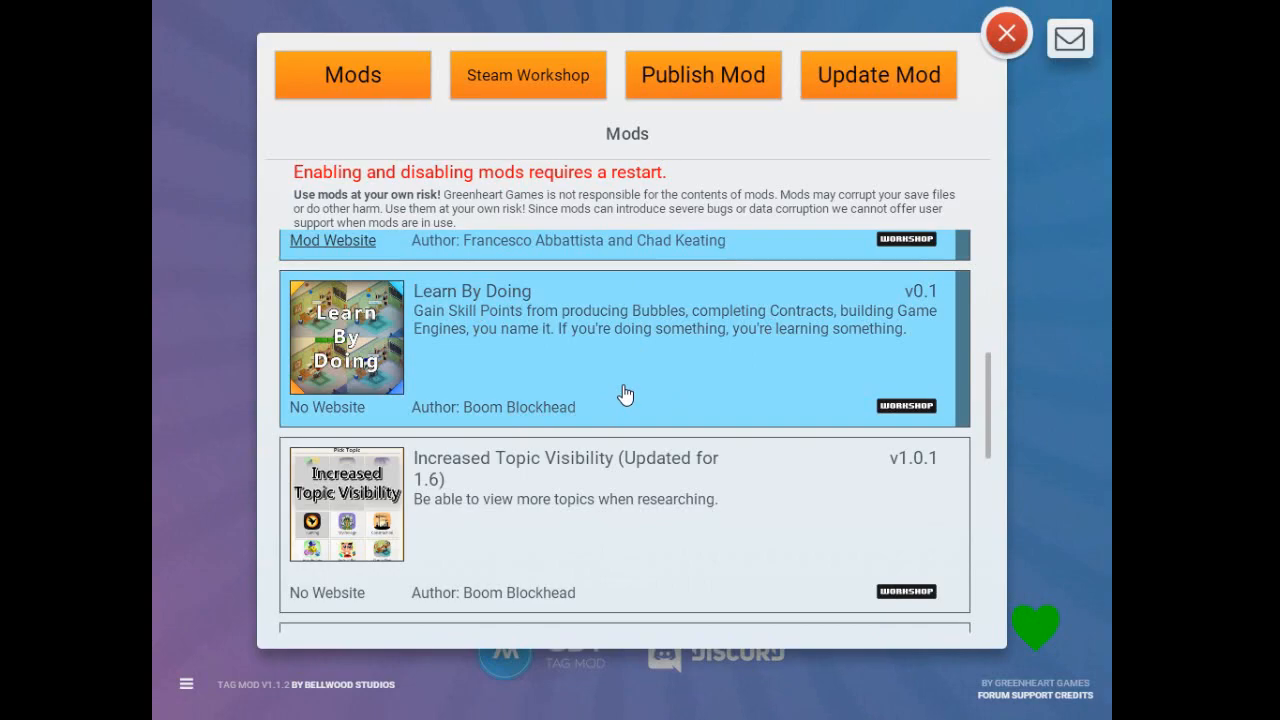
scroll("down", 3)
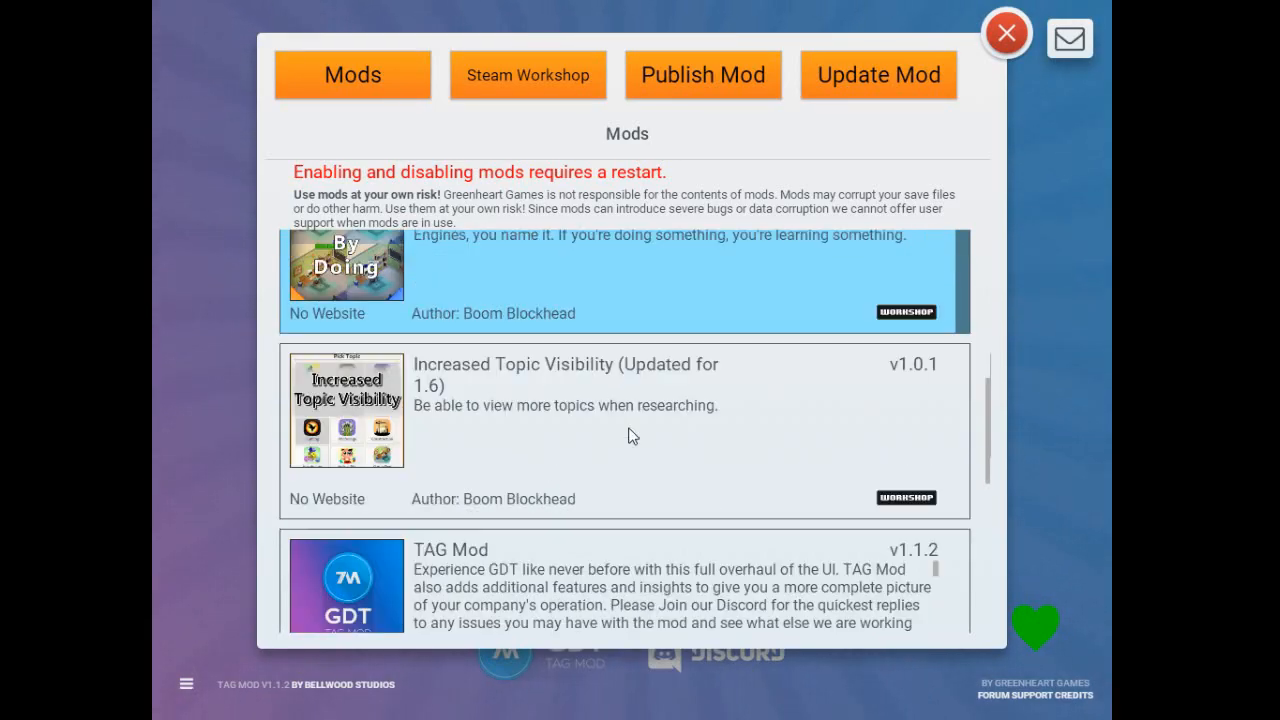
mouse_move(508, 396)
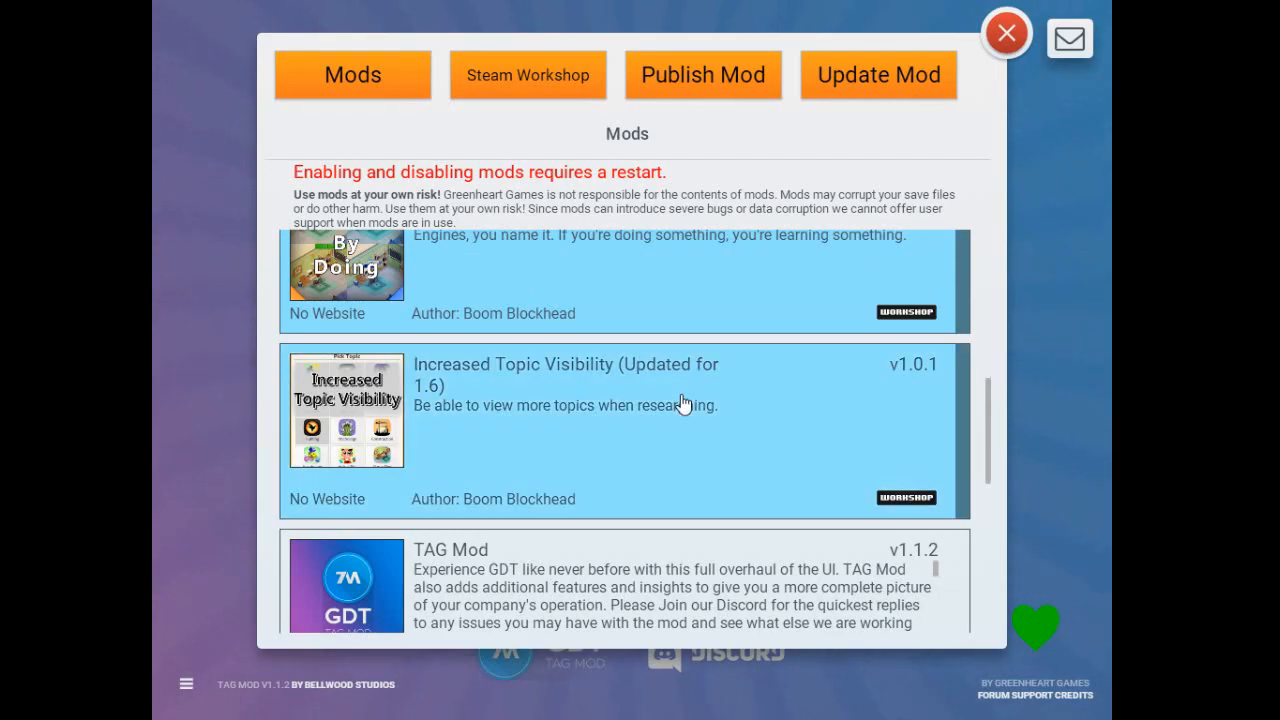
mouse_move(470, 430)
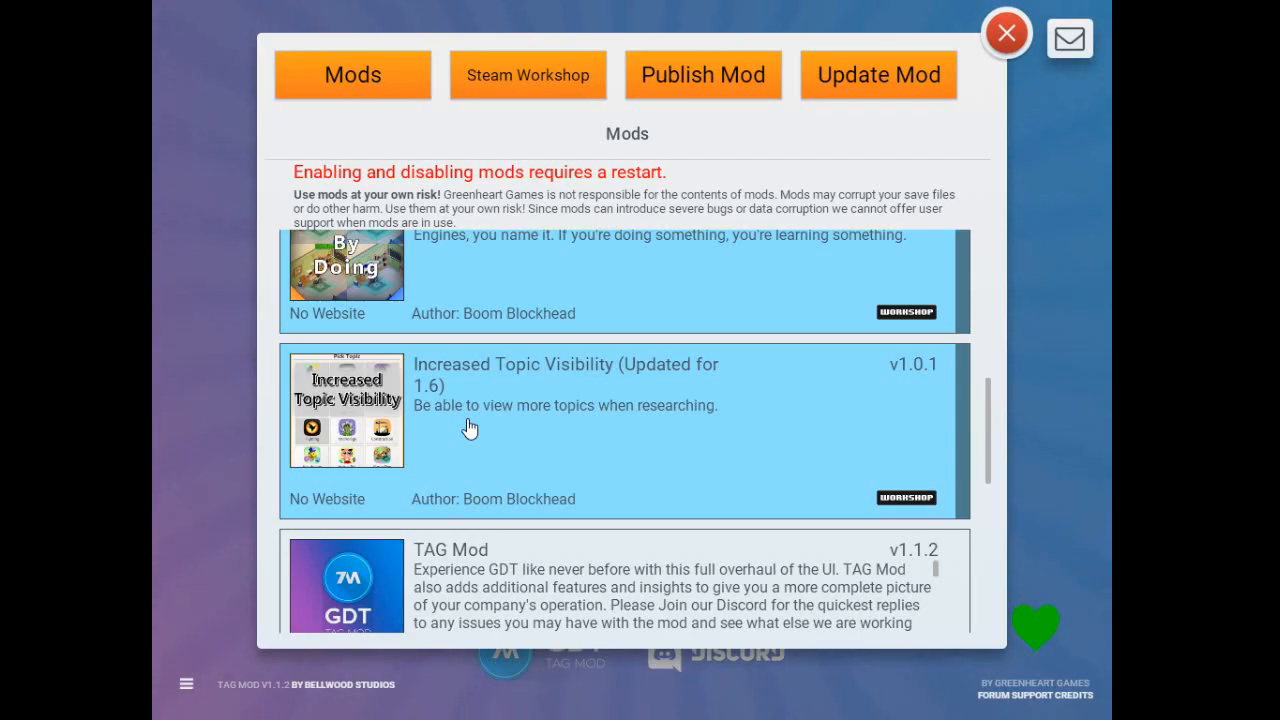
Scroll the mods list back and forth around the TAG Mod entry.
scroll("down", 3)
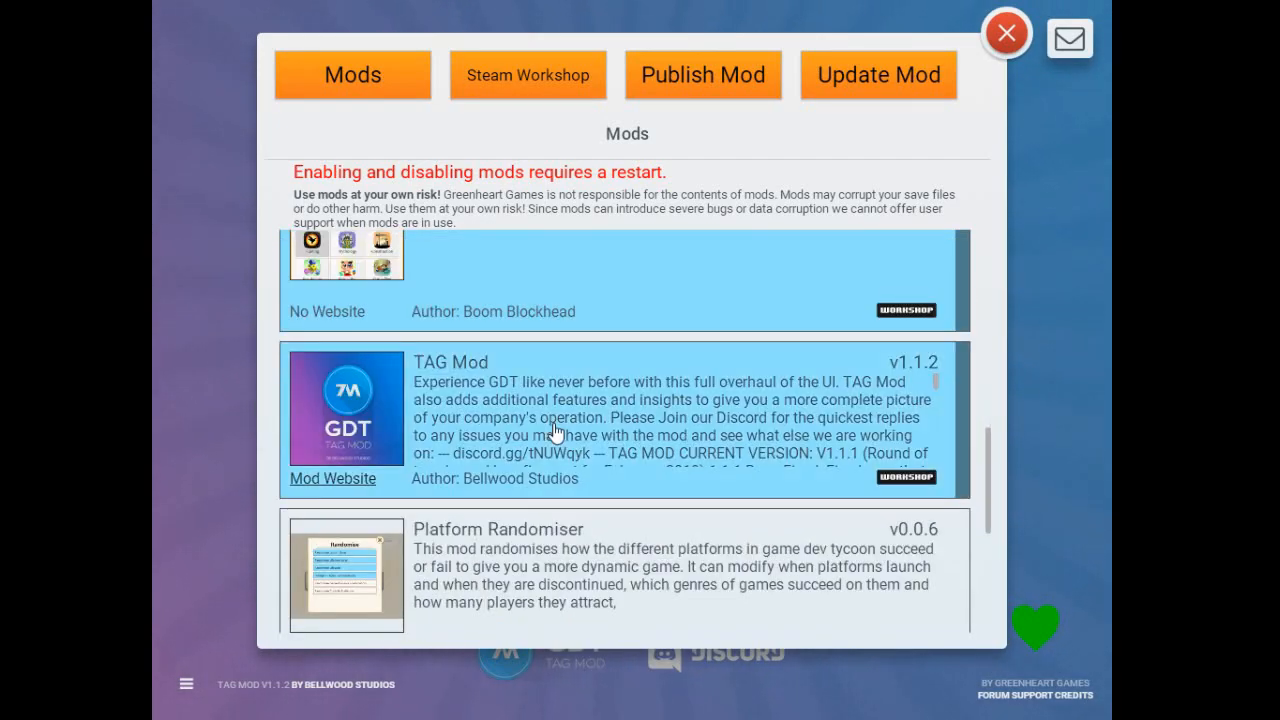
mouse_move(772, 410)
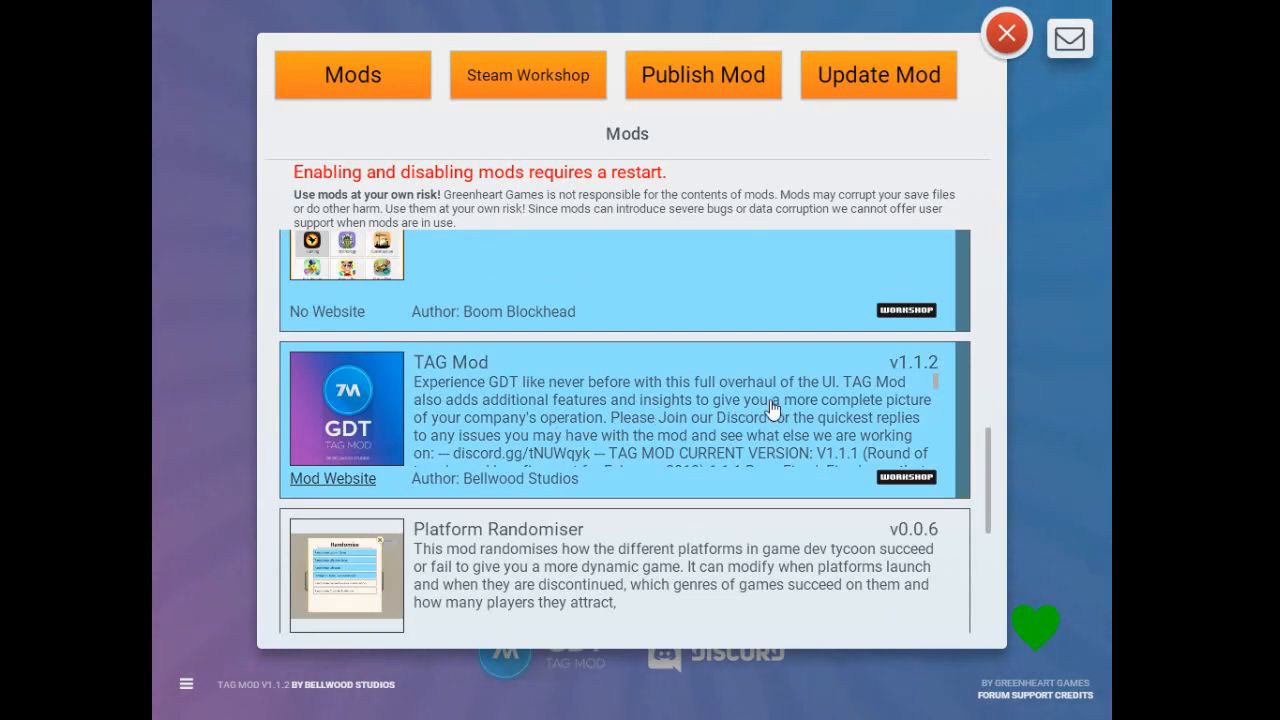
mouse_move(796, 414)
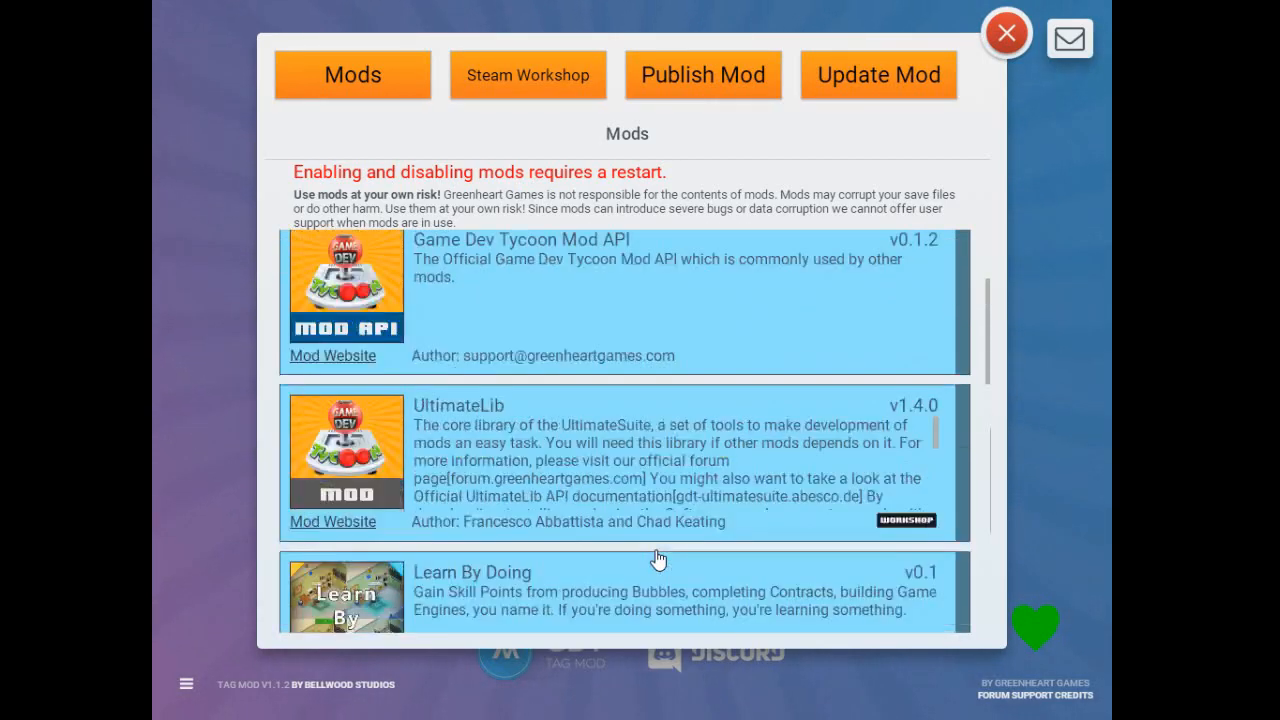
scroll("down", 3)
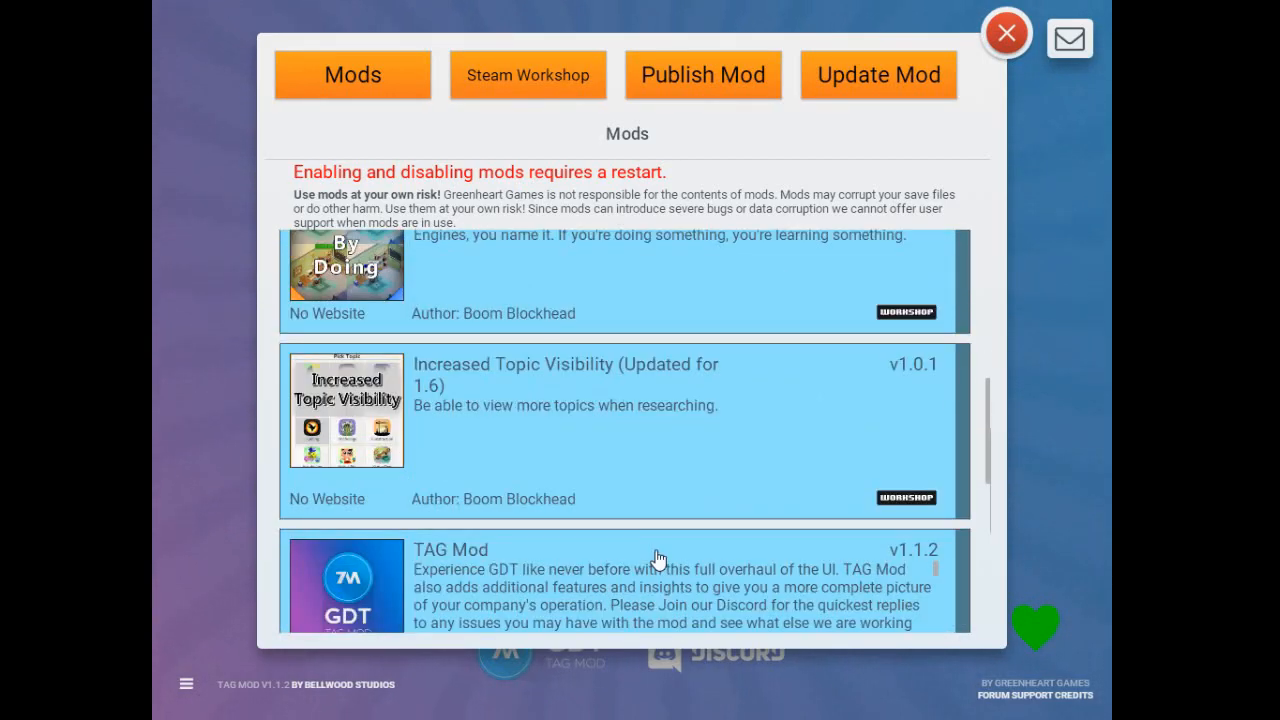
scroll("up", 3)
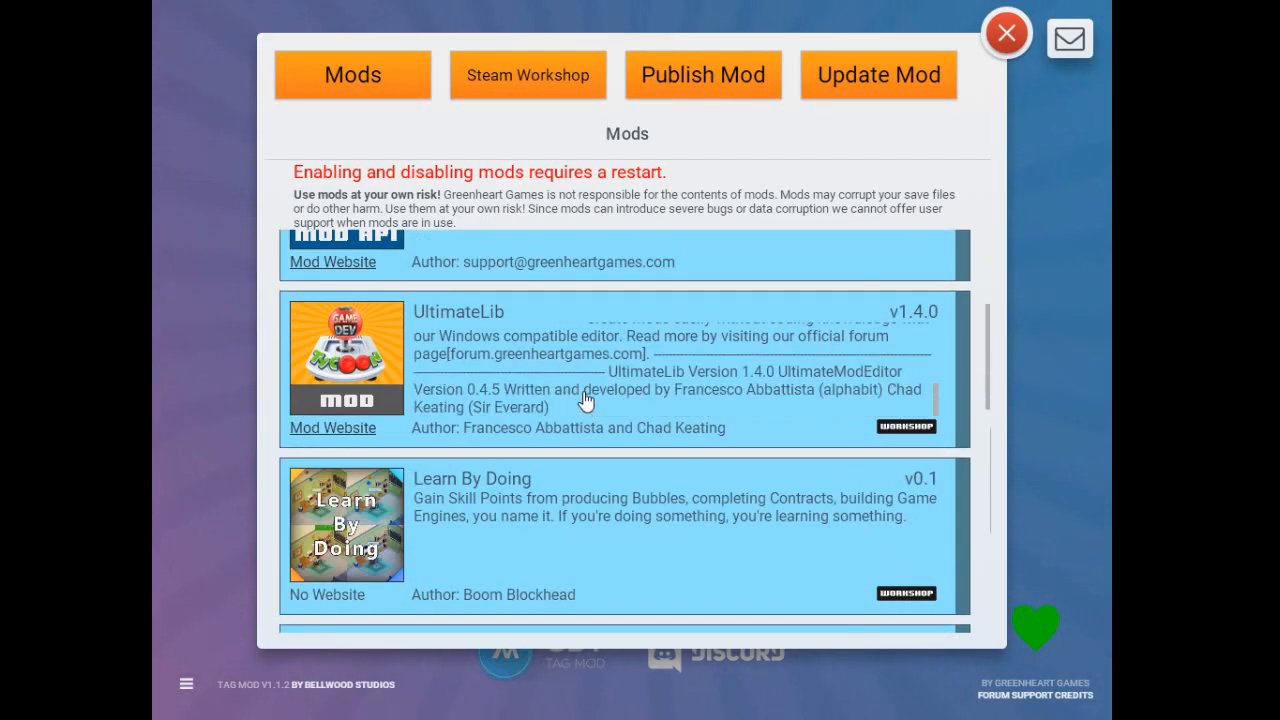
scroll("down", 3)
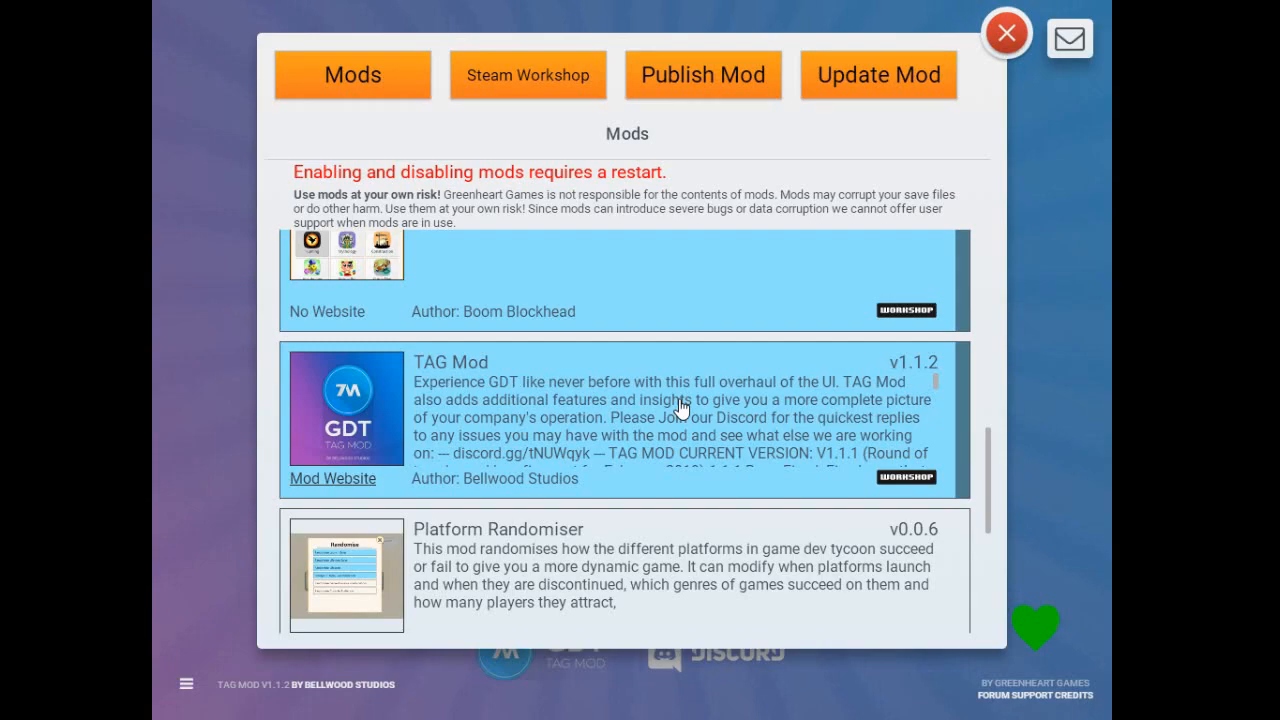
Scroll down the mods list to Platform Randomiser and The RPT Expansion Pack.
scroll("down", 3)
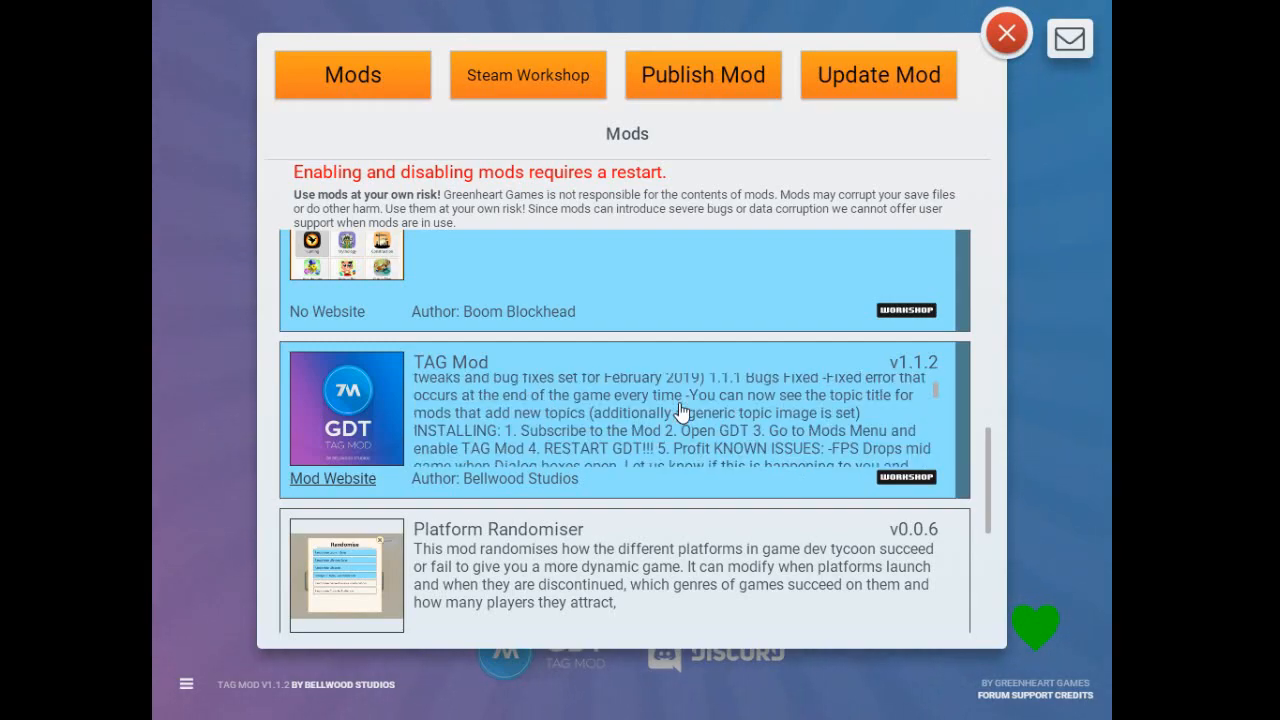
scroll("down", 3)
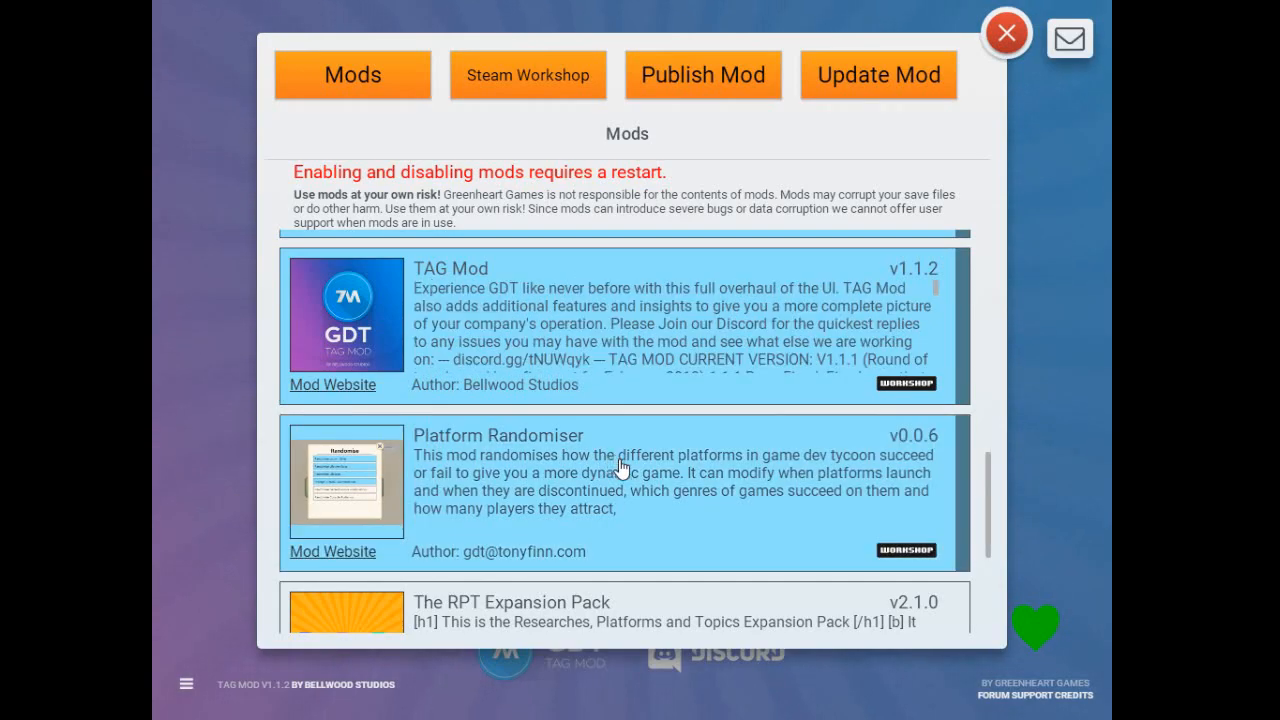
scroll("down", 3)
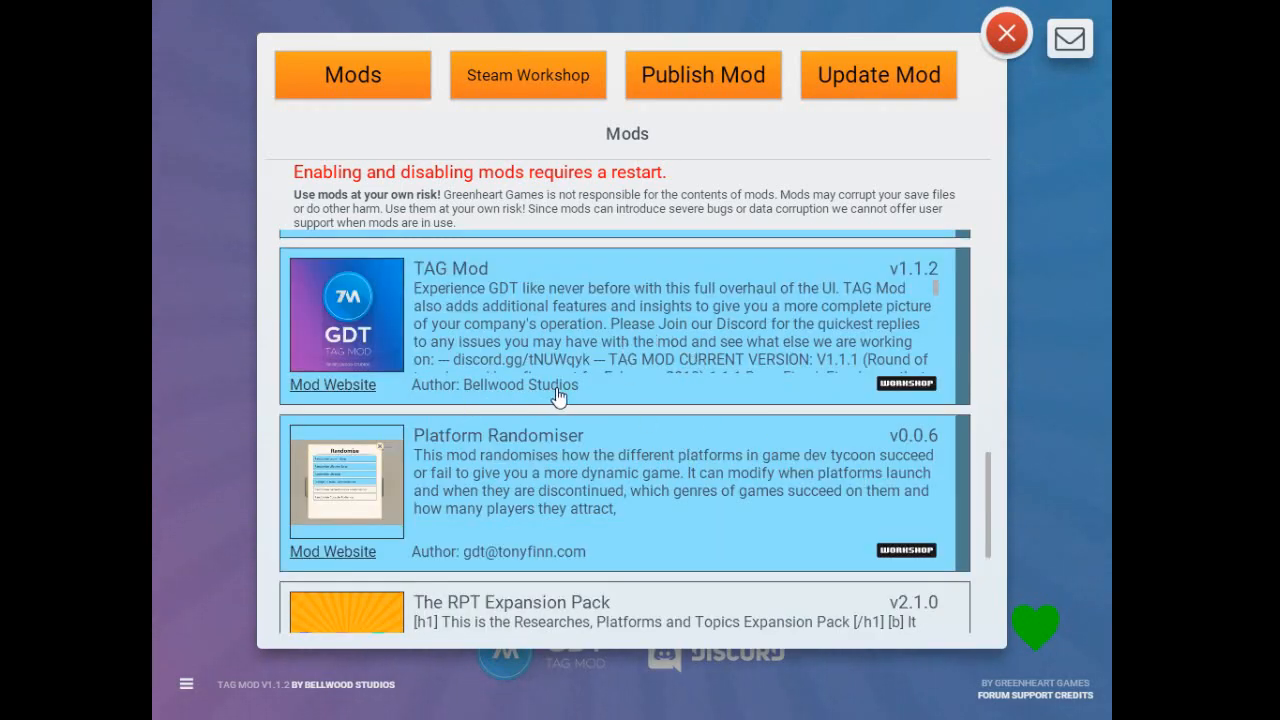
mouse_move(564, 396)
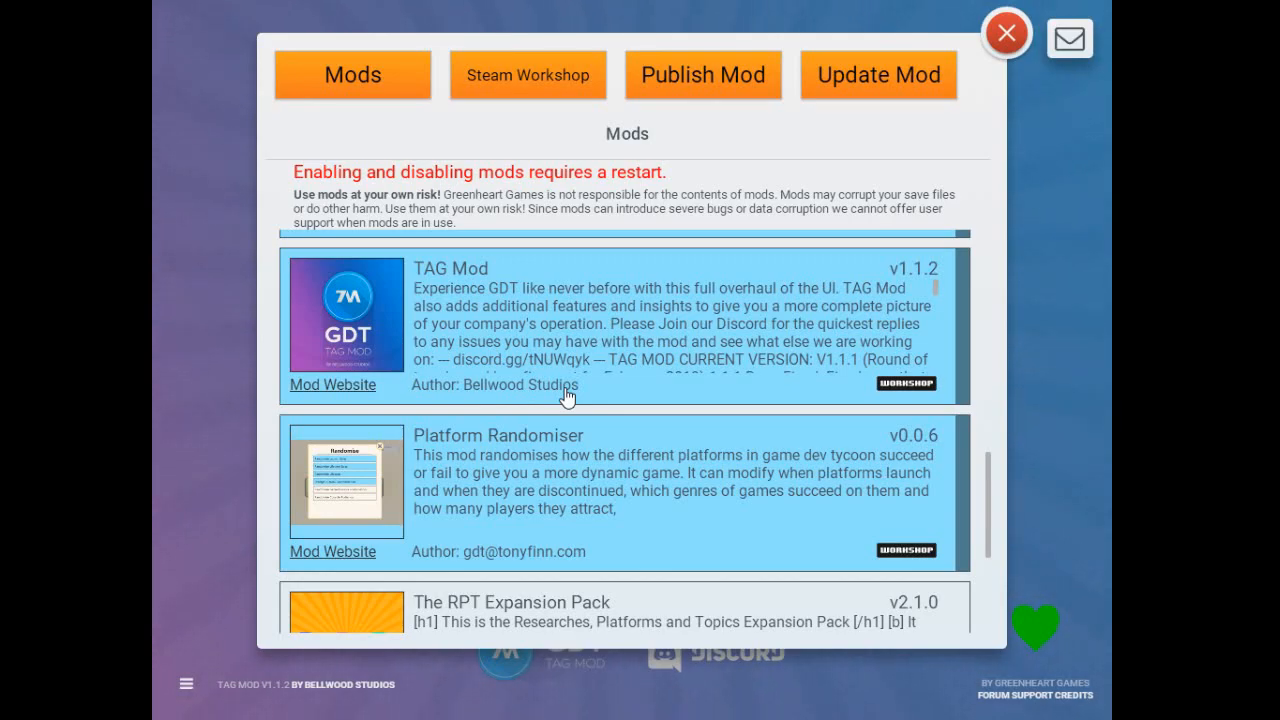
scroll("down", 3)
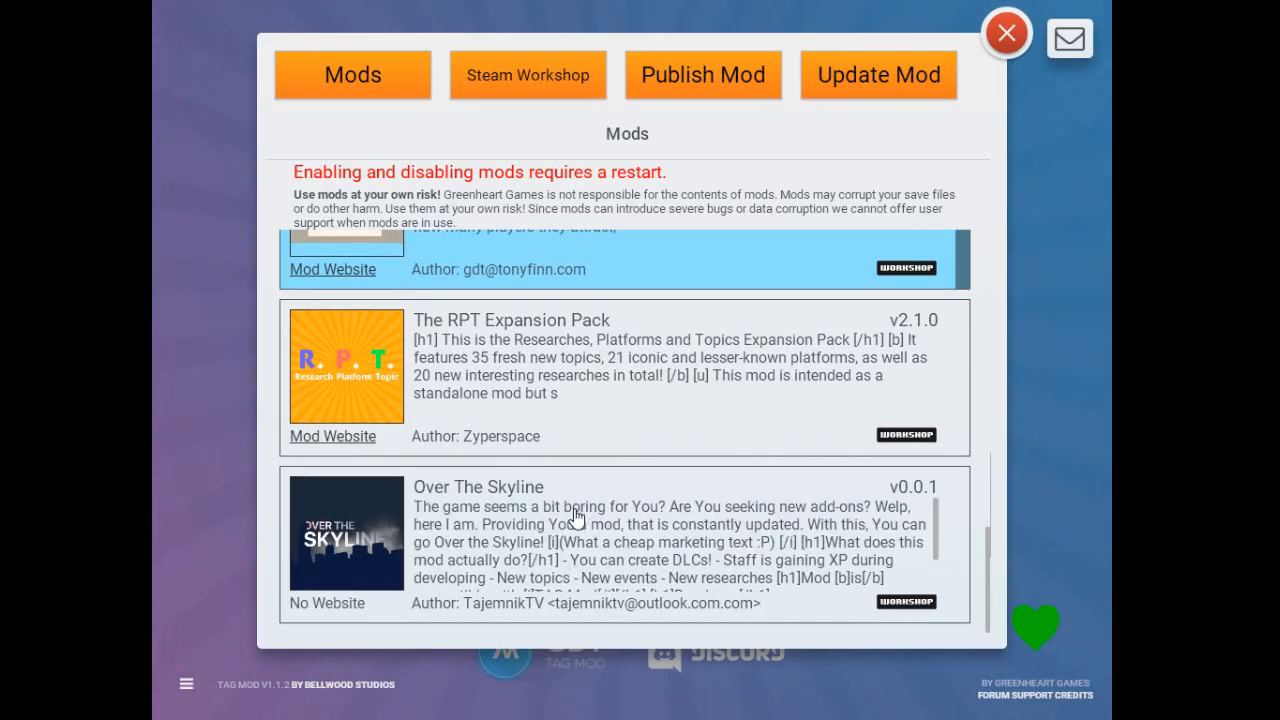
mouse_move(568, 522)
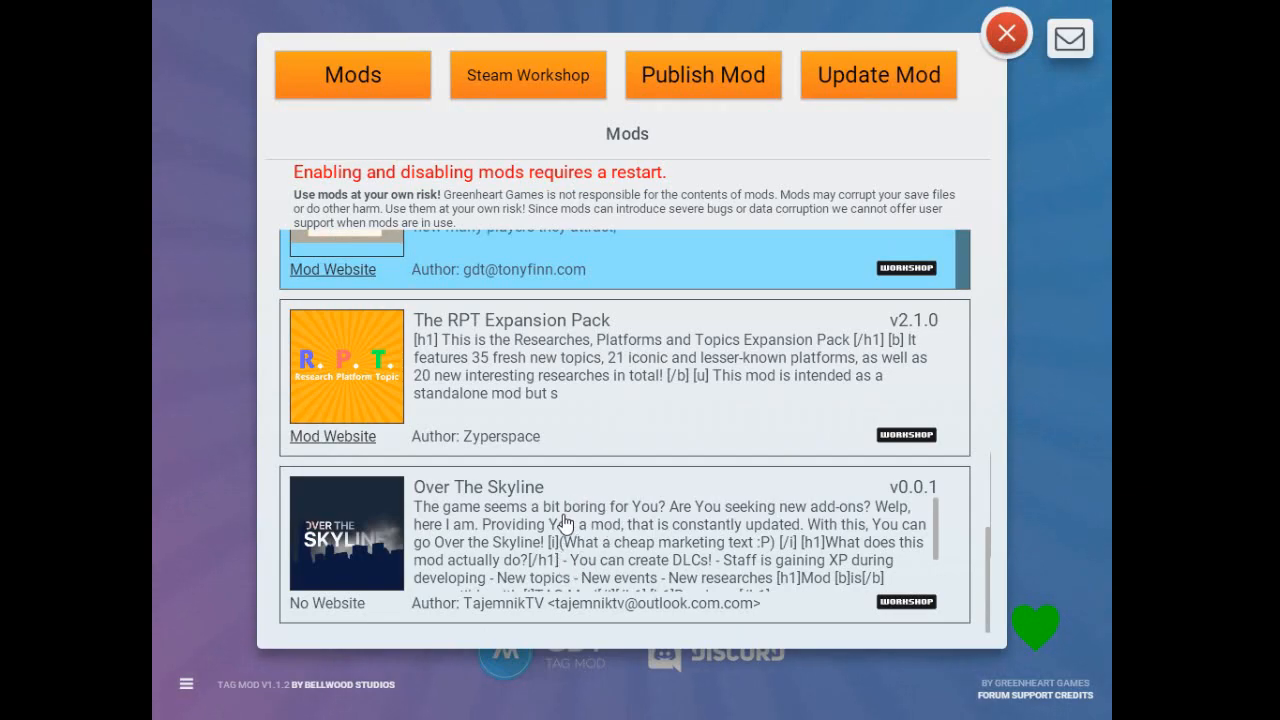
scroll("down", 3)
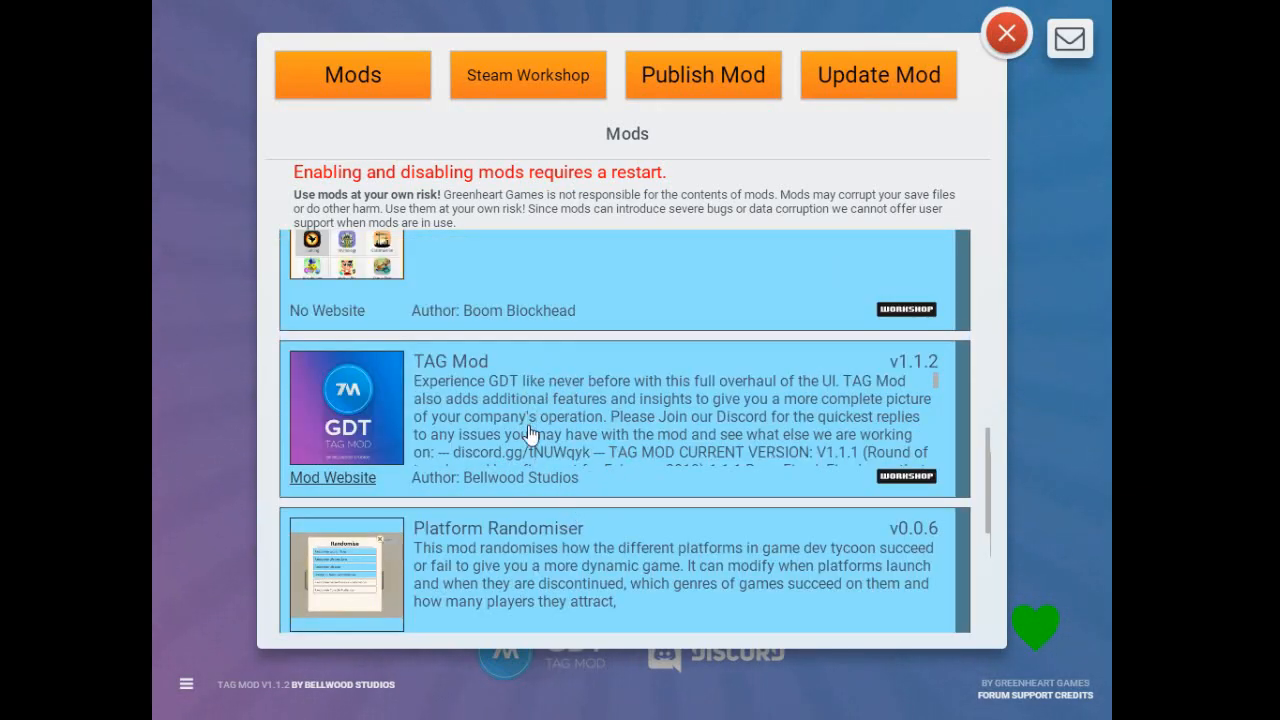
scroll("down", 3)
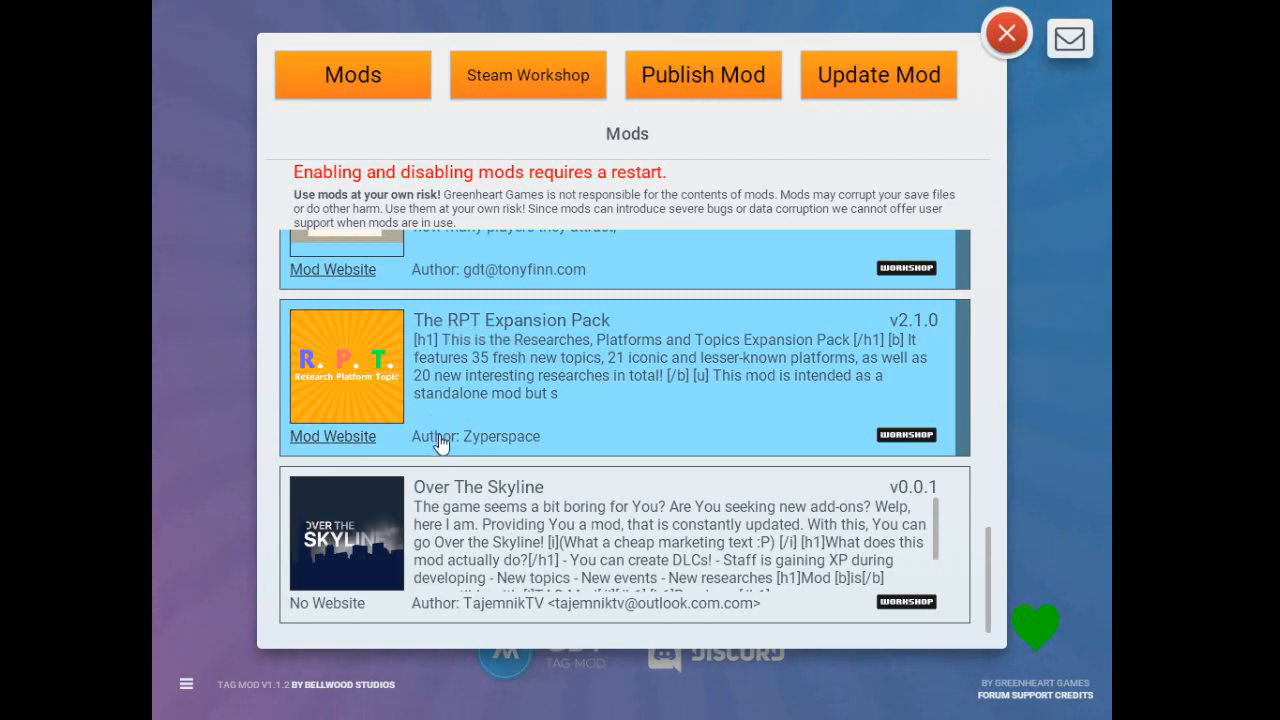
mouse_move(510, 350)
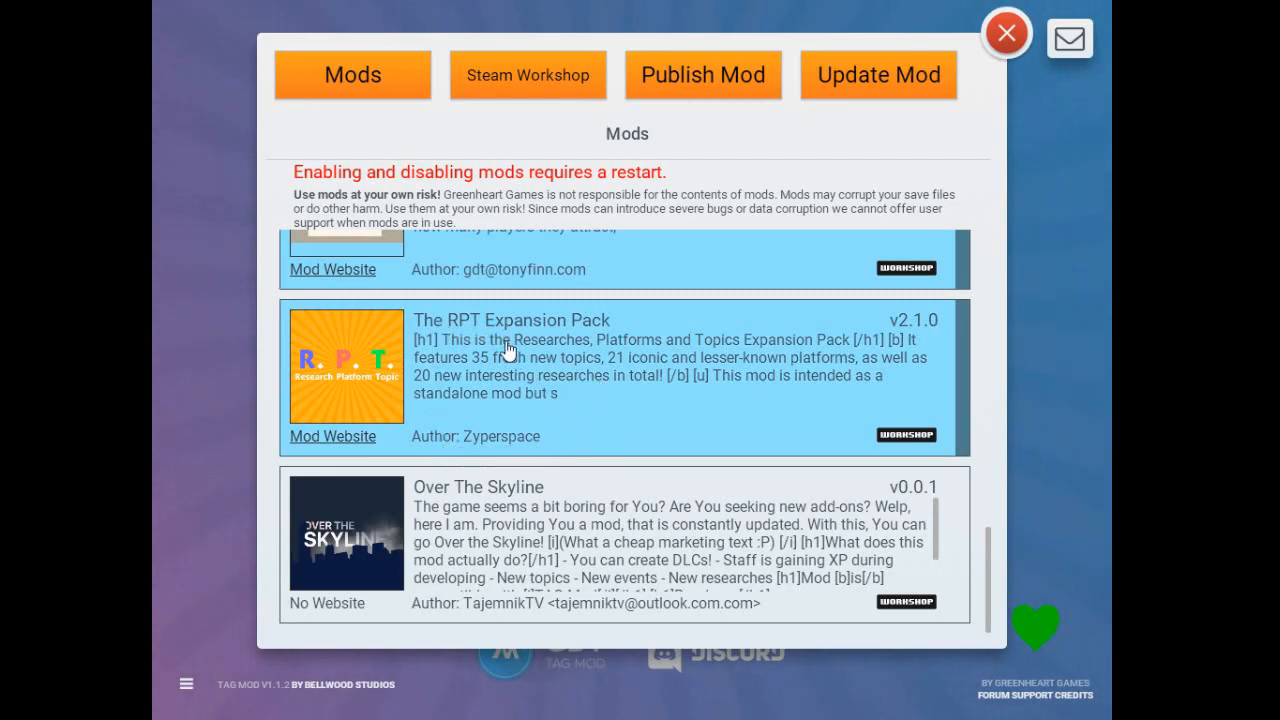
mouse_move(600, 332)
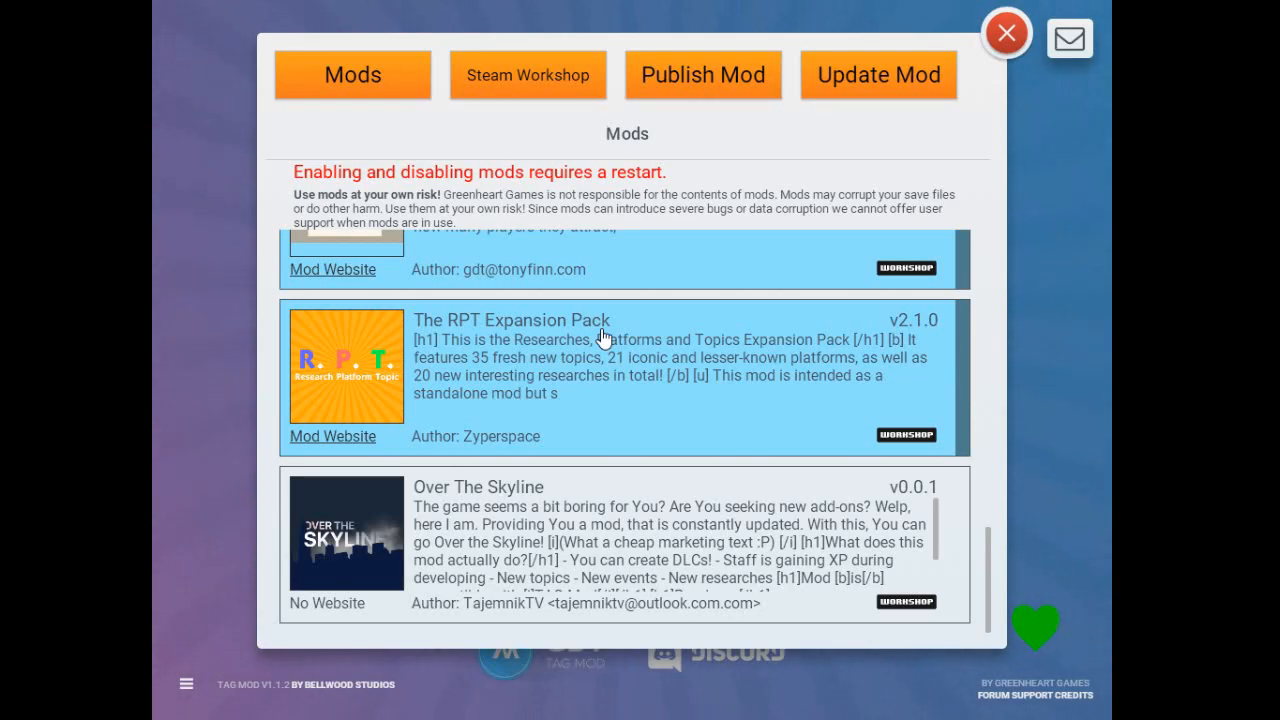
mouse_move(612, 396)
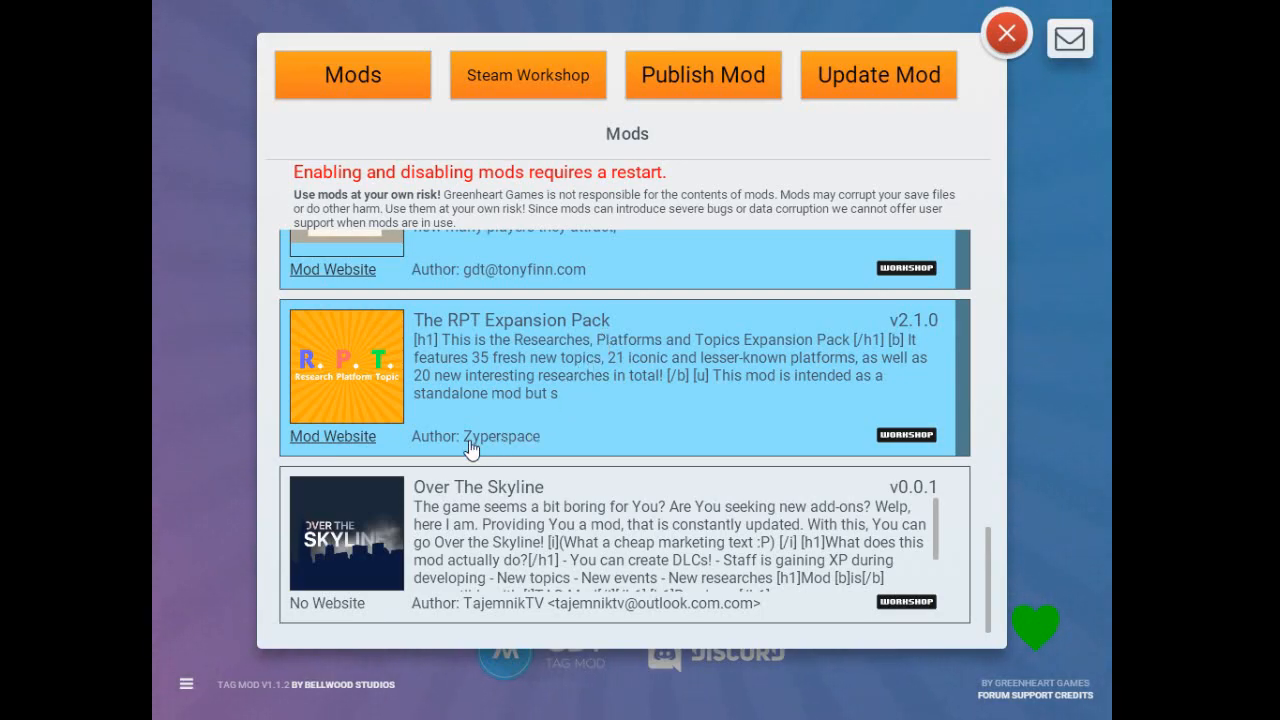
mouse_move(532, 456)
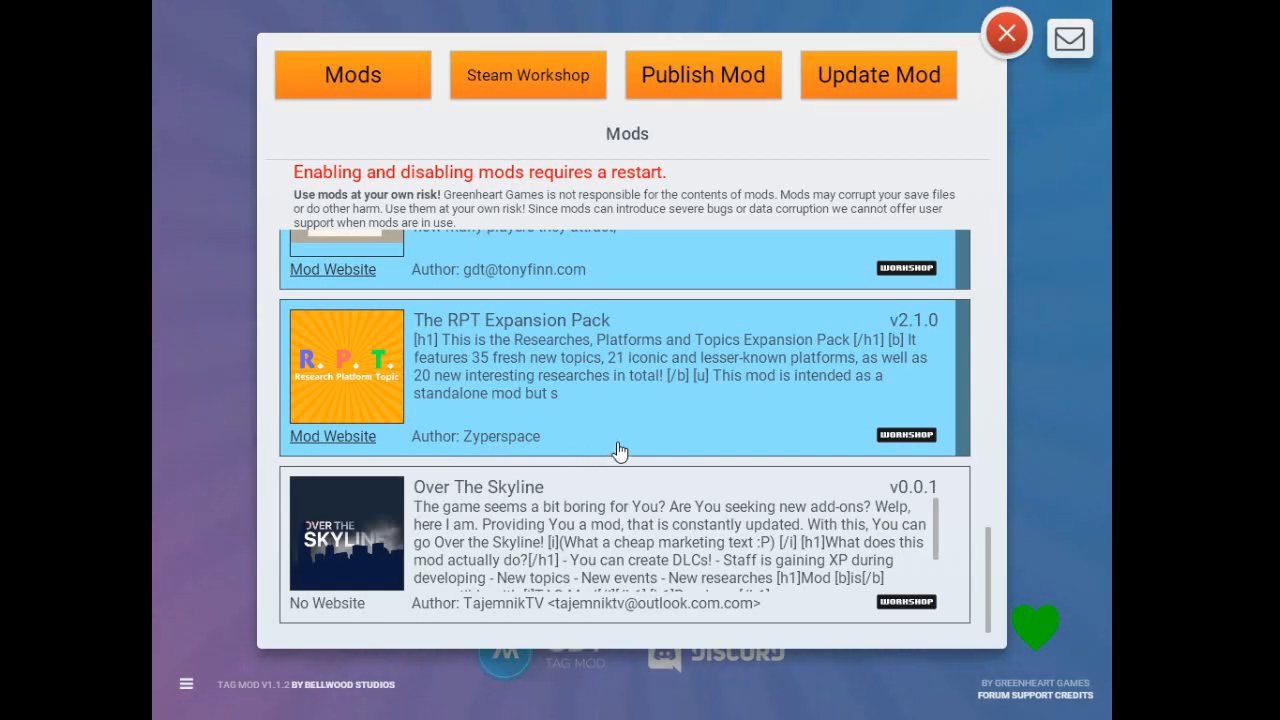
mouse_move(610, 432)
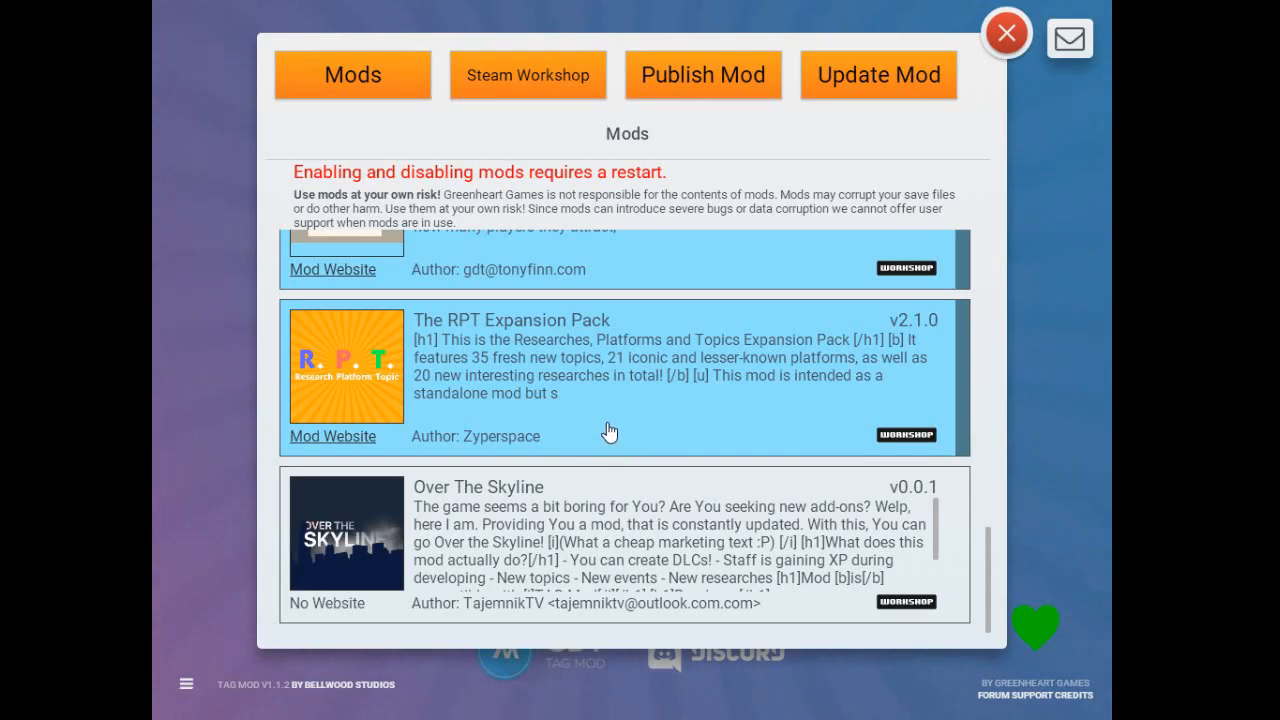
mouse_move(600, 288)
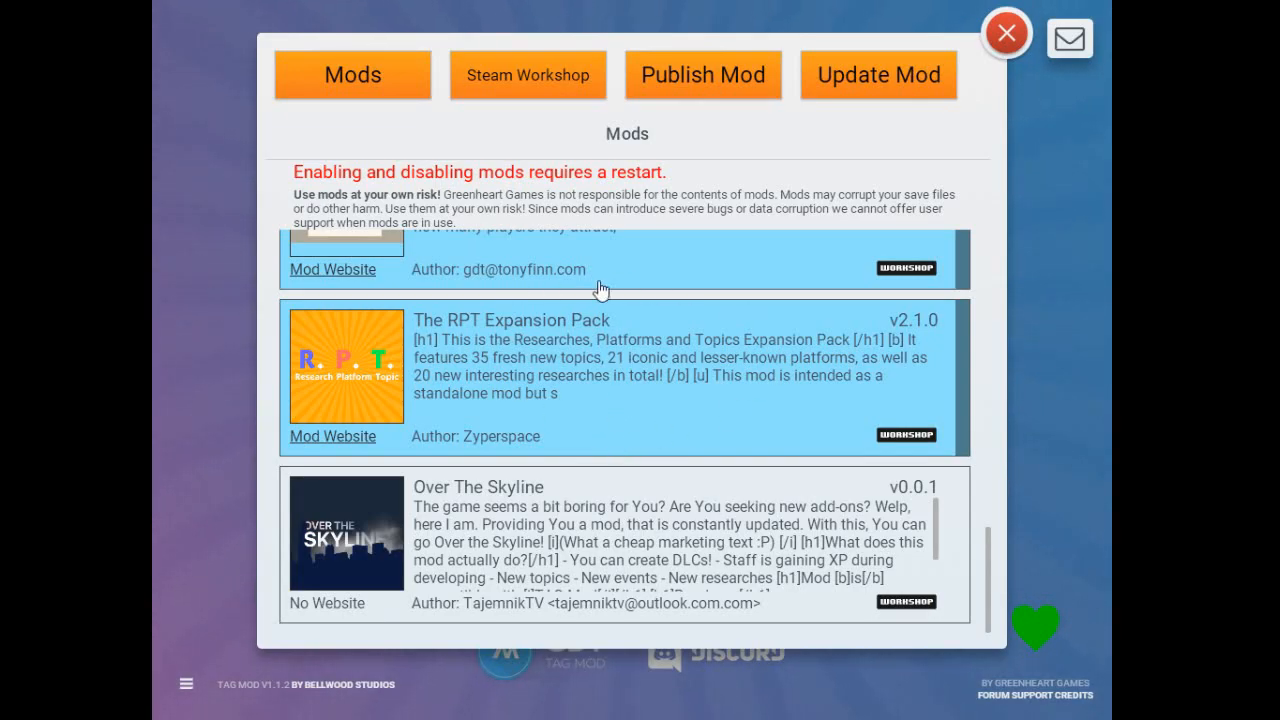
mouse_move(650, 376)
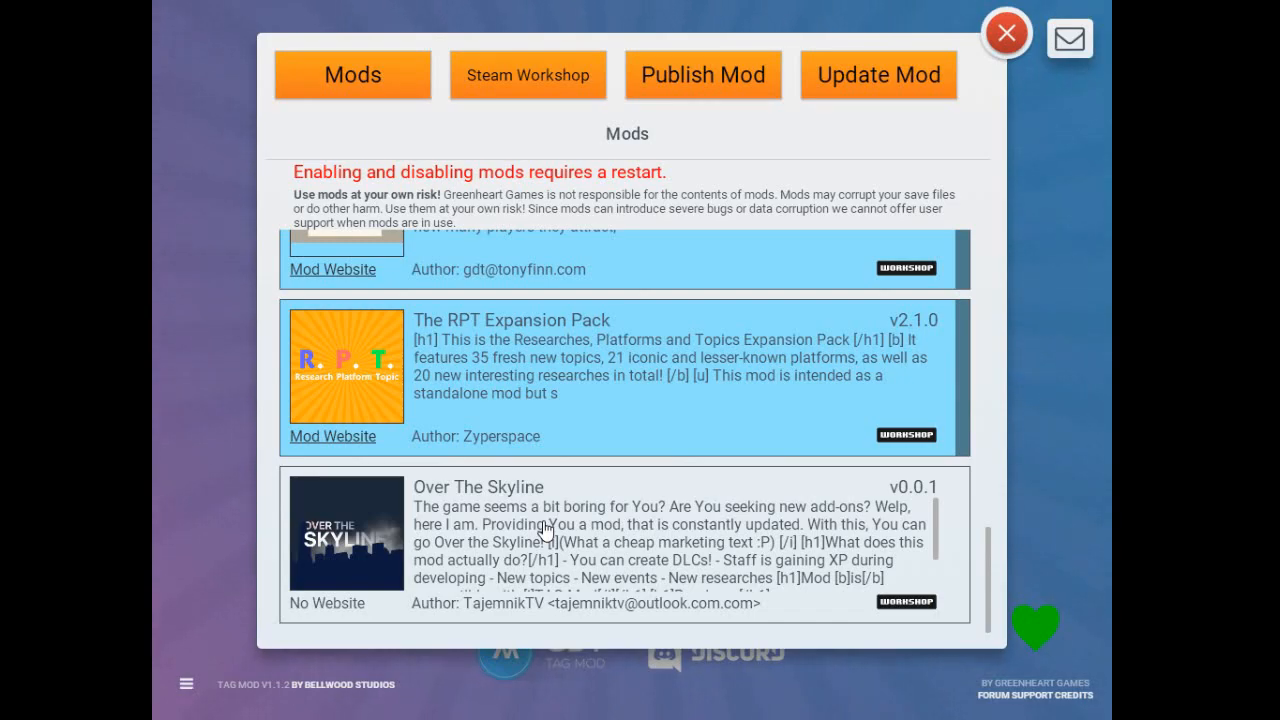
mouse_move(656, 530)
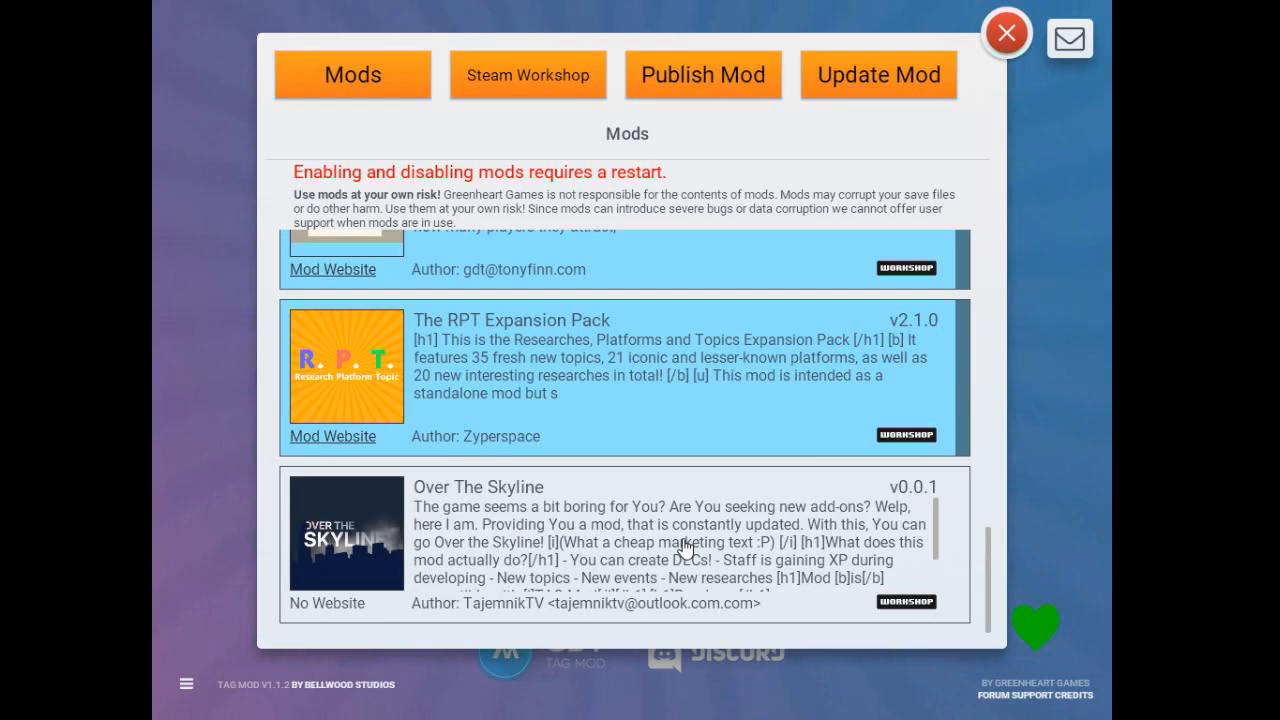
mouse_move(622, 550)
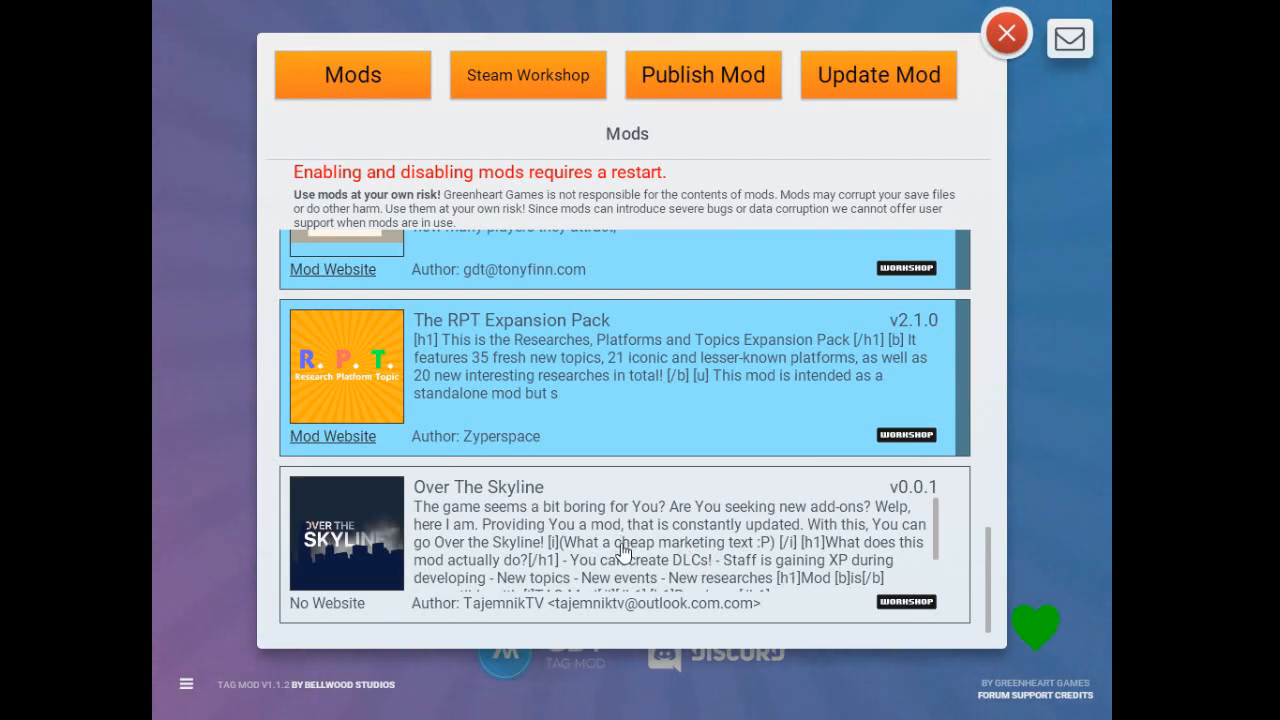
mouse_move(748, 564)
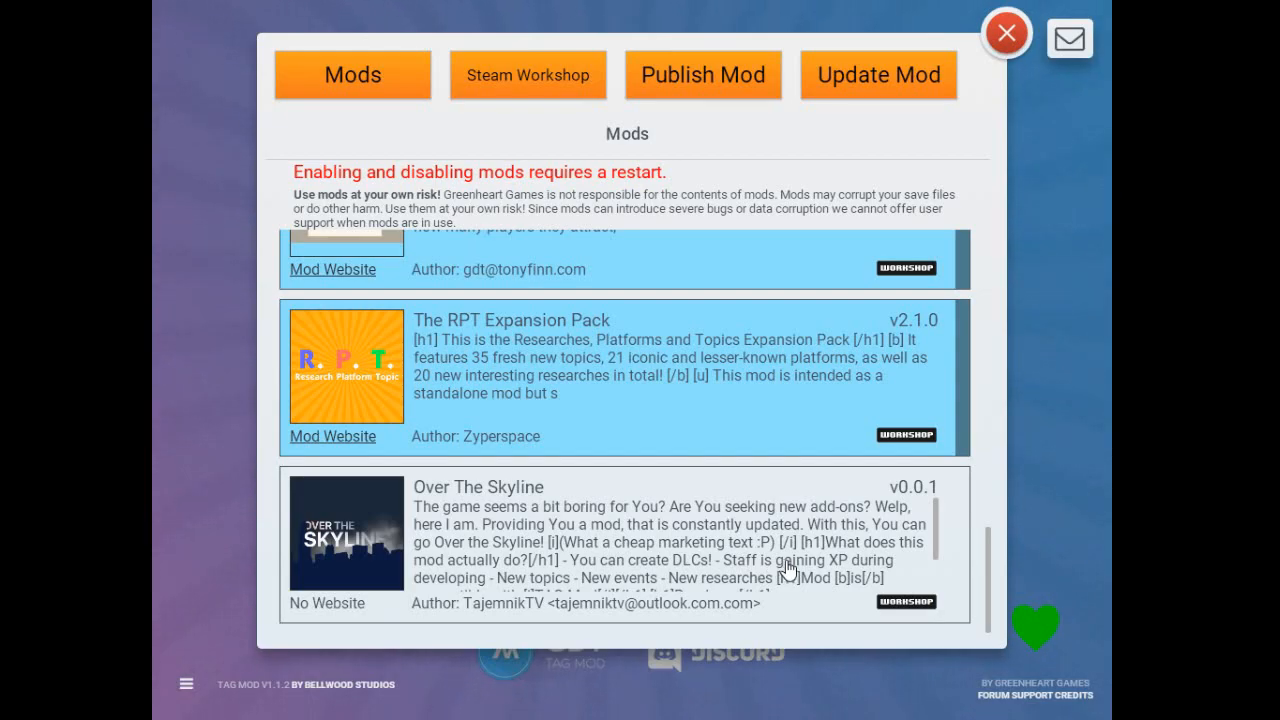
mouse_move(782, 568)
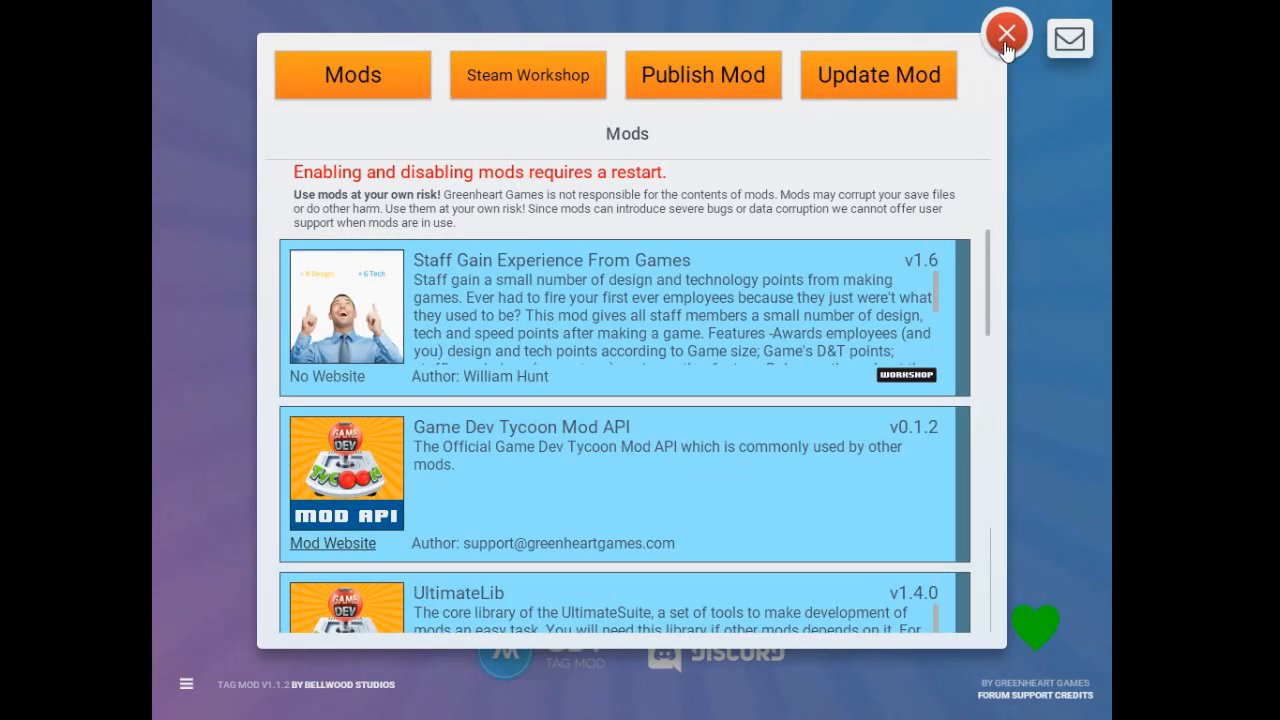
Close the mods window, returning to the main title menu.
left_click(1006, 32)
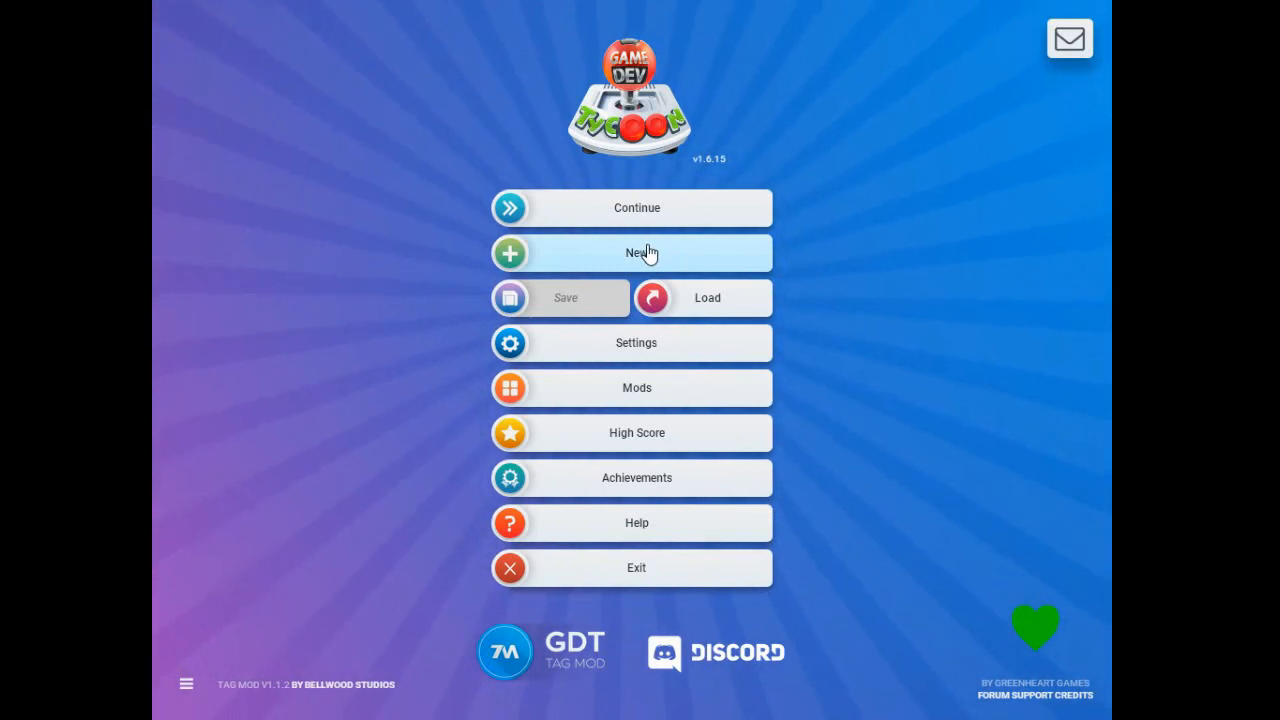
mouse_move(896, 300)
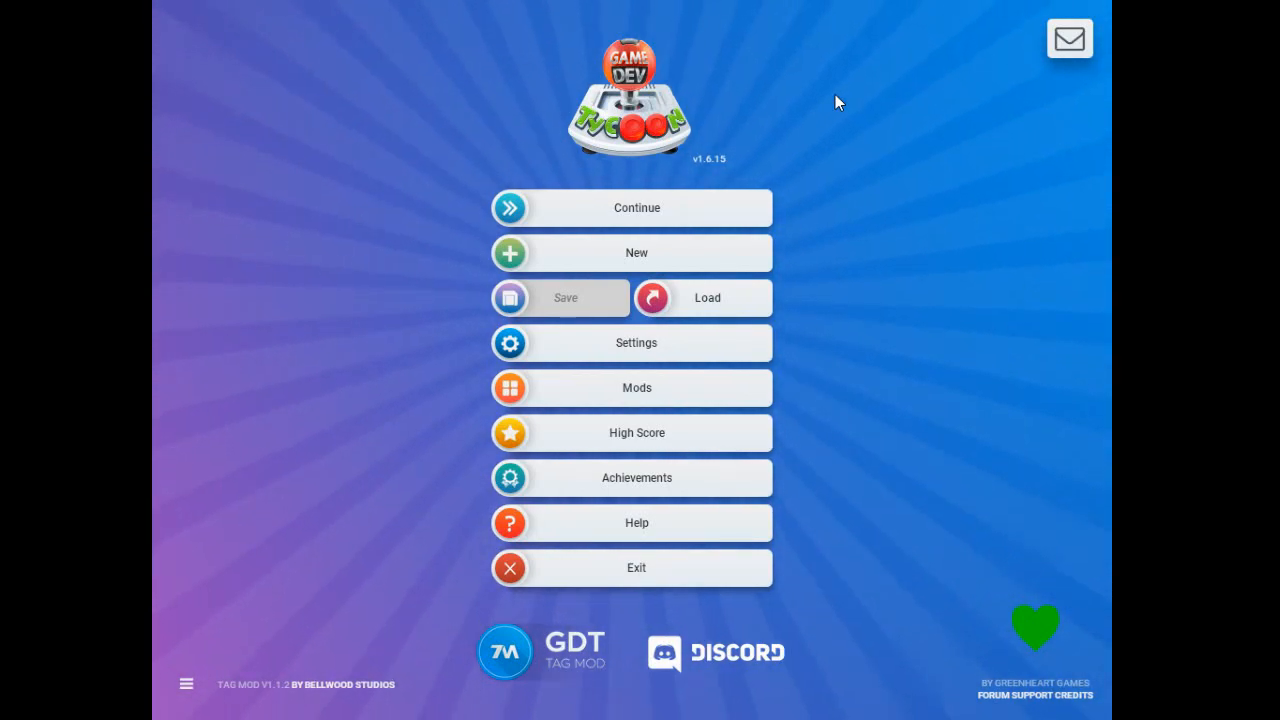
Turn Insta Convention on in the TAG InstaMod settings and leave Settings.
left_click(636, 342)
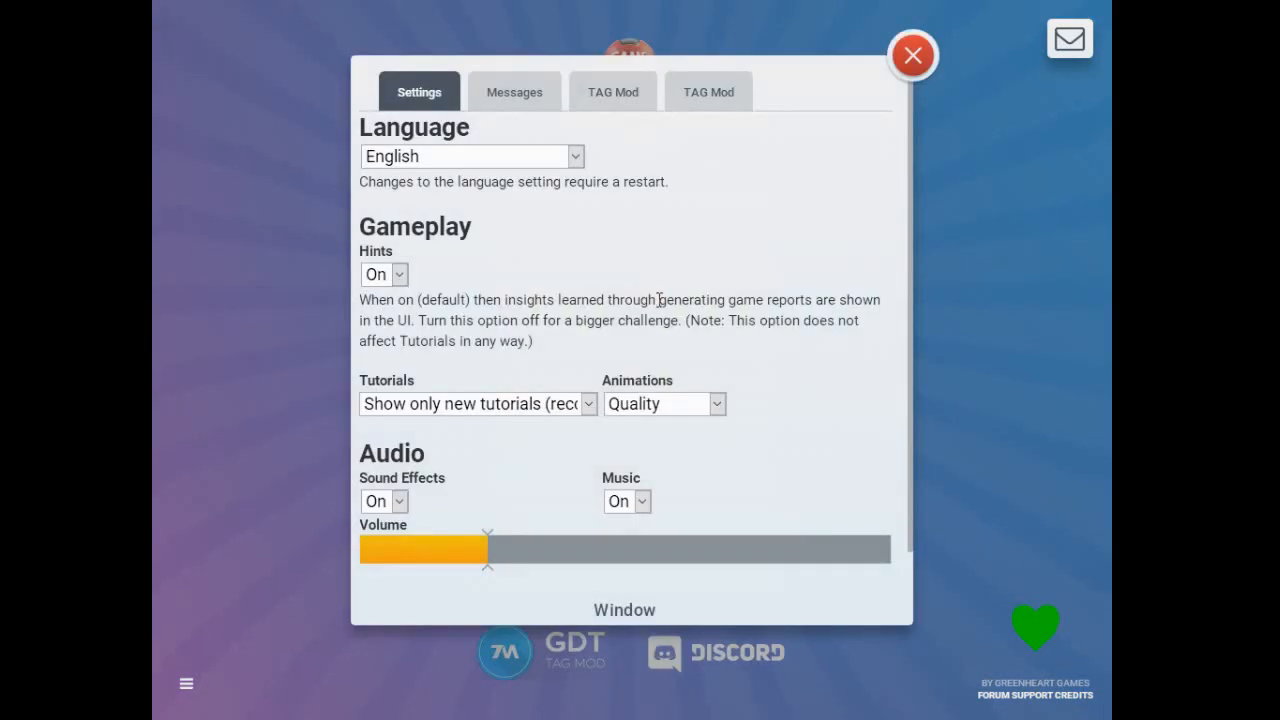
left_click(708, 92)
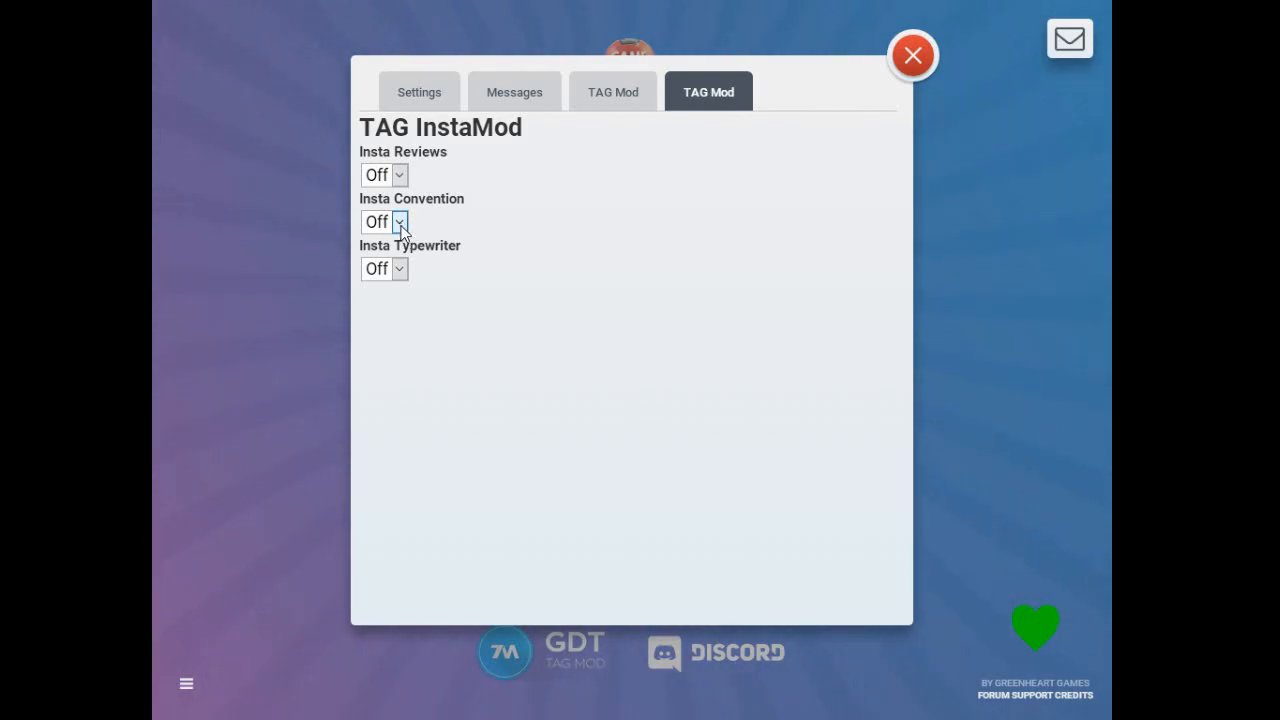
left_click(400, 220)
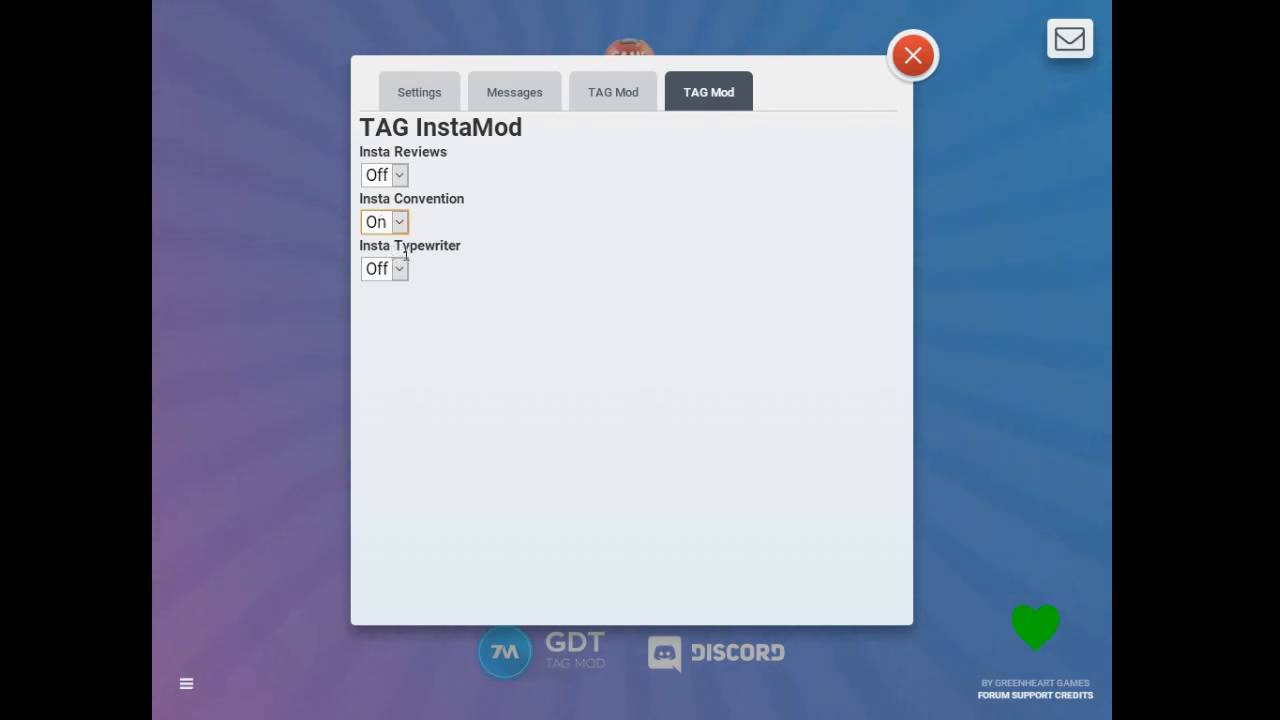
mouse_move(444, 262)
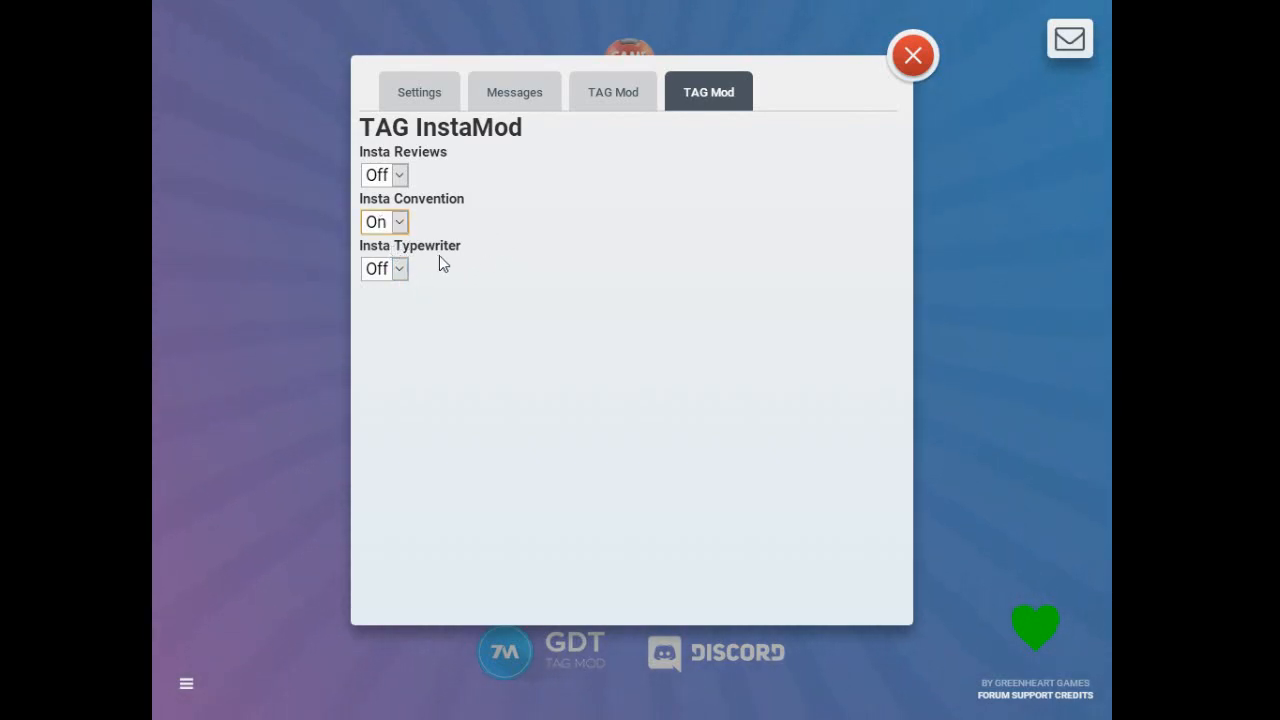
mouse_move(630, 124)
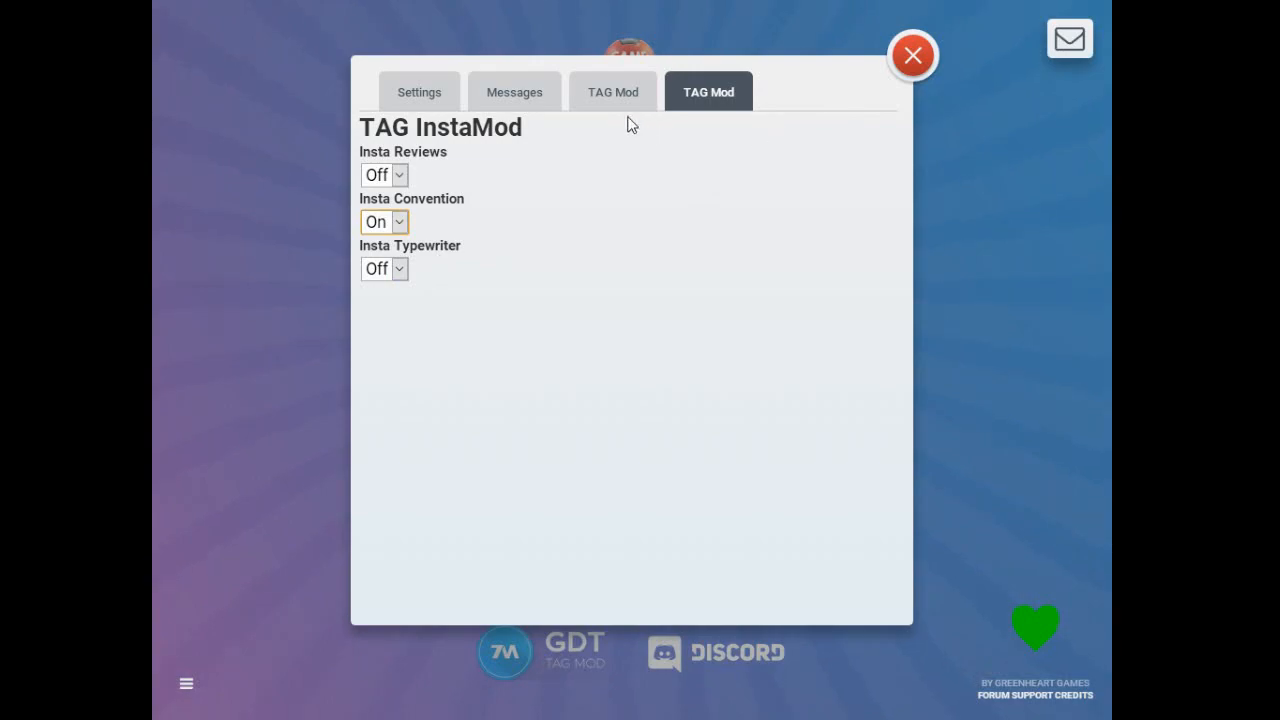
left_click(612, 92)
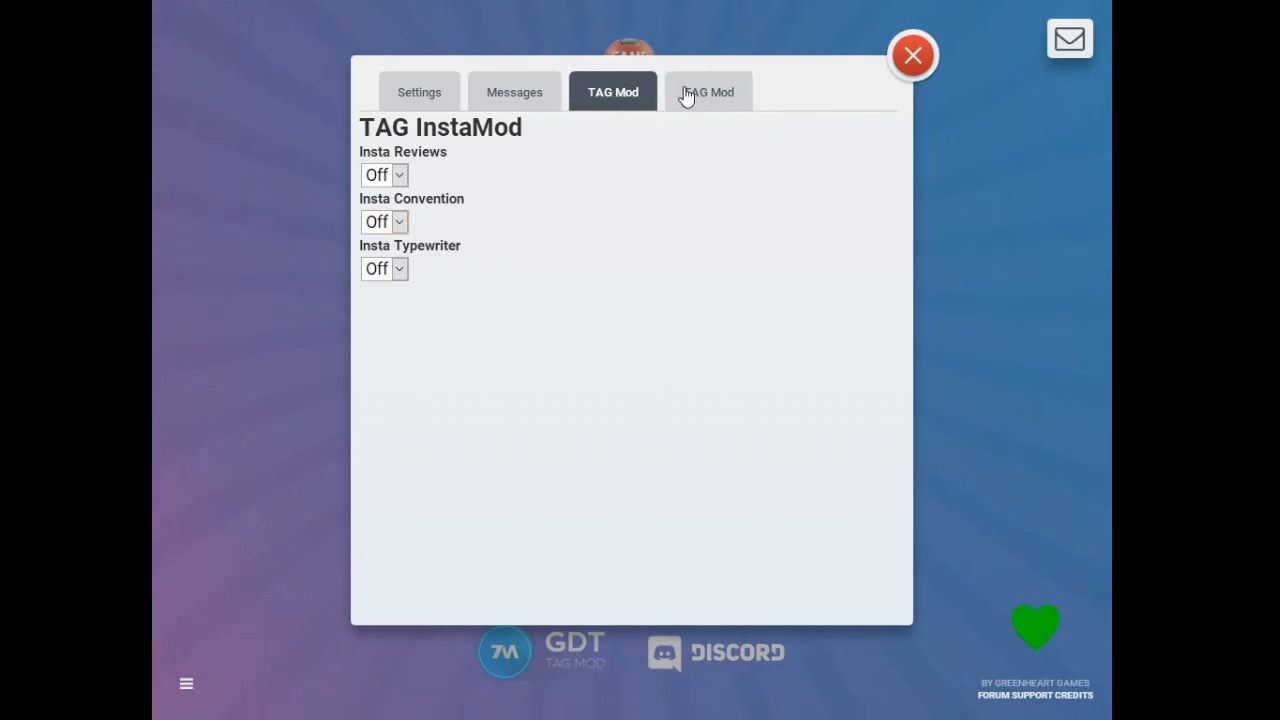
left_click(384, 220)
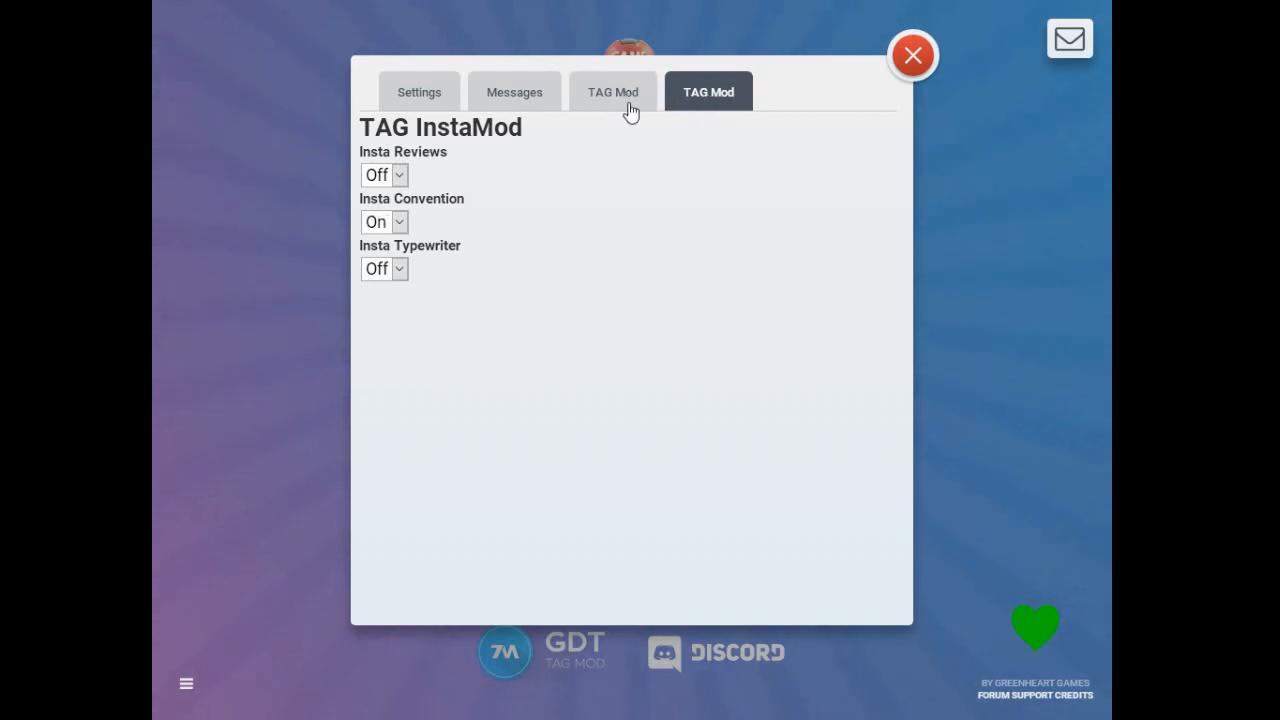
left_click(912, 56)
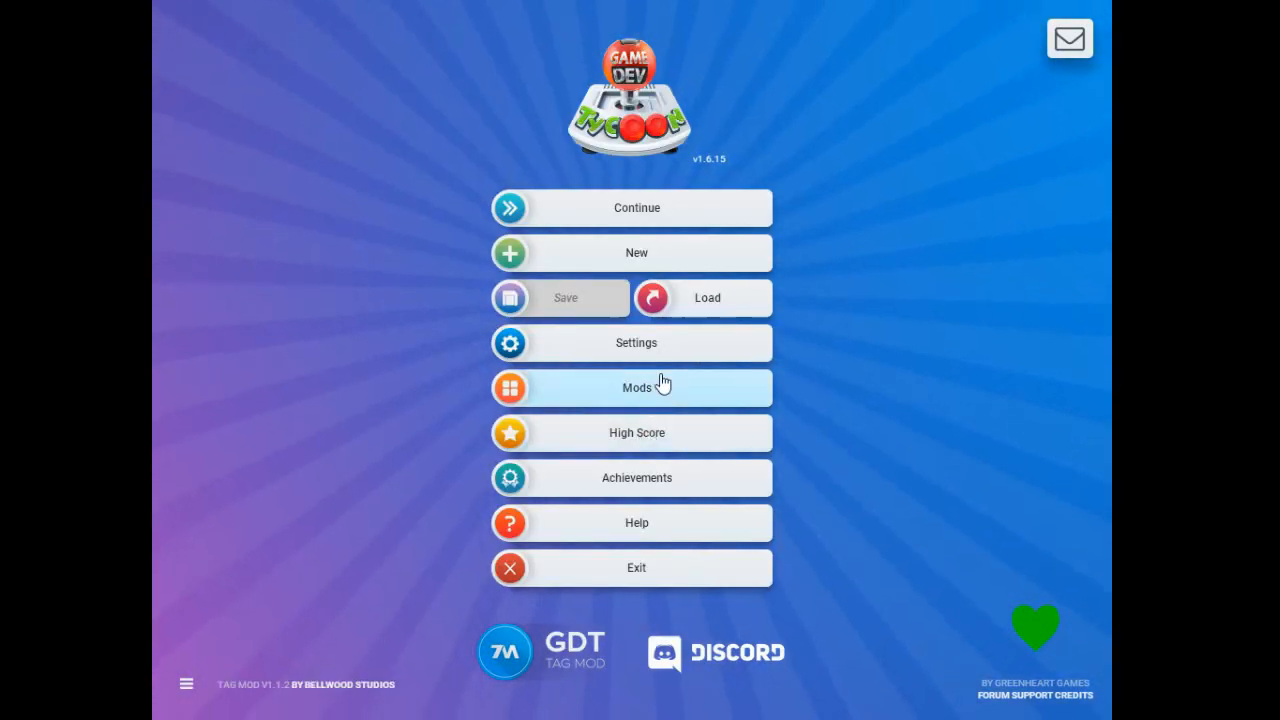
Review the installed mods list to confirm the chosen mods are enabled, then close it.
left_click(636, 388)
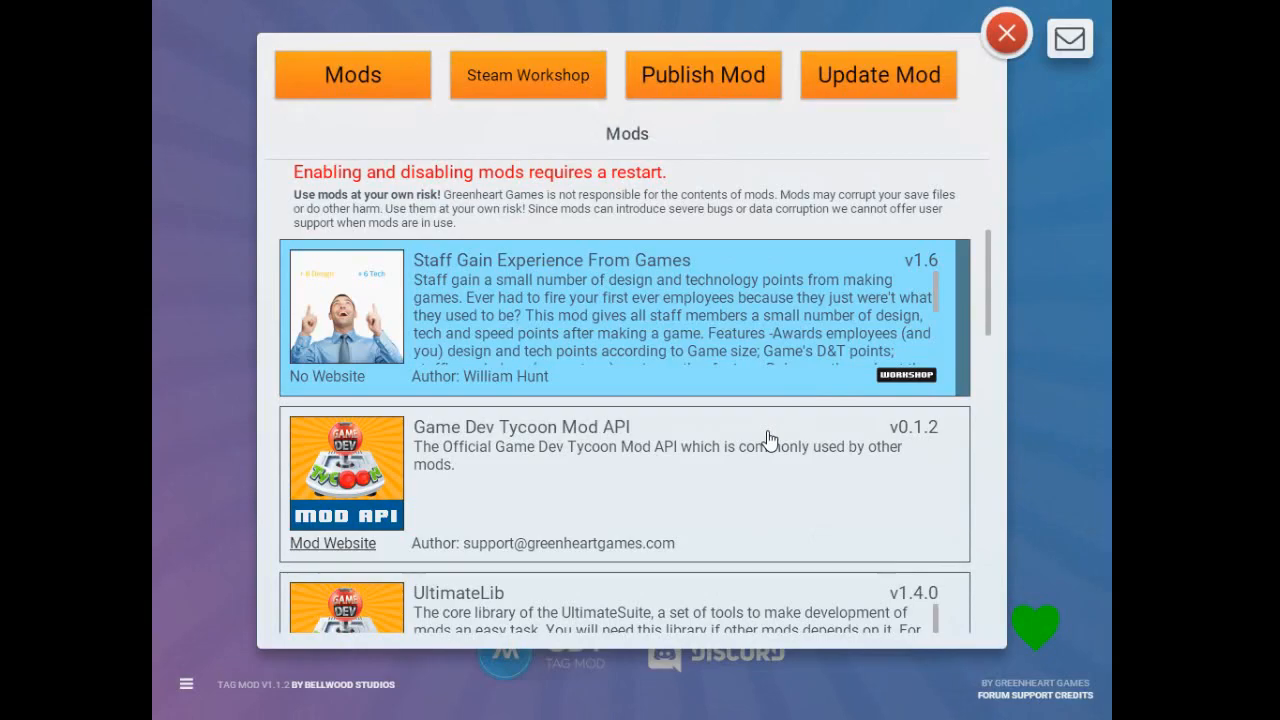
scroll("down", 3)
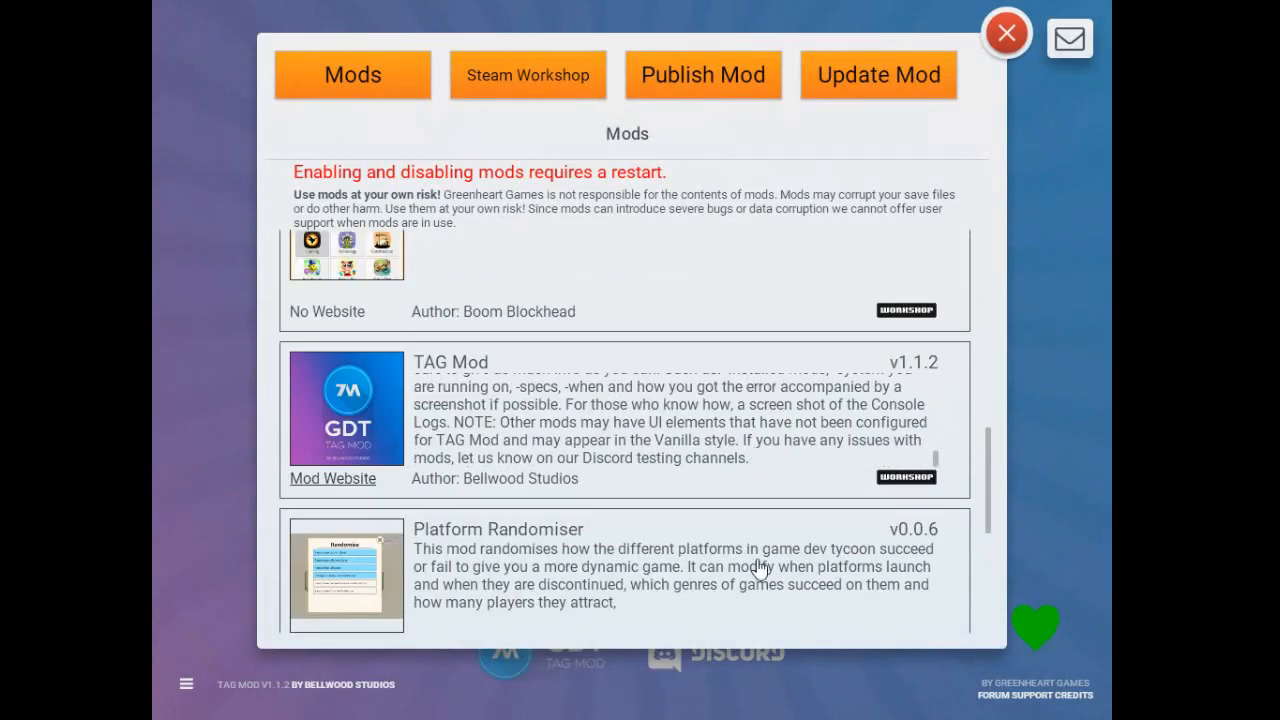
scroll("down", 3)
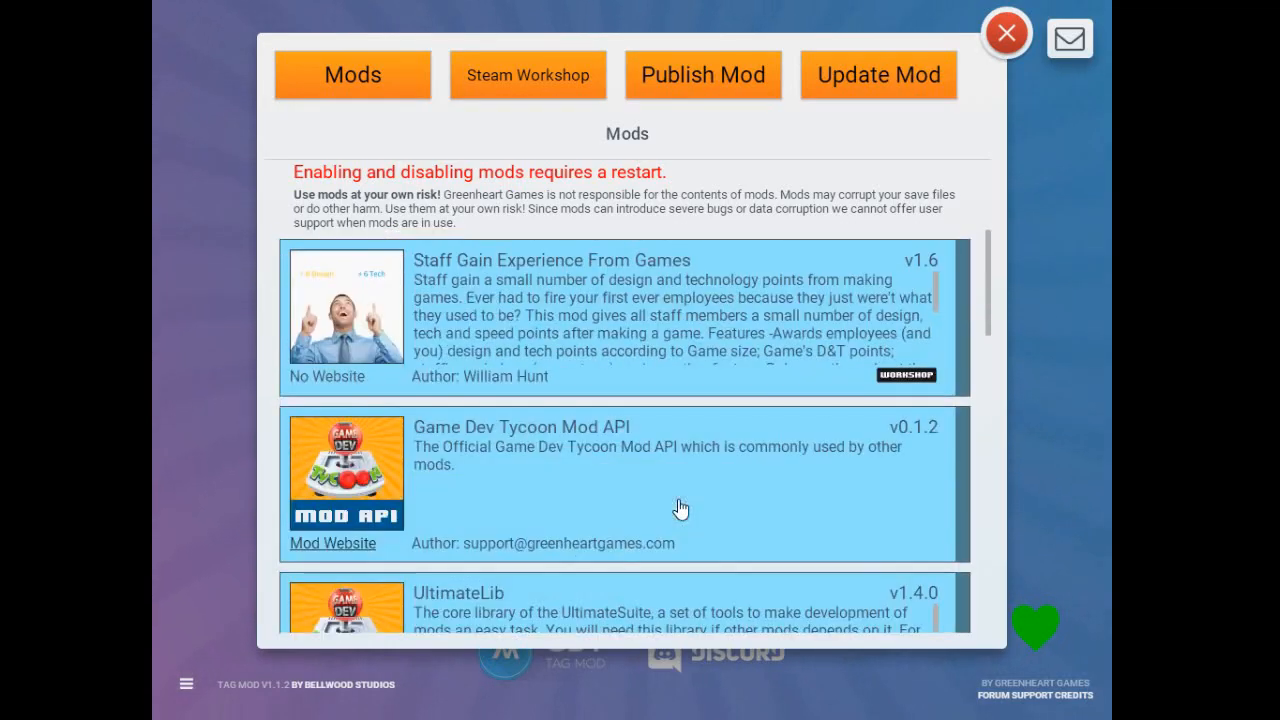
scroll("down", 3)
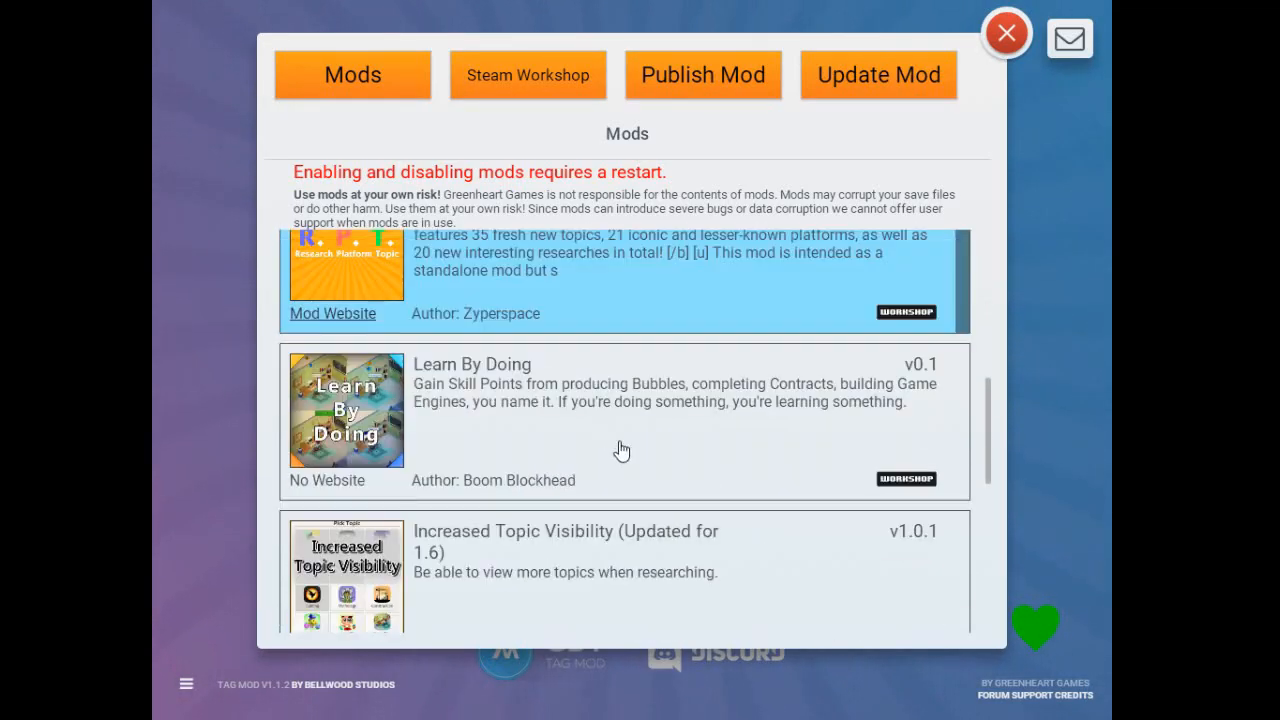
scroll("down", 3)
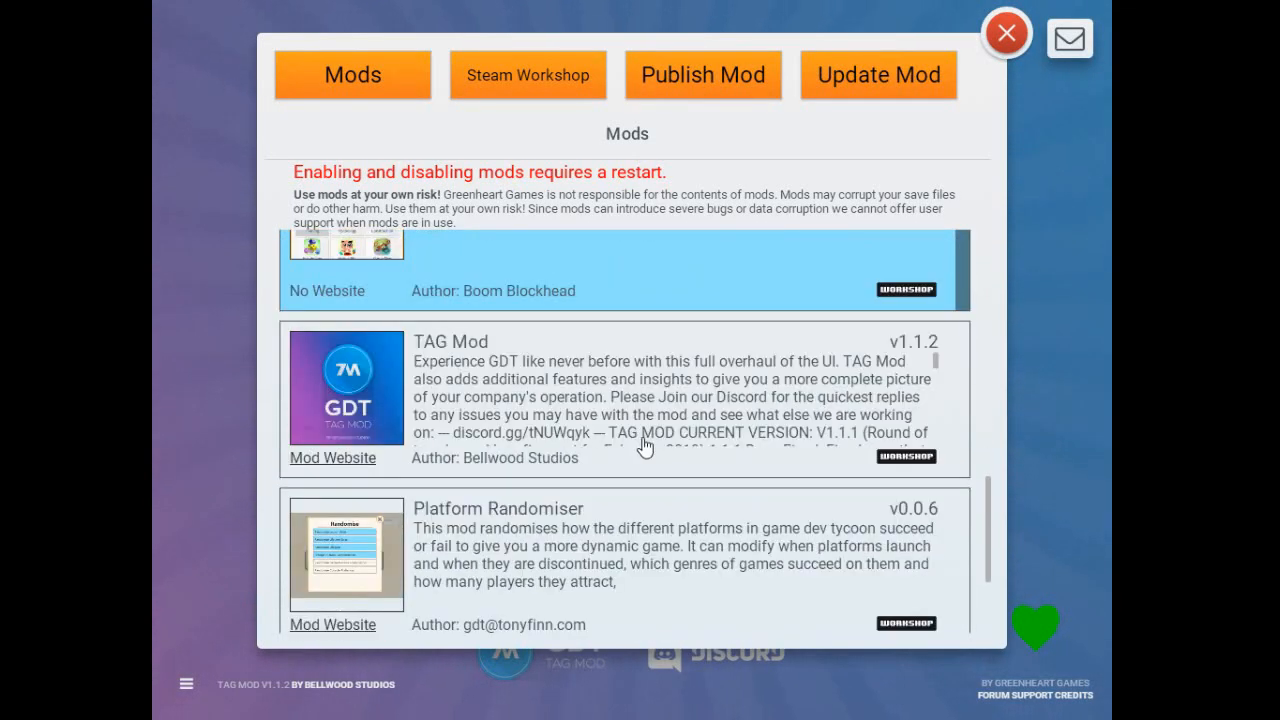
scroll("down", 3)
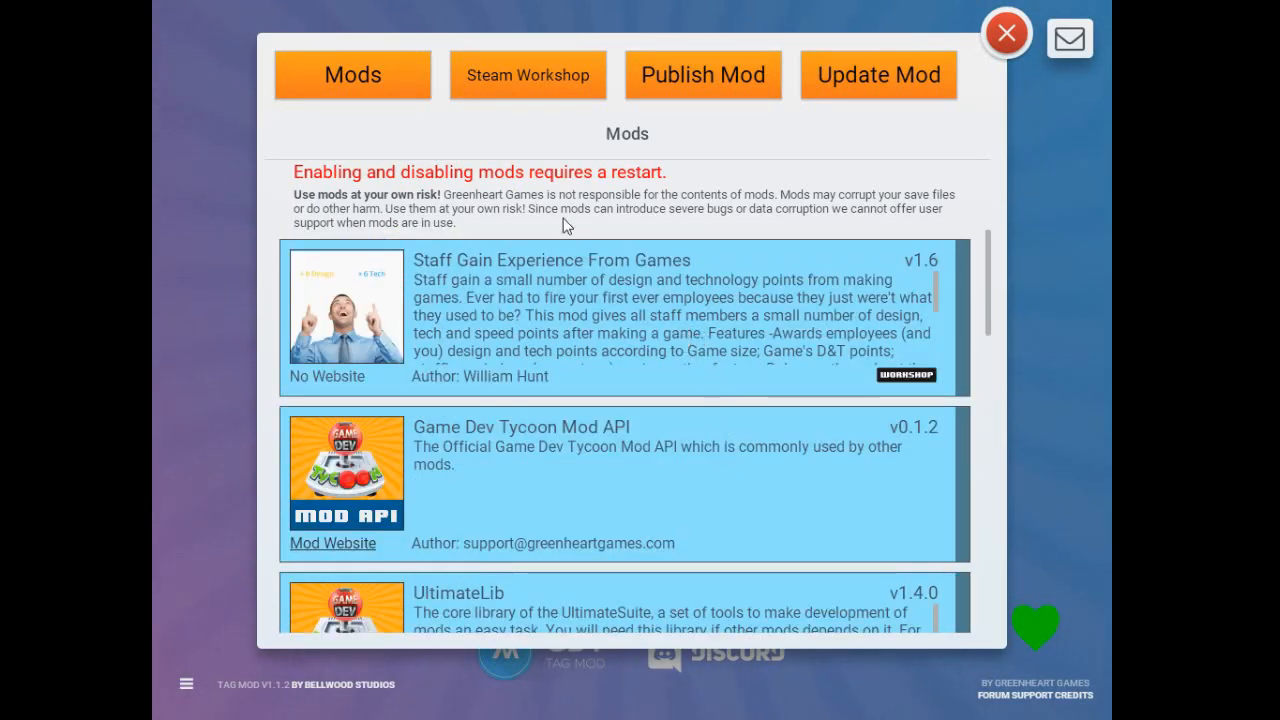
left_click(1006, 32)
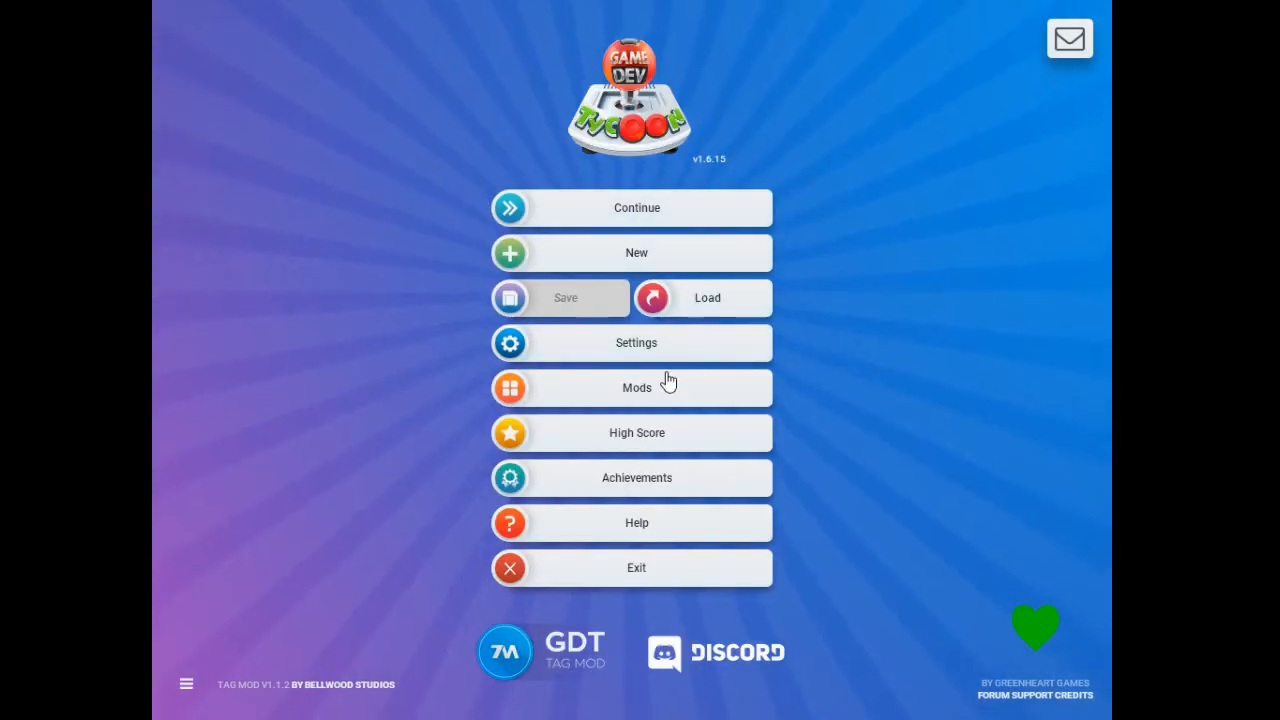
Check the mods list once more and return to the main menu.
left_click(636, 388)
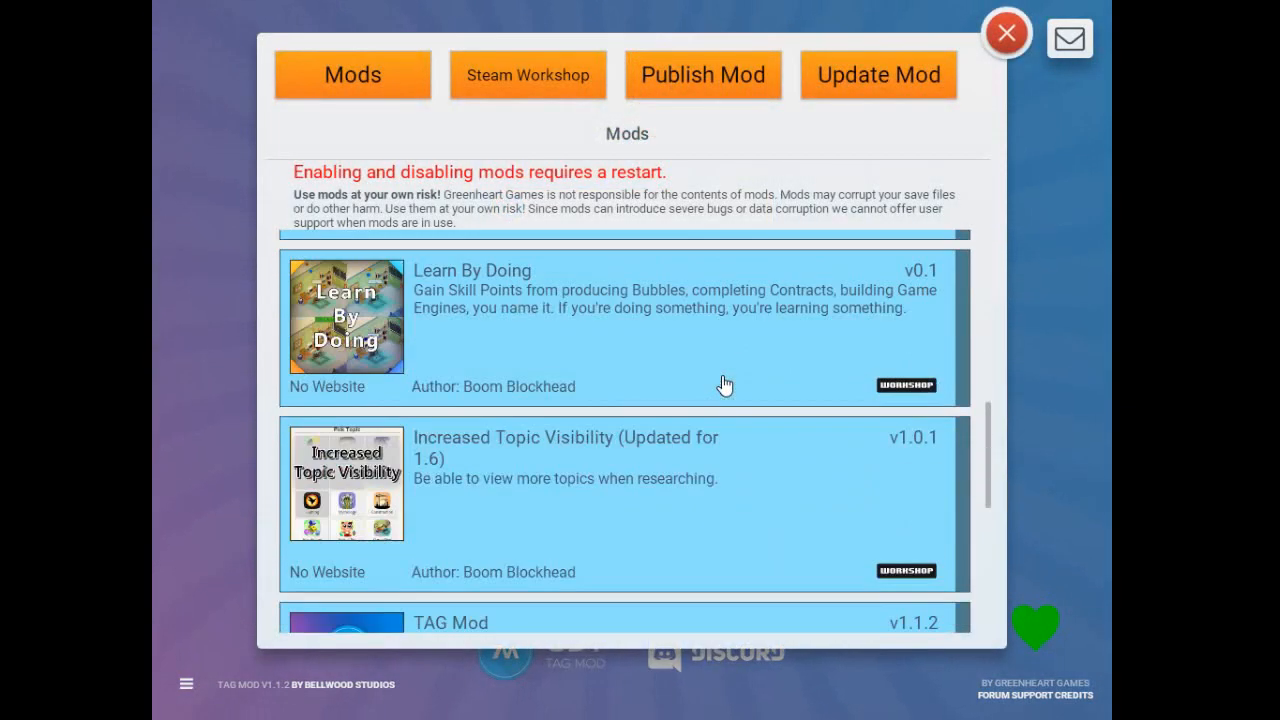
scroll("down", 3)
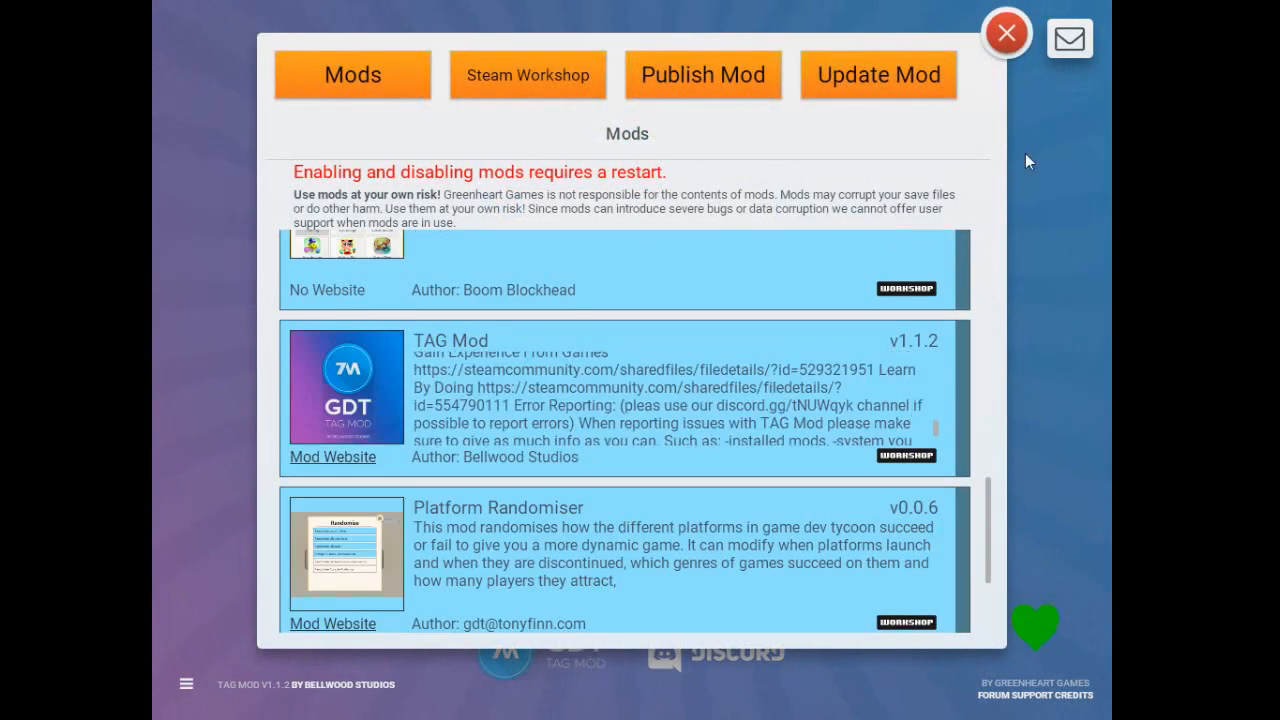
left_click(1006, 32)
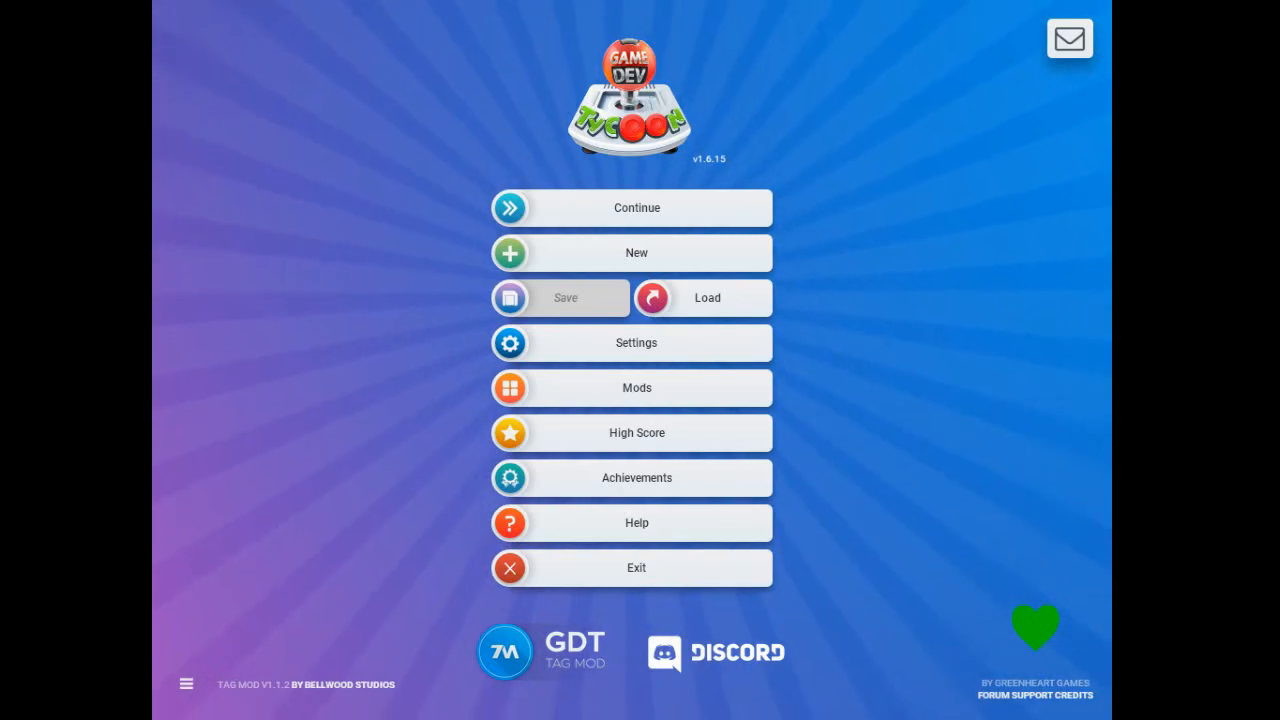
Start a new game and continue past the welcome message to the company naming prompt.
left_click(636, 252)
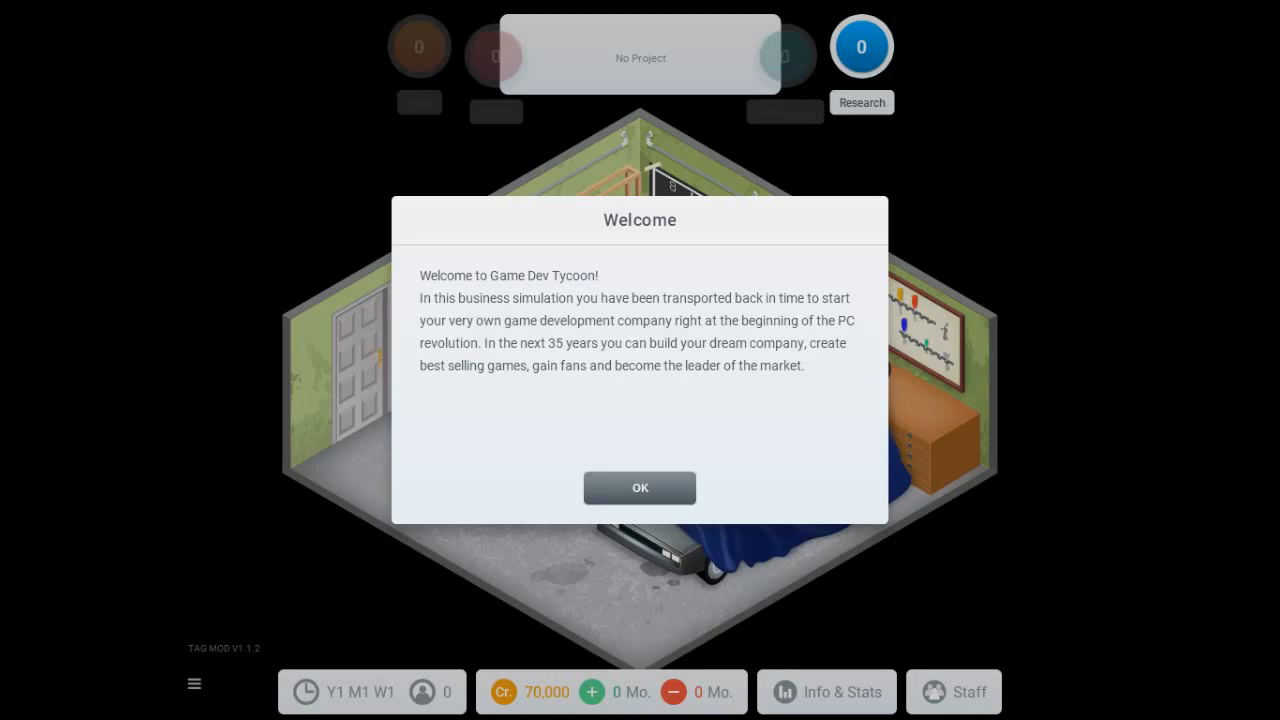
mouse_move(756, 272)
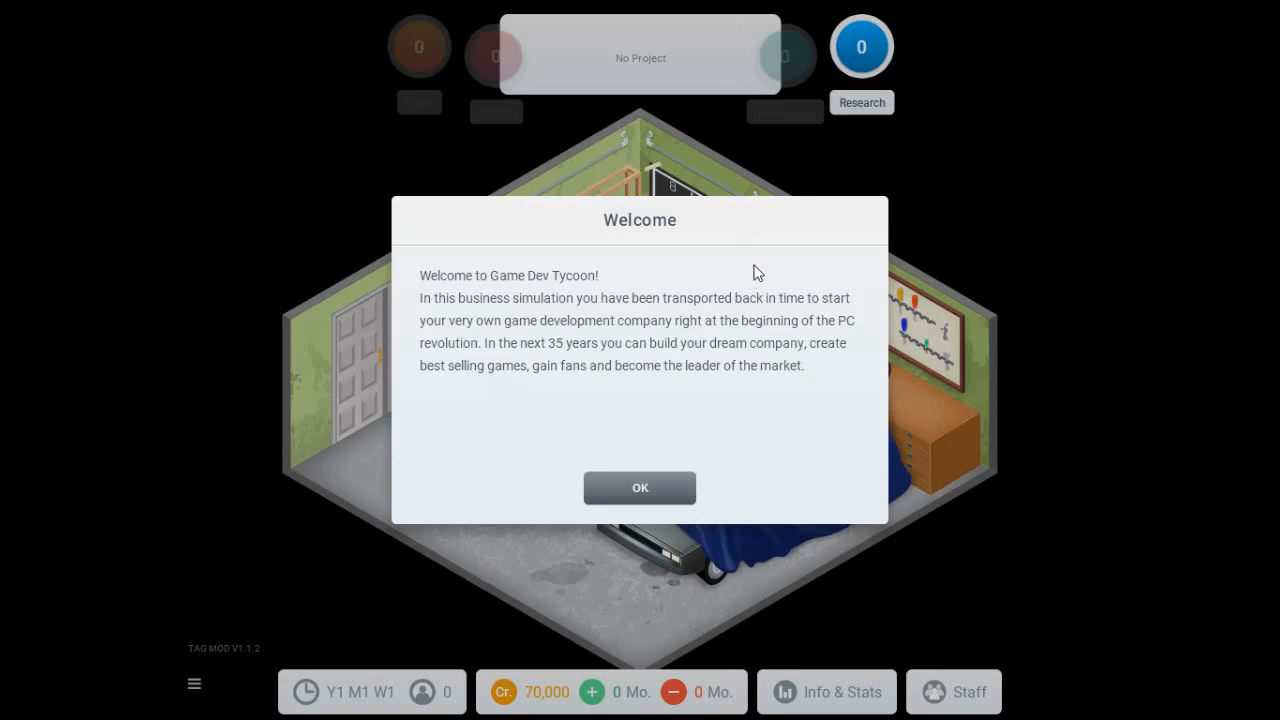
left_click(640, 488)
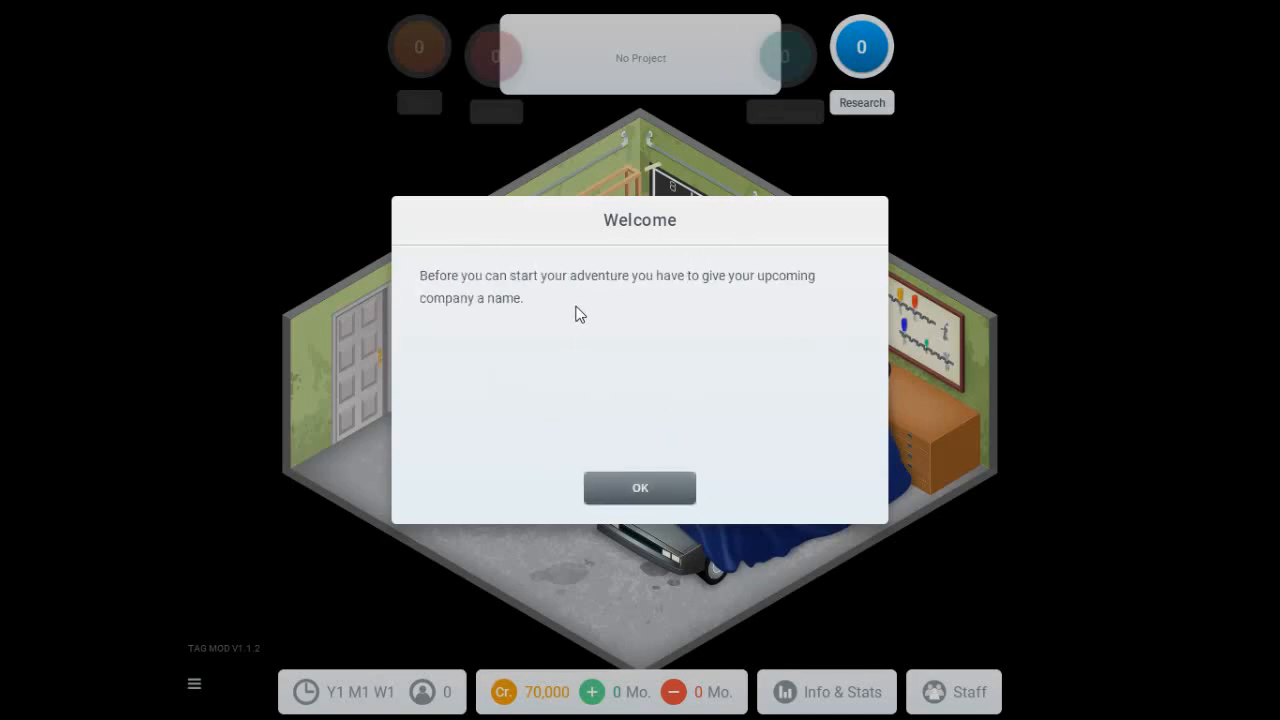
Name the company Tagged Games and enter the player name Jason.
left_click(640, 488)
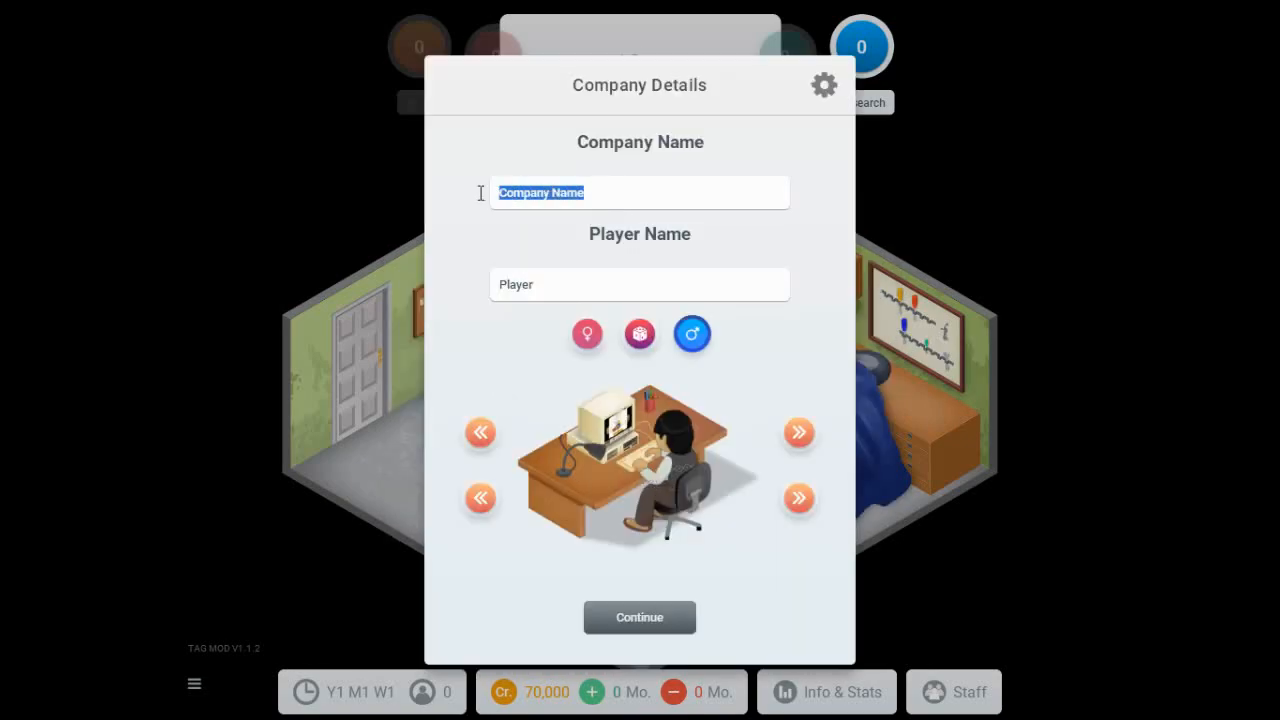
mouse_move(484, 200)
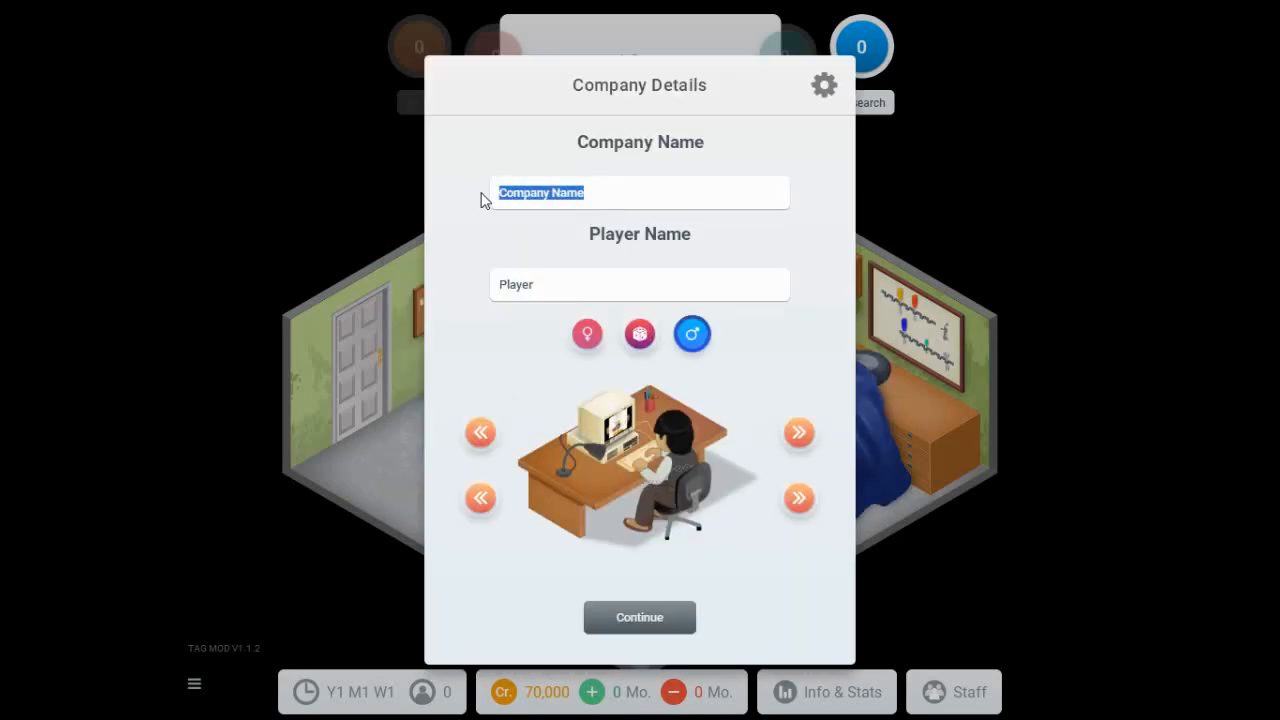
type("Tagg")
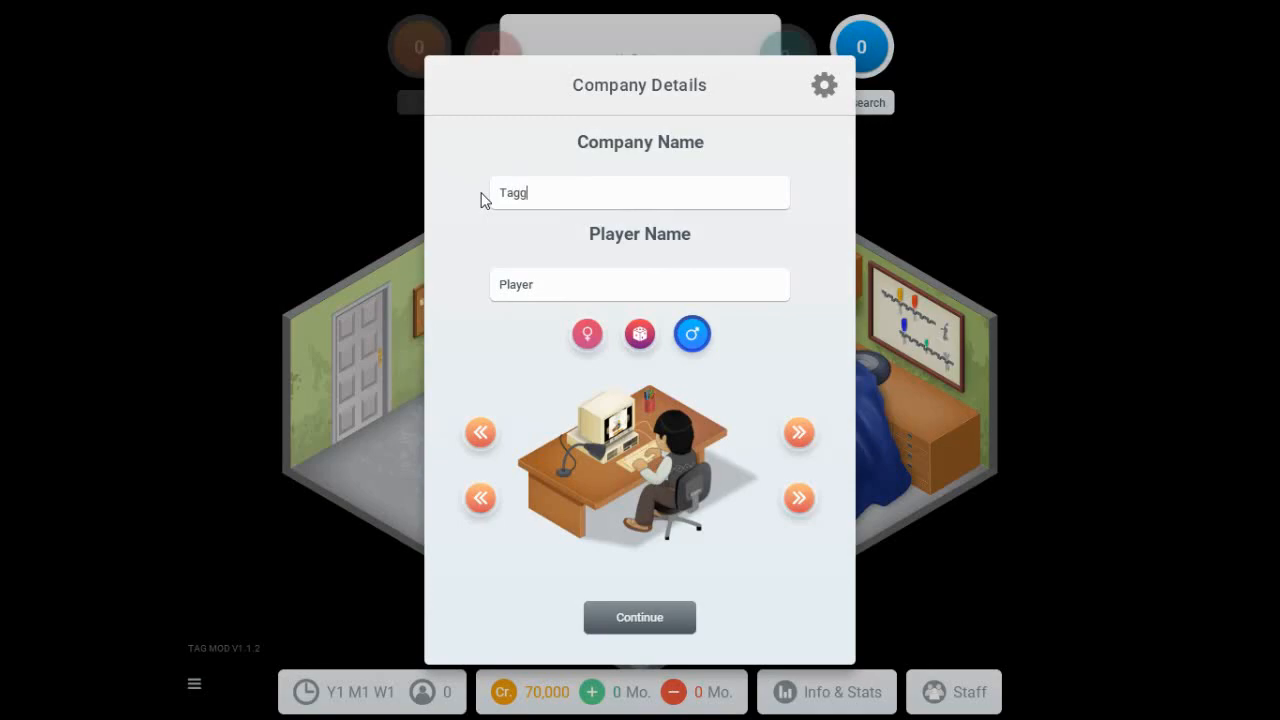
type("ed Games")
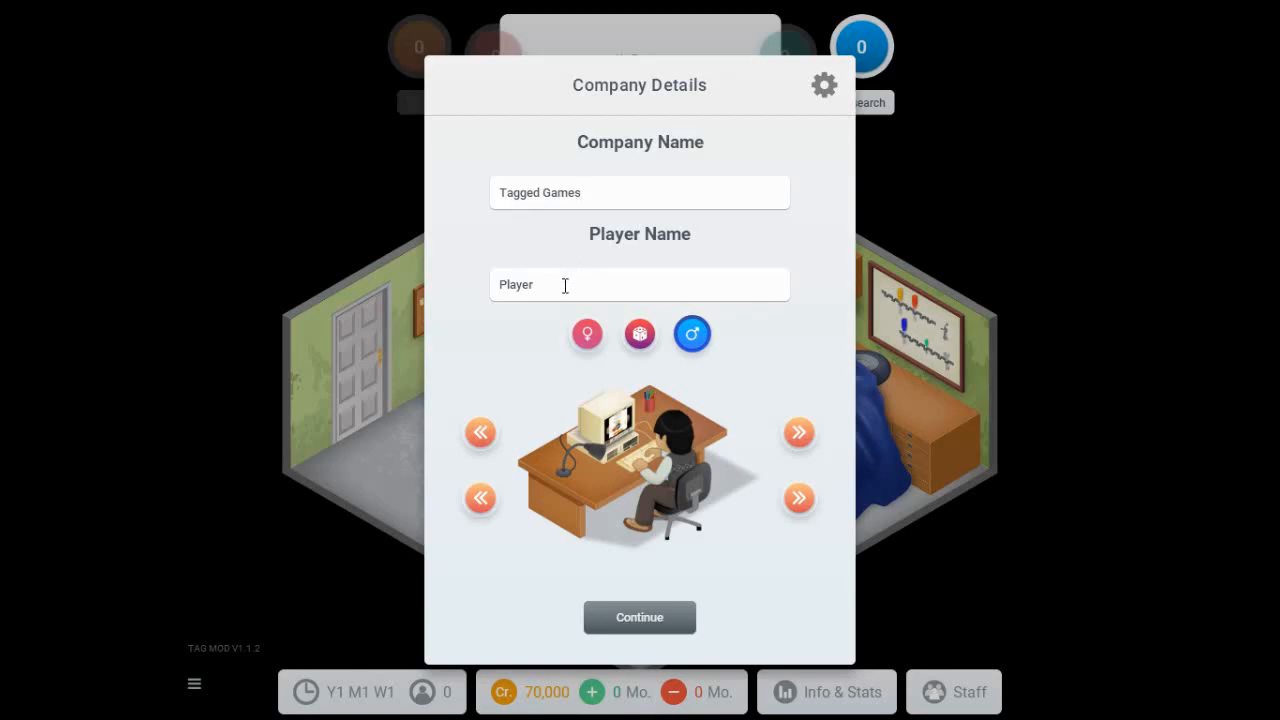
type("Jason Silverain")
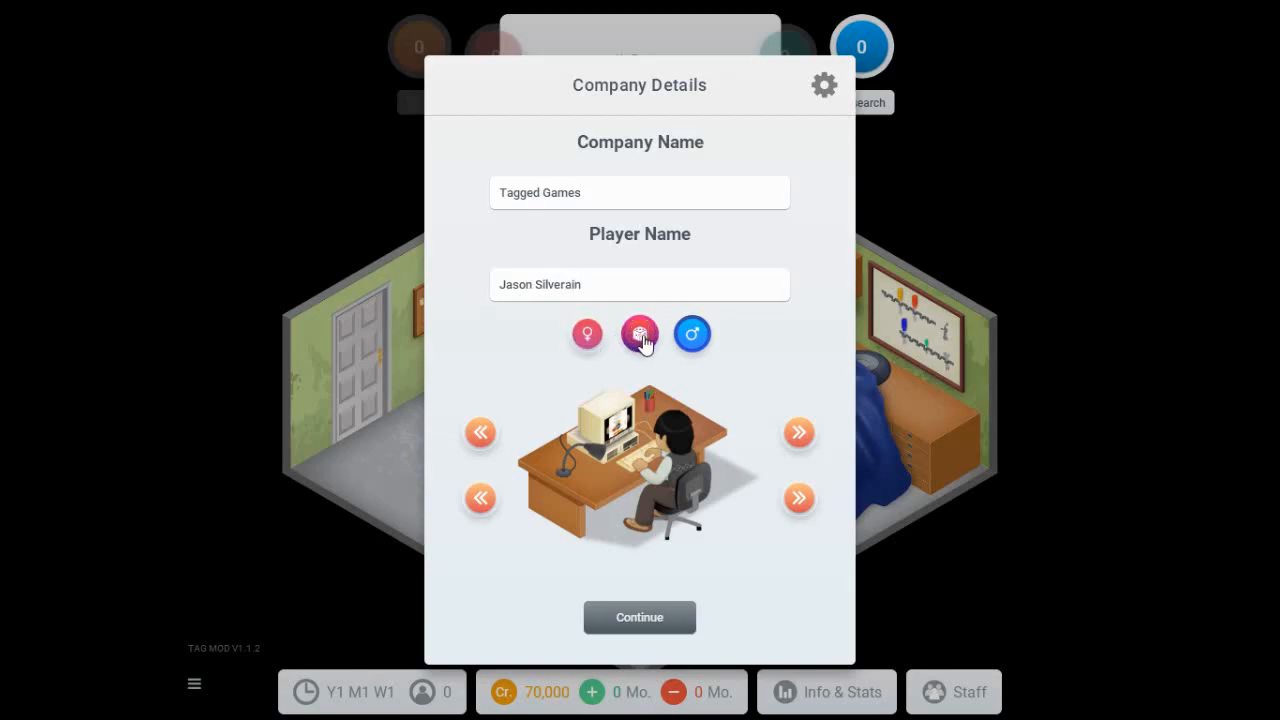
Cycle through gender and avatar appearances, pick one, and confirm the company details.
left_click(588, 334)
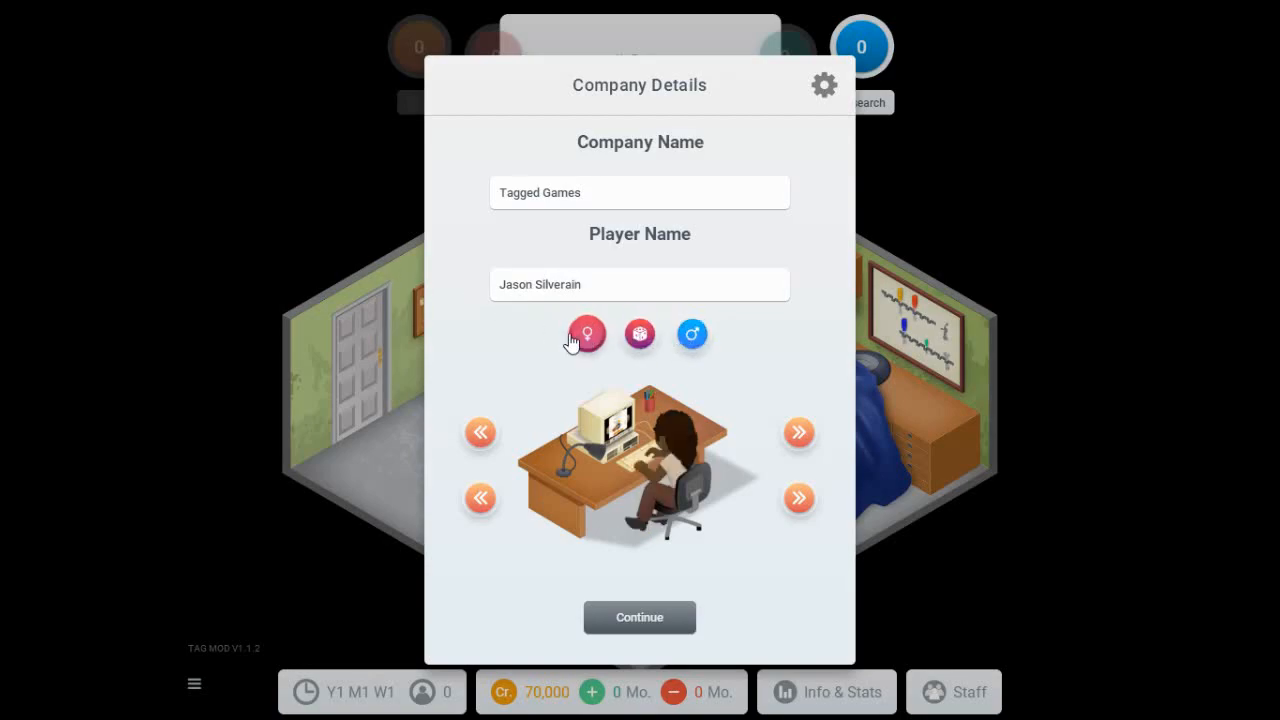
left_click(798, 432)
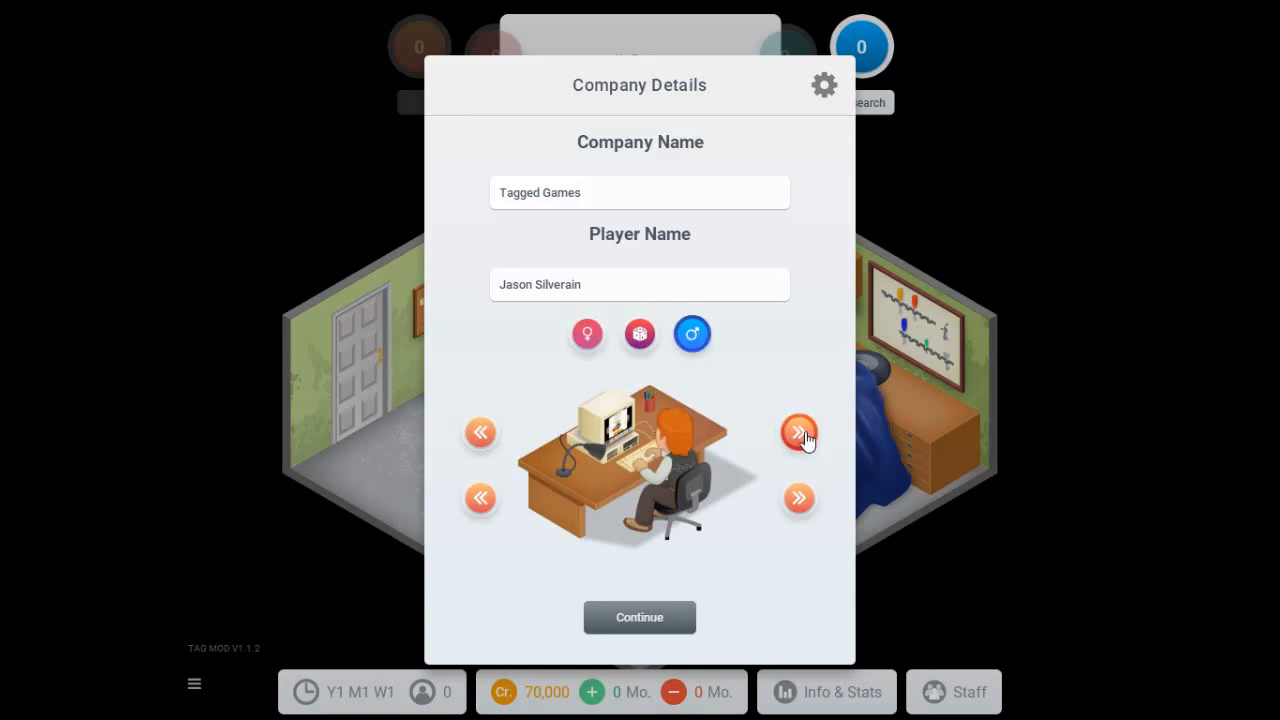
left_click(798, 432)
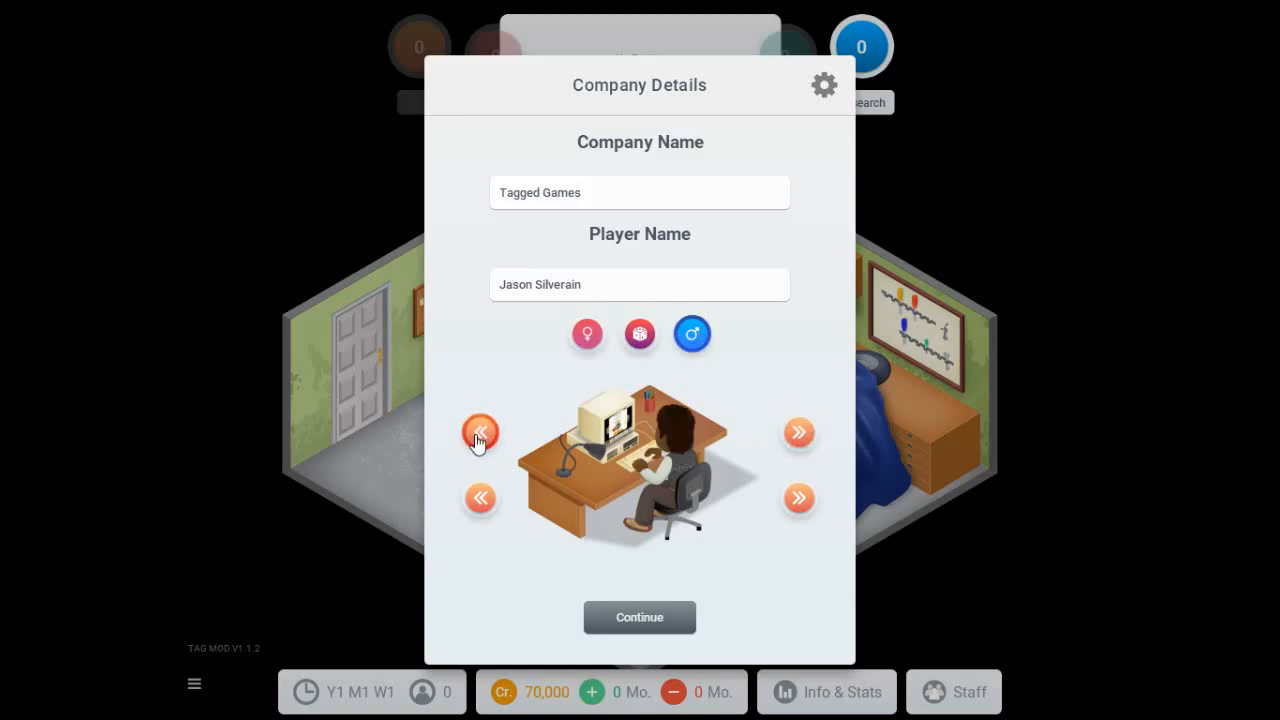
left_click(480, 498)
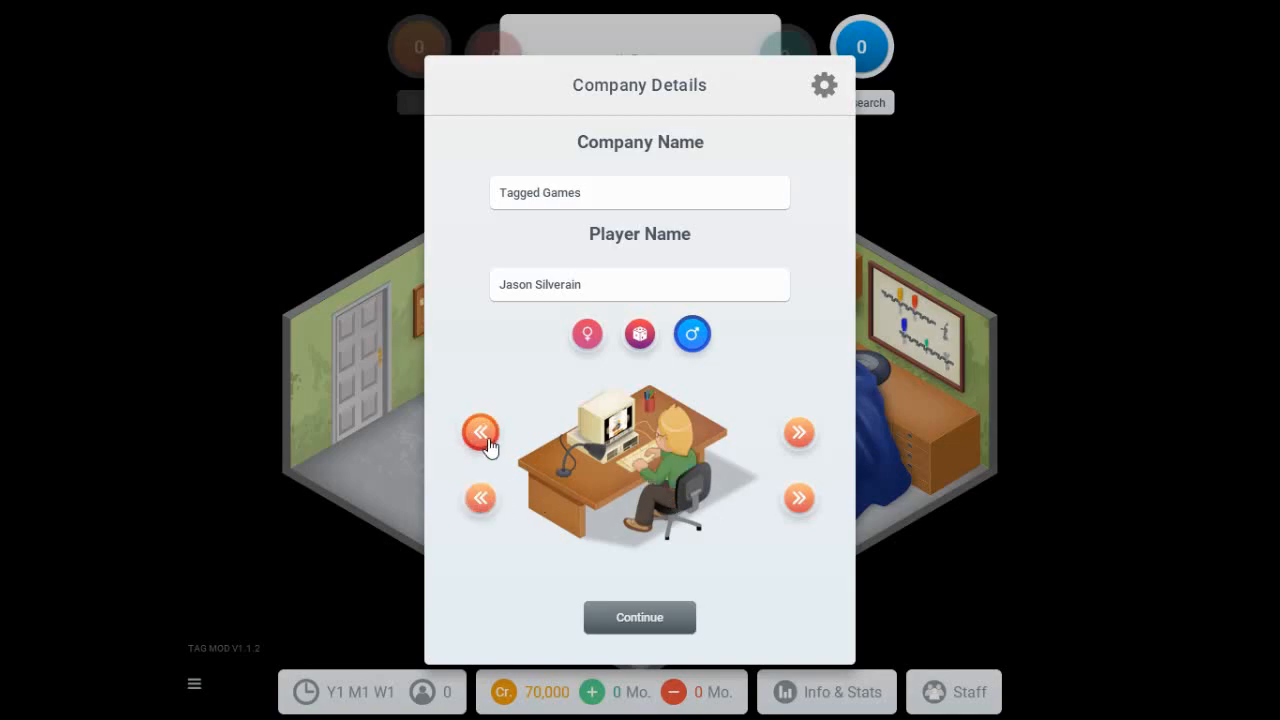
left_click(480, 432)
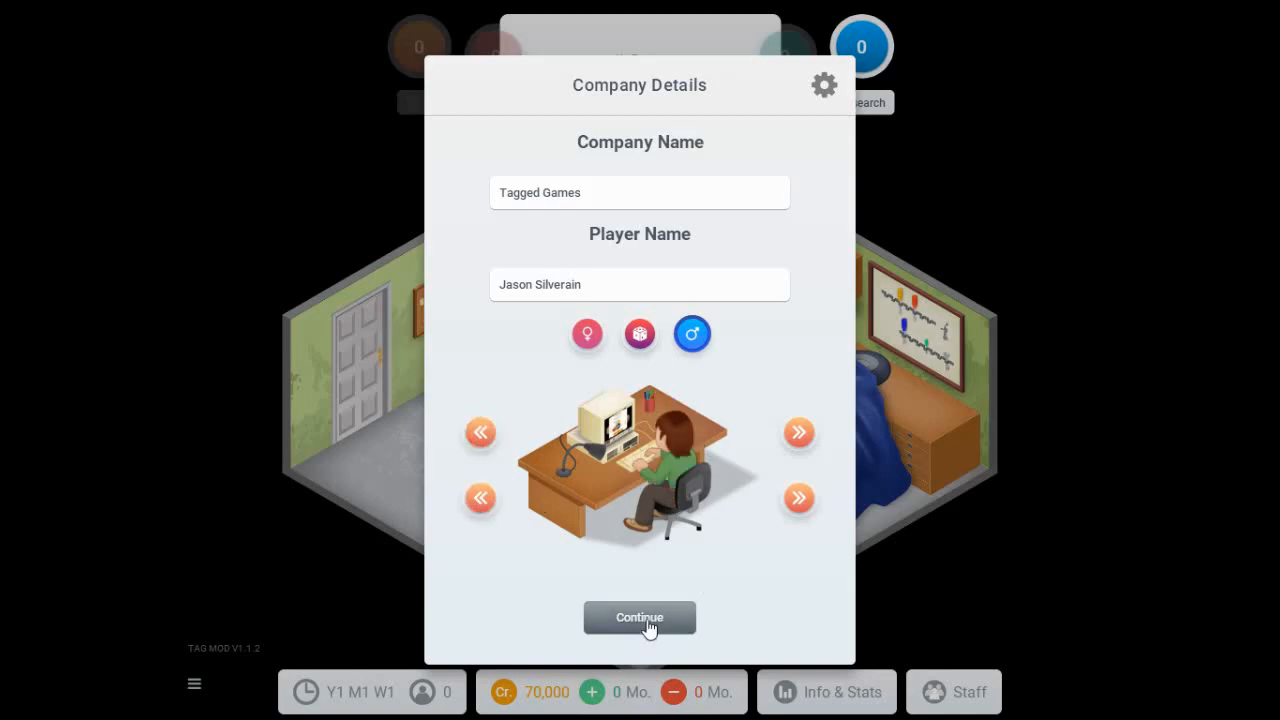
left_click(640, 616)
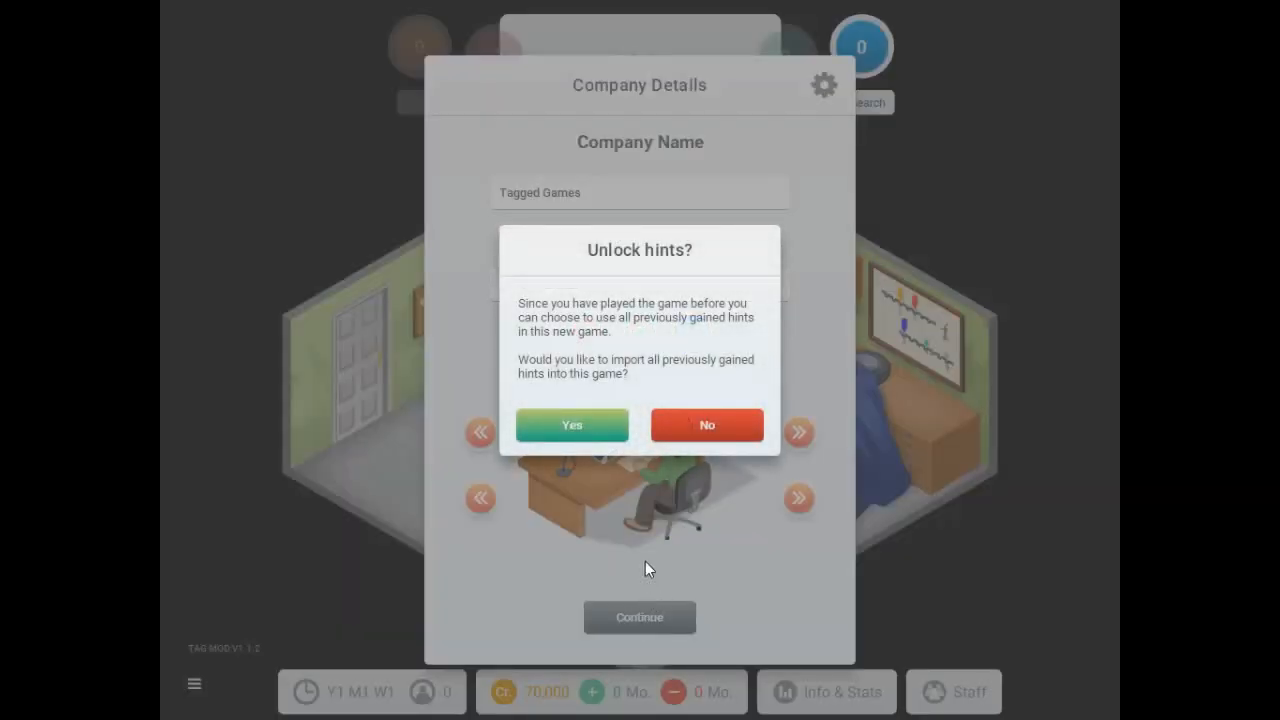
mouse_move(564, 418)
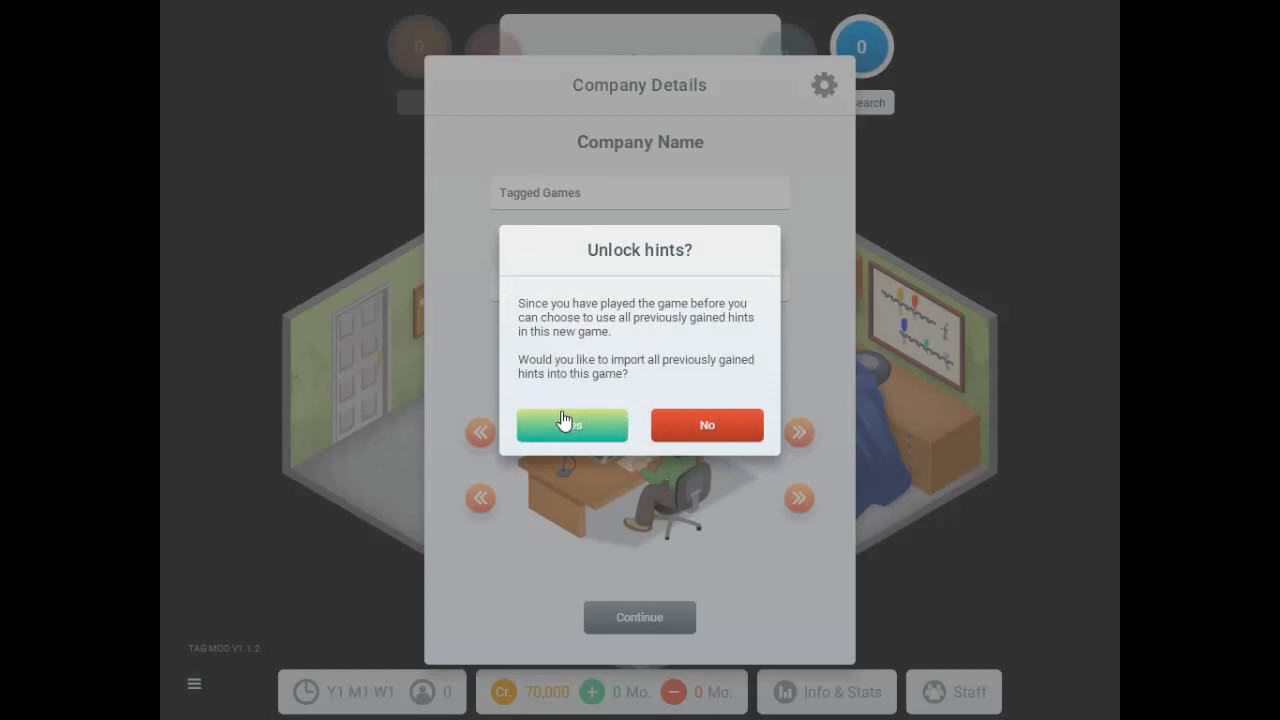
Import previous hints and start the company in save slot 1, overwriting the Sword & Torch save.
left_click(572, 424)
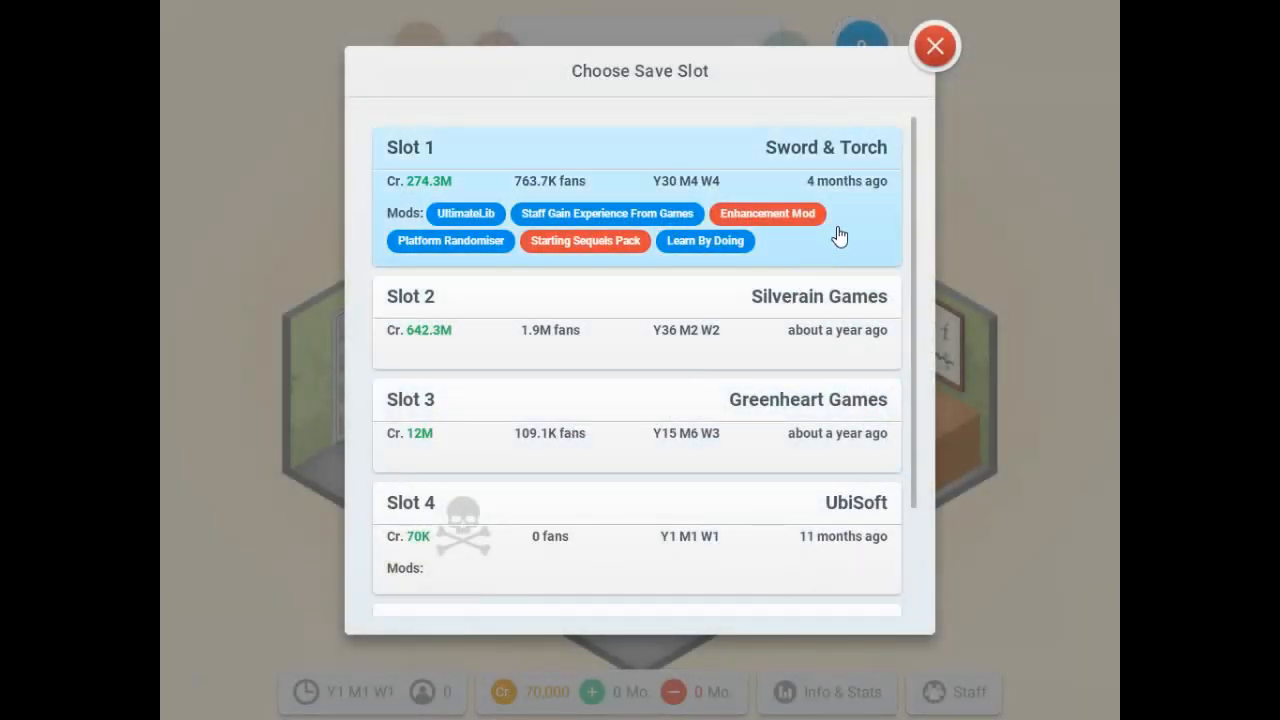
mouse_move(878, 198)
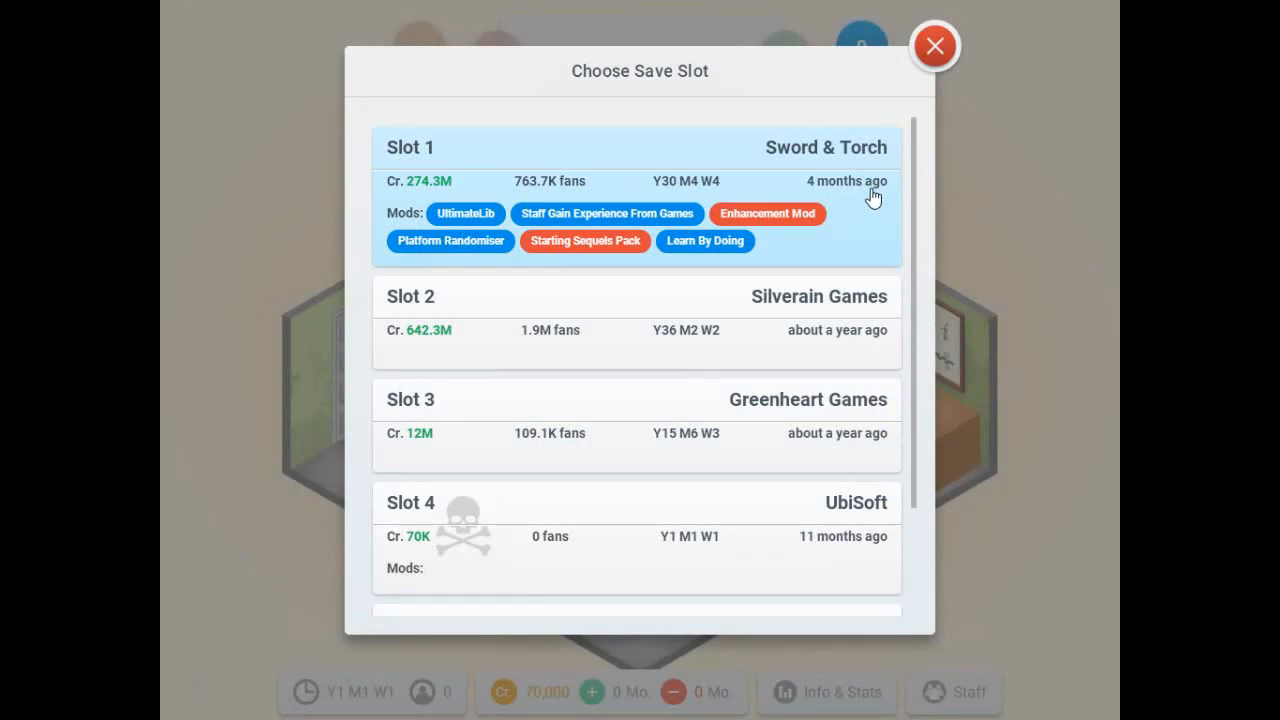
mouse_move(848, 192)
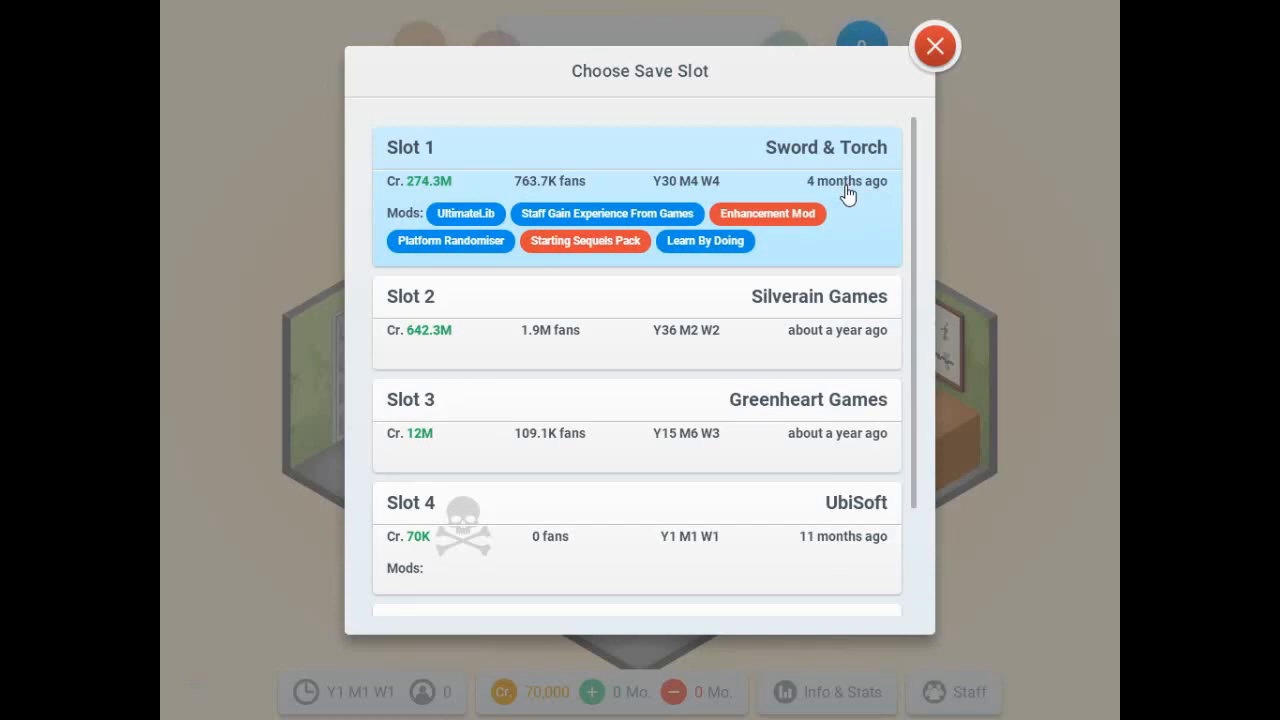
left_click(636, 200)
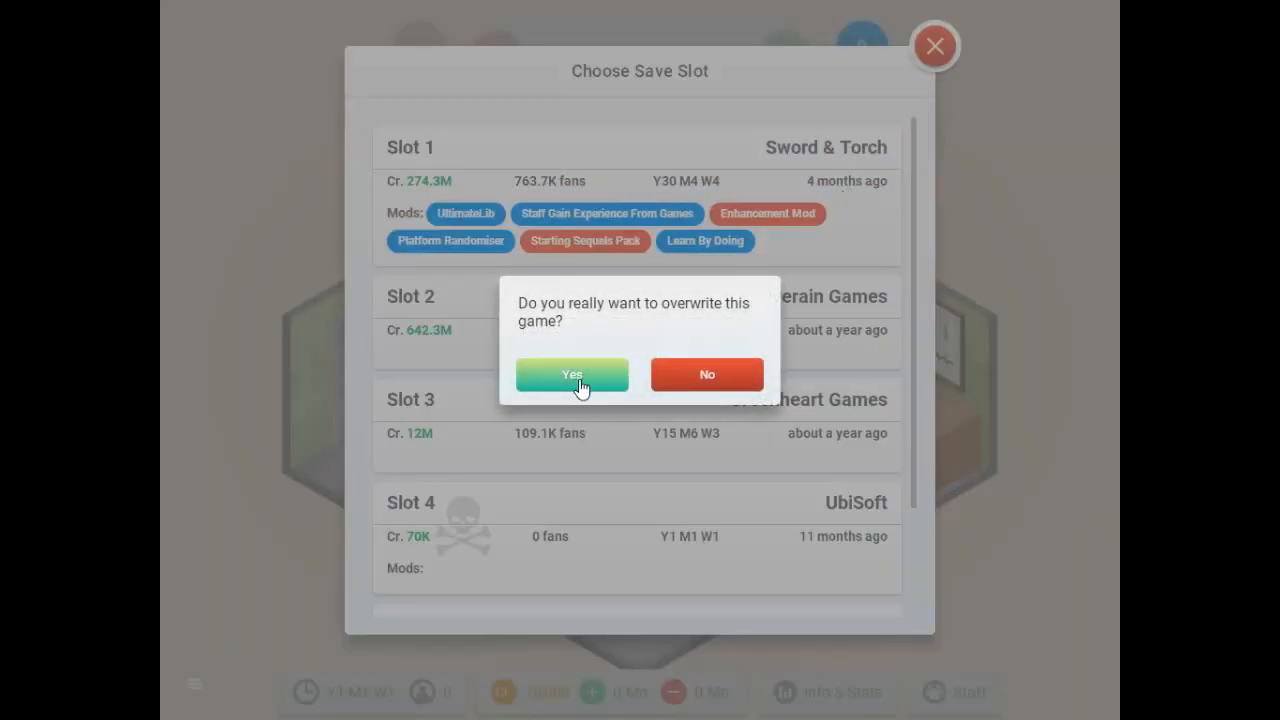
left_click(572, 374)
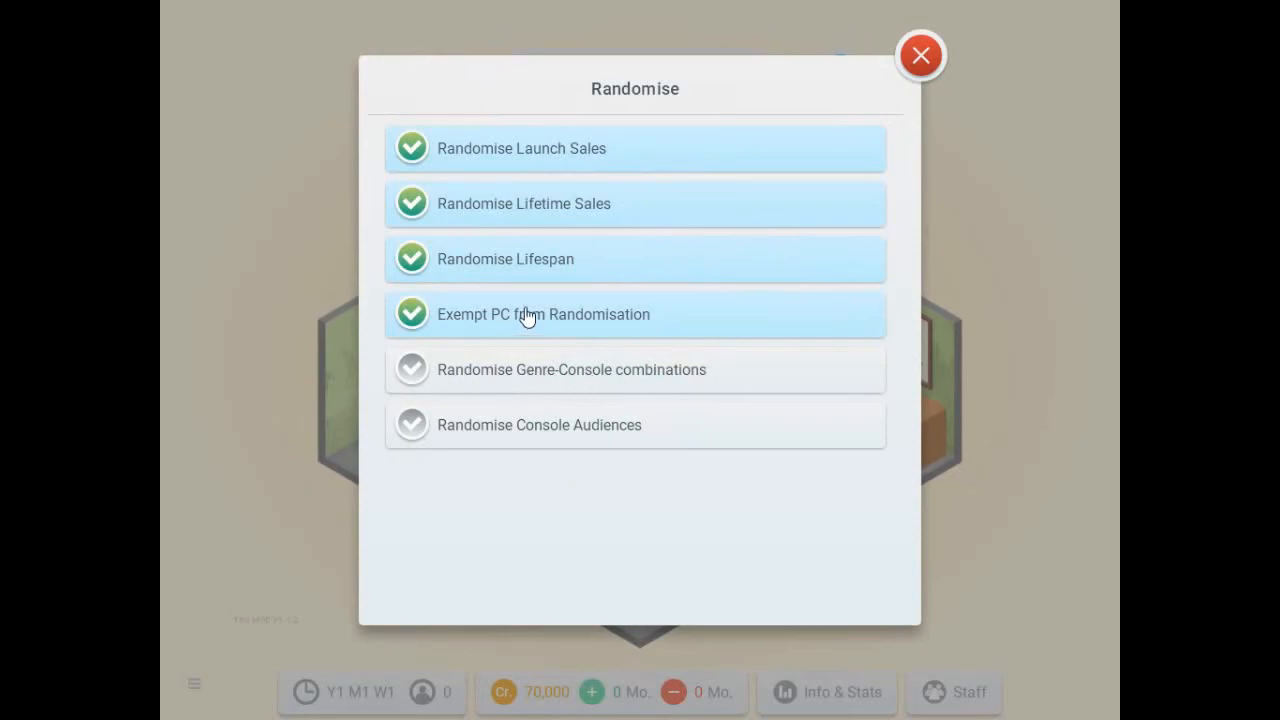
mouse_move(548, 218)
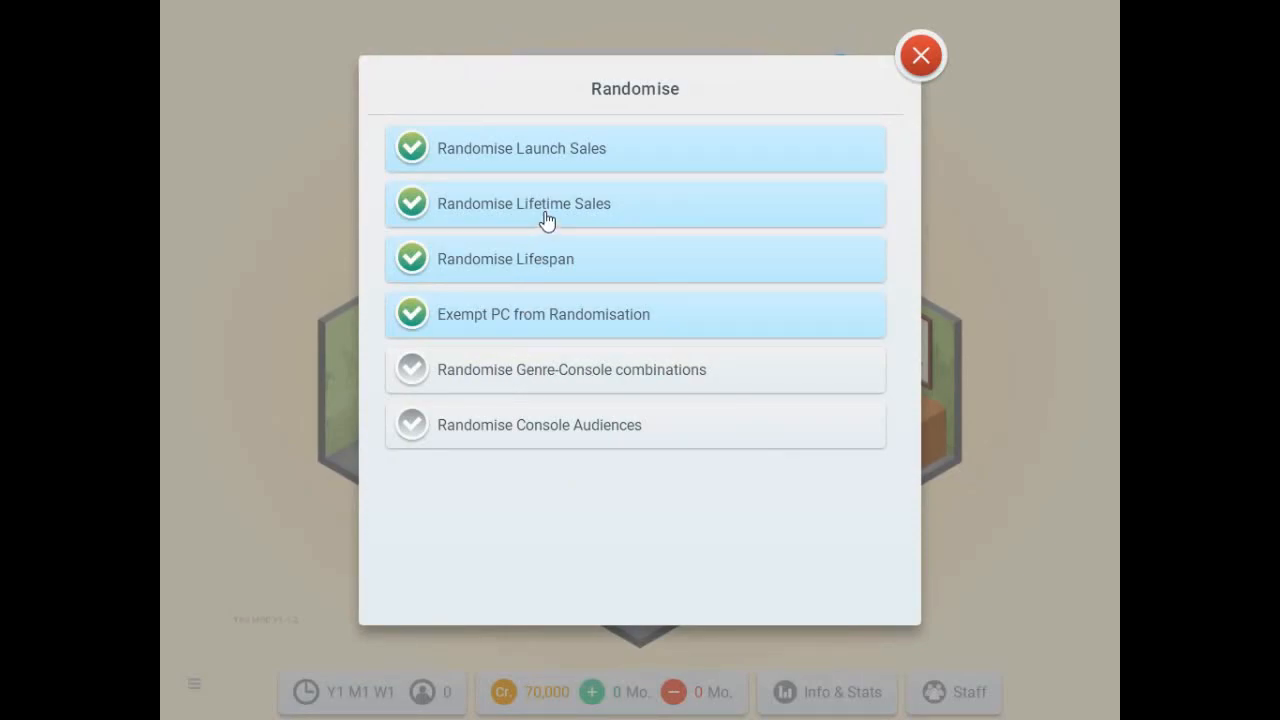
Keep the first four Platform Randomiser options checked and close to reach the garage office.
left_click(636, 424)
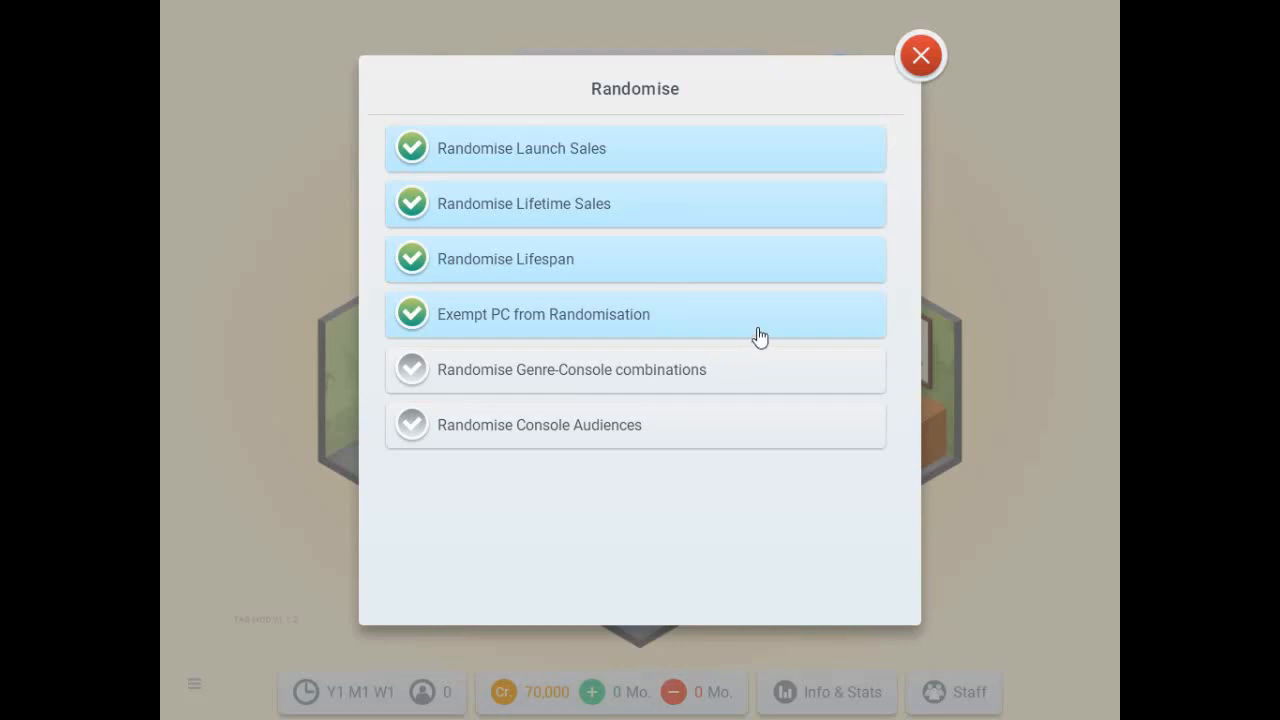
mouse_move(920, 56)
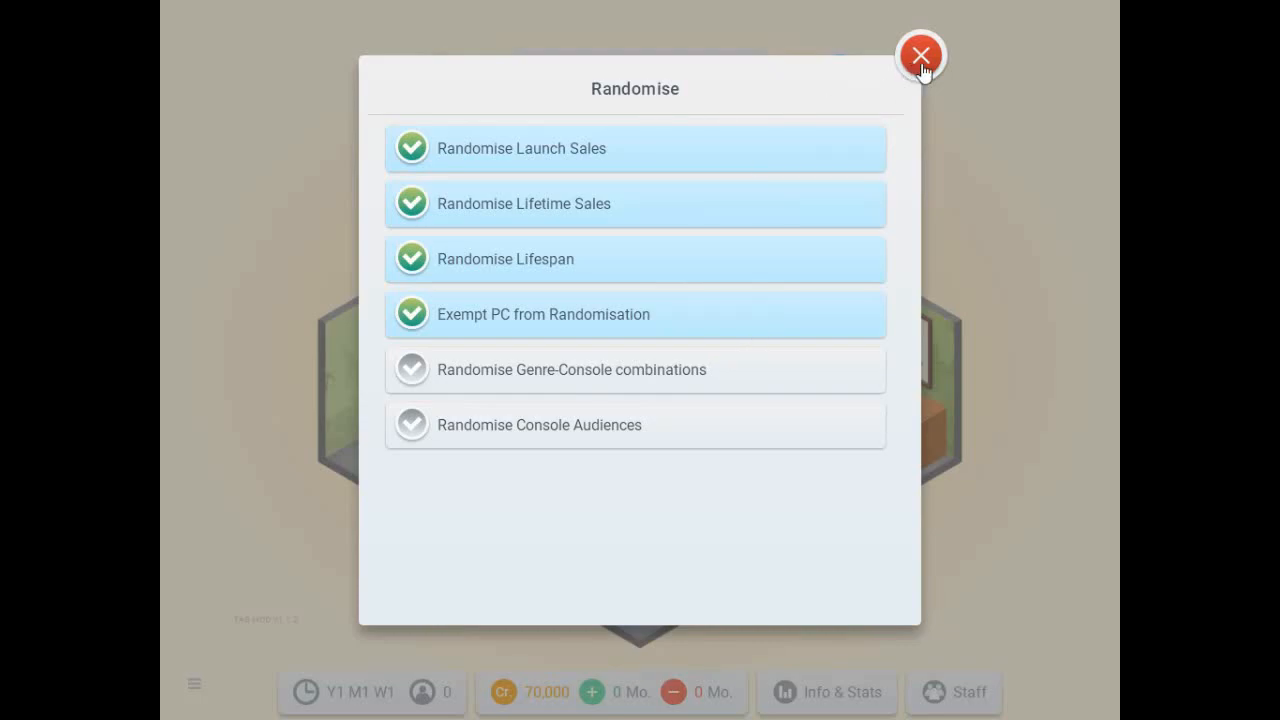
left_click(920, 56)
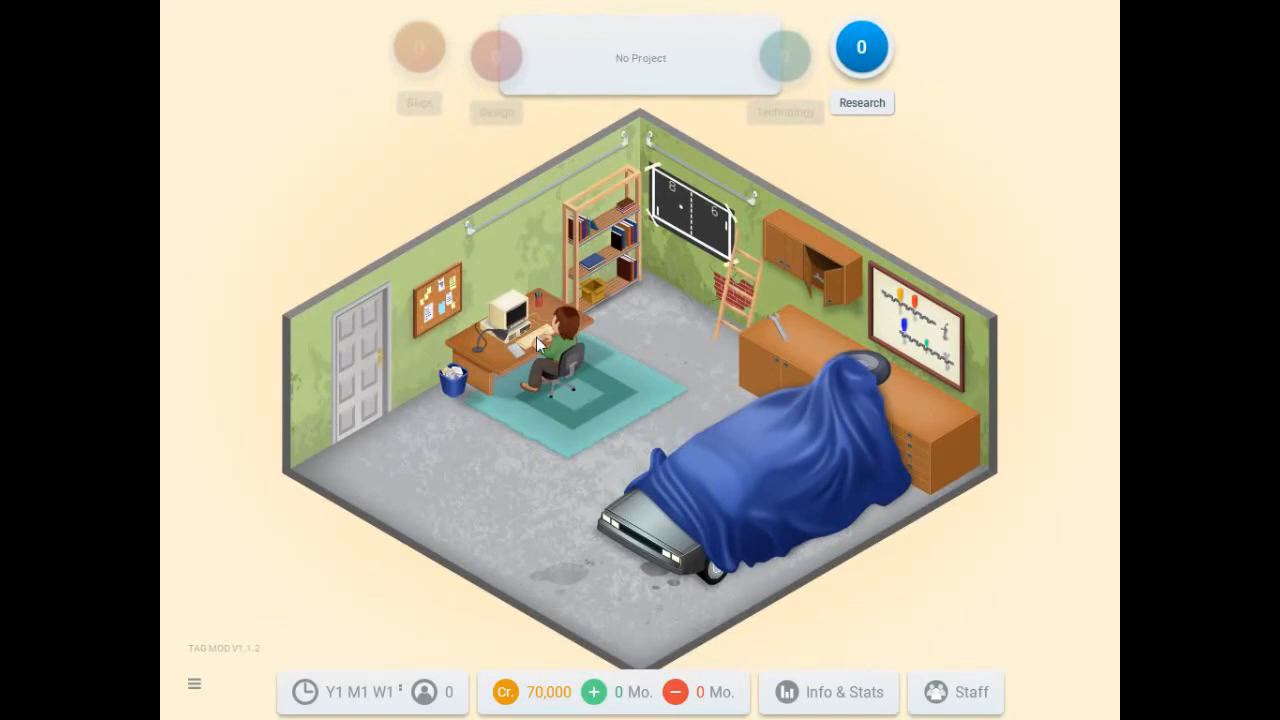
Review the lone staff member's money stats and skill details, then dismiss the RPT Expansion Pack welcome.
left_click(544, 340)
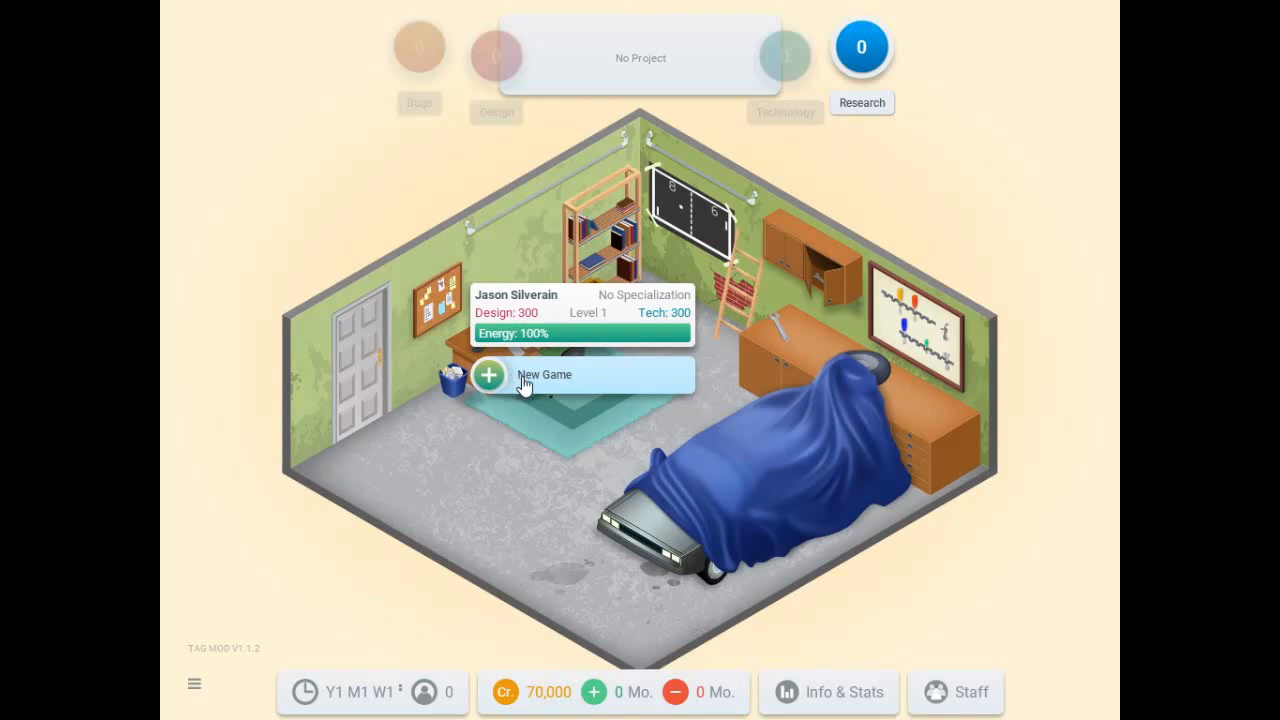
mouse_move(836, 696)
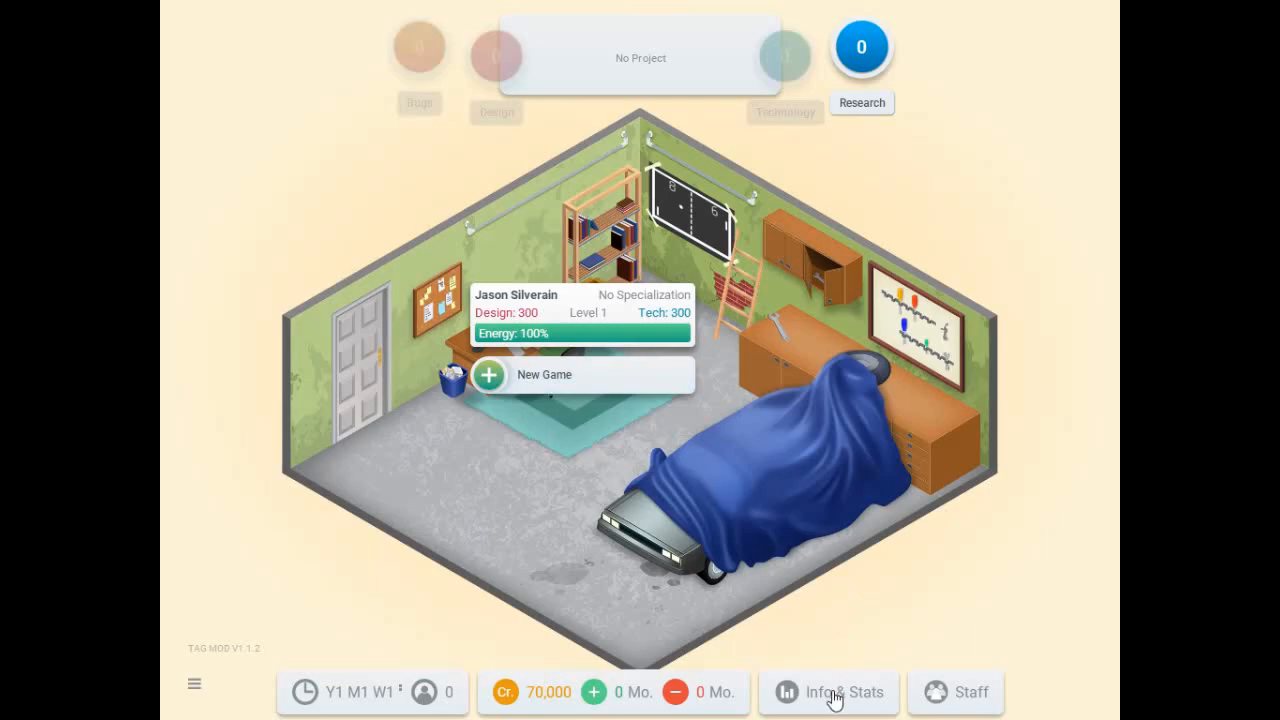
left_click(828, 692)
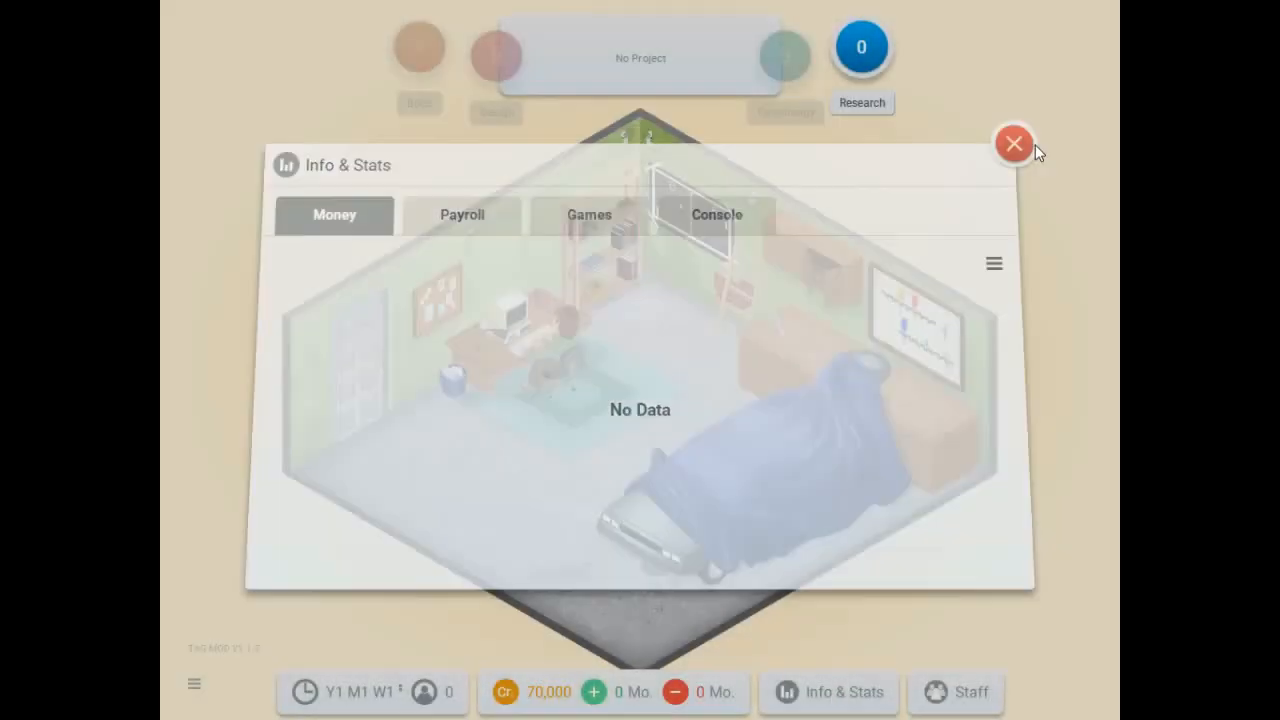
left_click(956, 692)
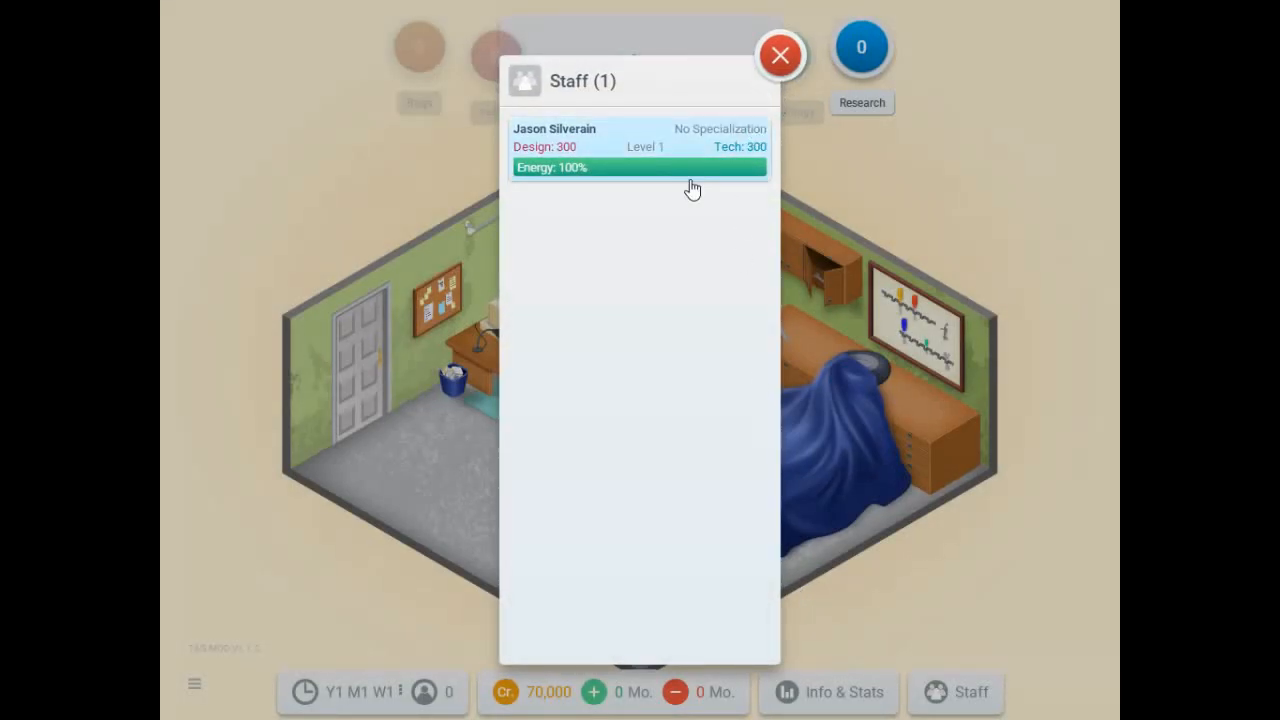
left_click(640, 148)
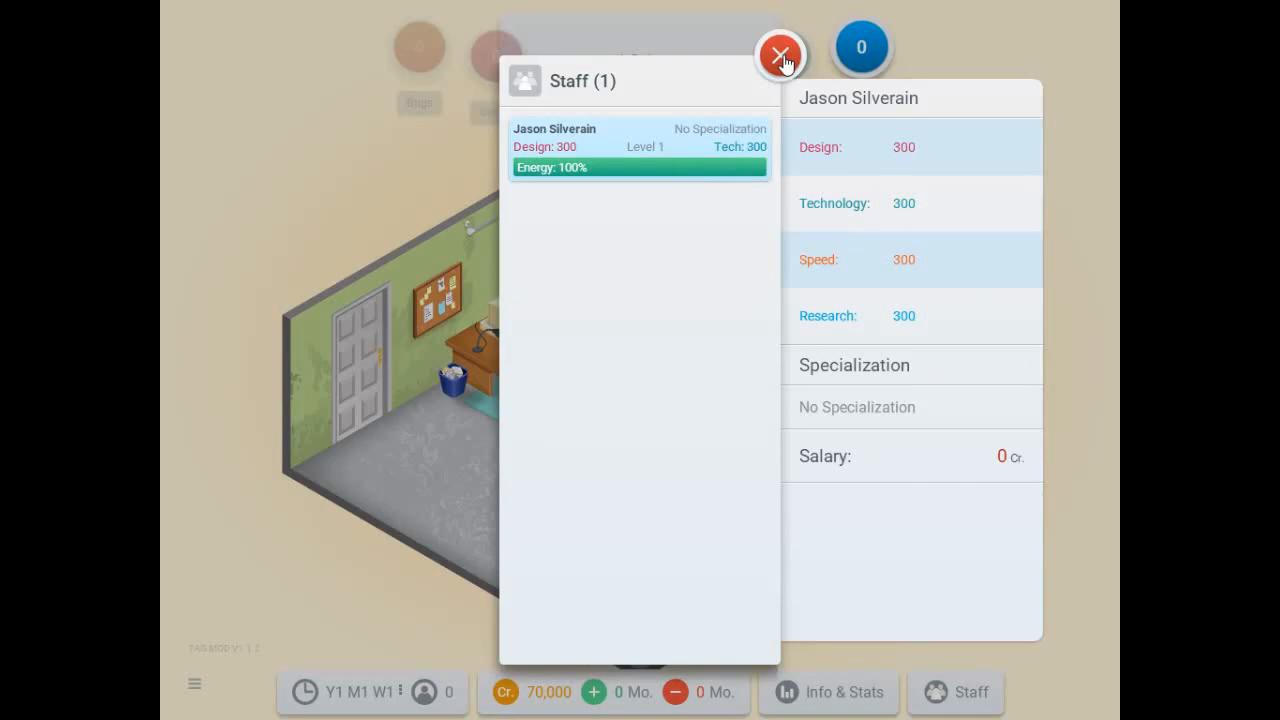
left_click(780, 54)
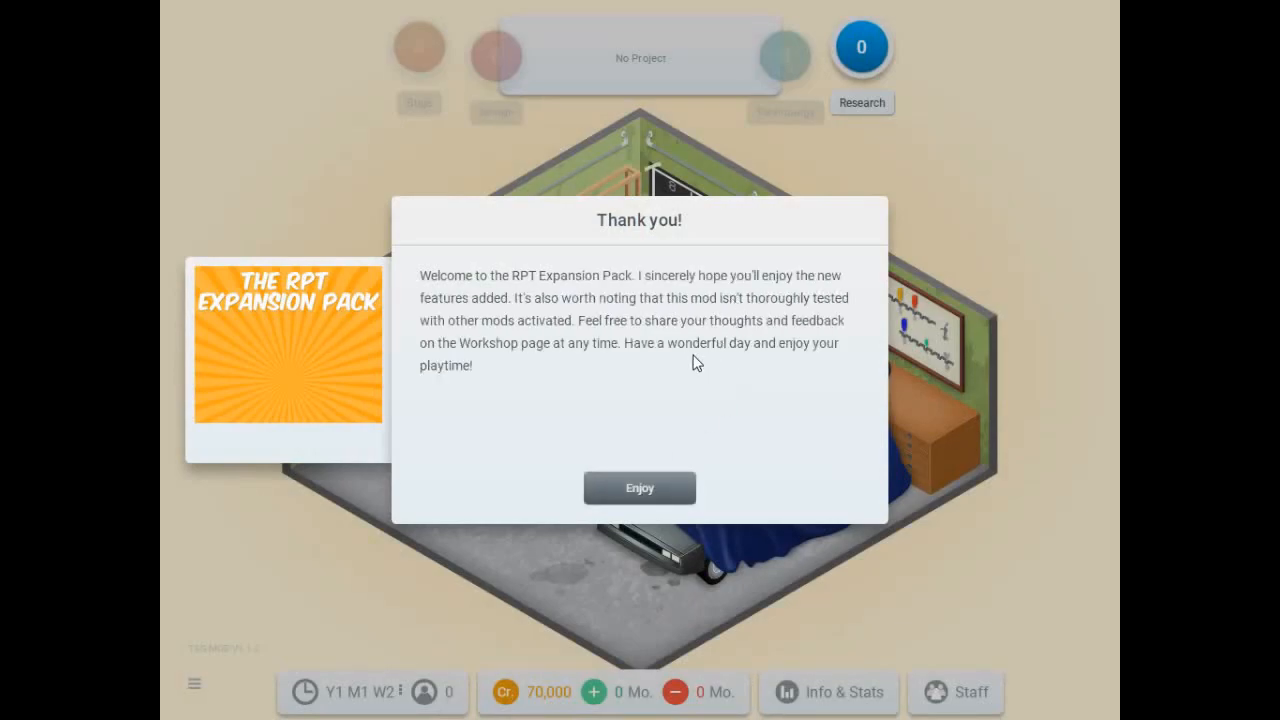
mouse_move(704, 362)
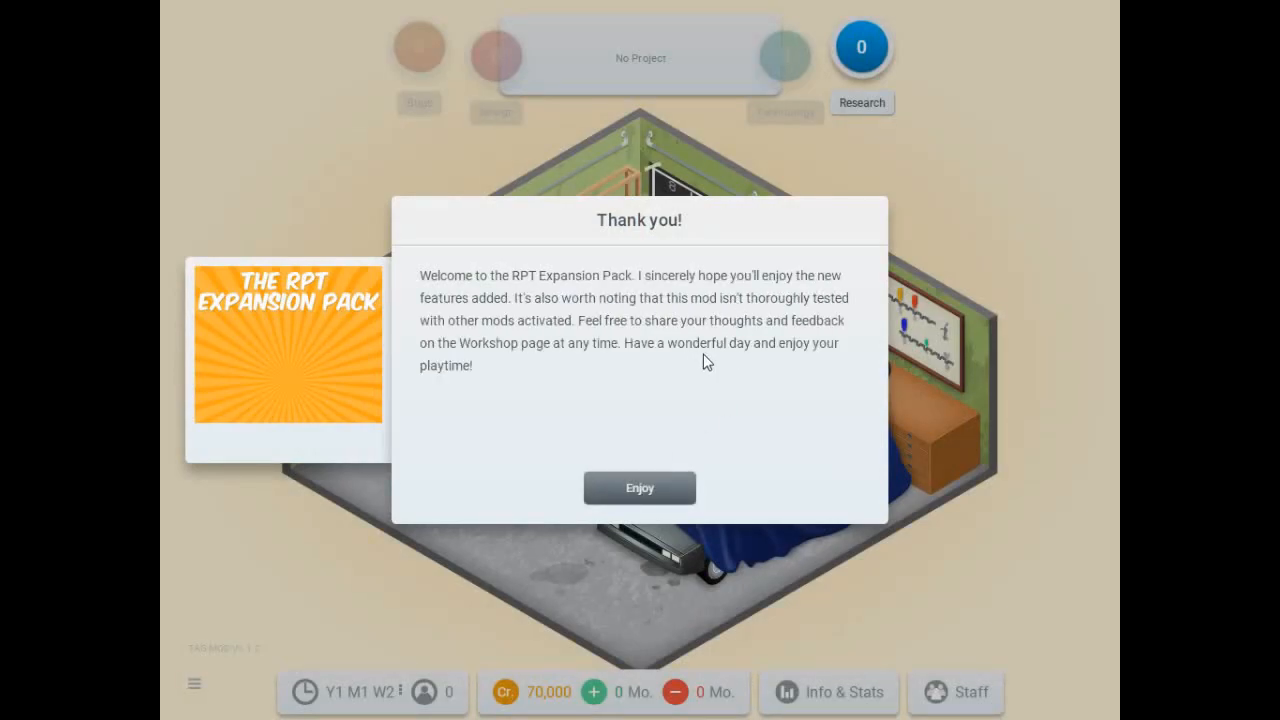
left_click(640, 488)
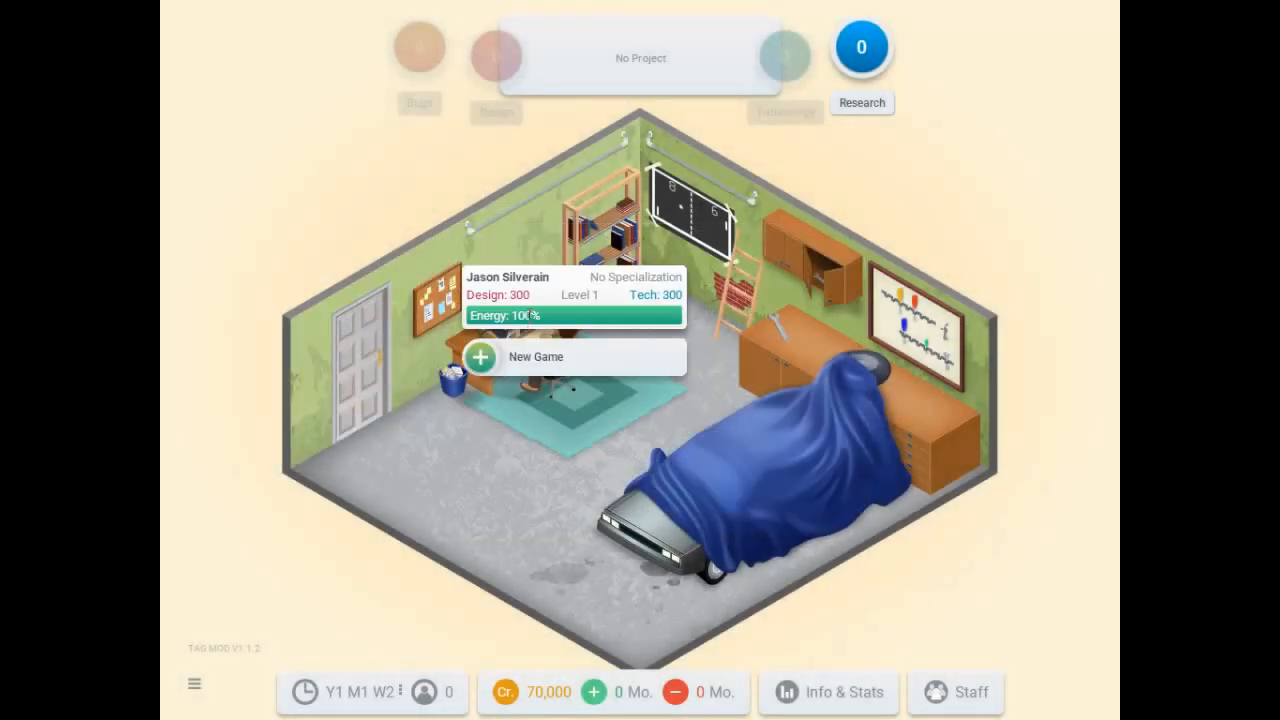
Start a new game concept and bring up the topic list showing Life, Evolution, Business and Music.
left_click(536, 356)
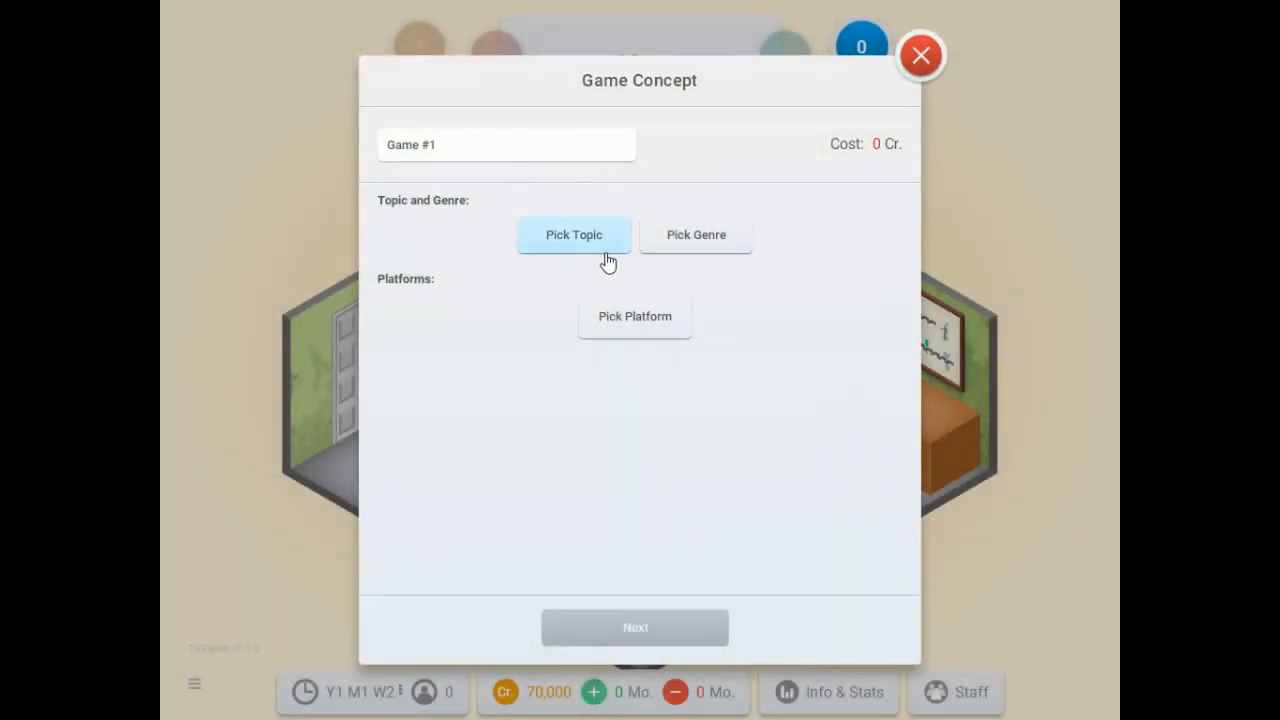
left_click(696, 234)
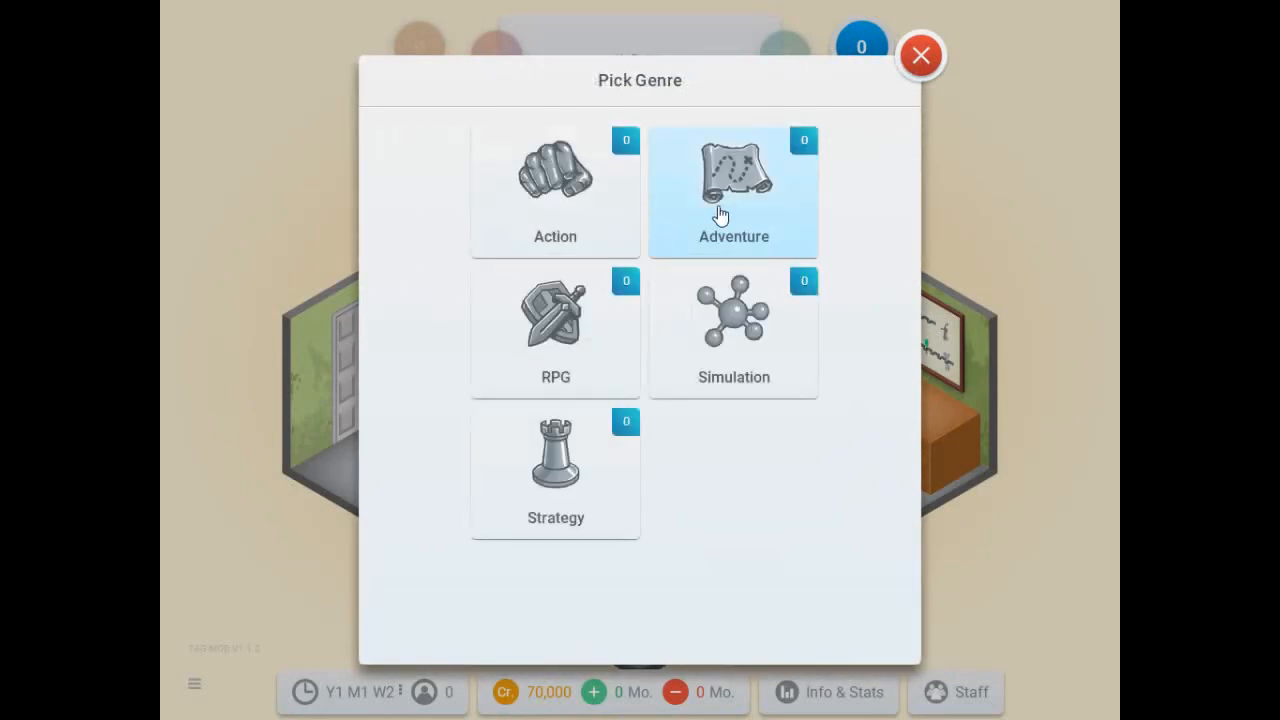
left_click(732, 190)
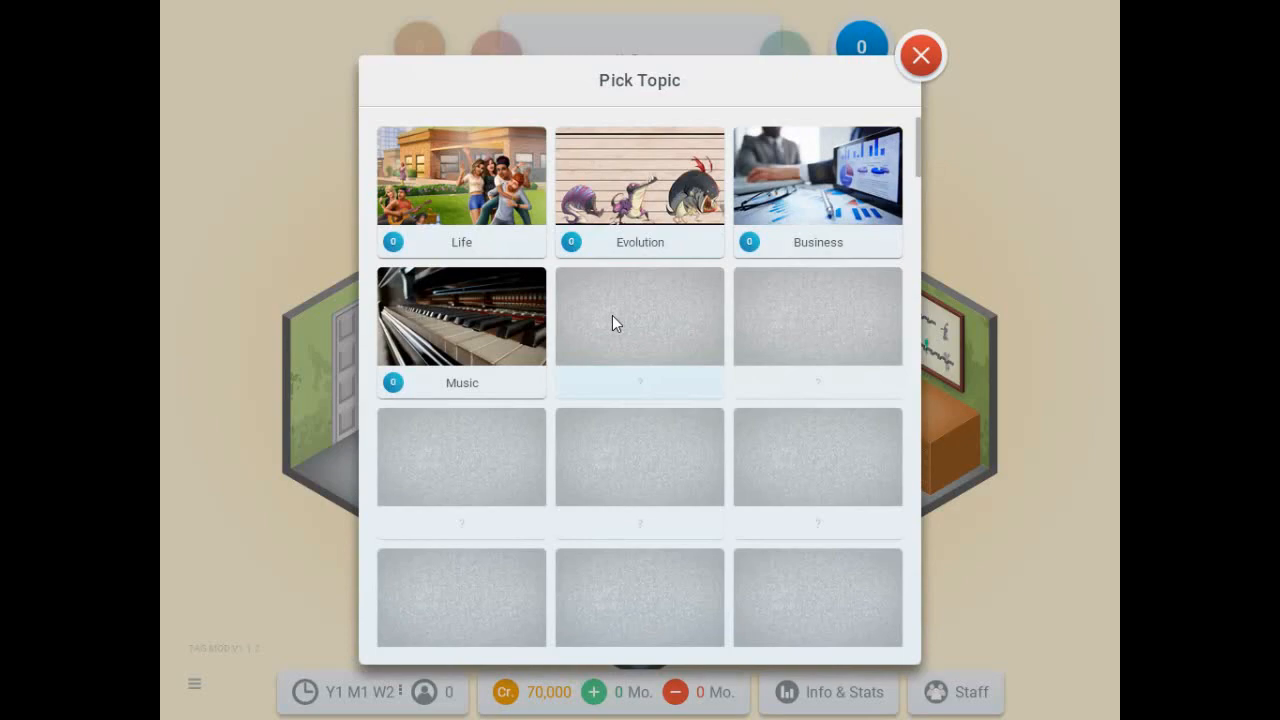
mouse_move(564, 688)
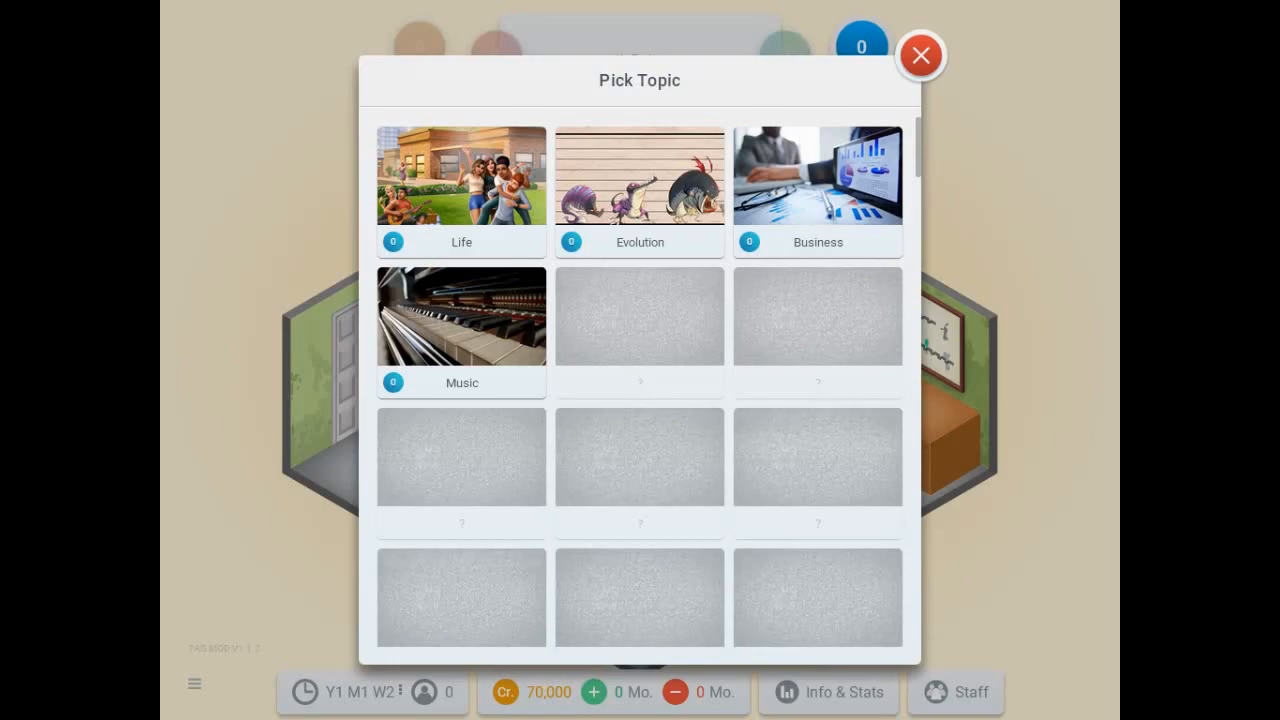
left_click(460, 242)
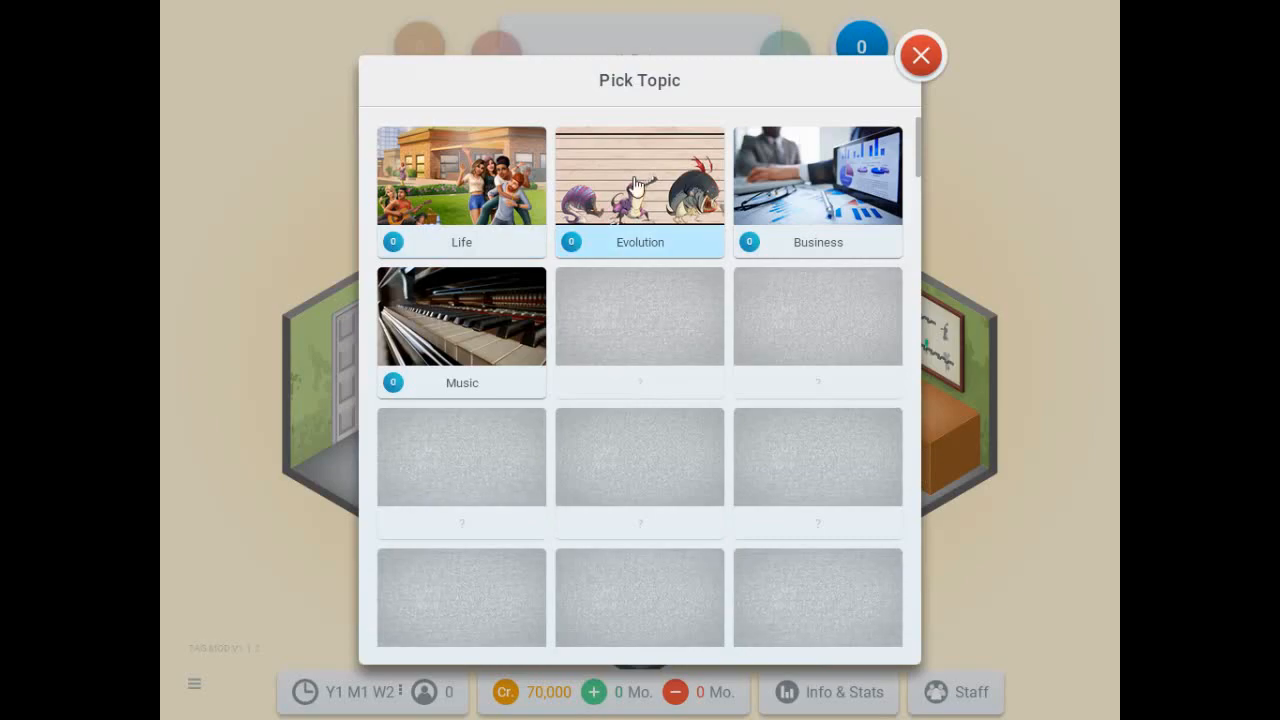
Set the concept to topic Evolution, genre Simulation, and name it Planet Earth.
left_click(640, 190)
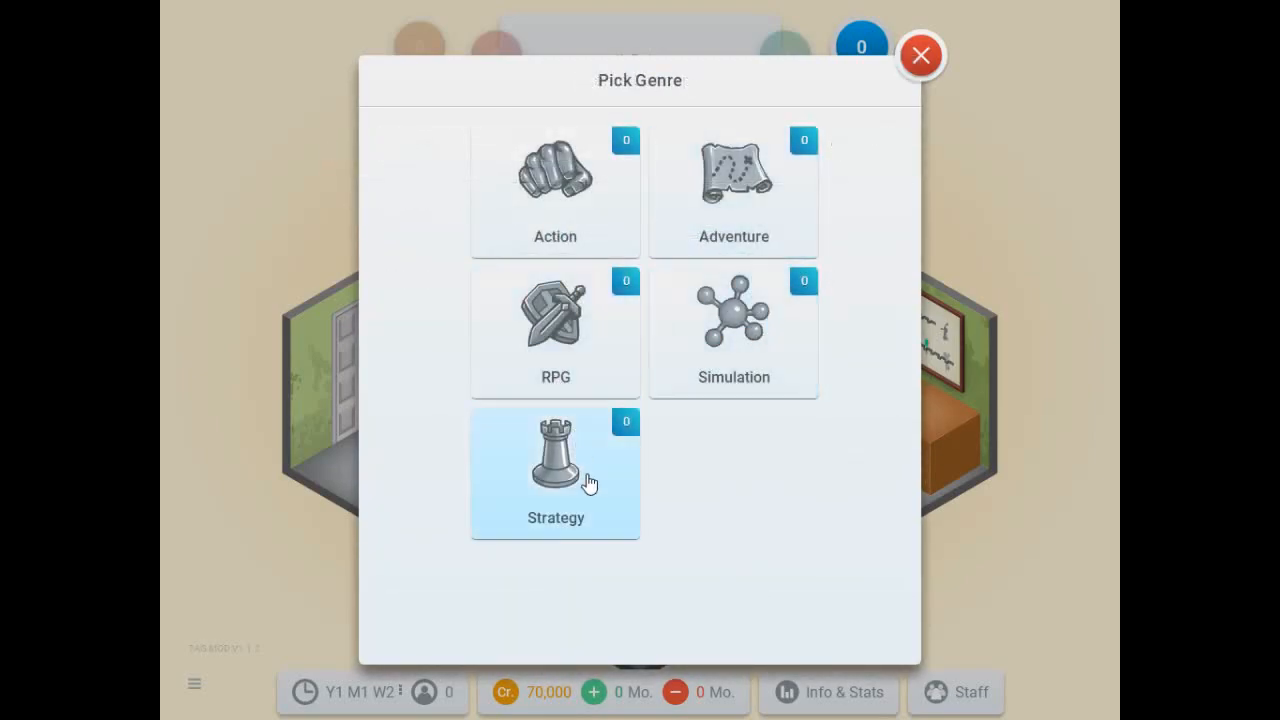
left_click(556, 456)
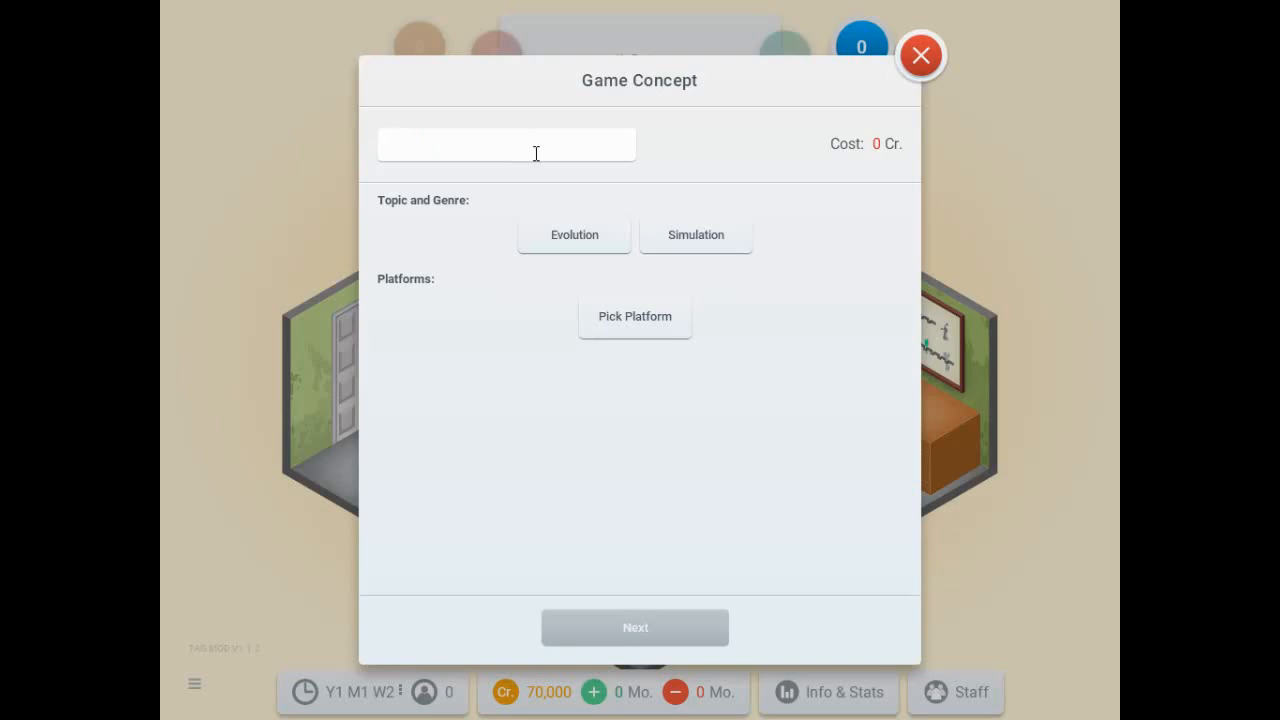
type("Planet Earth")
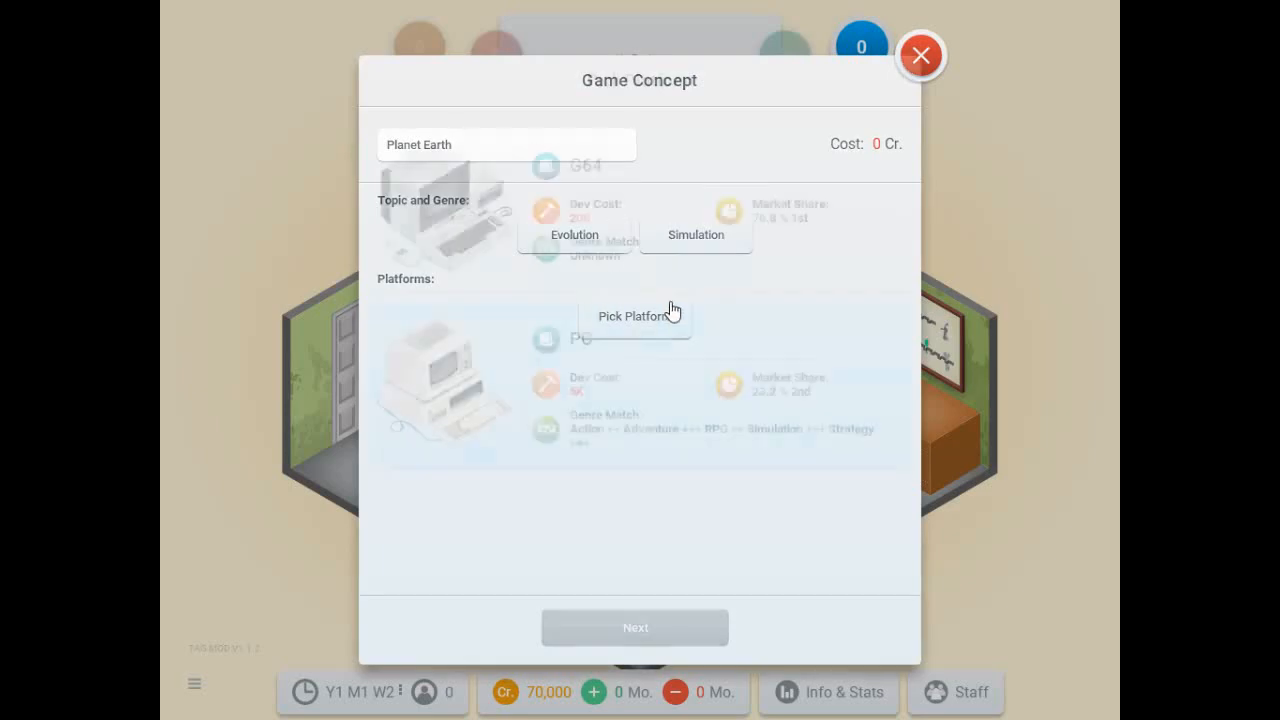
Choose PC as Planet Earth's platform and continue to Feature Selection.
left_click(632, 316)
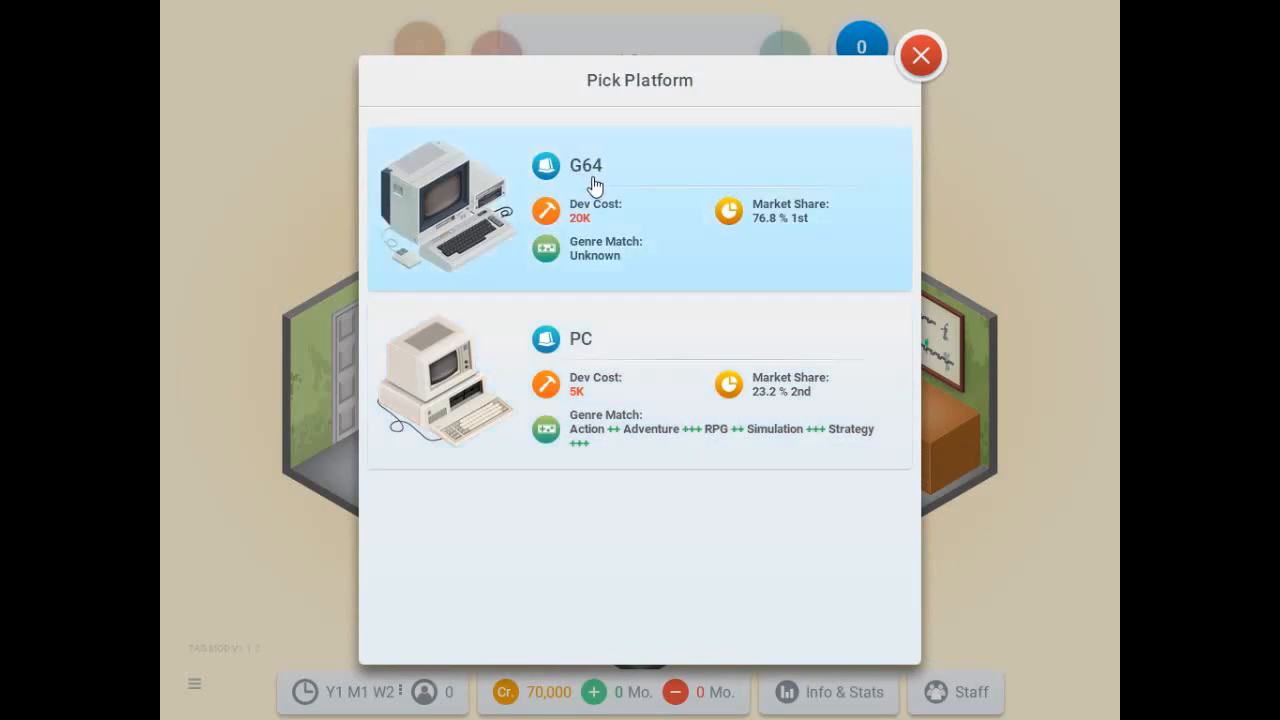
mouse_move(714, 216)
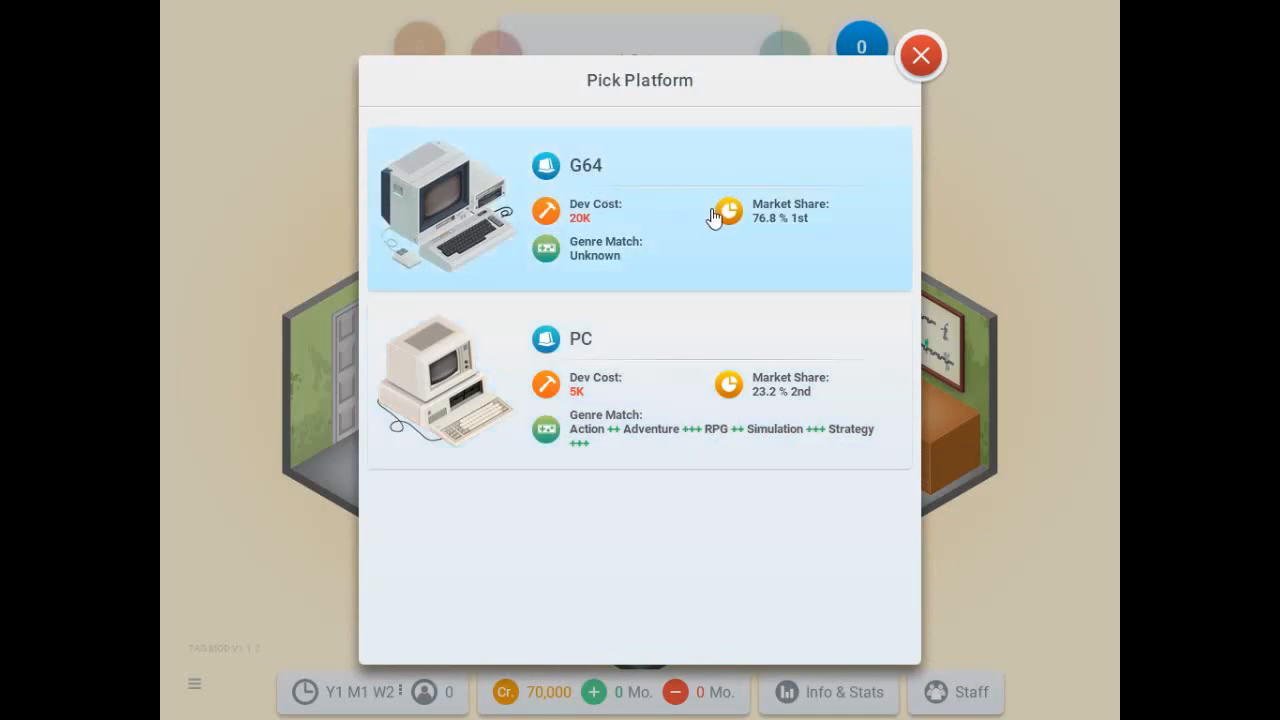
mouse_move(584, 396)
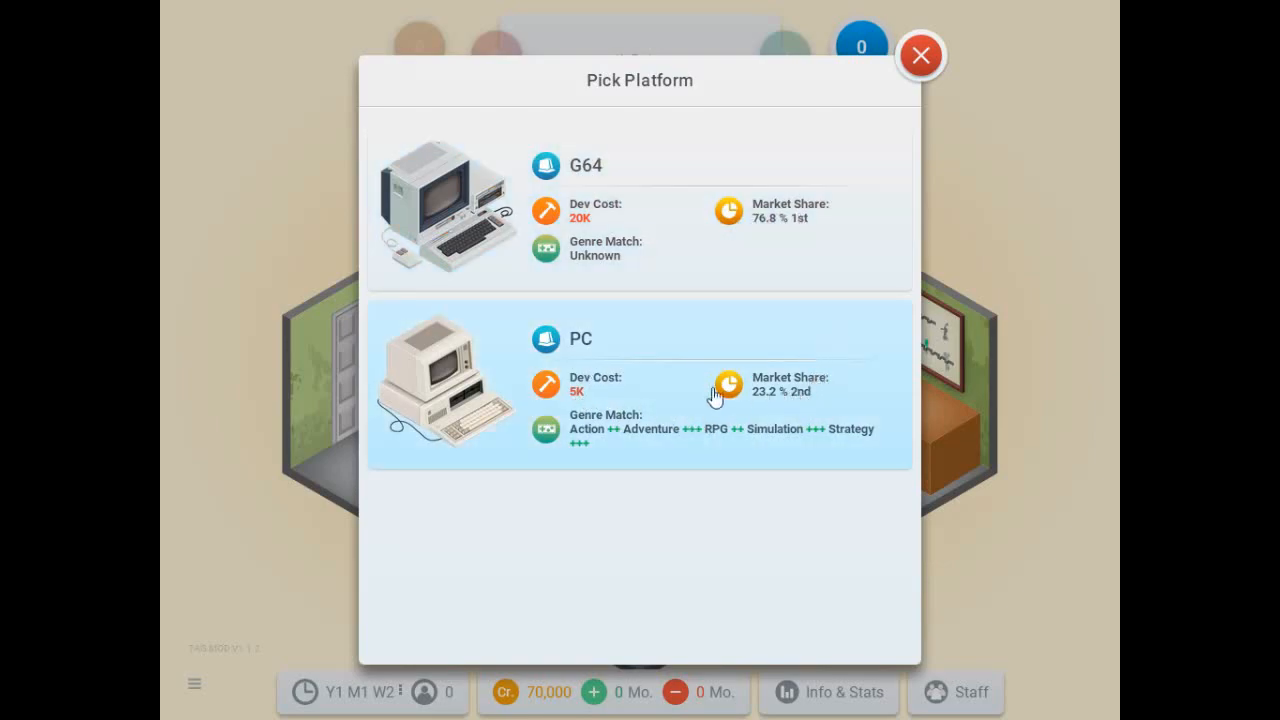
mouse_move(628, 382)
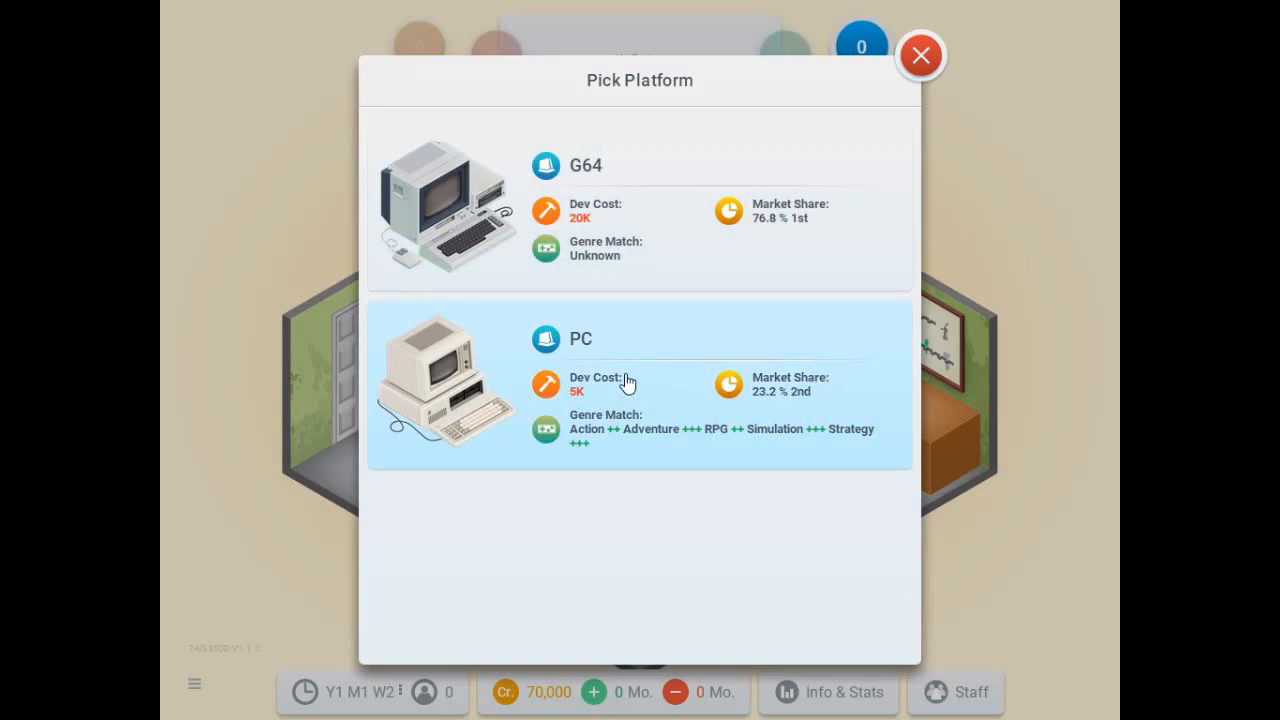
mouse_move(632, 388)
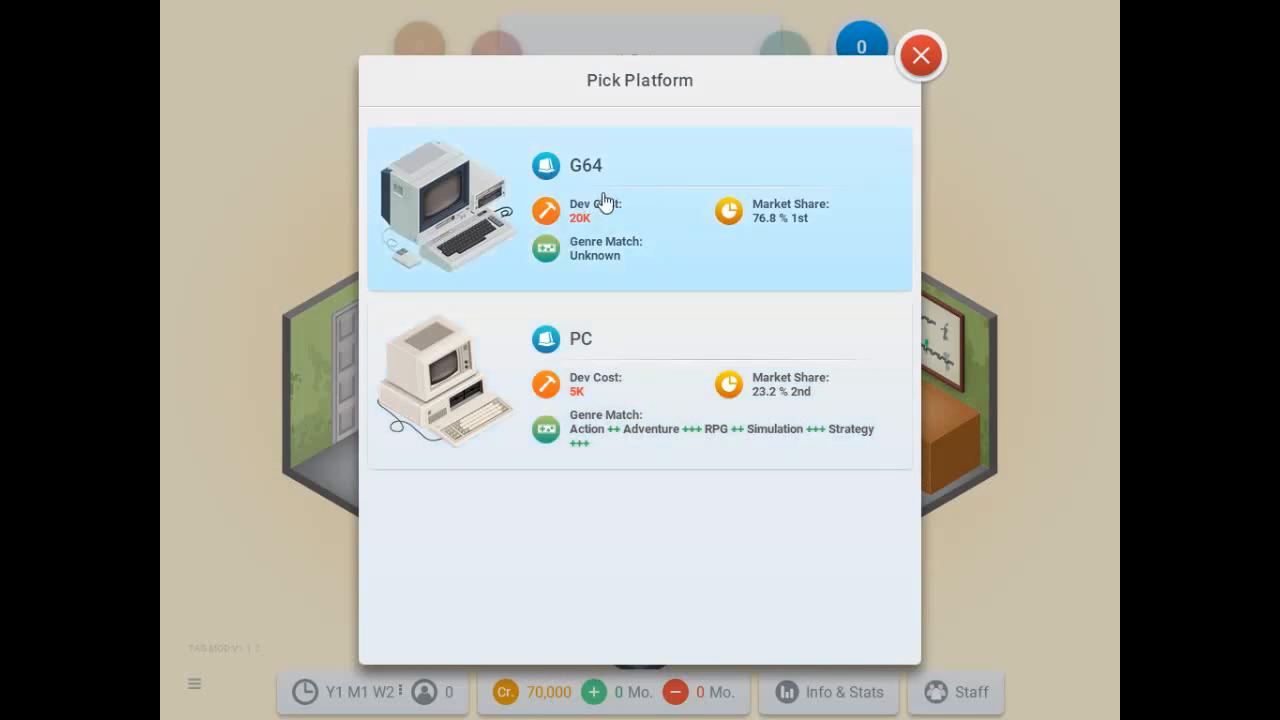
left_click(444, 380)
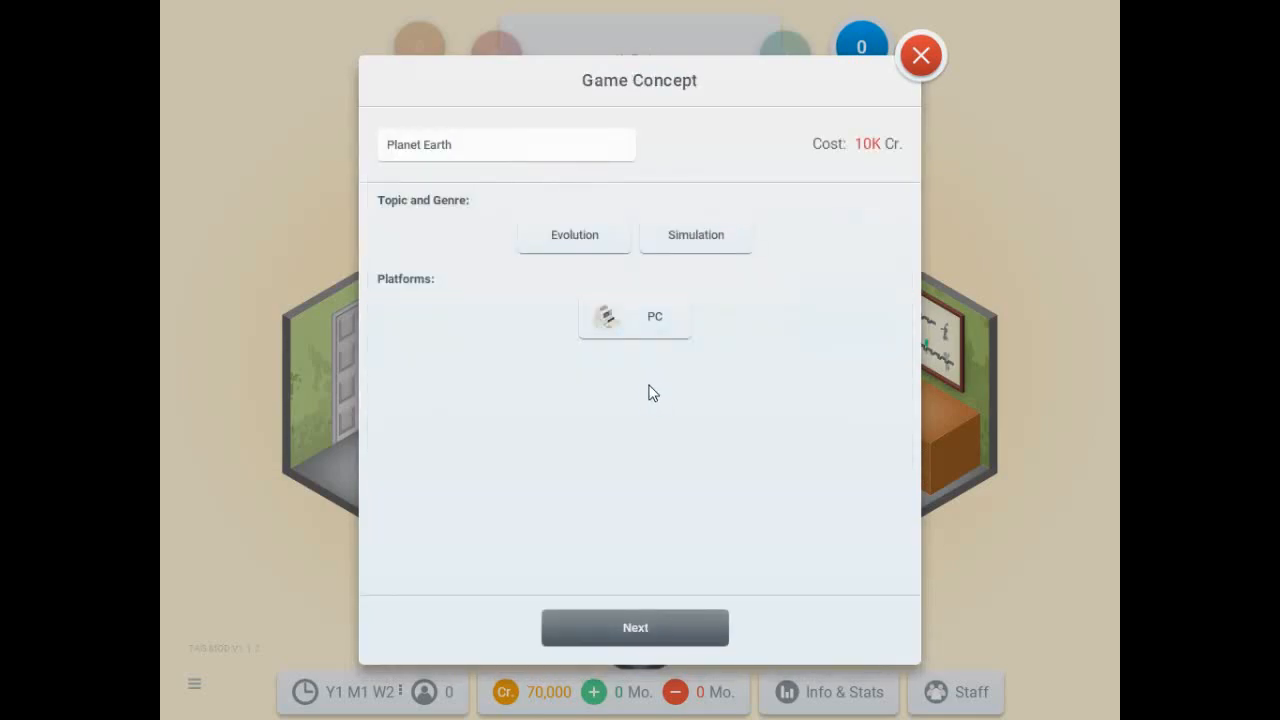
left_click(634, 628)
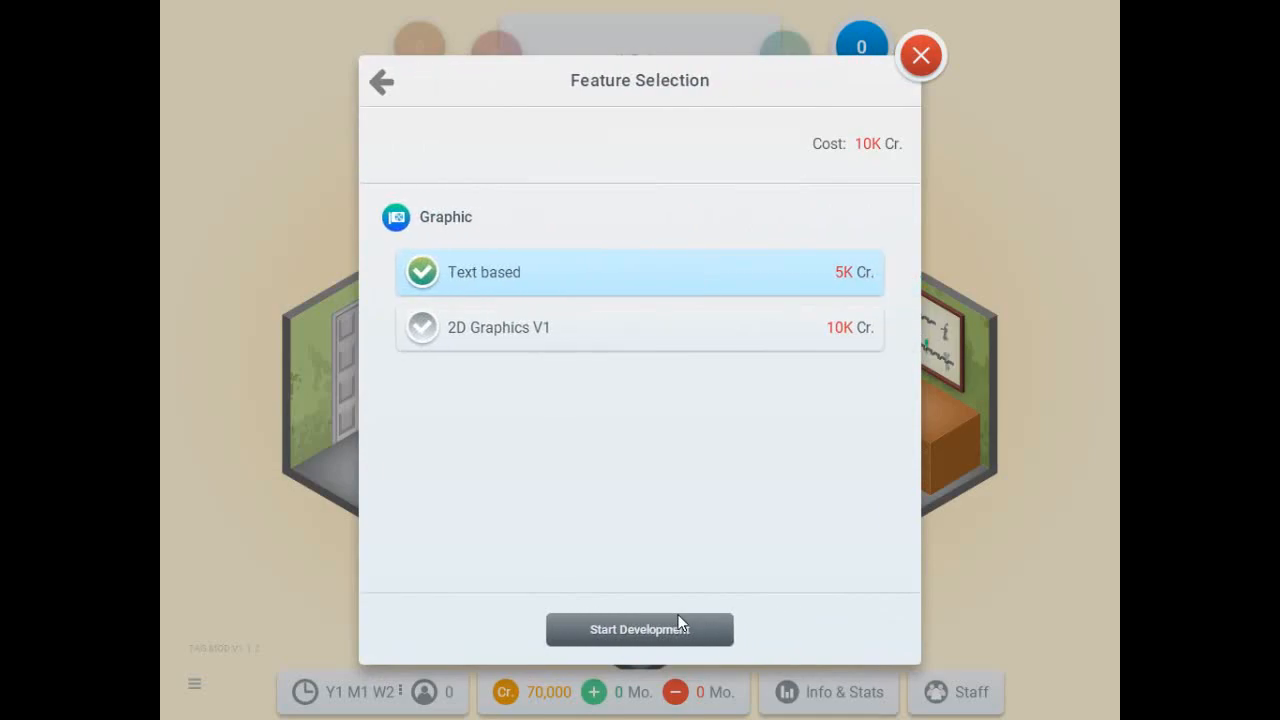
mouse_move(686, 520)
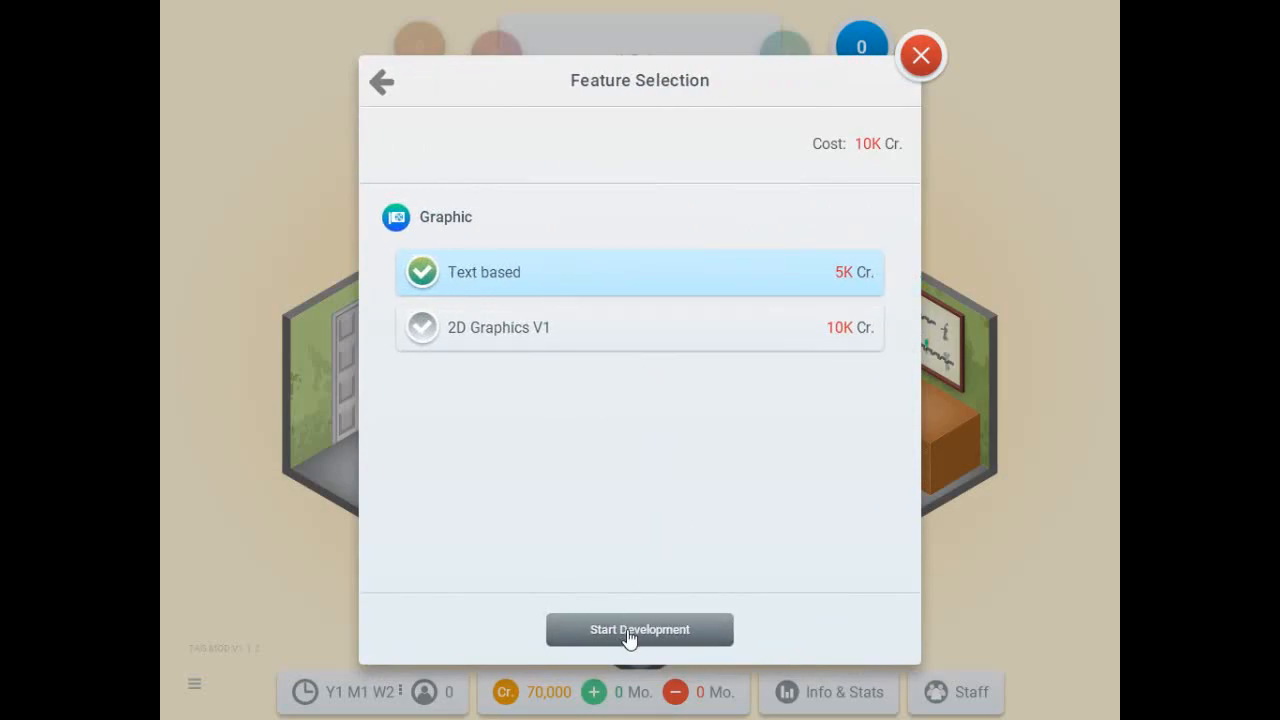
Begin developing Planet Earth and settle the Stage 1 Engine focus at 80%.
left_click(640, 628)
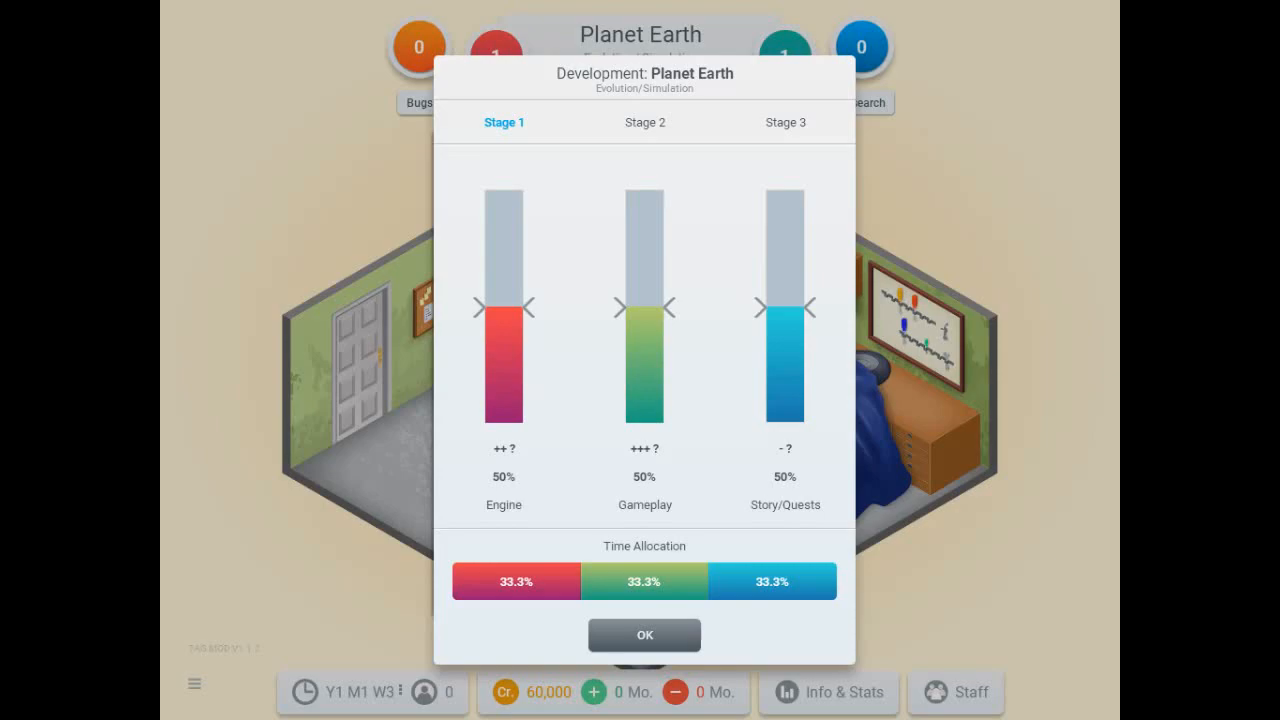
mouse_move(770, 668)
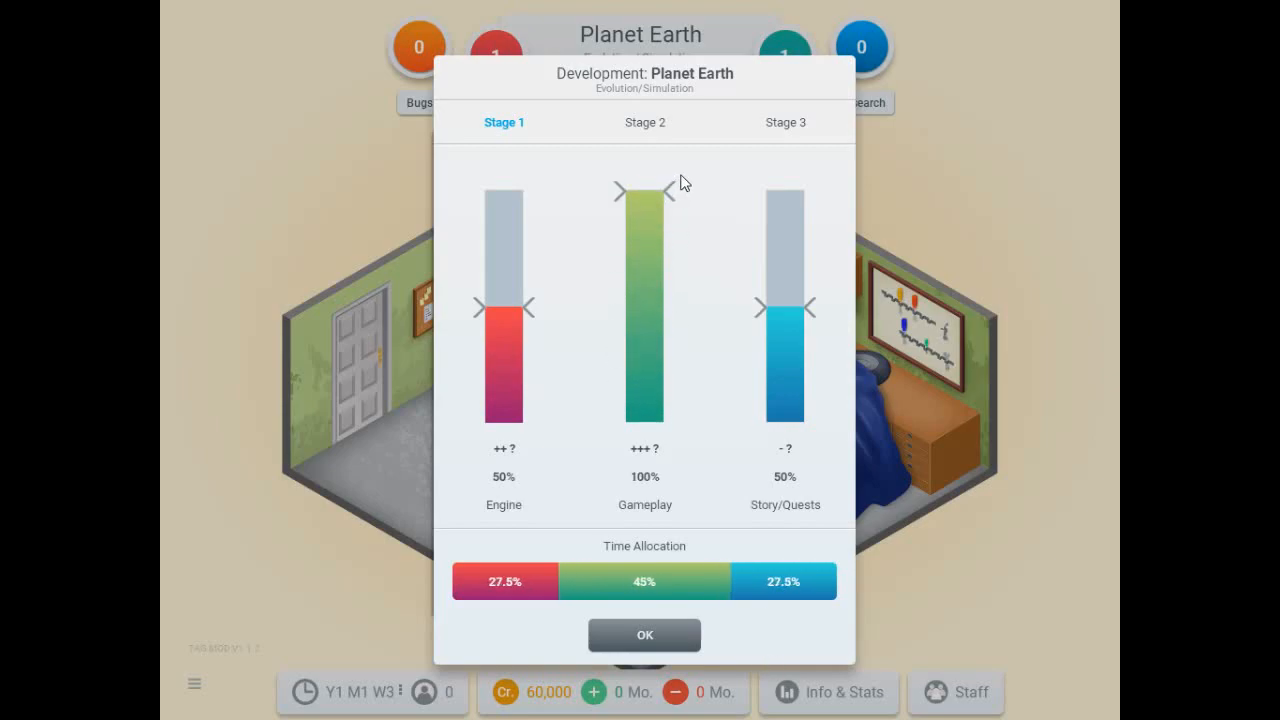
mouse_move(714, 396)
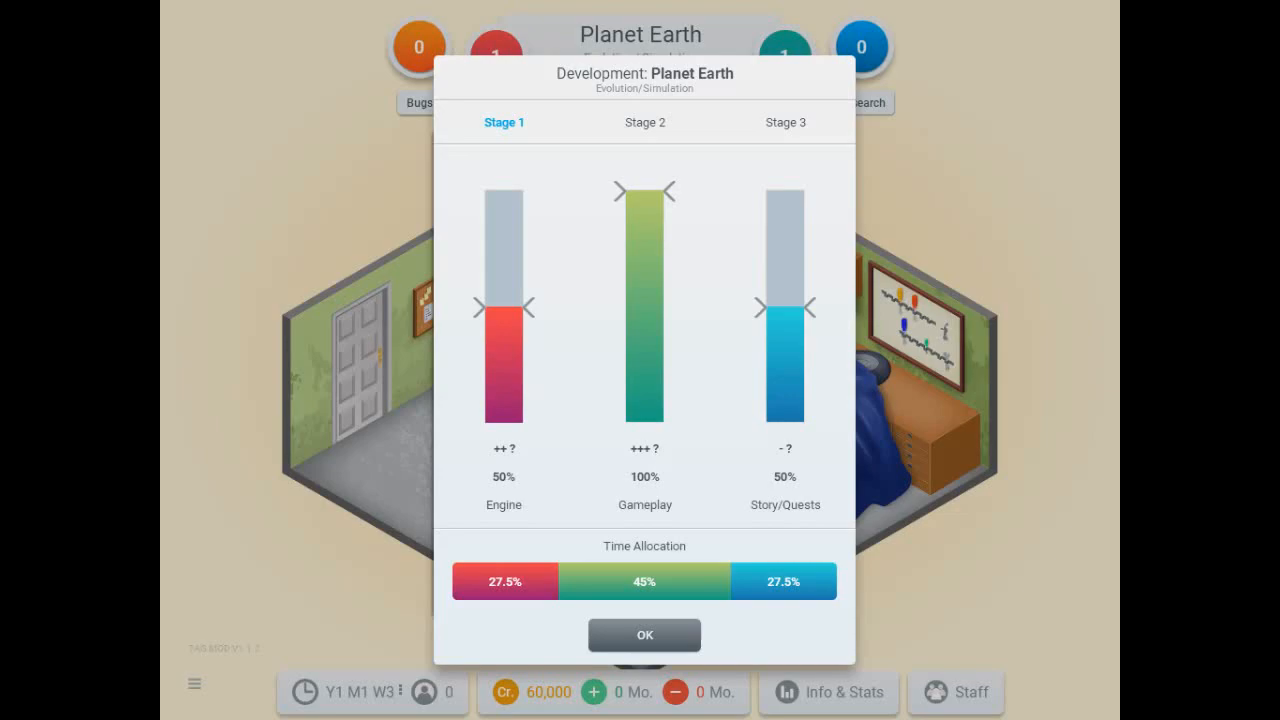
left_click_drag(504, 308, 504, 252)
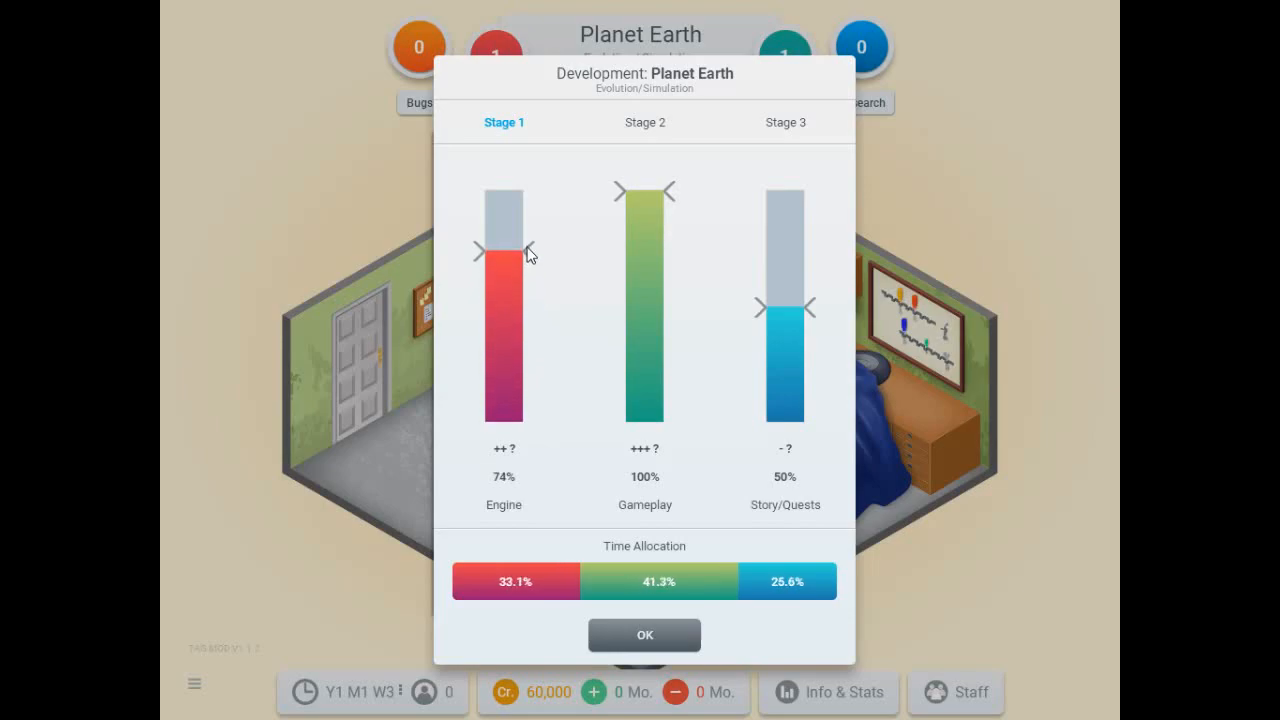
left_click_drag(520, 252, 520, 224)
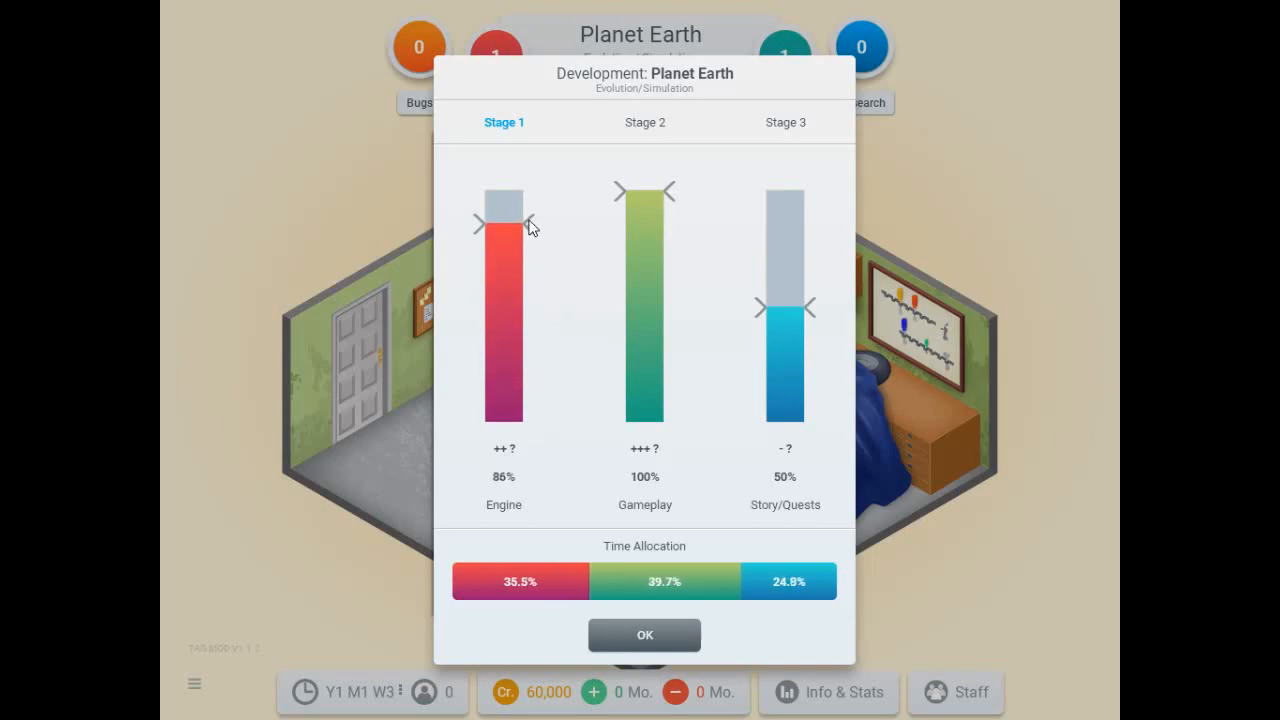
left_click_drag(504, 220, 504, 238)
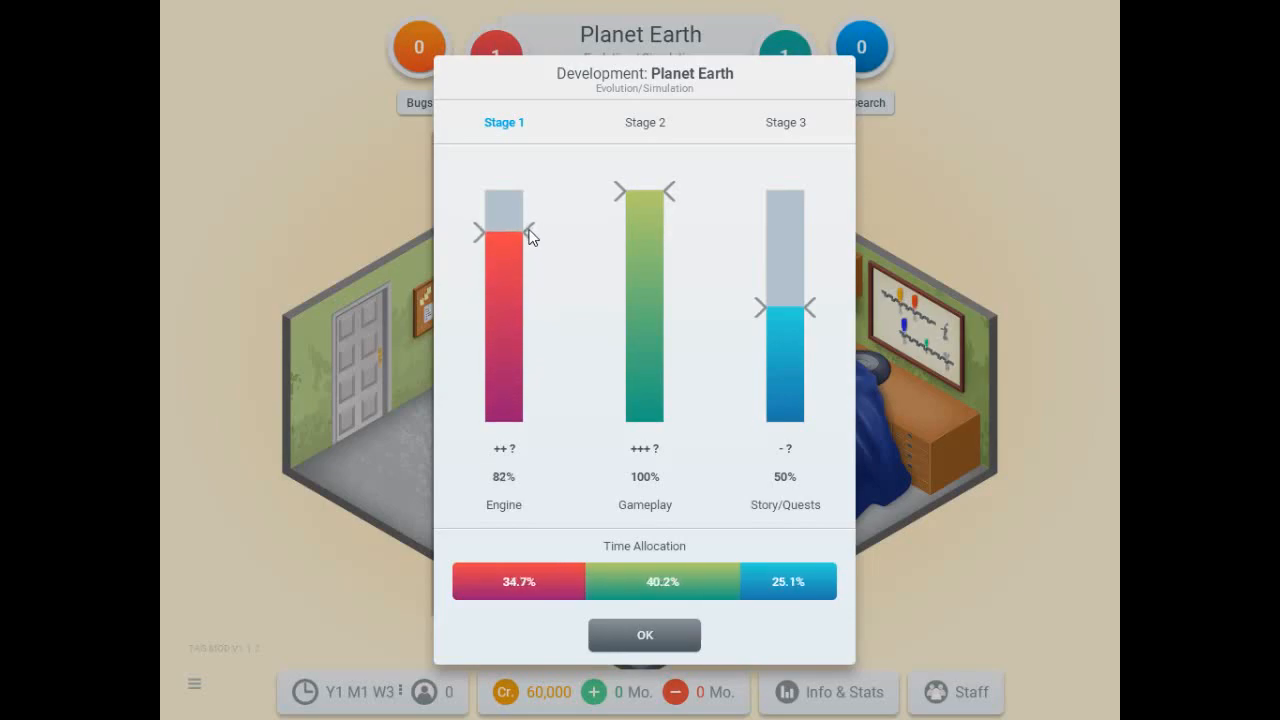
left_click_drag(510, 244, 510, 230)
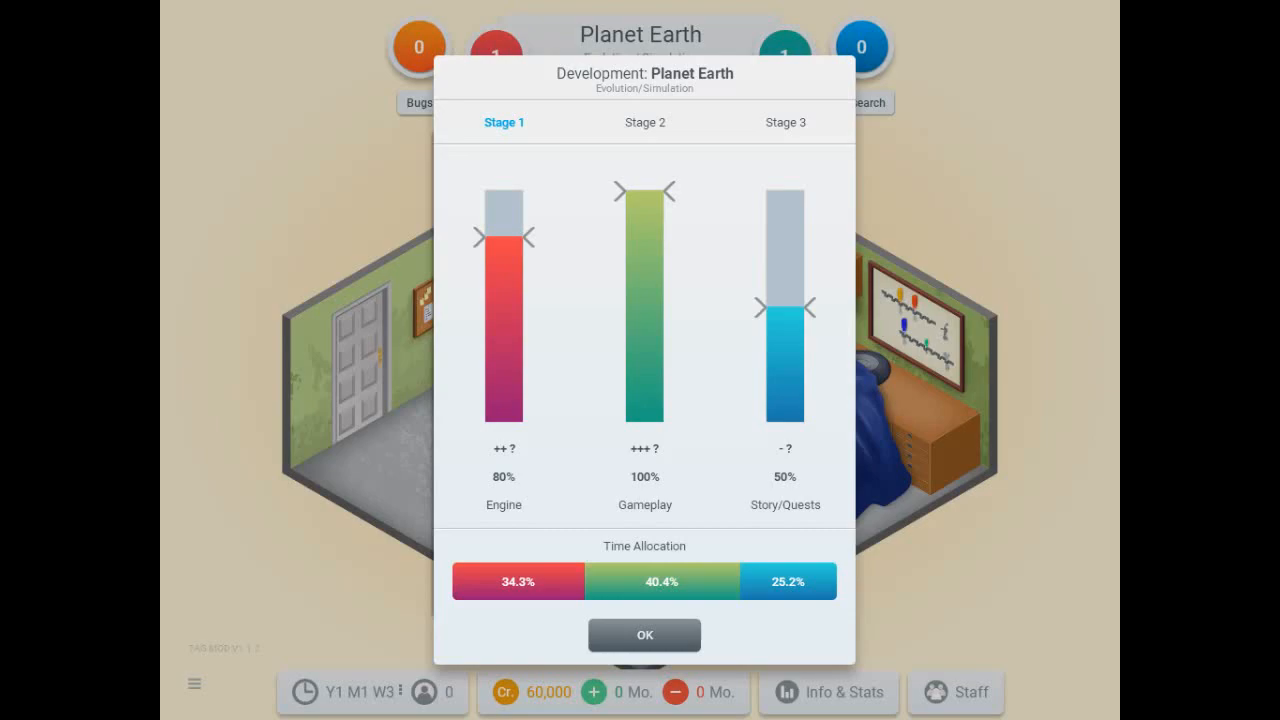
Cut Story/Quests focus down to 10%, leaving Gameplay at 100%, and confirm Stage 1.
left_click_drag(784, 308, 784, 316)
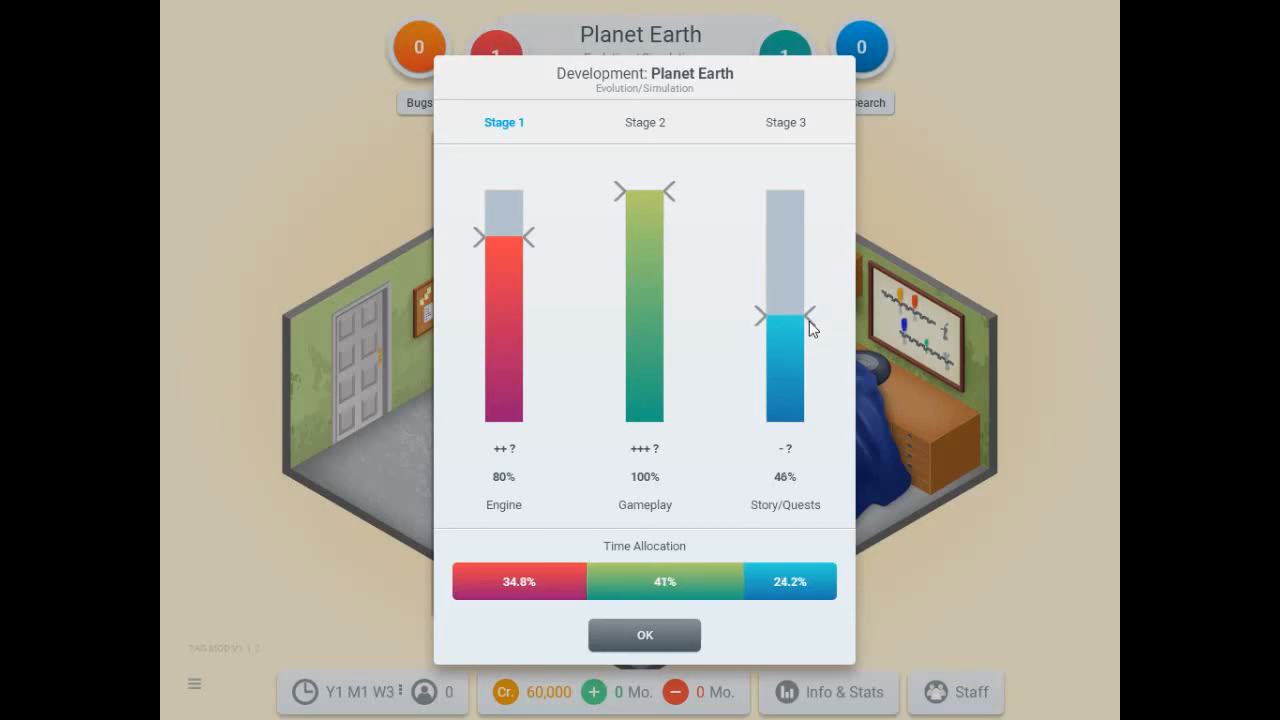
left_click_drag(784, 320, 784, 392)
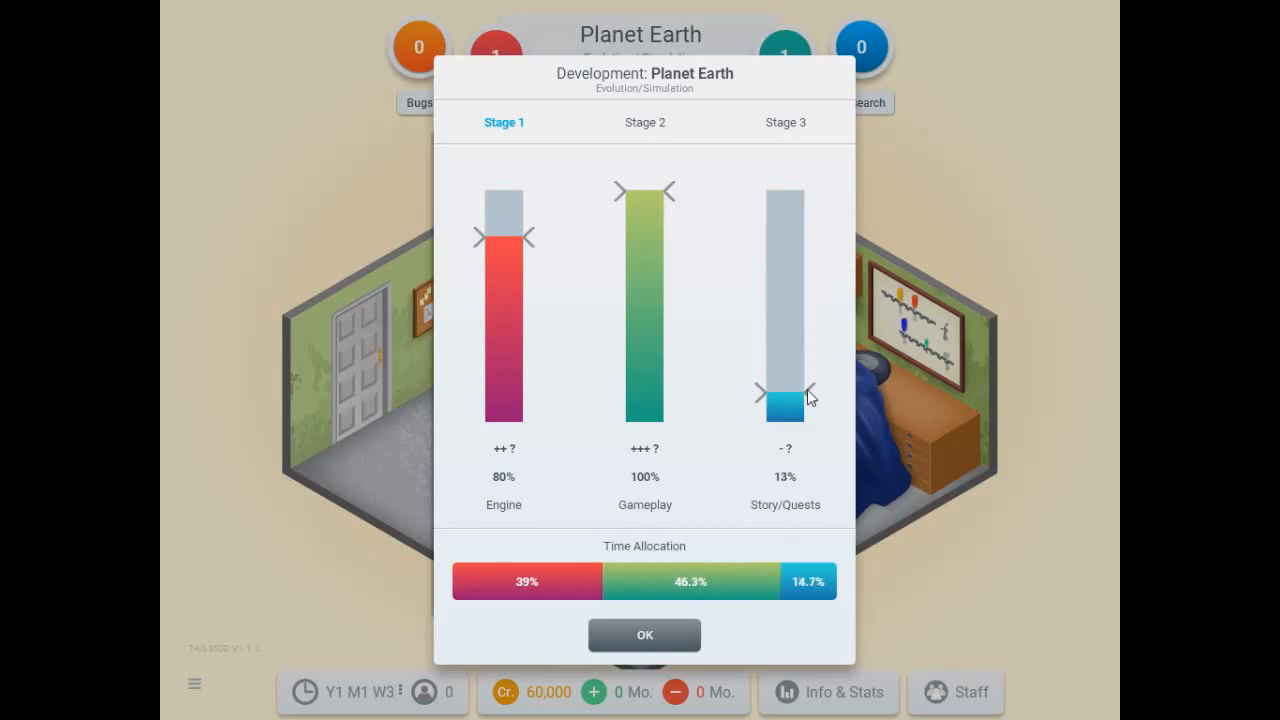
left_click_drag(784, 396, 784, 414)
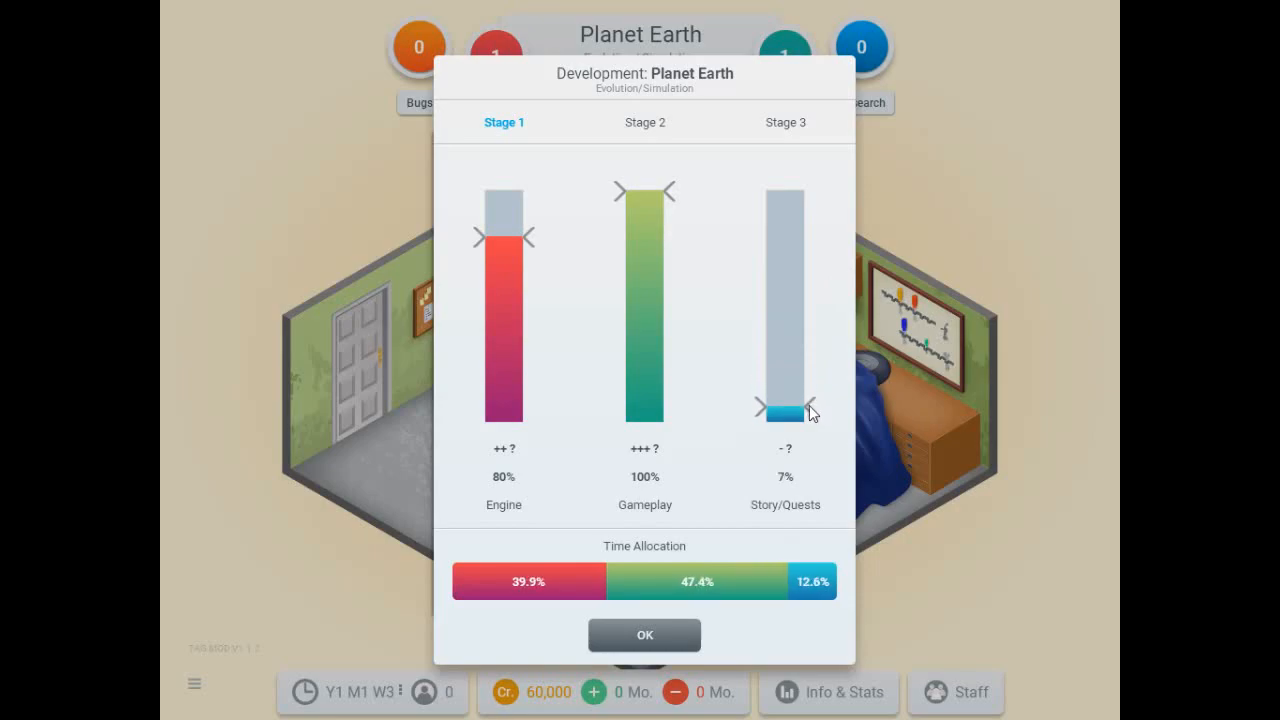
left_click_drag(784, 410, 784, 418)
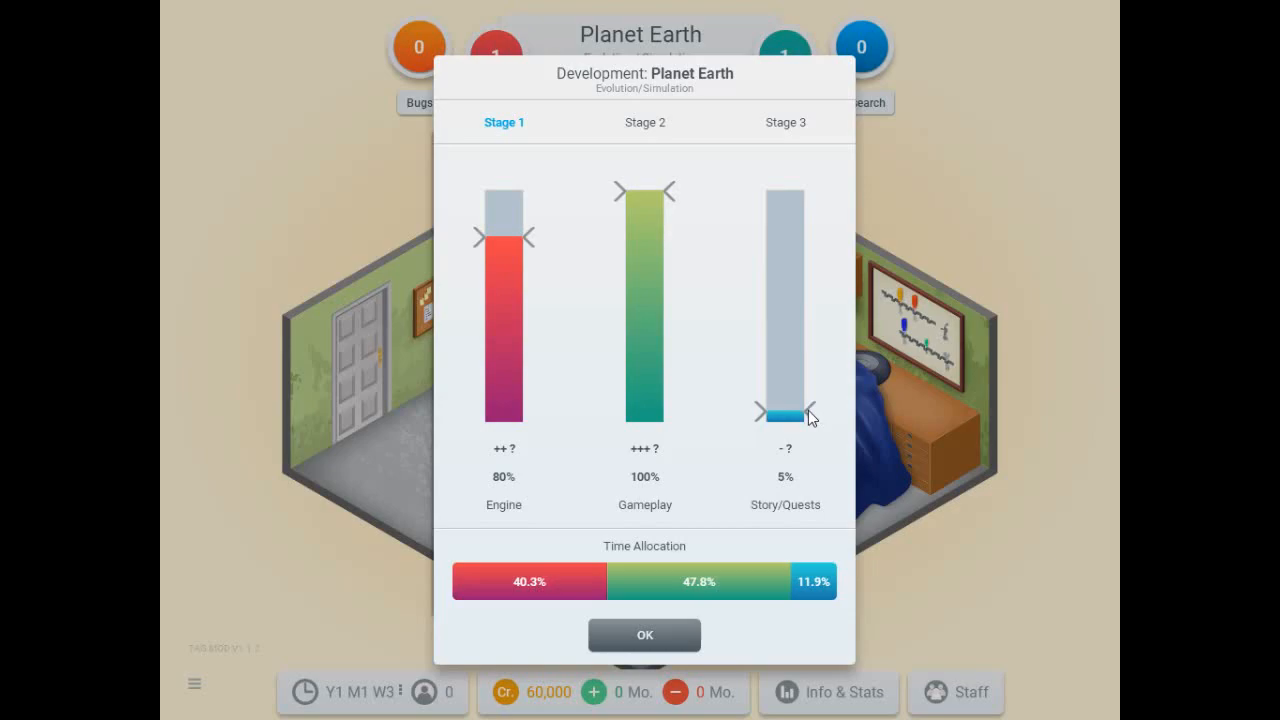
left_click_drag(784, 414, 784, 420)
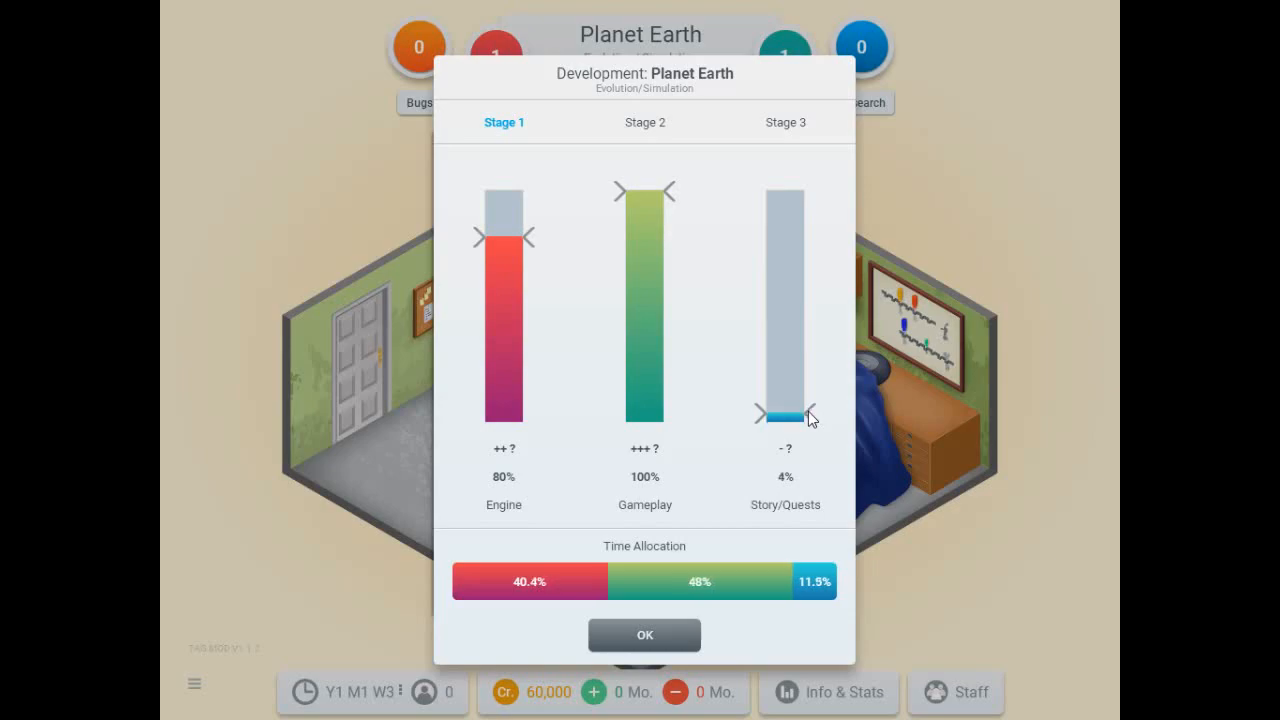
left_click_drag(784, 418, 784, 410)
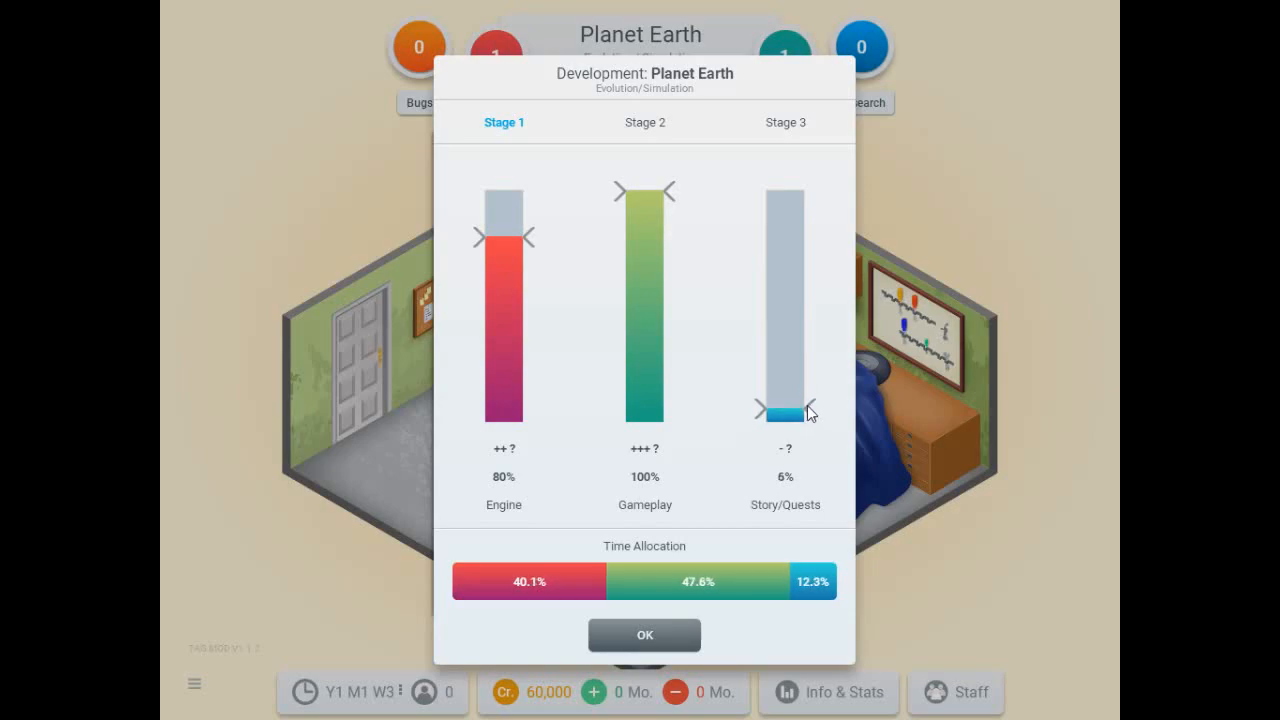
left_click_drag(784, 410, 784, 396)
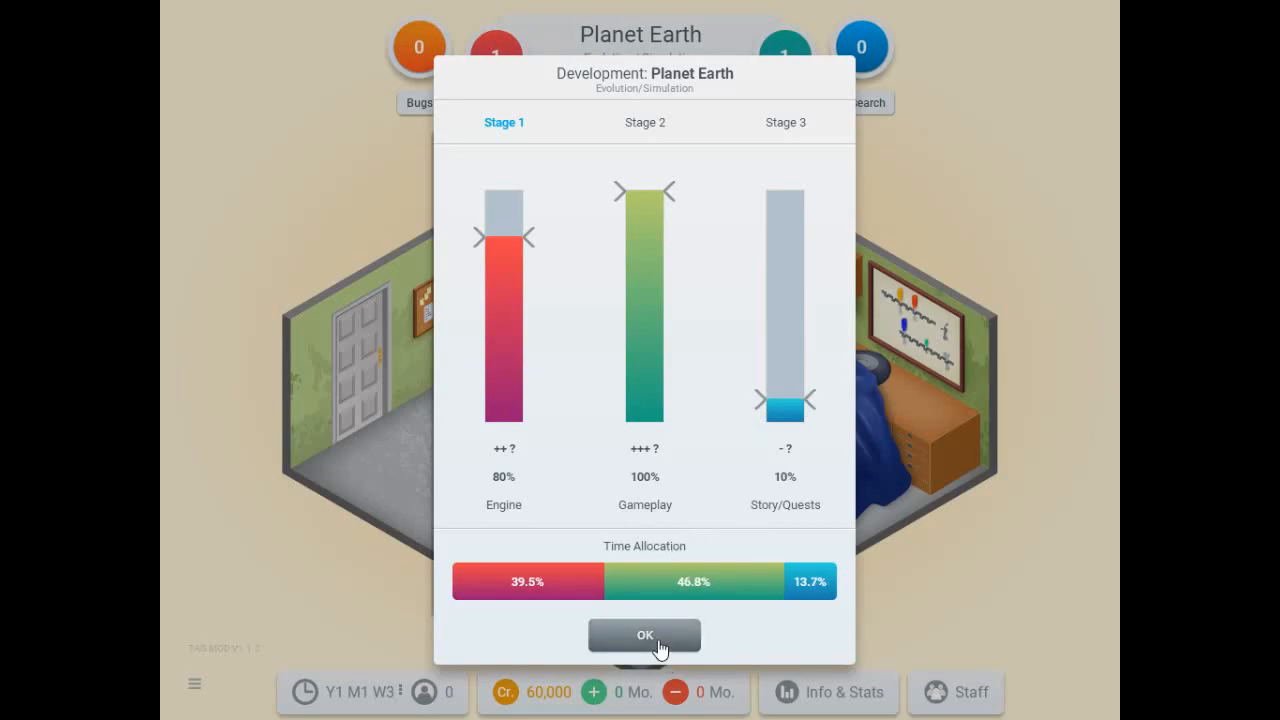
left_click(644, 636)
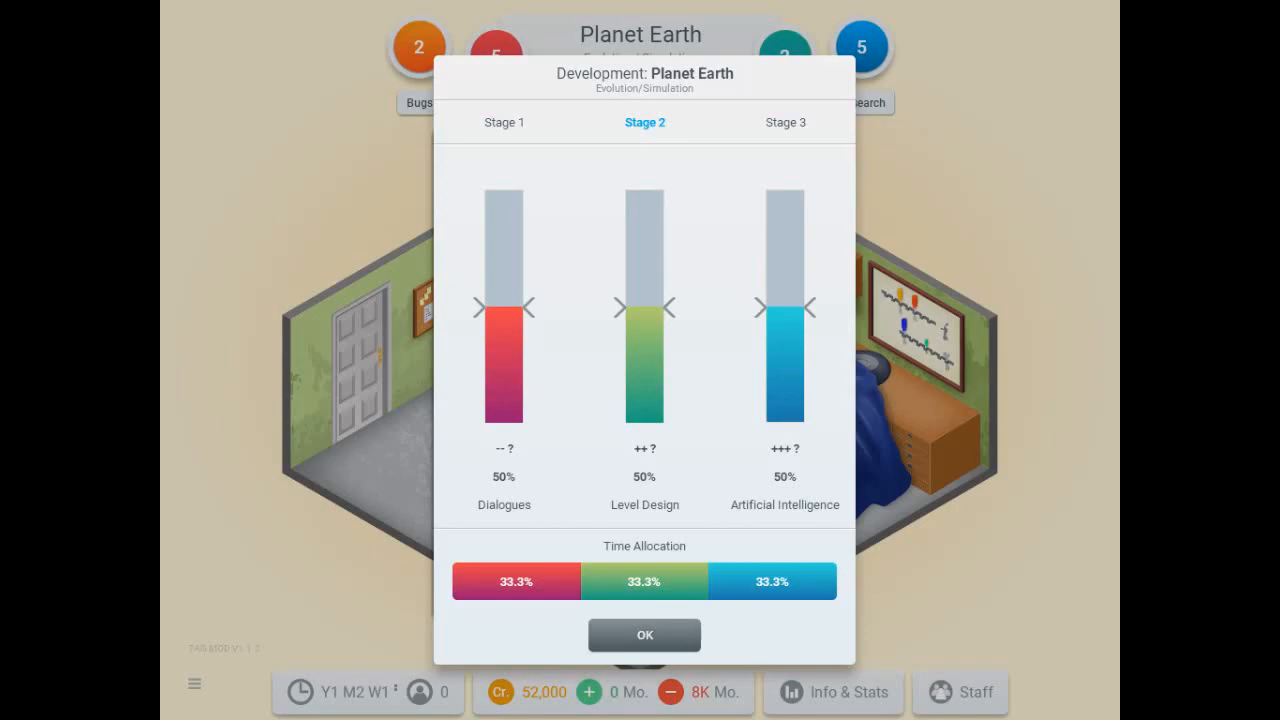
Set Stage 2 to Artificial Intelligence 100%, Dialogues 25%, Level Design 75% and confirm.
left_click_drag(784, 308, 784, 184)
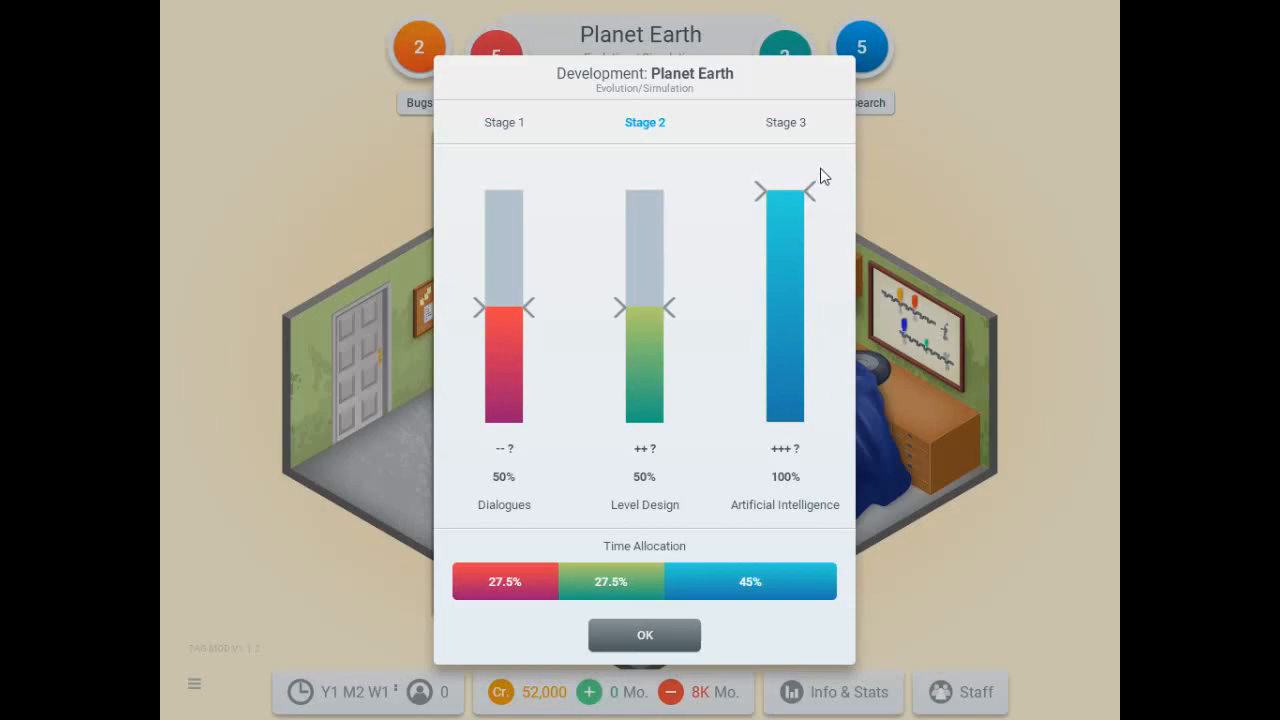
left_click_drag(504, 304, 504, 338)
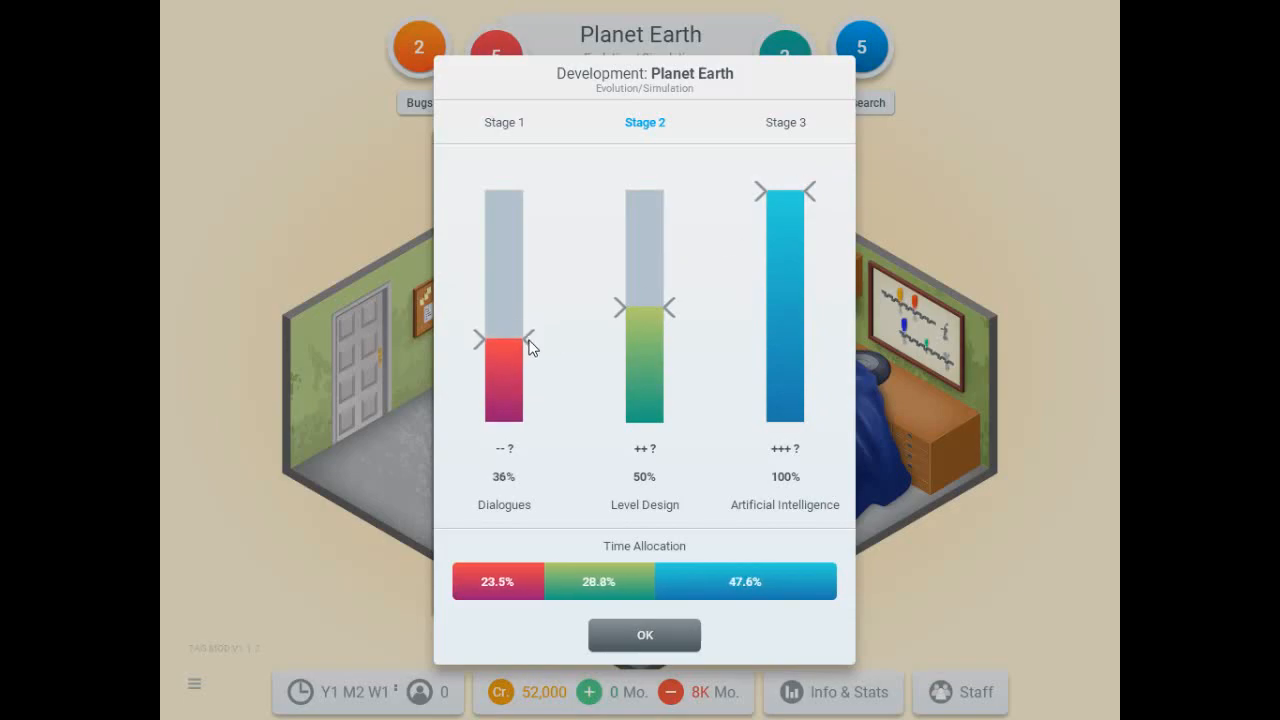
left_click_drag(504, 340, 504, 364)
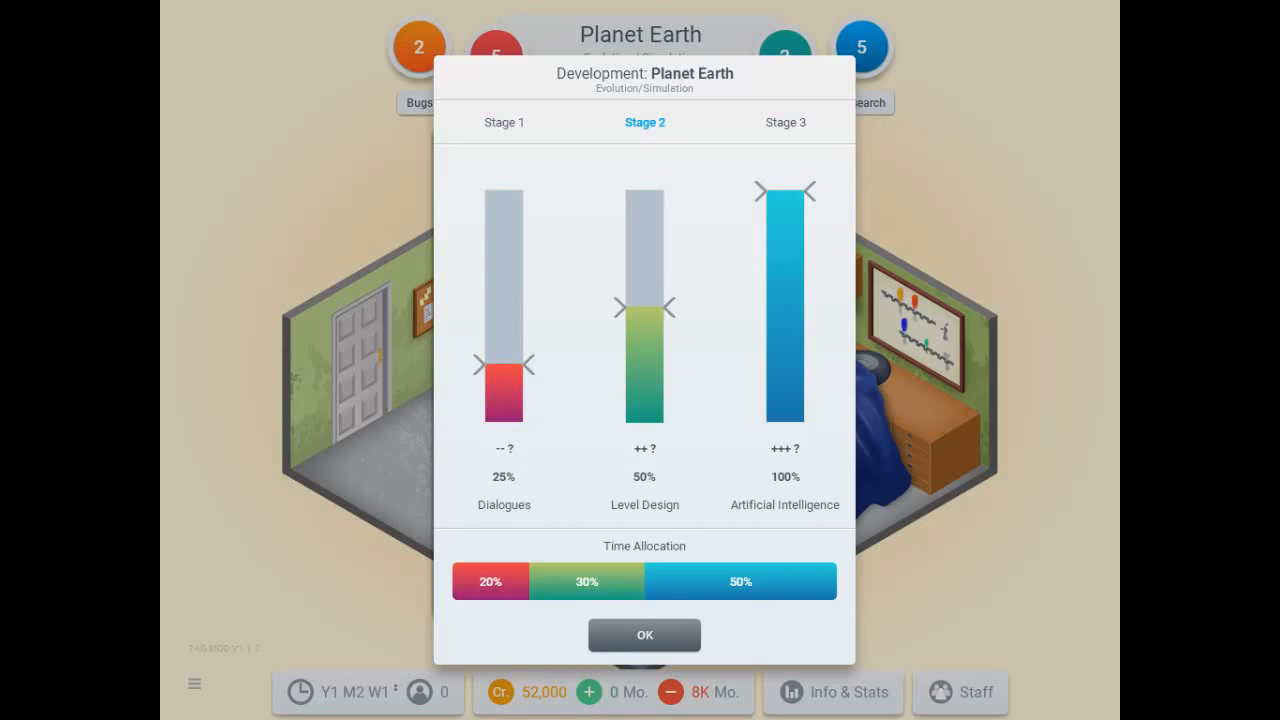
mouse_move(676, 316)
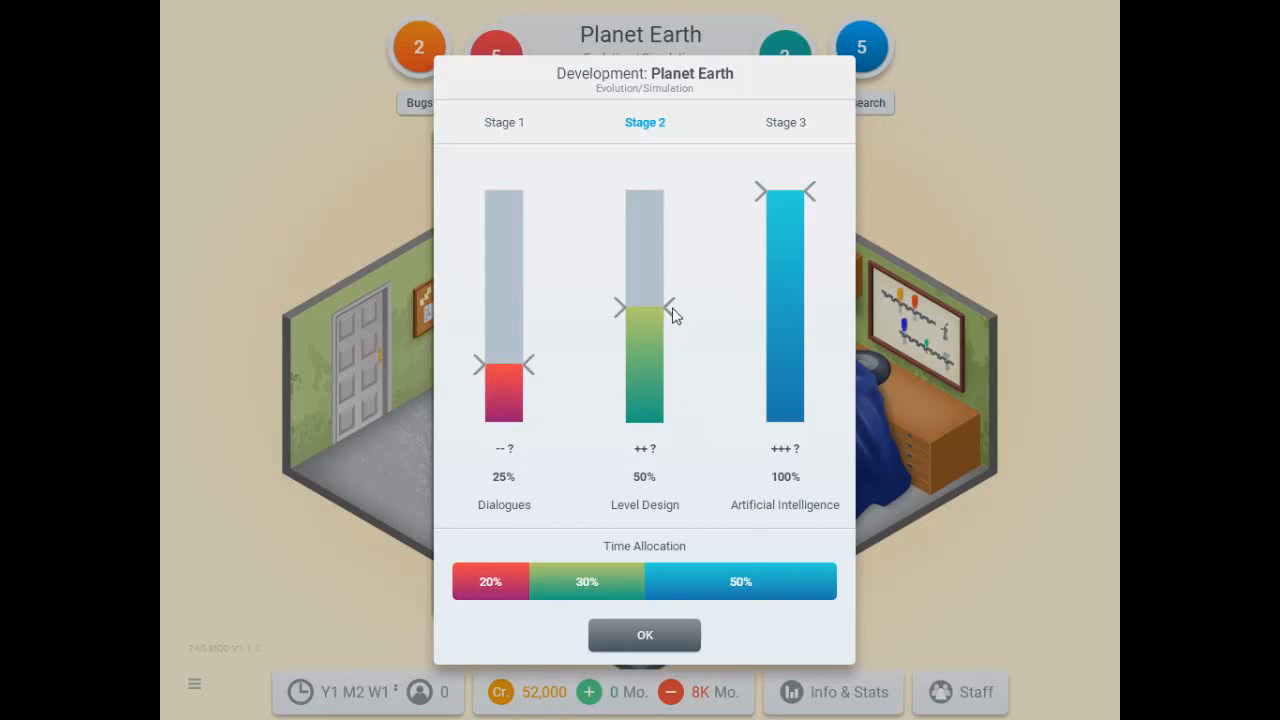
left_click_drag(644, 316, 644, 264)
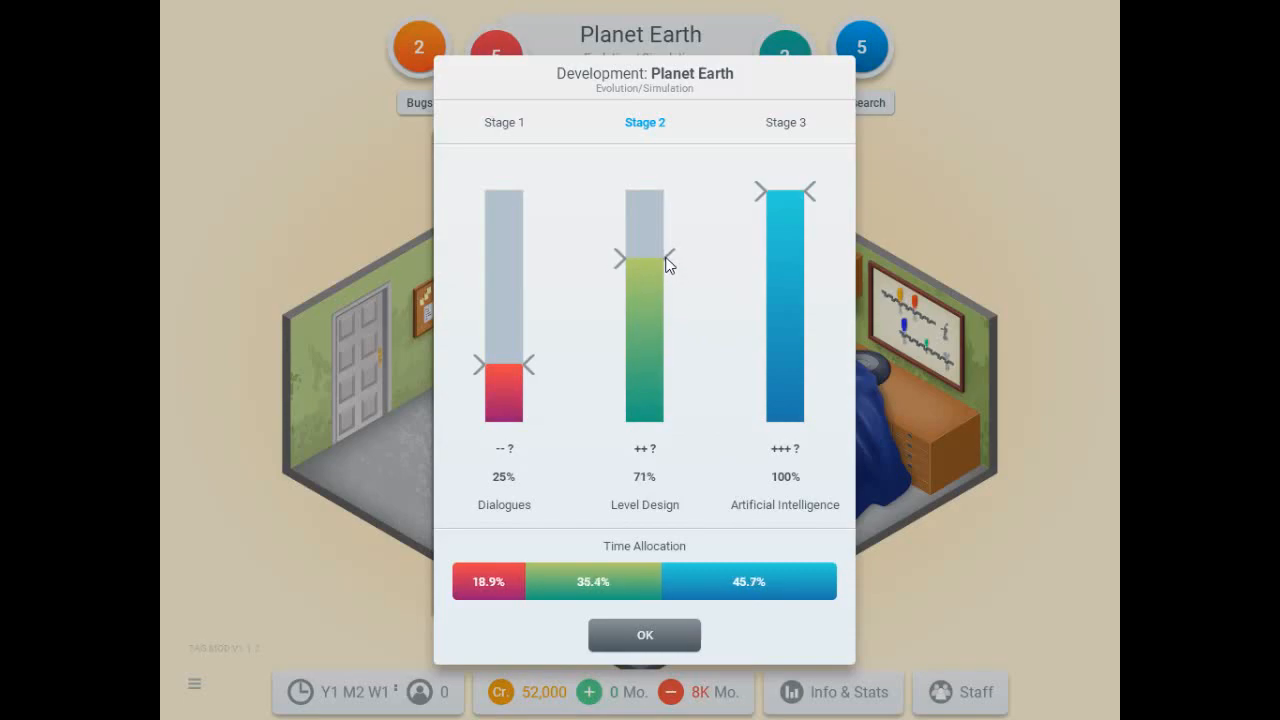
left_click_drag(644, 264, 644, 252)
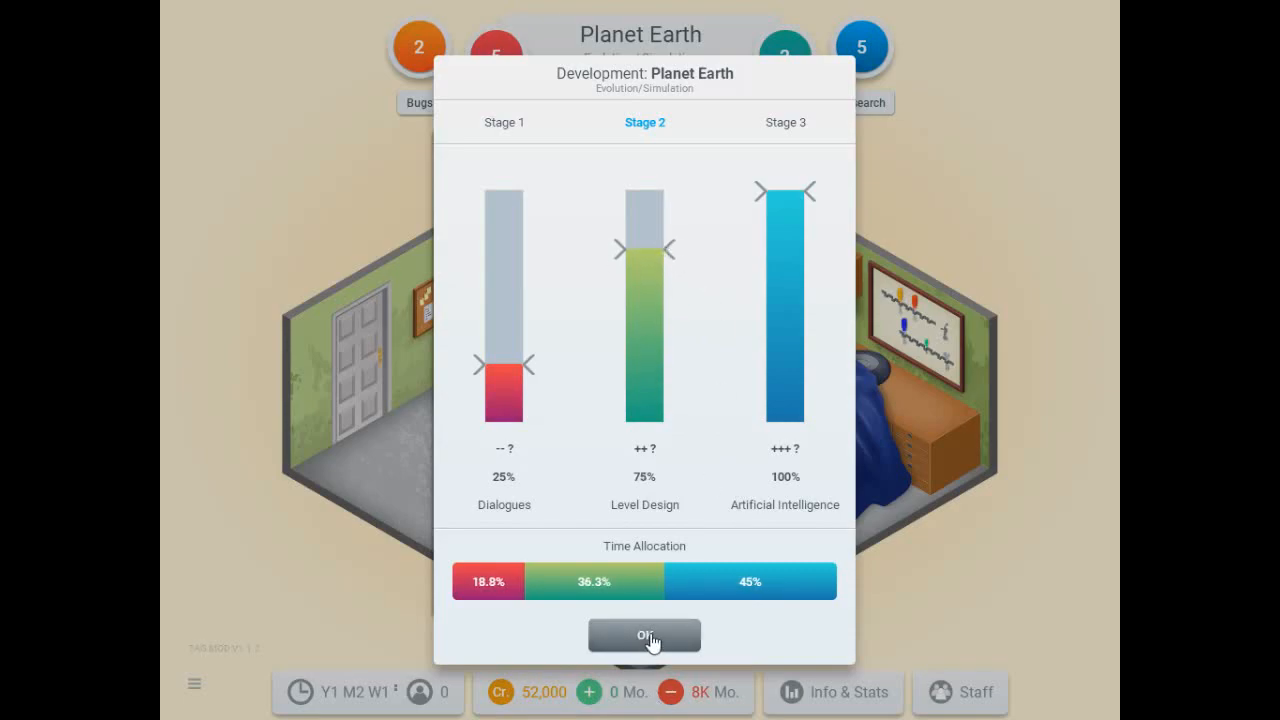
left_click(644, 636)
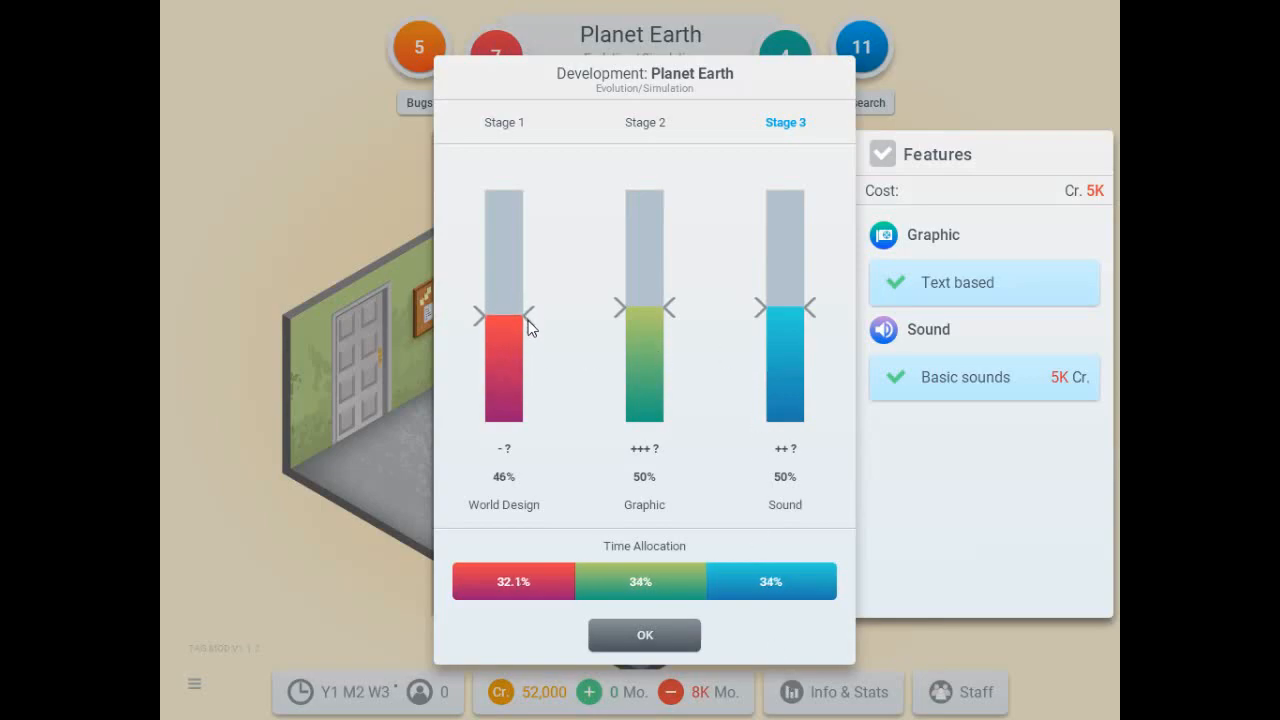
Set Stage 3 to World Design 25%, Graphic 100%, Sound 75% and confirm.
left_click_drag(504, 316, 504, 356)
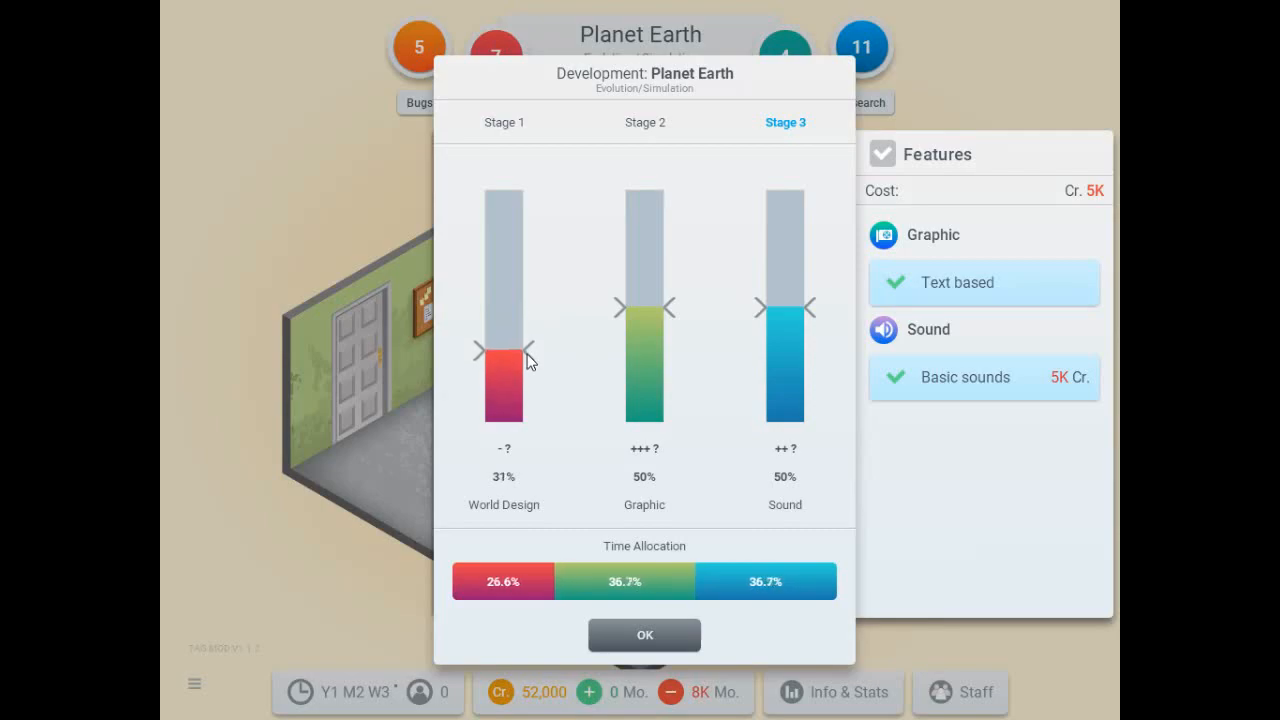
left_click_drag(504, 356, 504, 370)
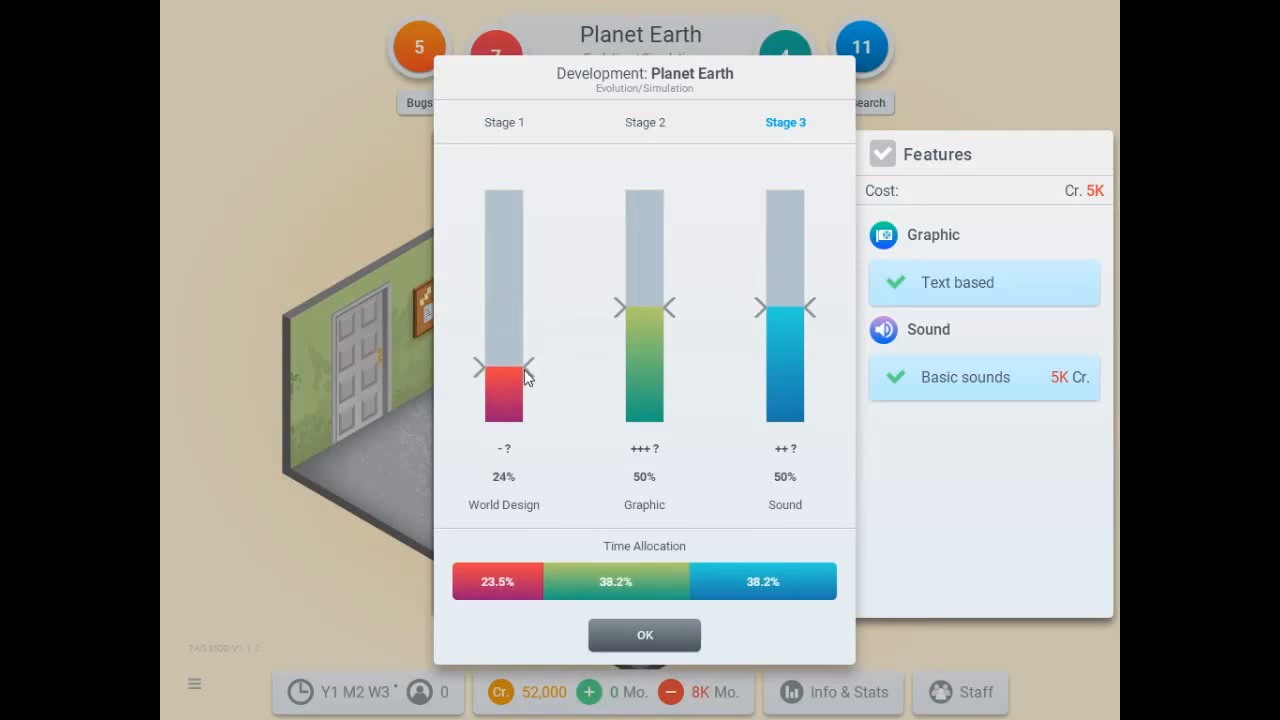
left_click_drag(644, 308, 644, 190)
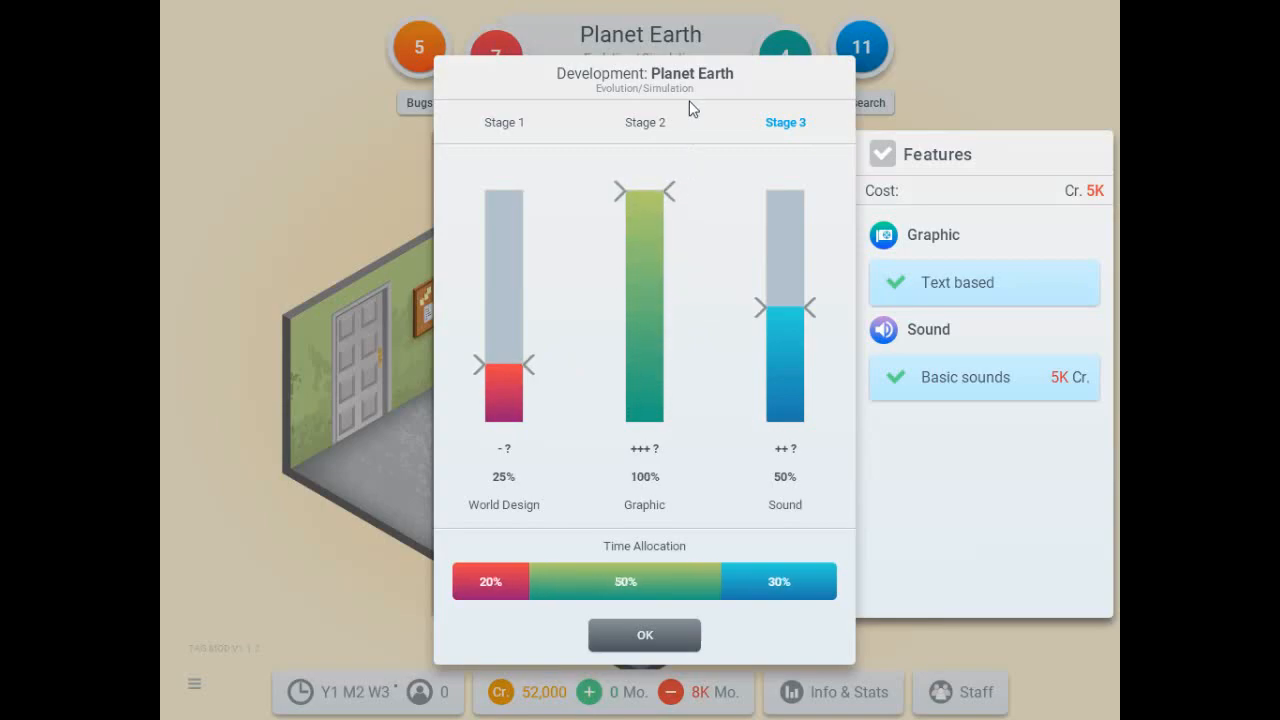
left_click_drag(784, 304, 784, 256)
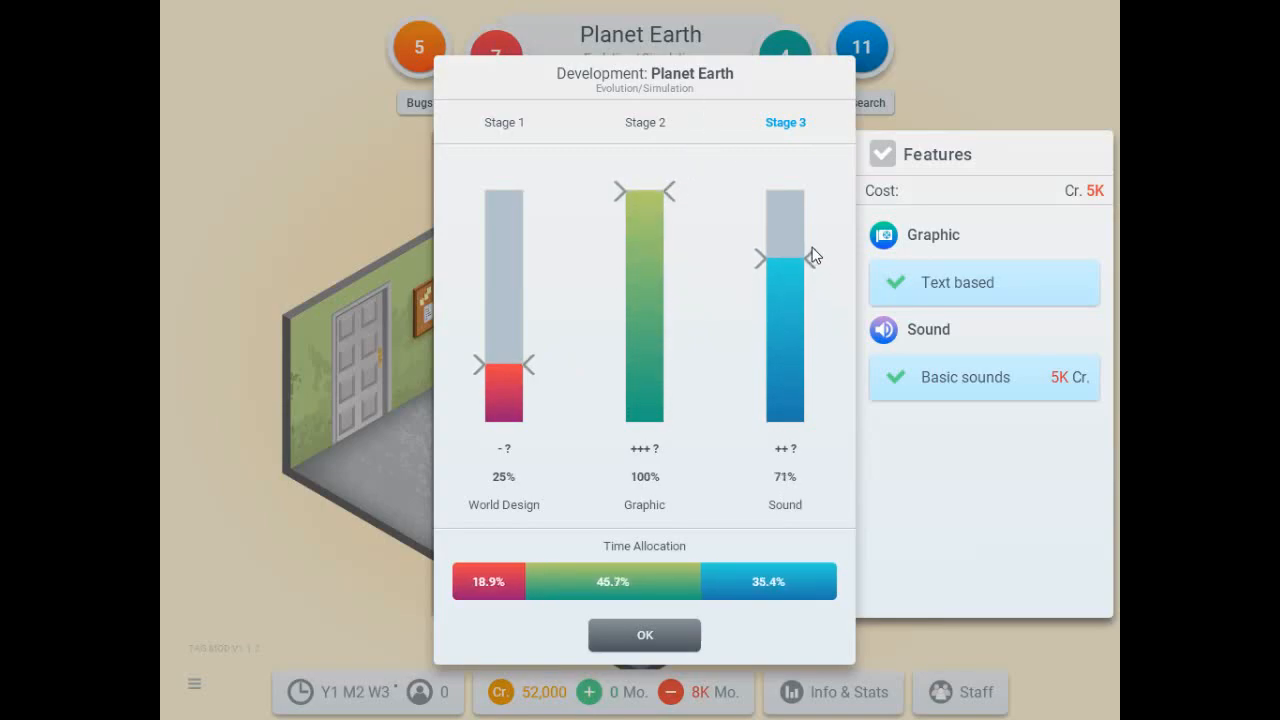
left_click_drag(784, 256, 784, 240)
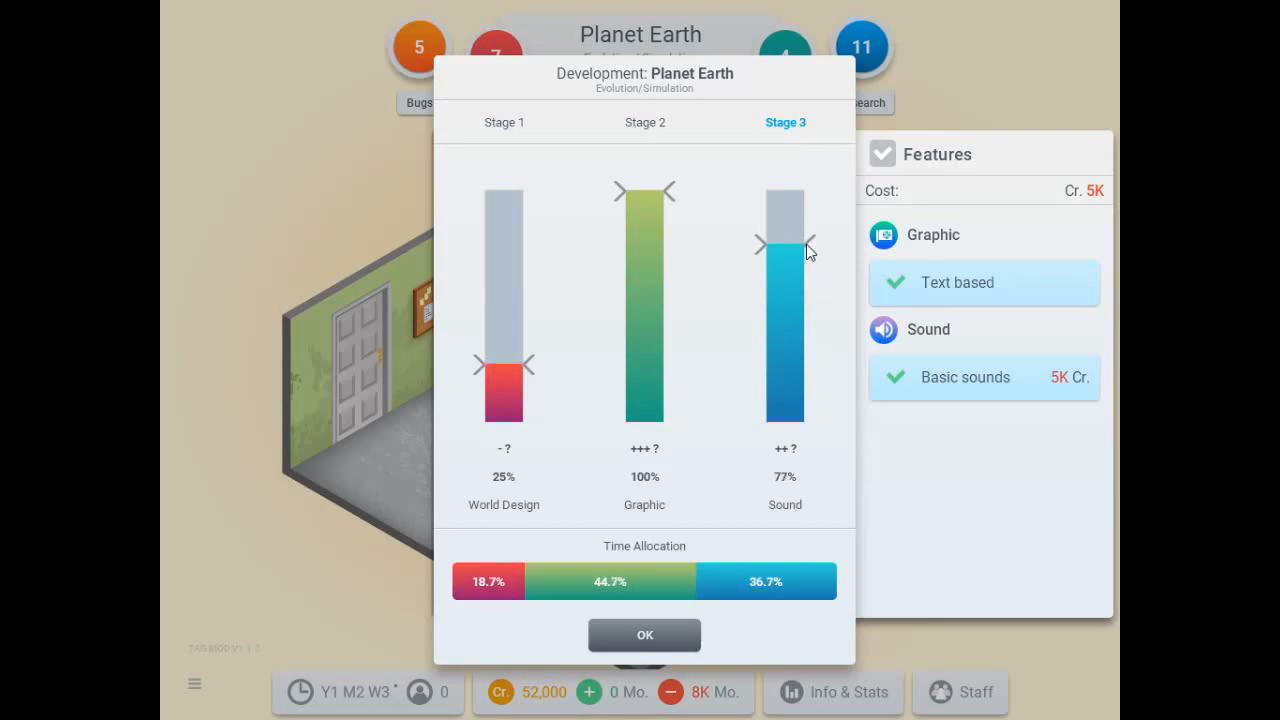
left_click_drag(784, 244, 784, 250)
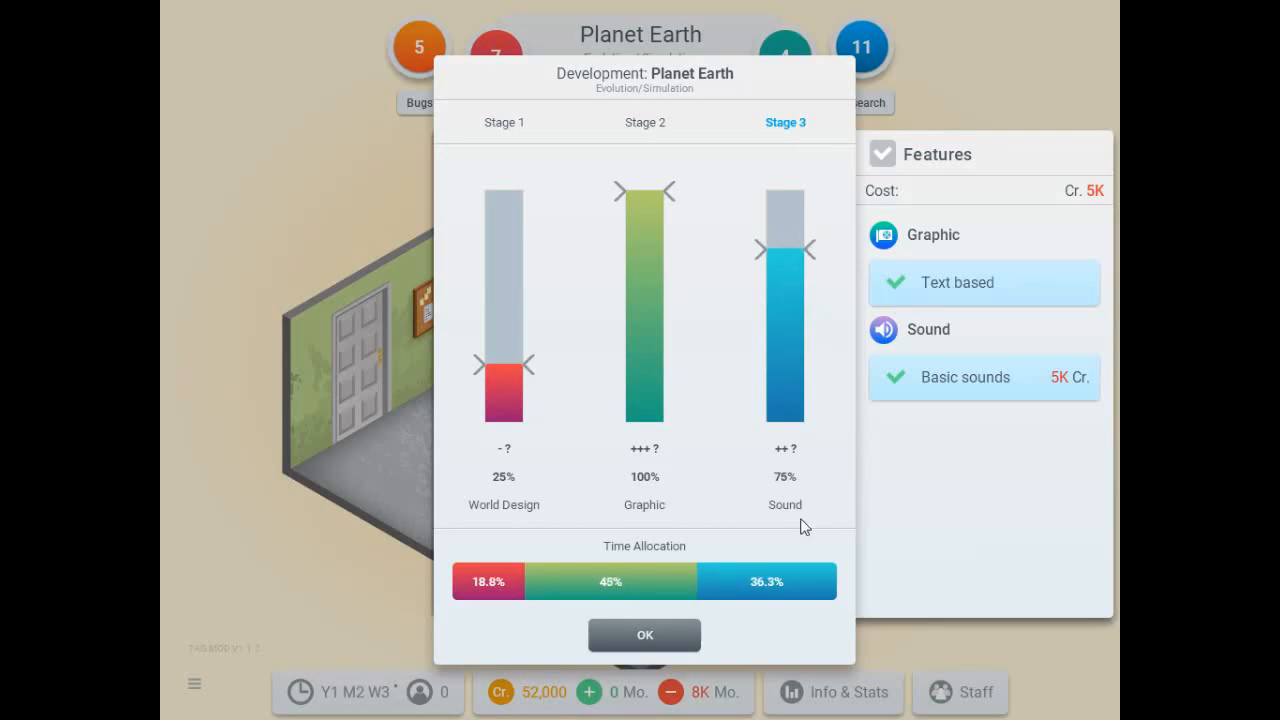
left_click(644, 636)
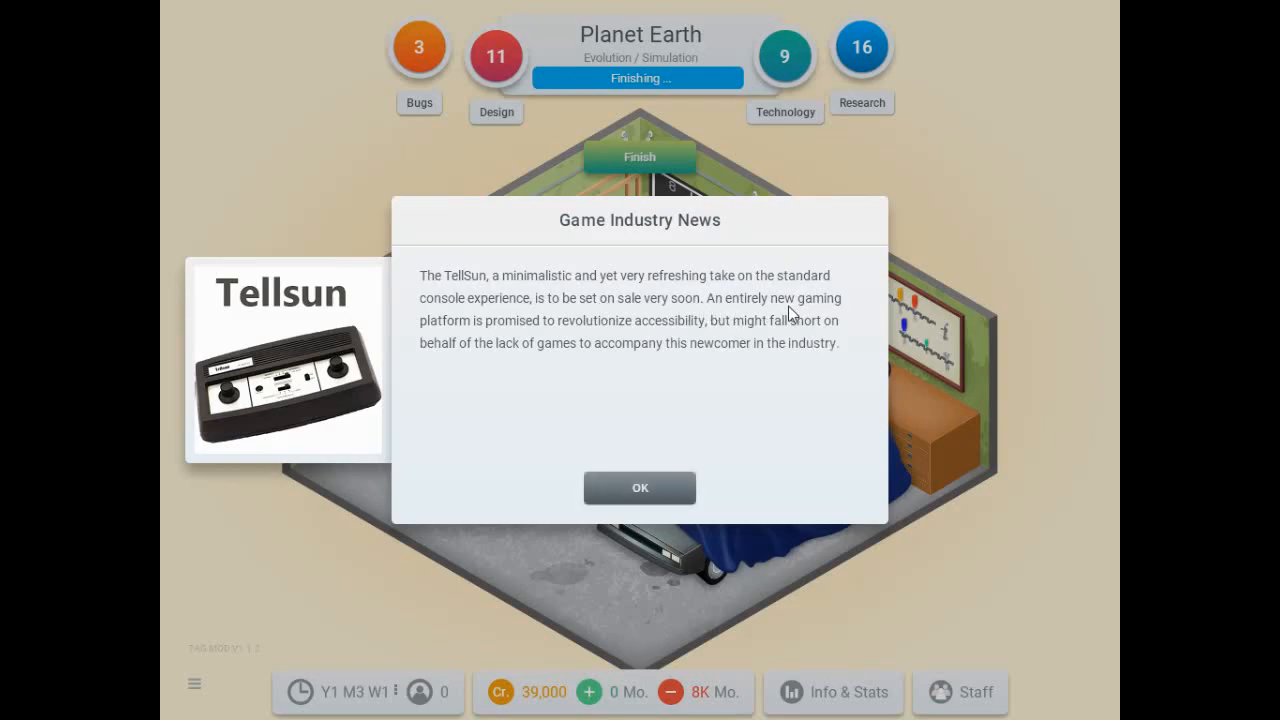
mouse_move(572, 336)
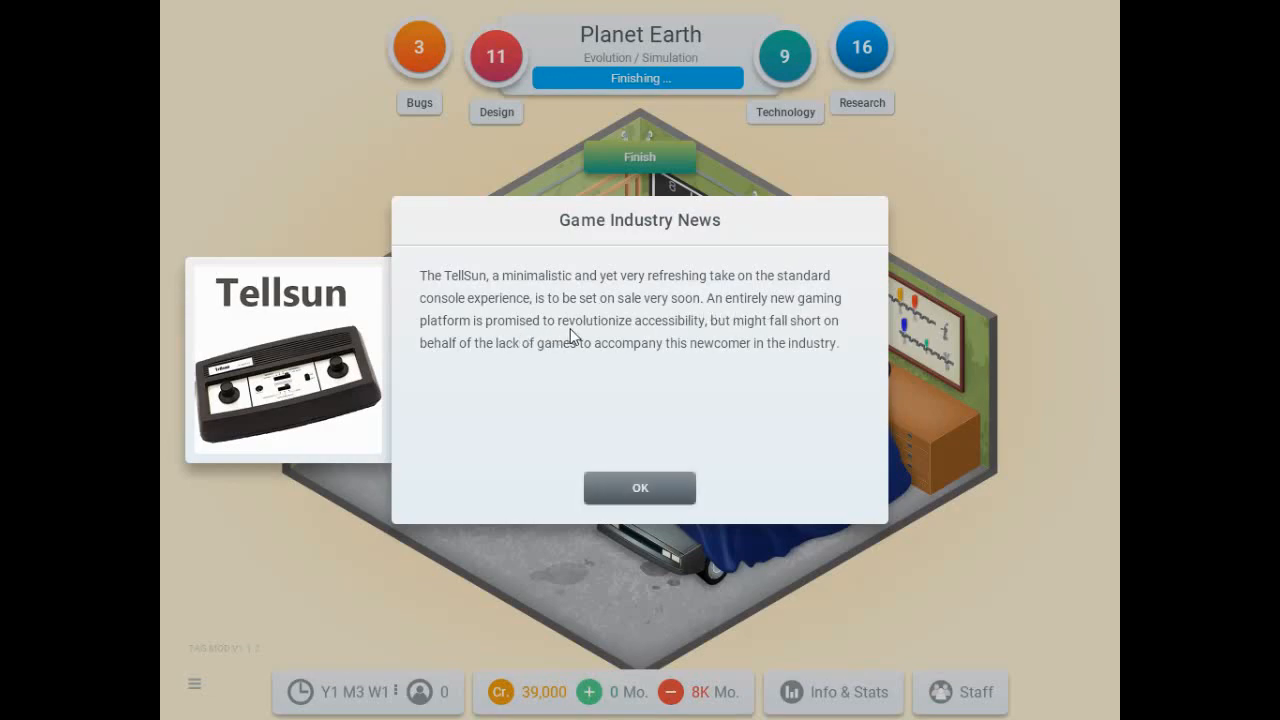
mouse_move(548, 370)
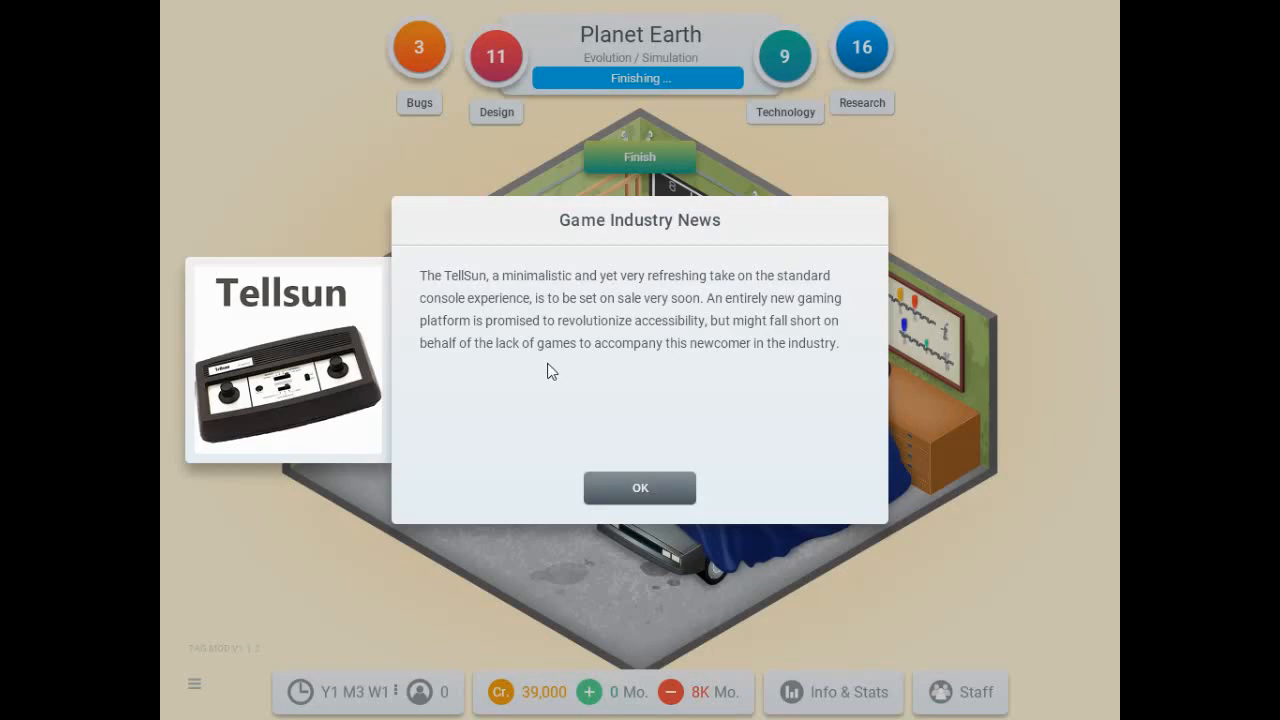
mouse_move(830, 356)
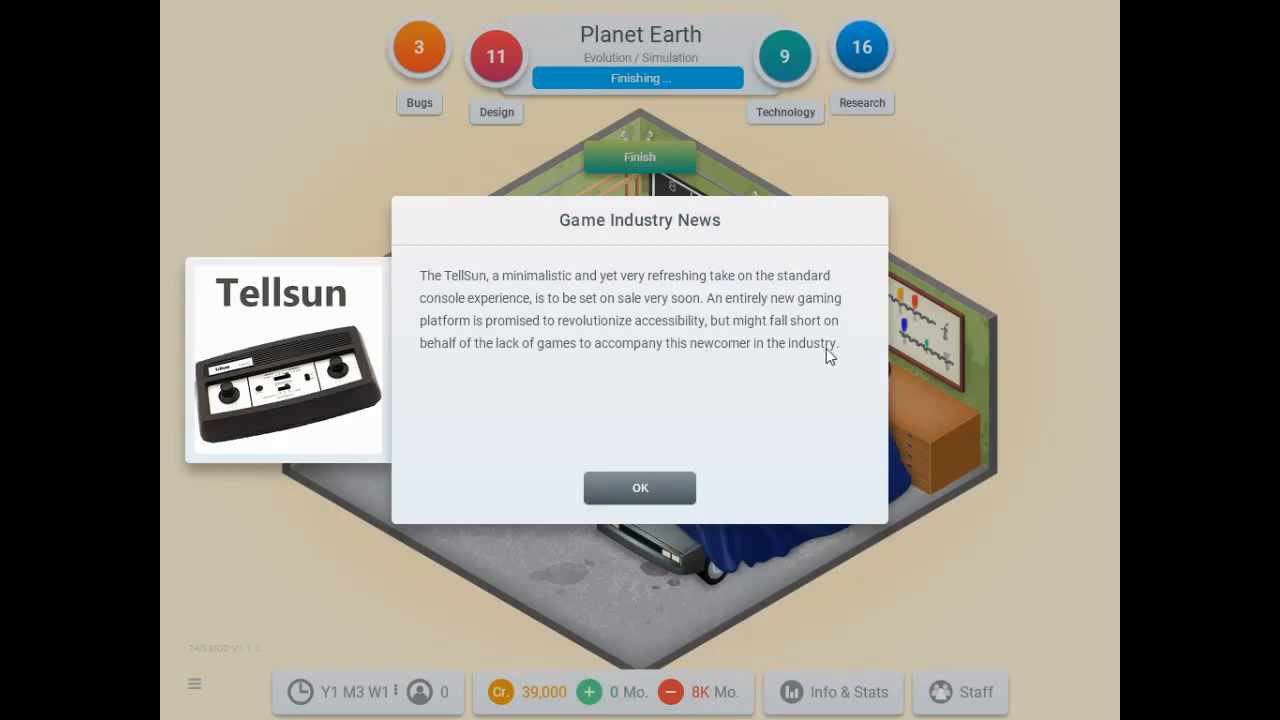
mouse_move(328, 408)
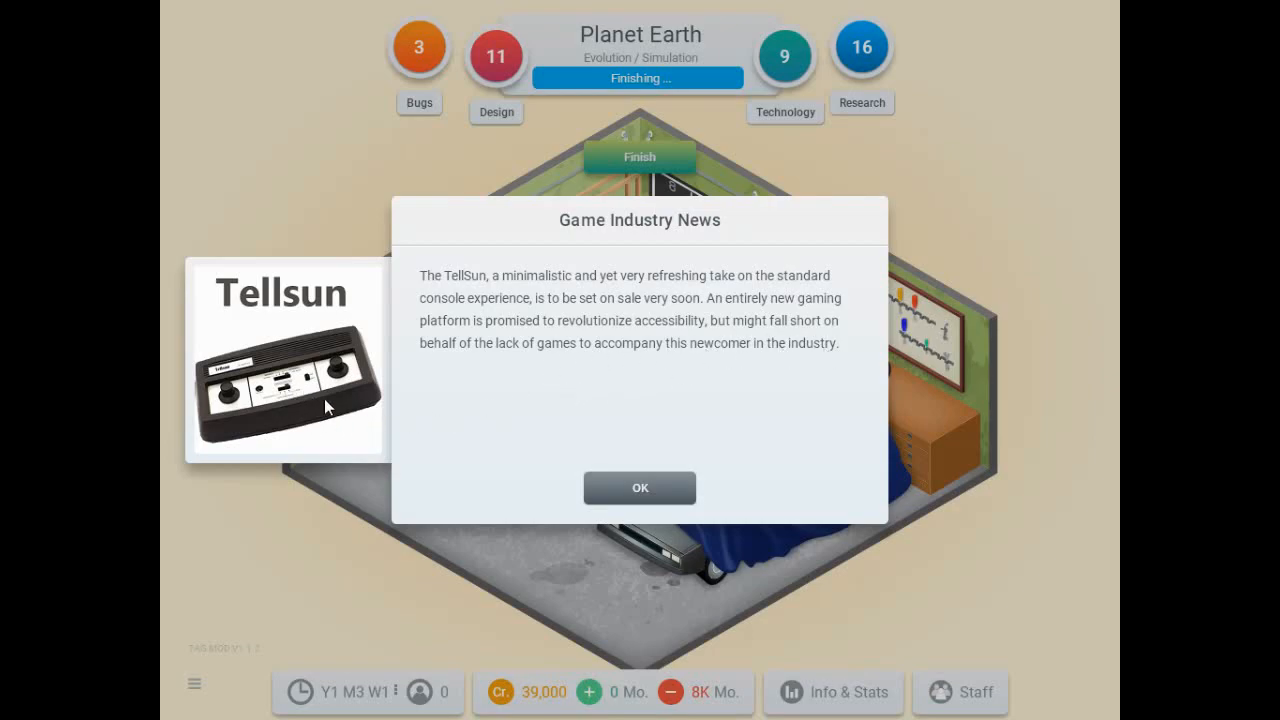
mouse_move(336, 404)
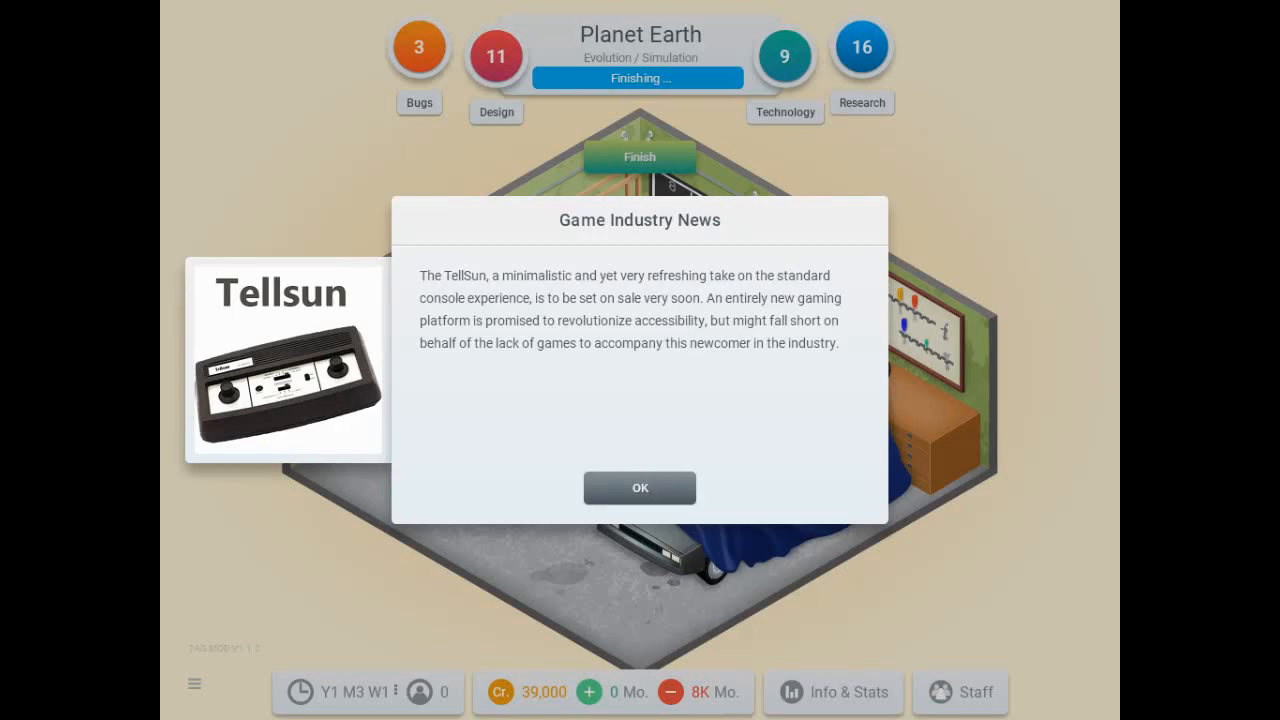
mouse_move(678, 360)
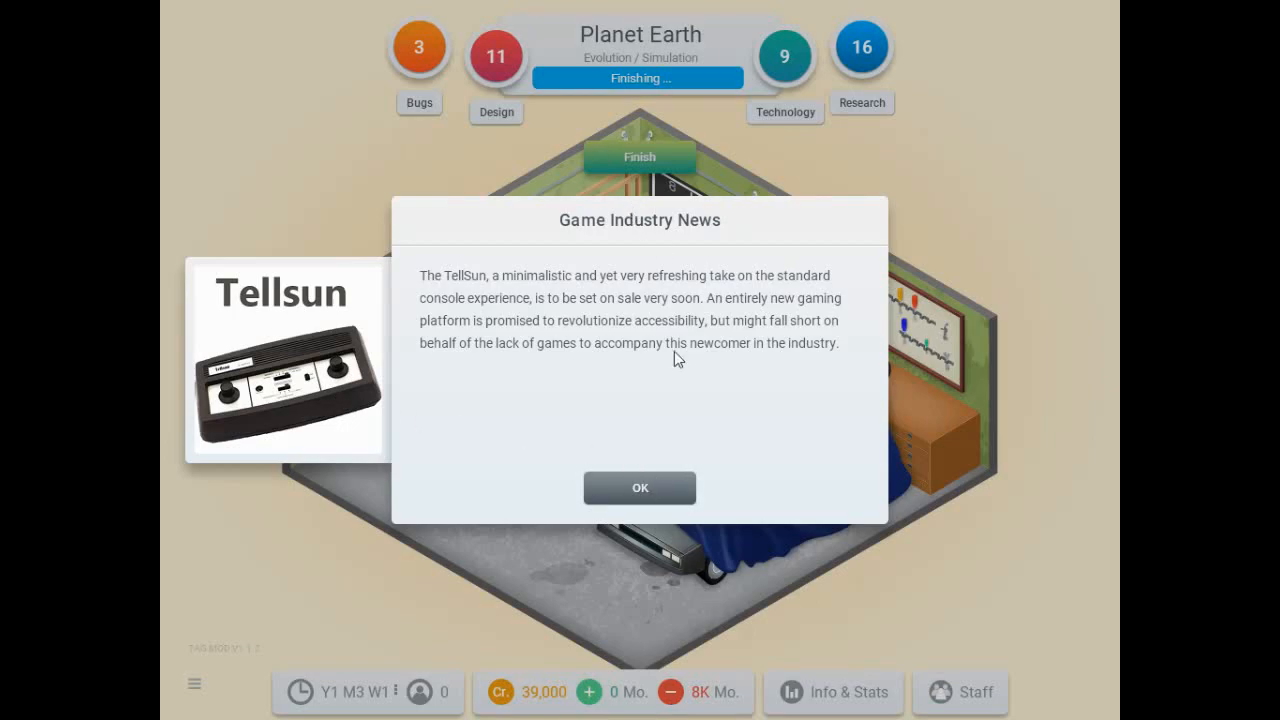
Dismiss the TellSun news, finish and release Planet Earth, acknowledge the stat increases, and start a new game.
left_click(640, 488)
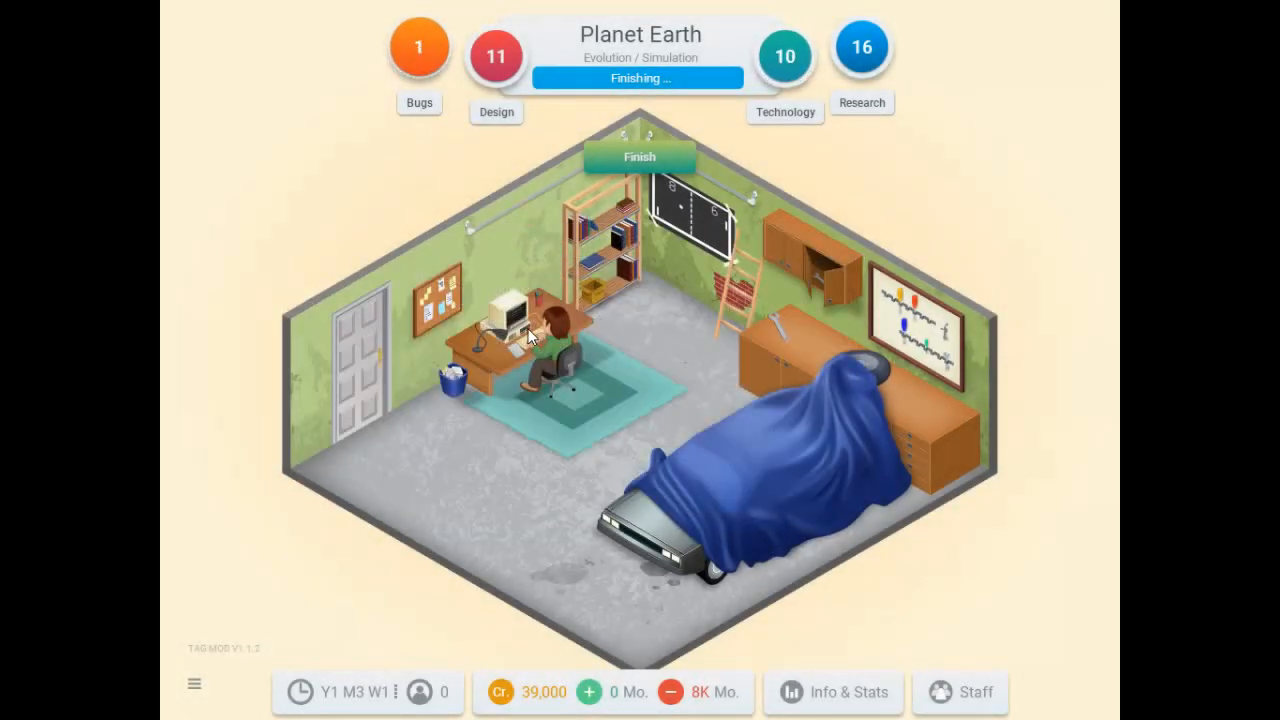
left_click(640, 156)
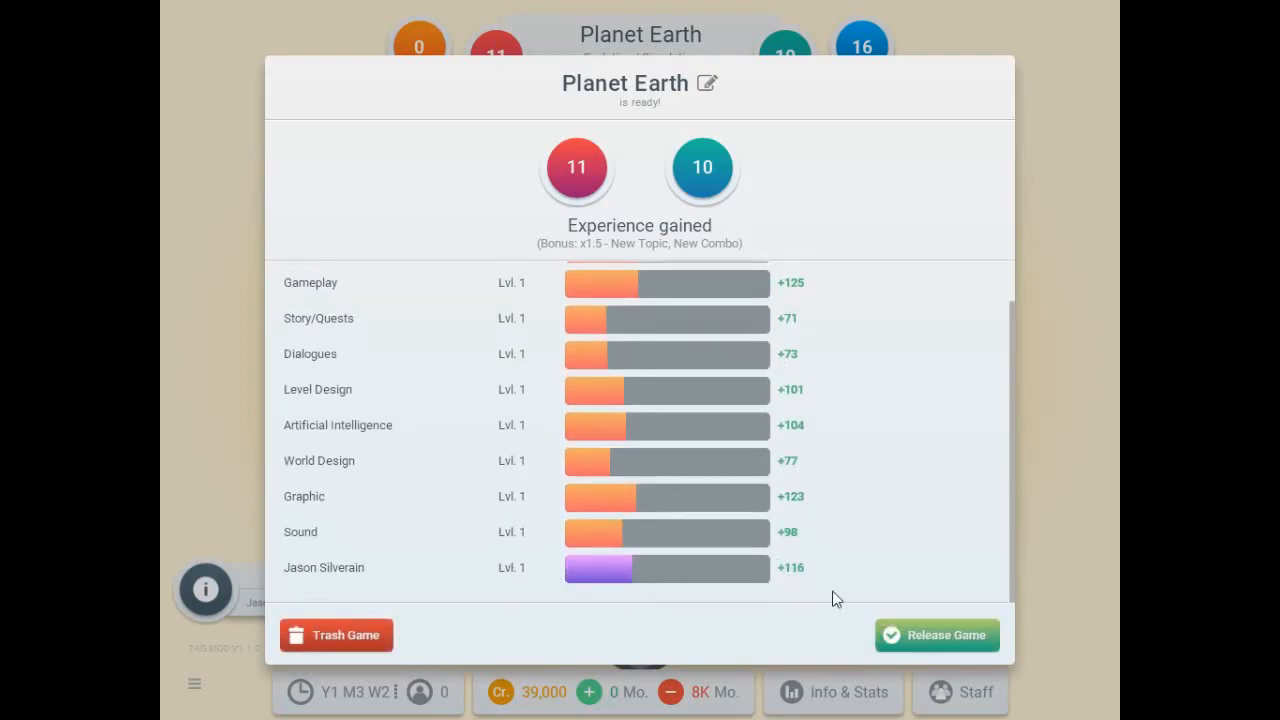
left_click(936, 636)
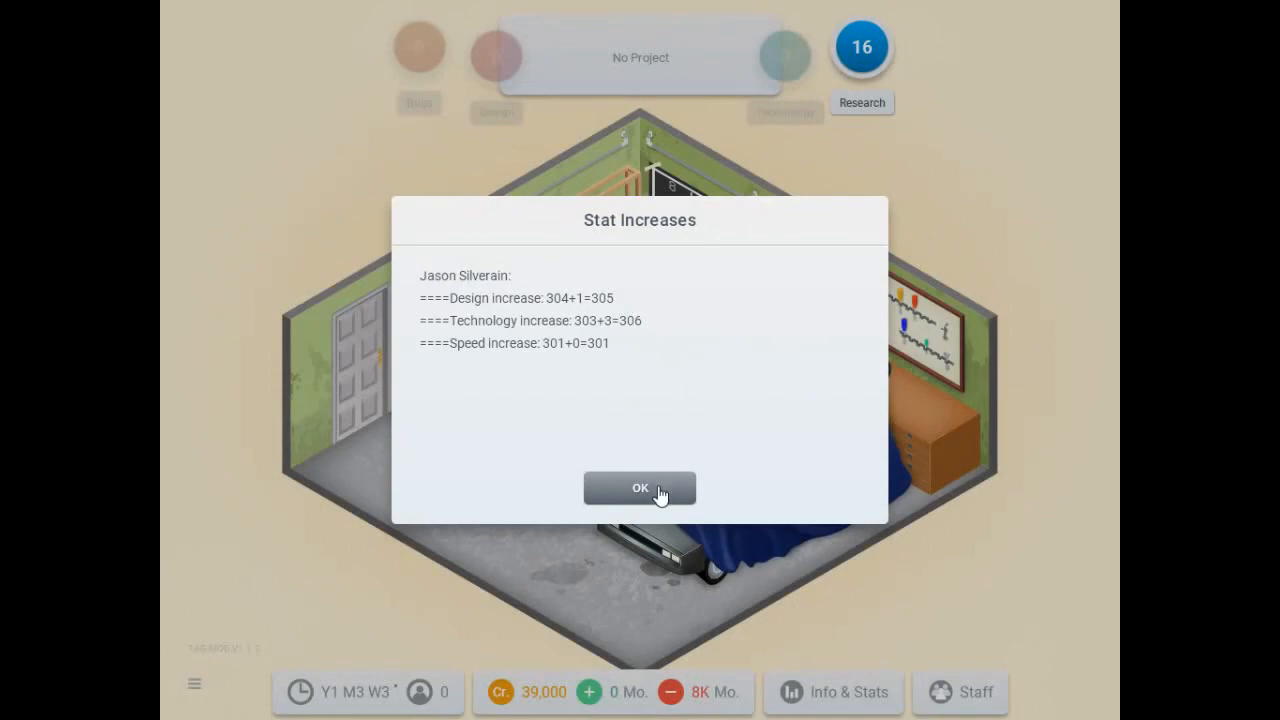
left_click(640, 488)
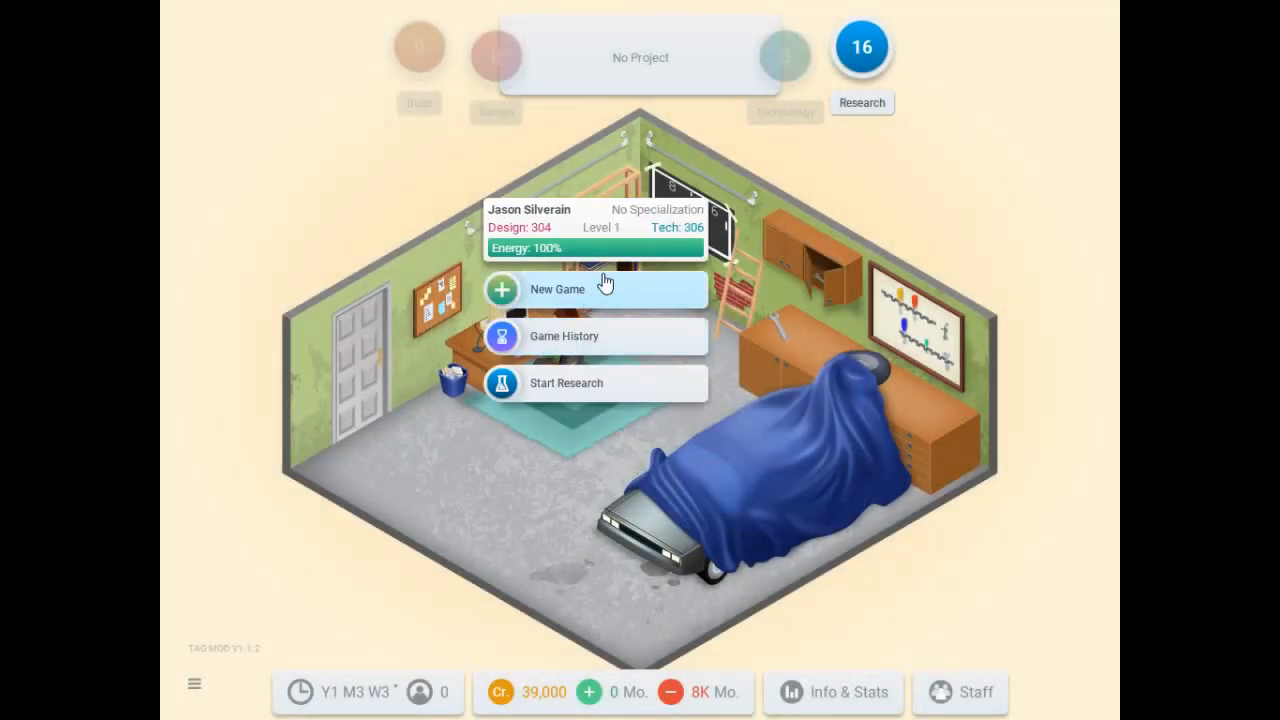
left_click(556, 288)
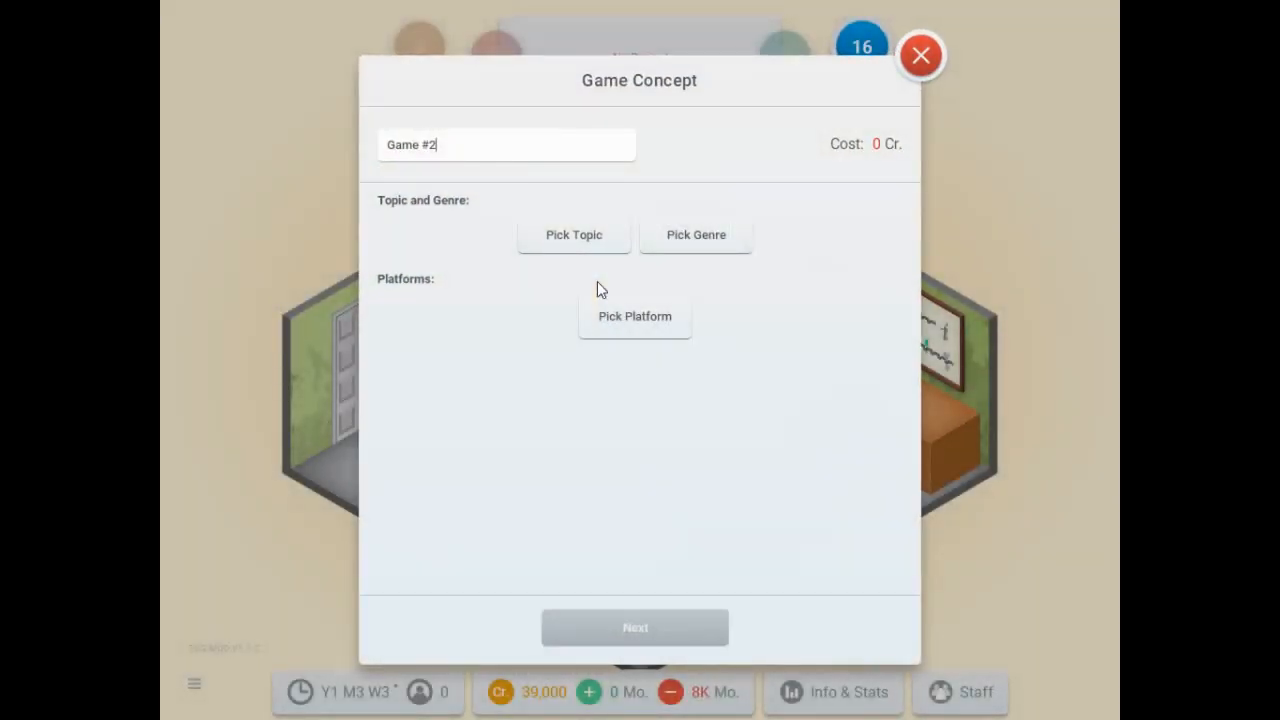
Give the new concept the Life topic, Simulation genre and PC platform.
left_click(572, 234)
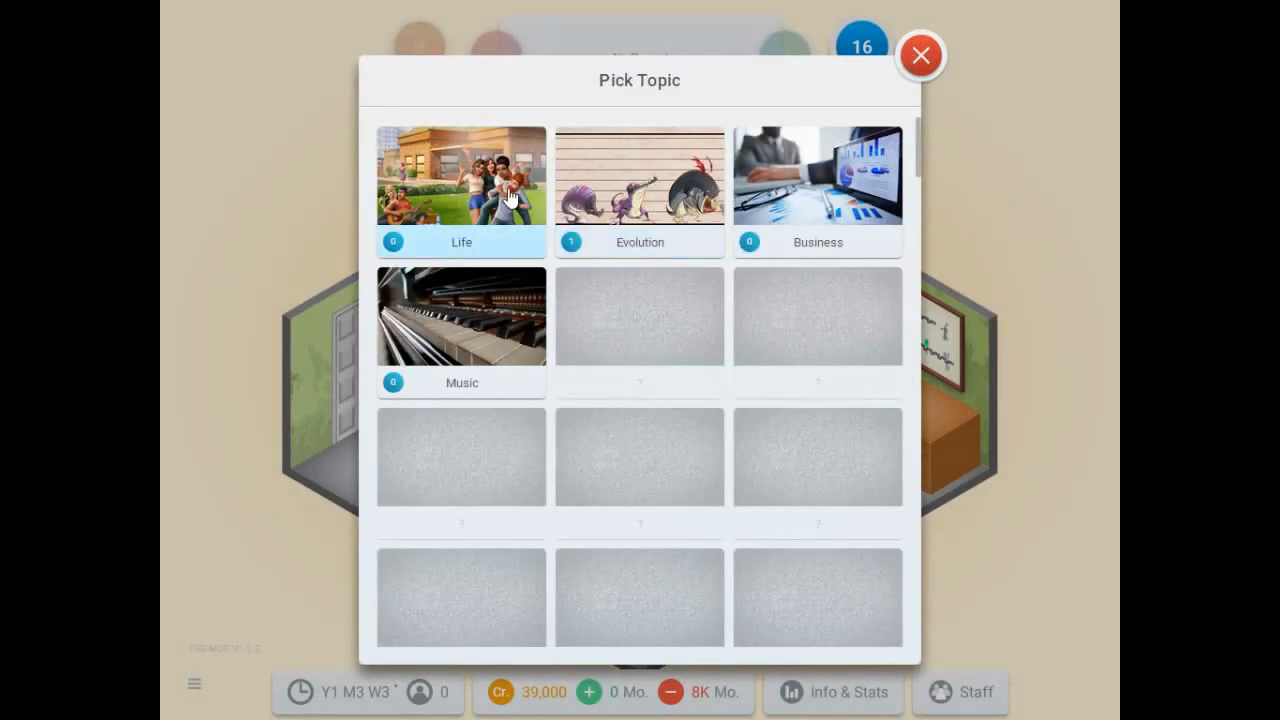
mouse_move(490, 182)
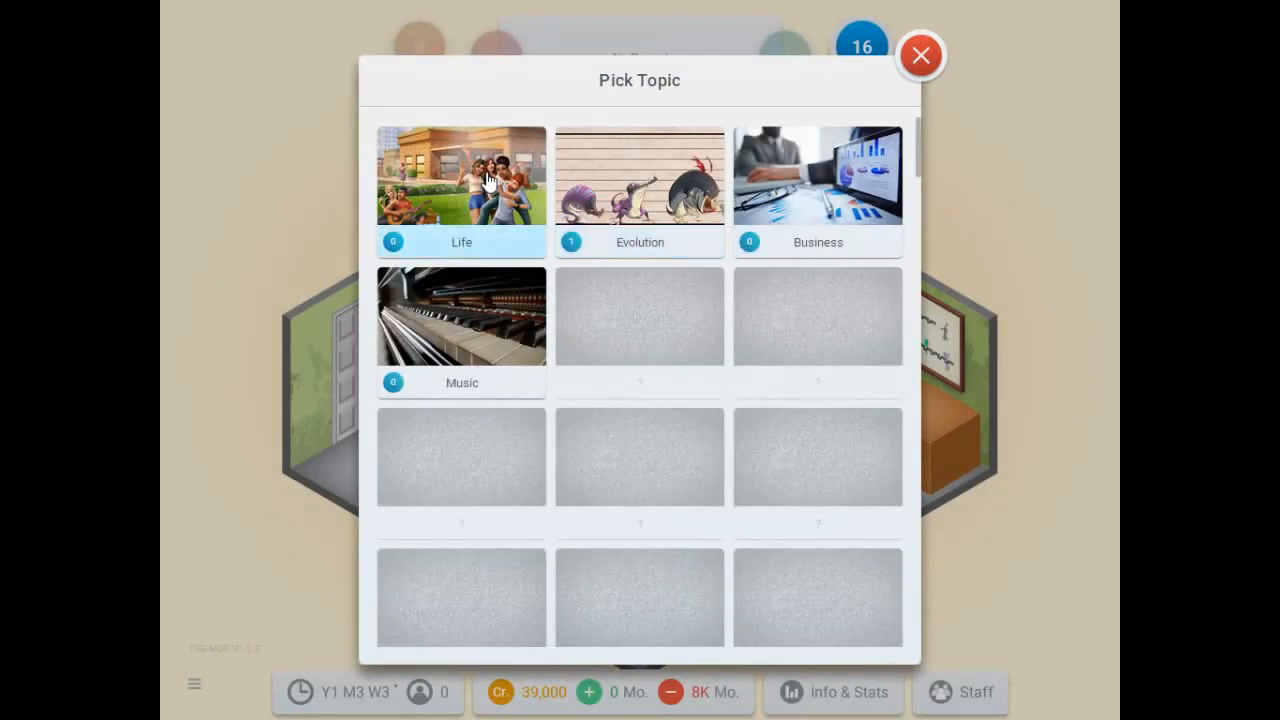
left_click(460, 190)
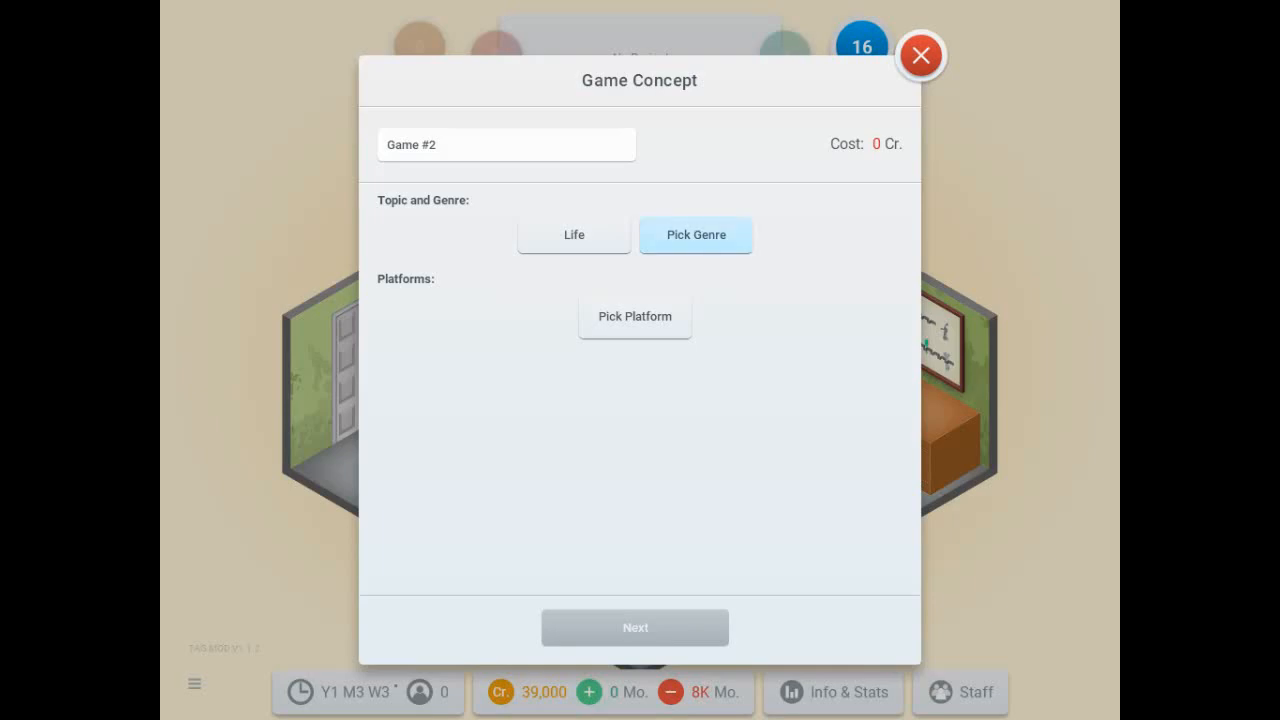
left_click(696, 234)
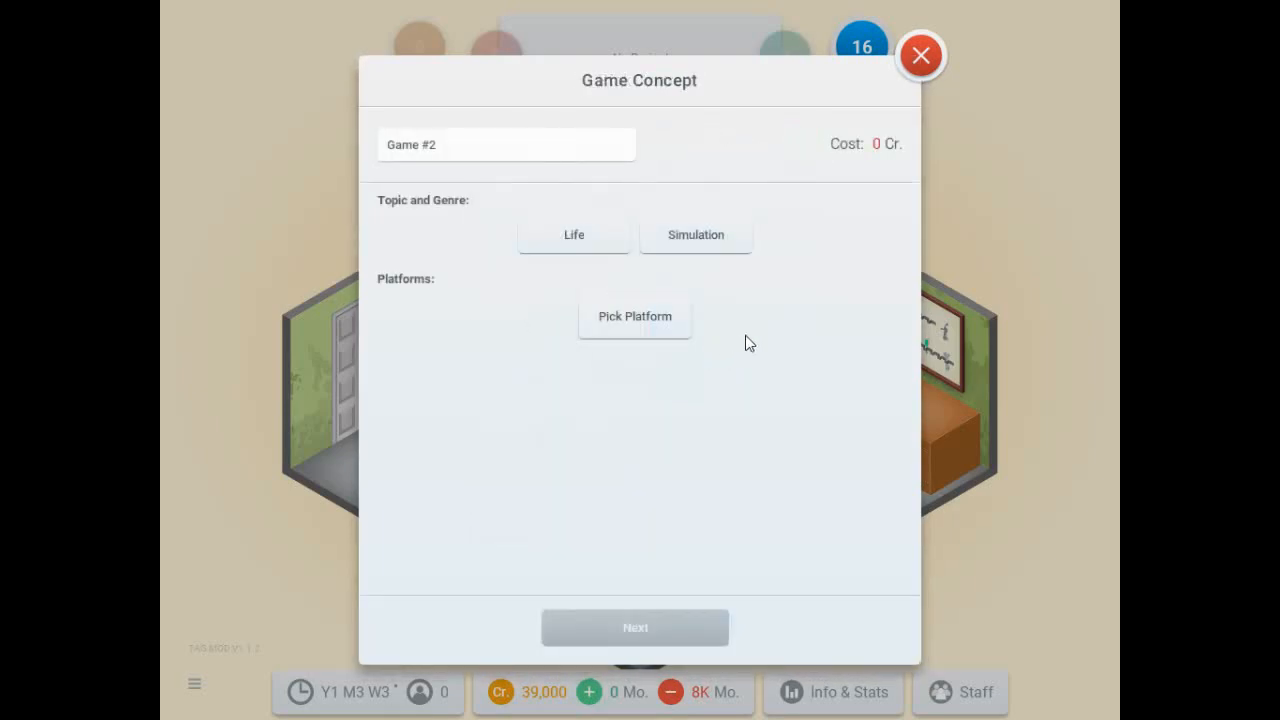
left_click(634, 316)
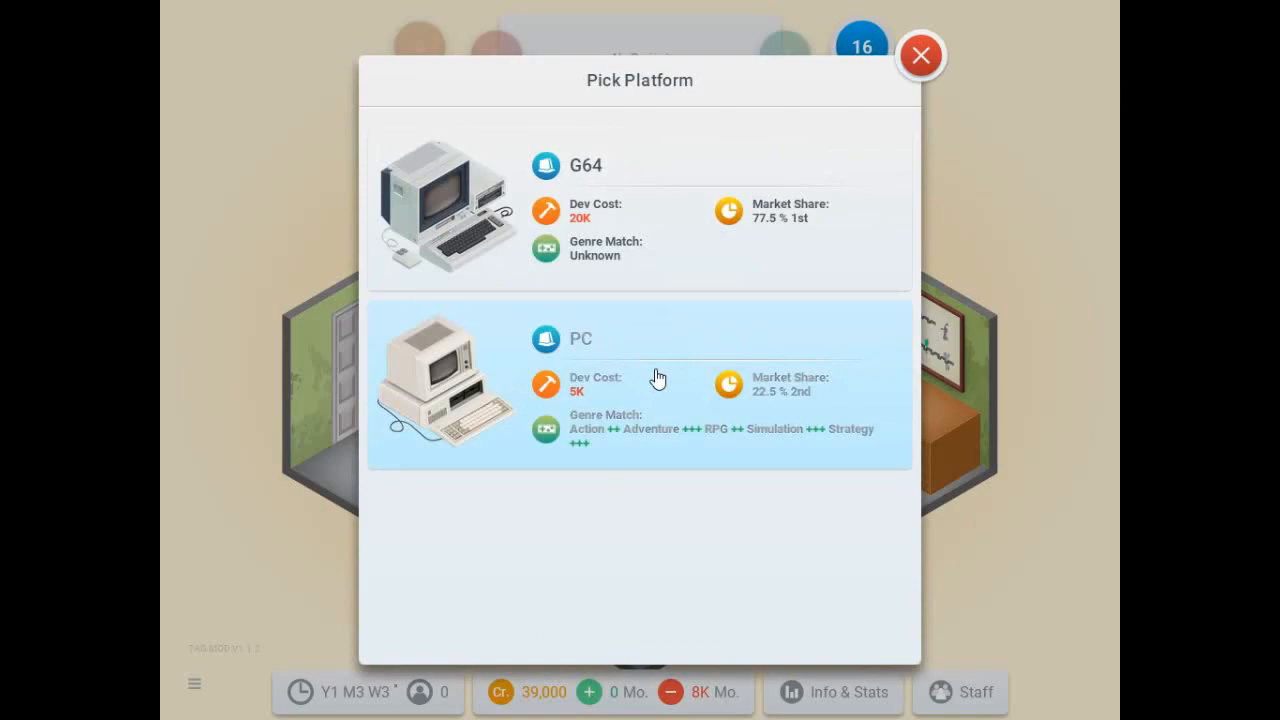
left_click(638, 384)
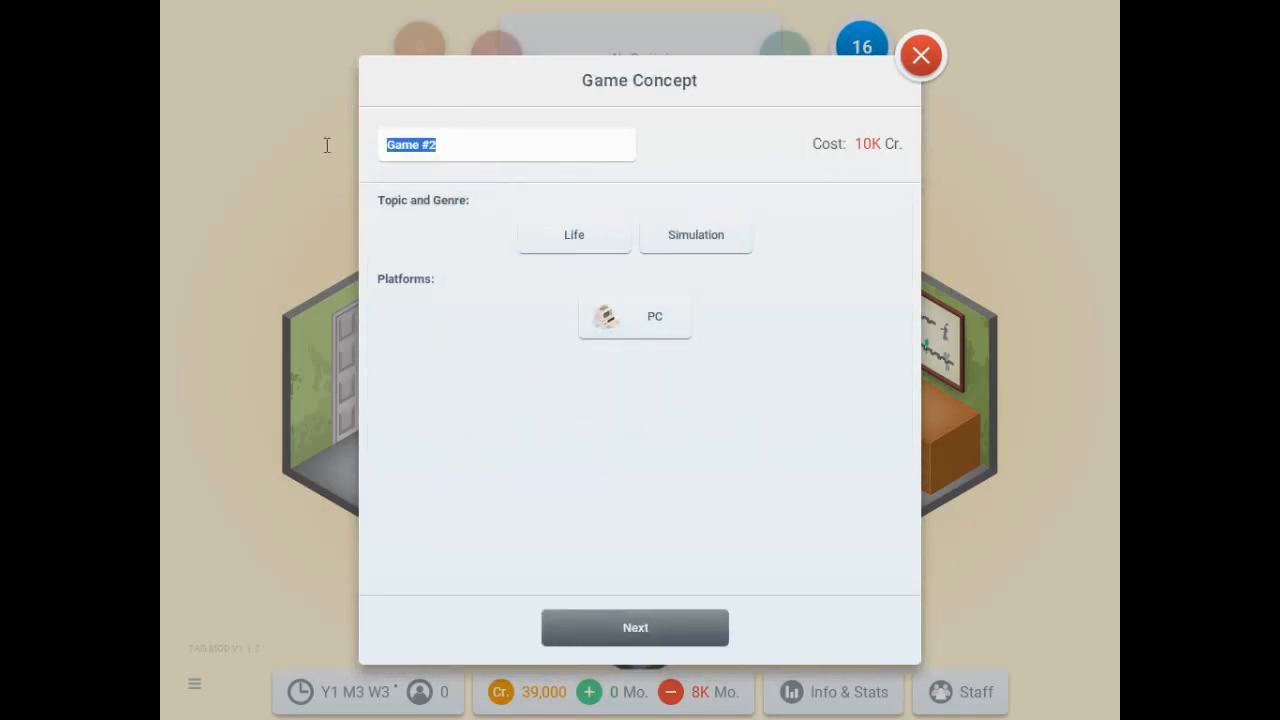
Name the game Meeples and continue to Feature Selection.
type("s")
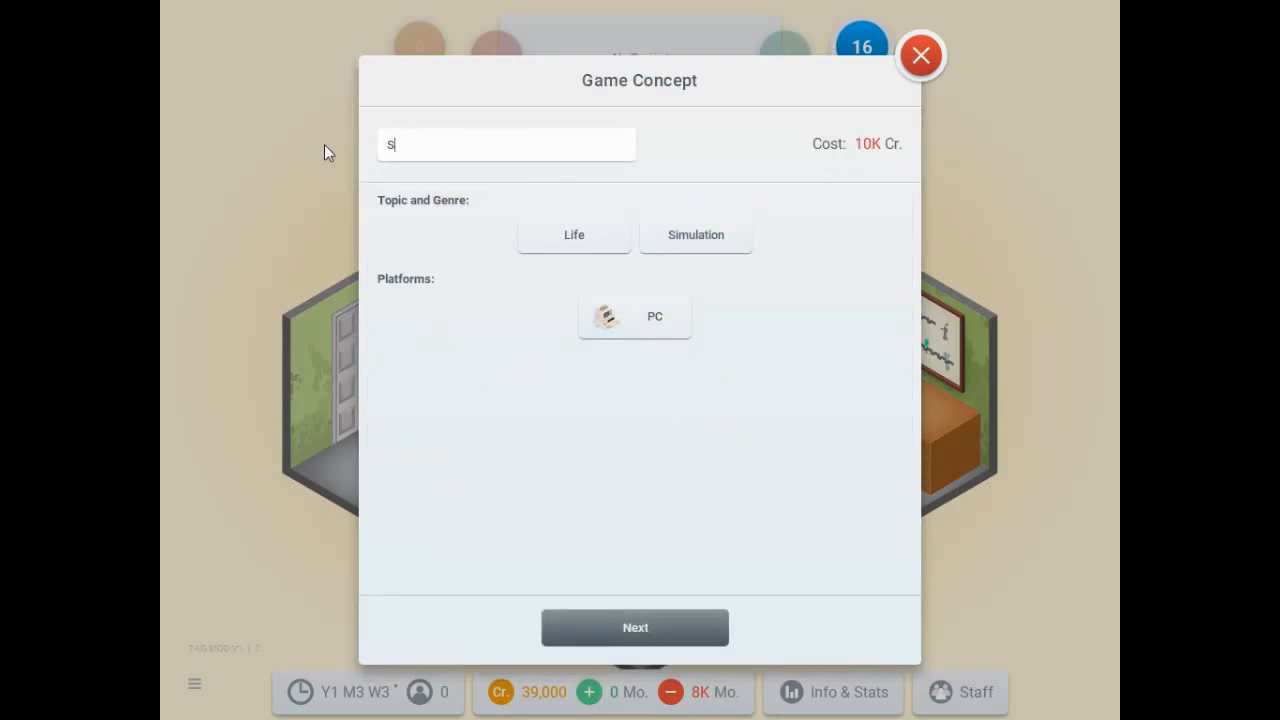
type("ims")
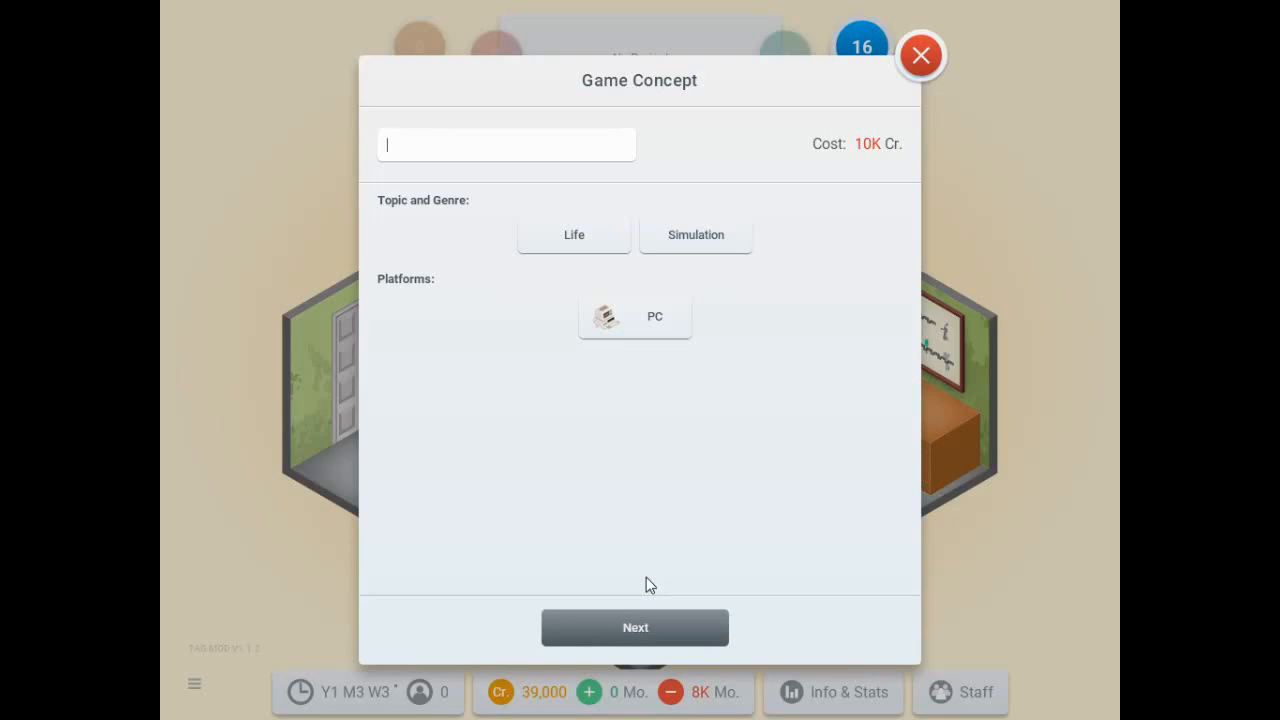
type("Meeples")
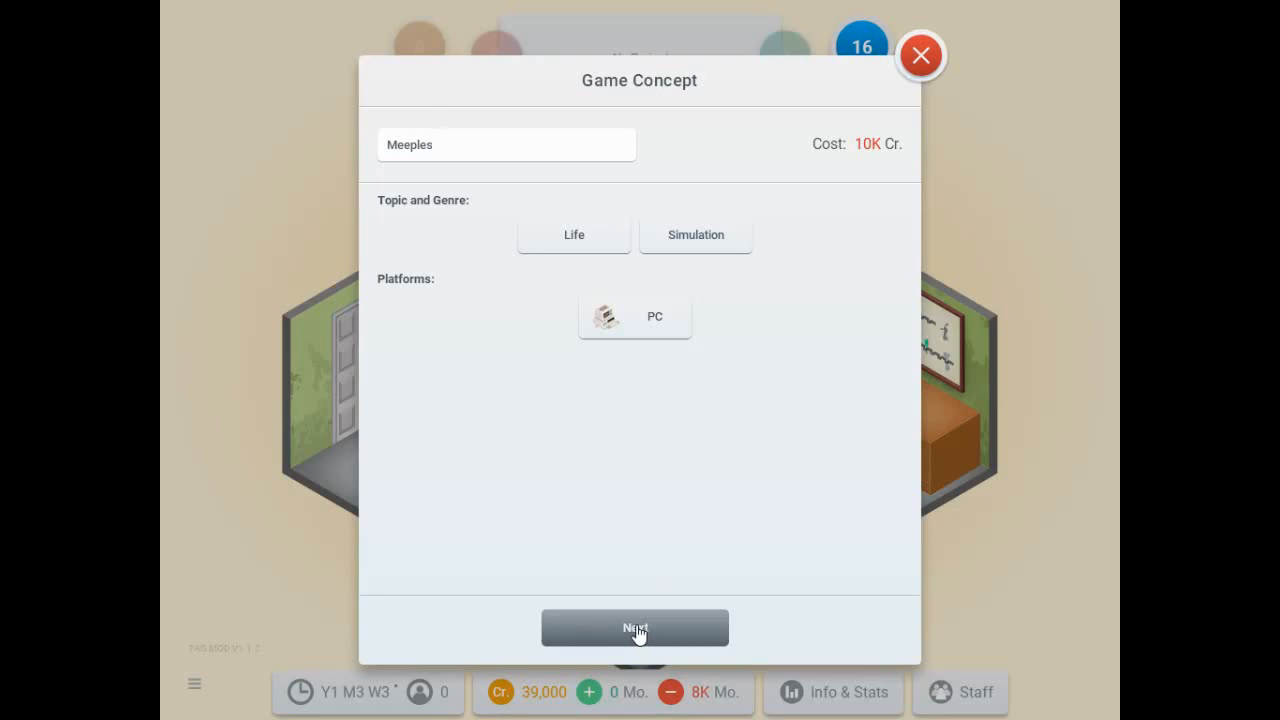
left_click(636, 628)
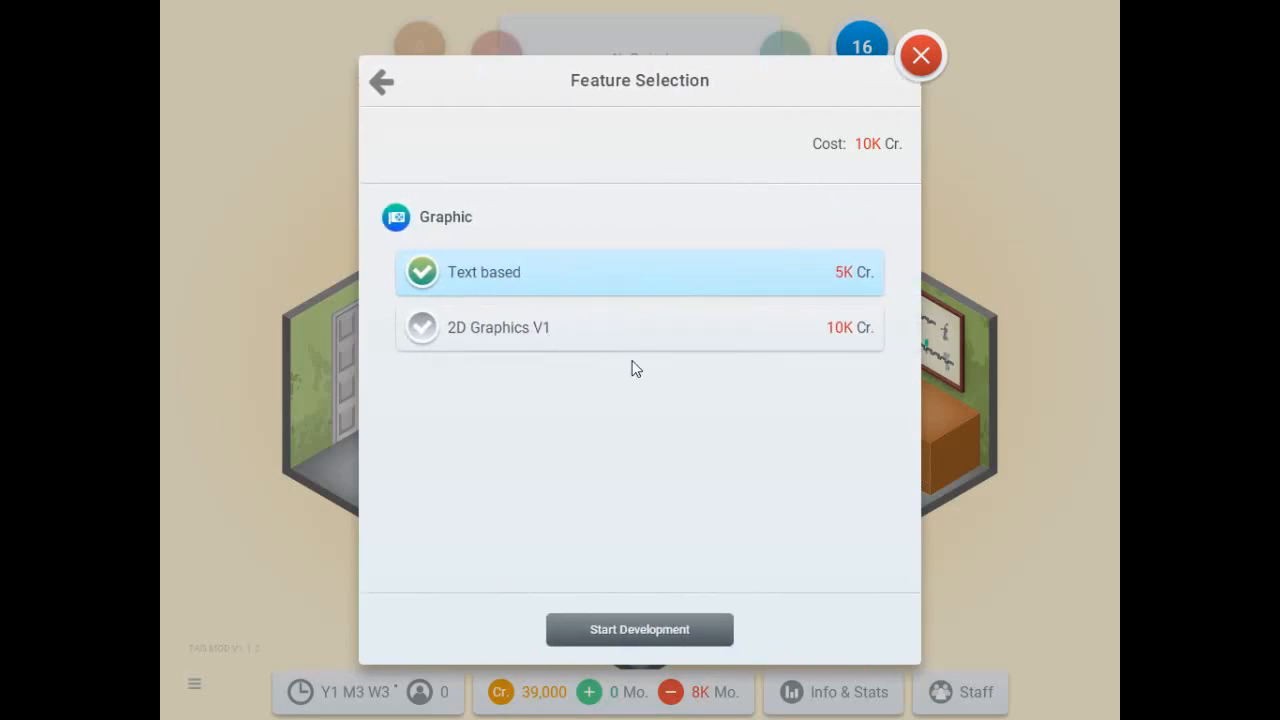
Select 2D Graphics V1 for Meeples and start its development.
left_click(640, 328)
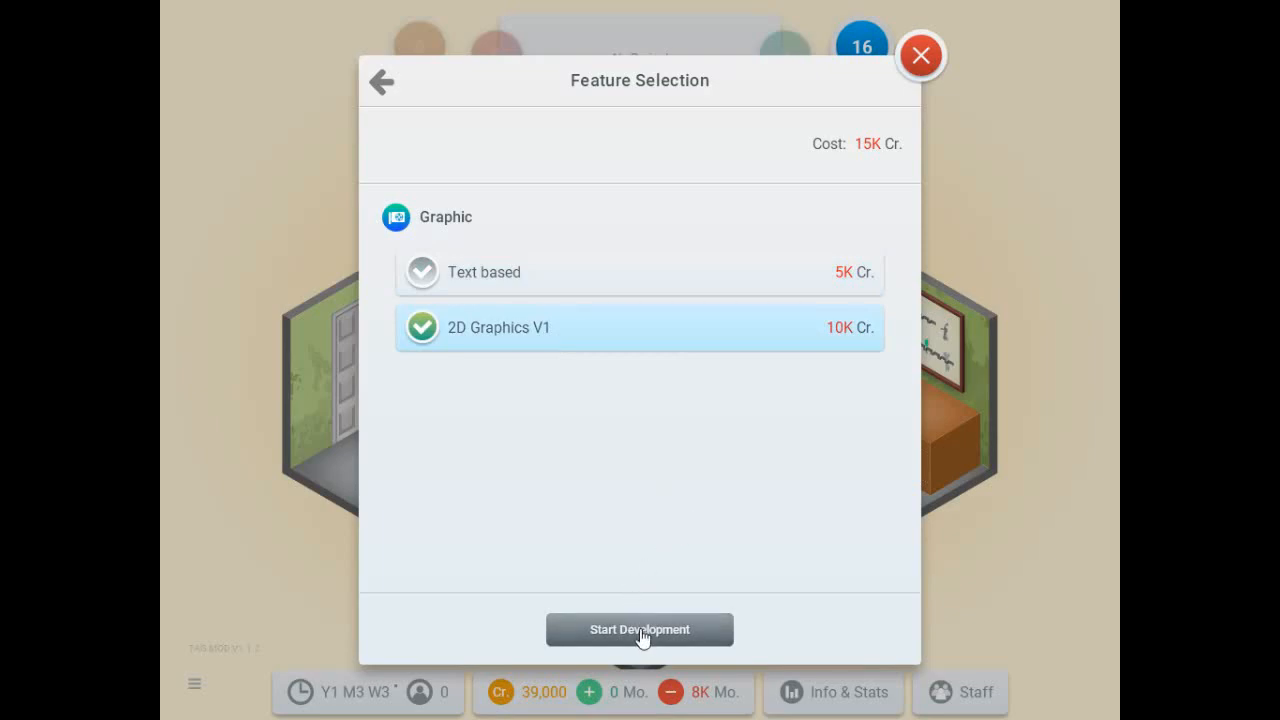
left_click(640, 628)
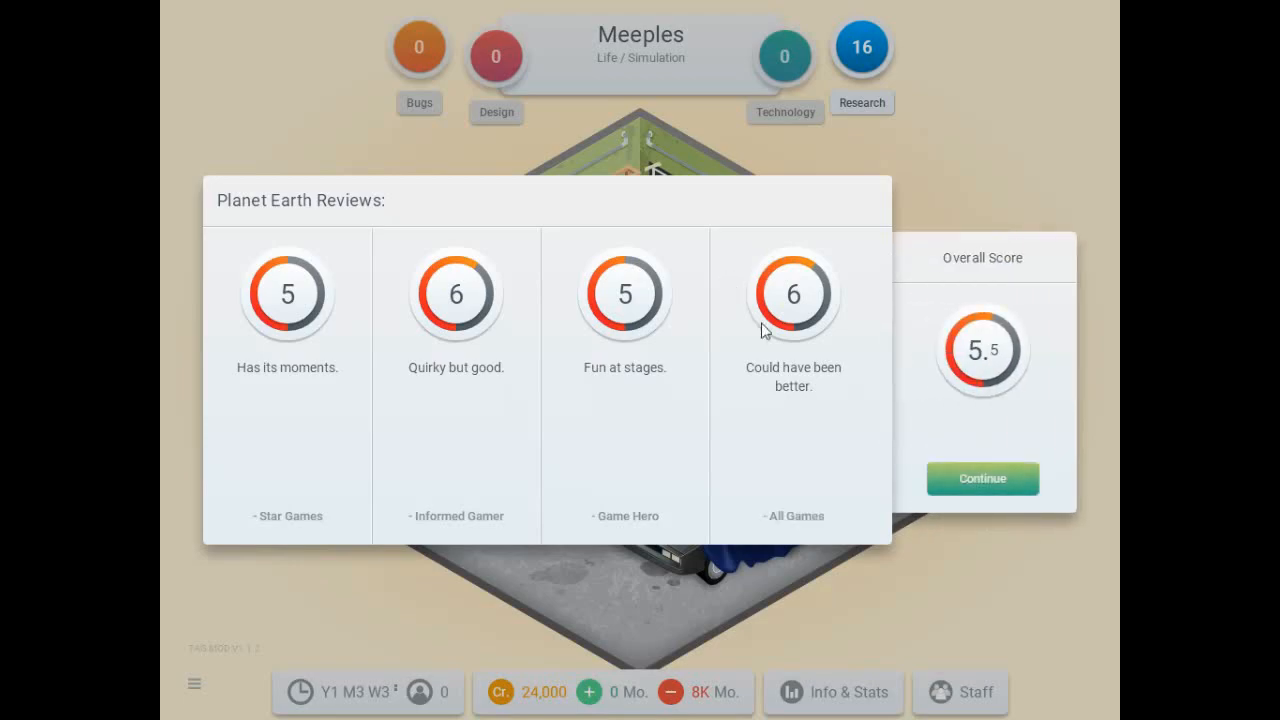
Dismiss Planet Earth's reviews and the favorable-reviews news to reach Meeples' first stage.
left_click(982, 478)
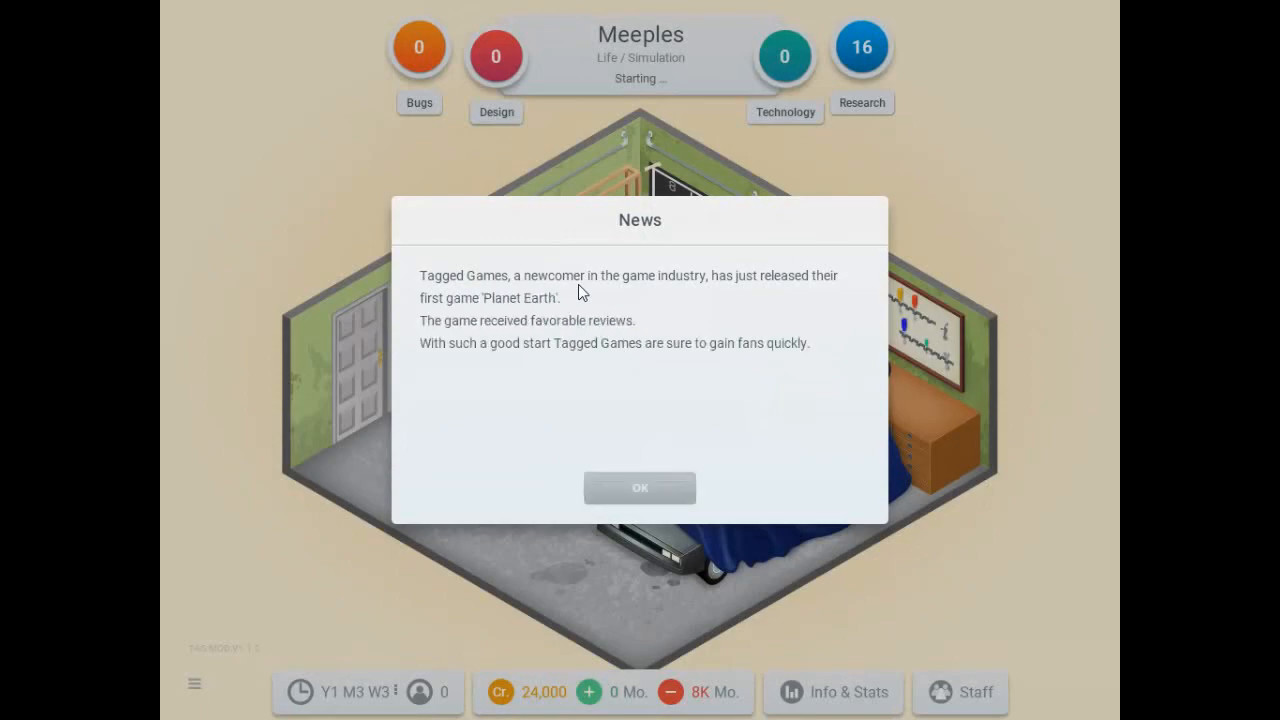
left_click(640, 488)
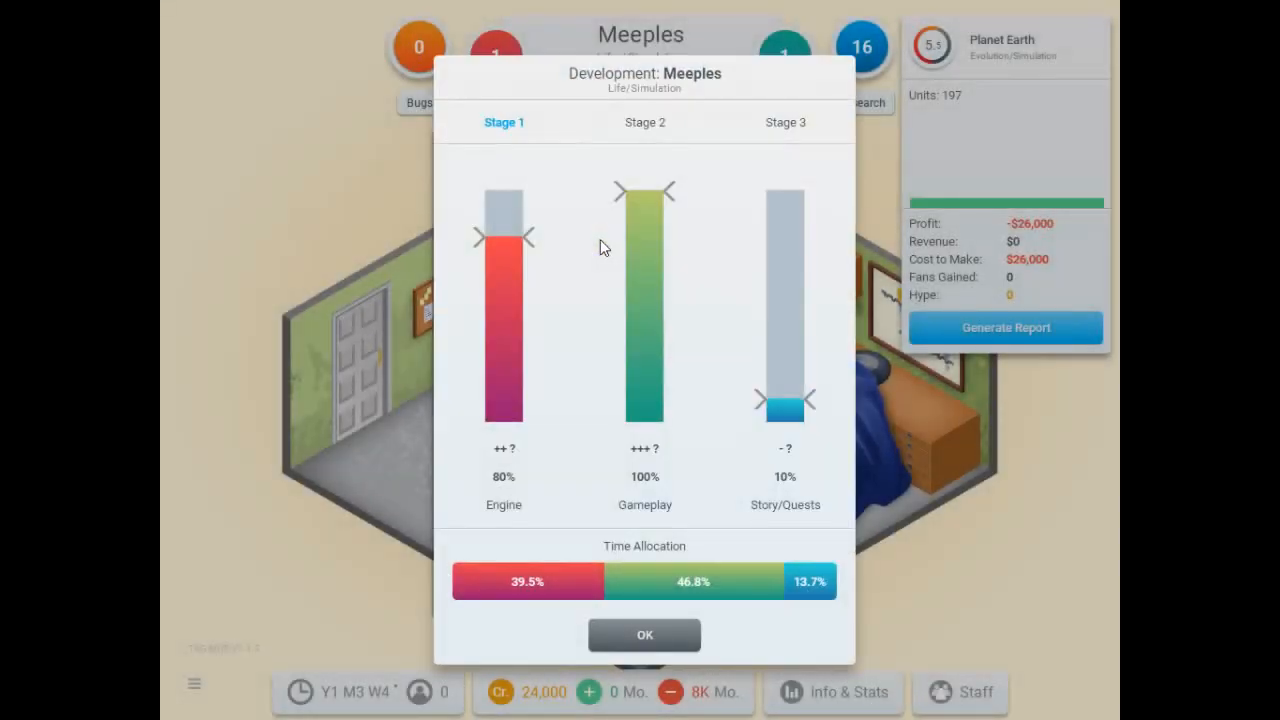
mouse_move(640, 348)
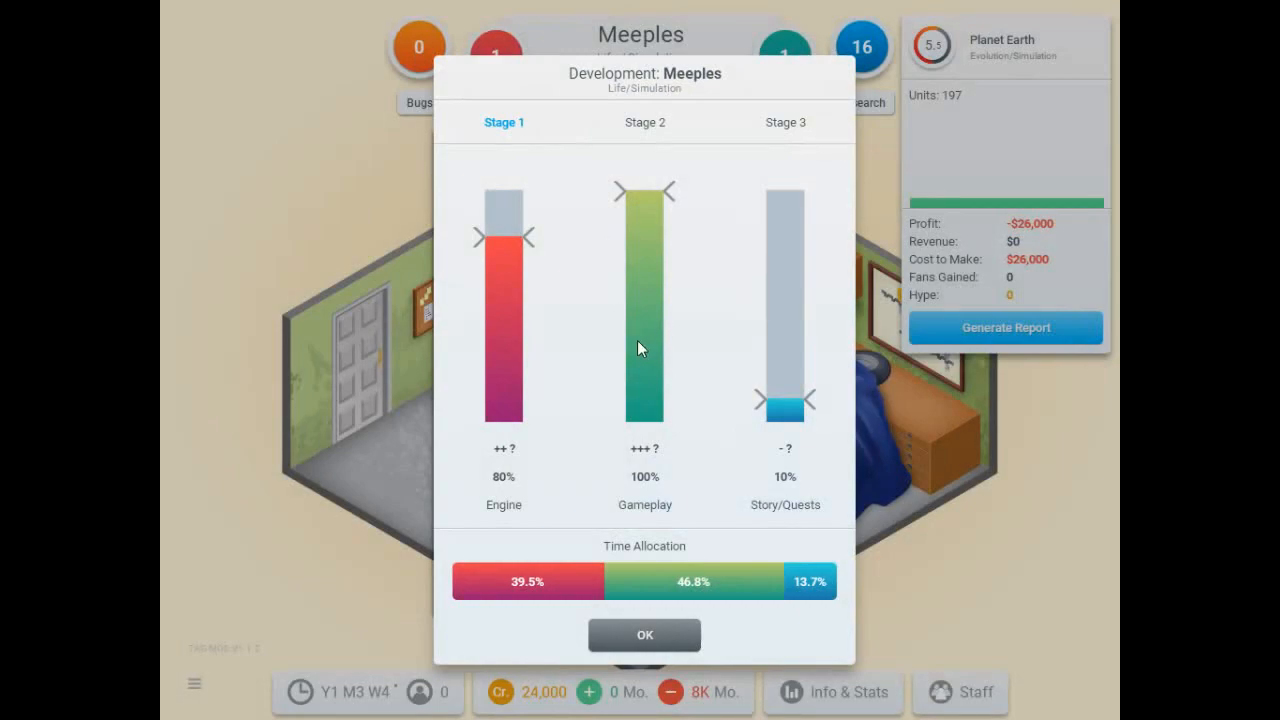
Raise Story/Quests to 15% and confirm Meeples' first-stage allocation.
left_click_drag(784, 410, 784, 396)
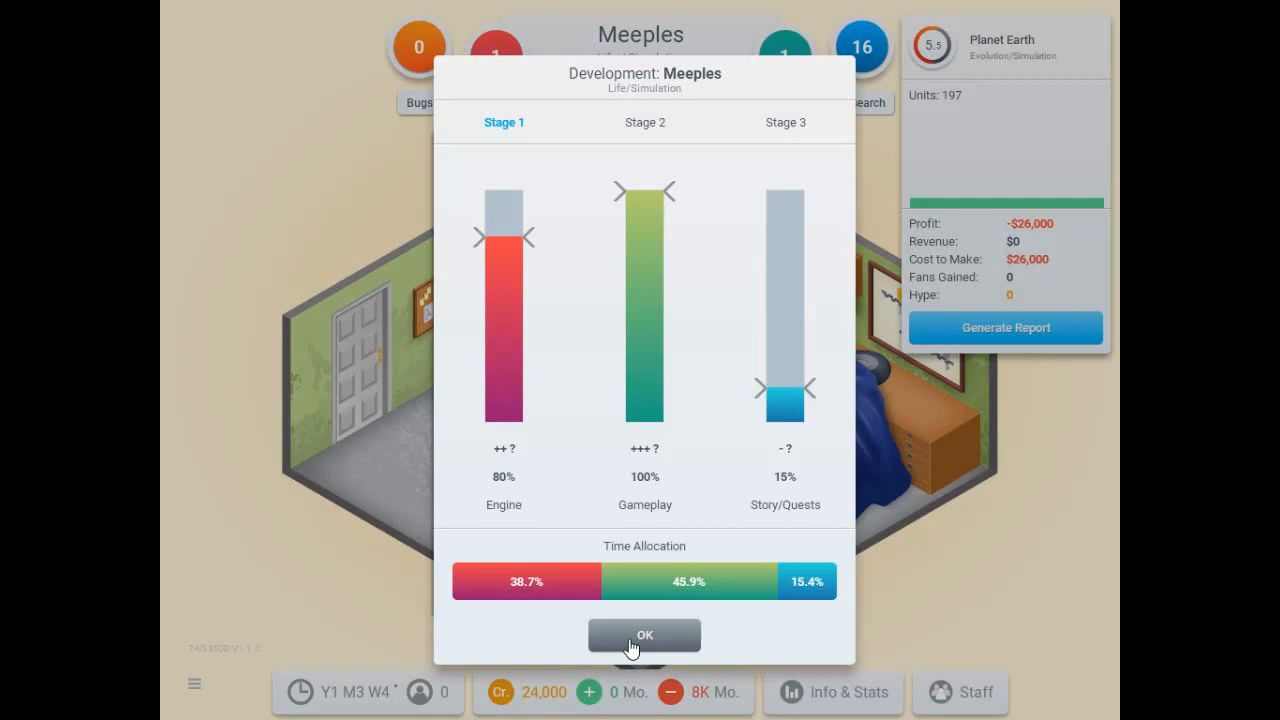
left_click(644, 636)
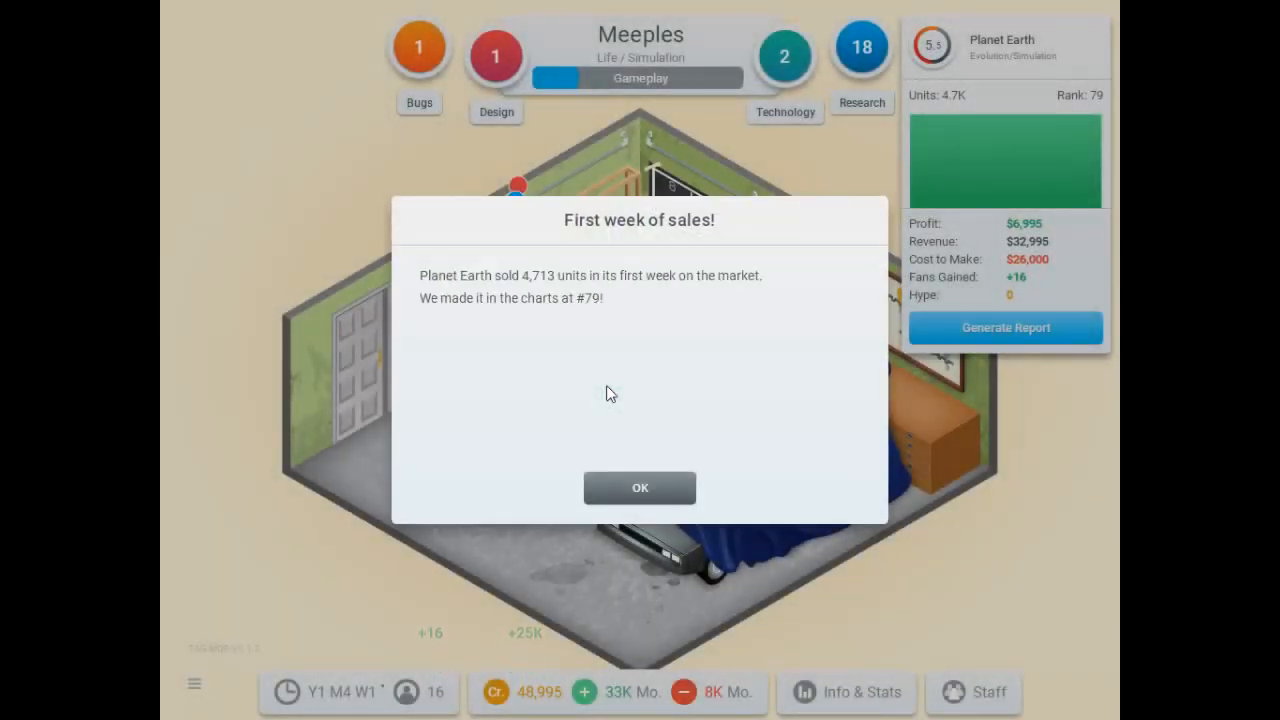
Dismiss the first-week sales notice, cut Dialogues to 10% and confirm Meeples' second stage.
left_click(640, 488)
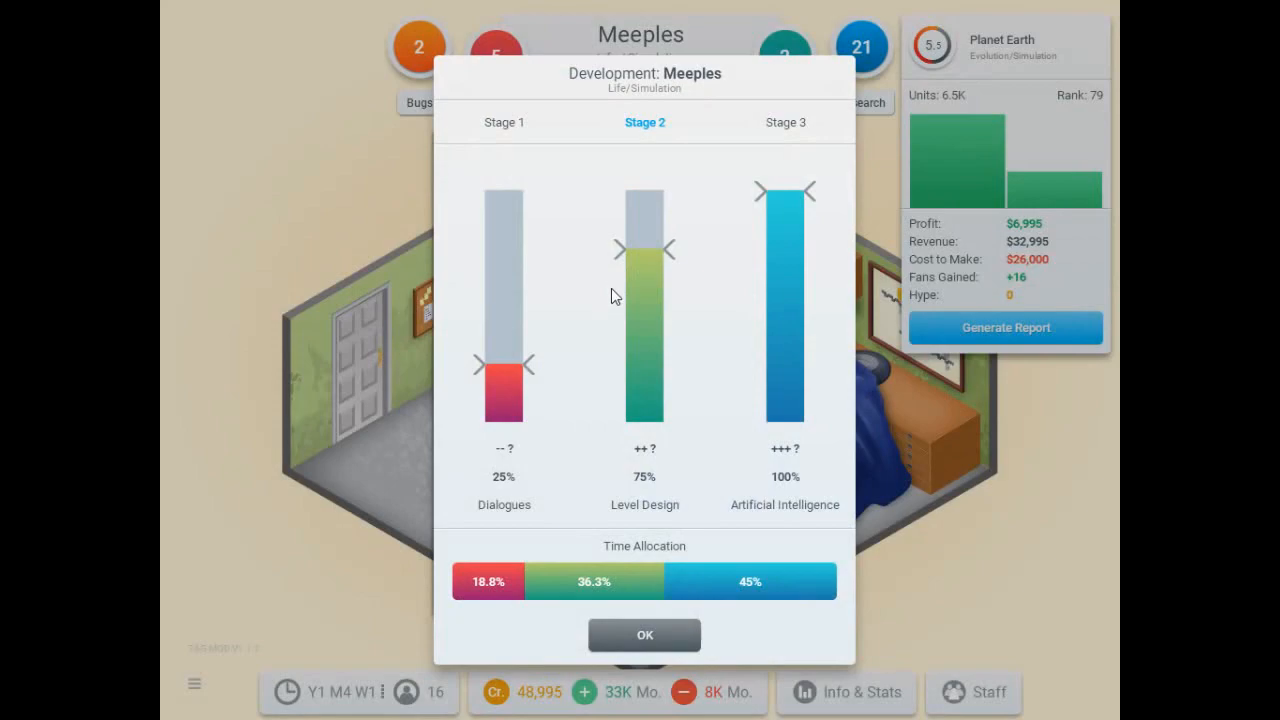
mouse_move(740, 396)
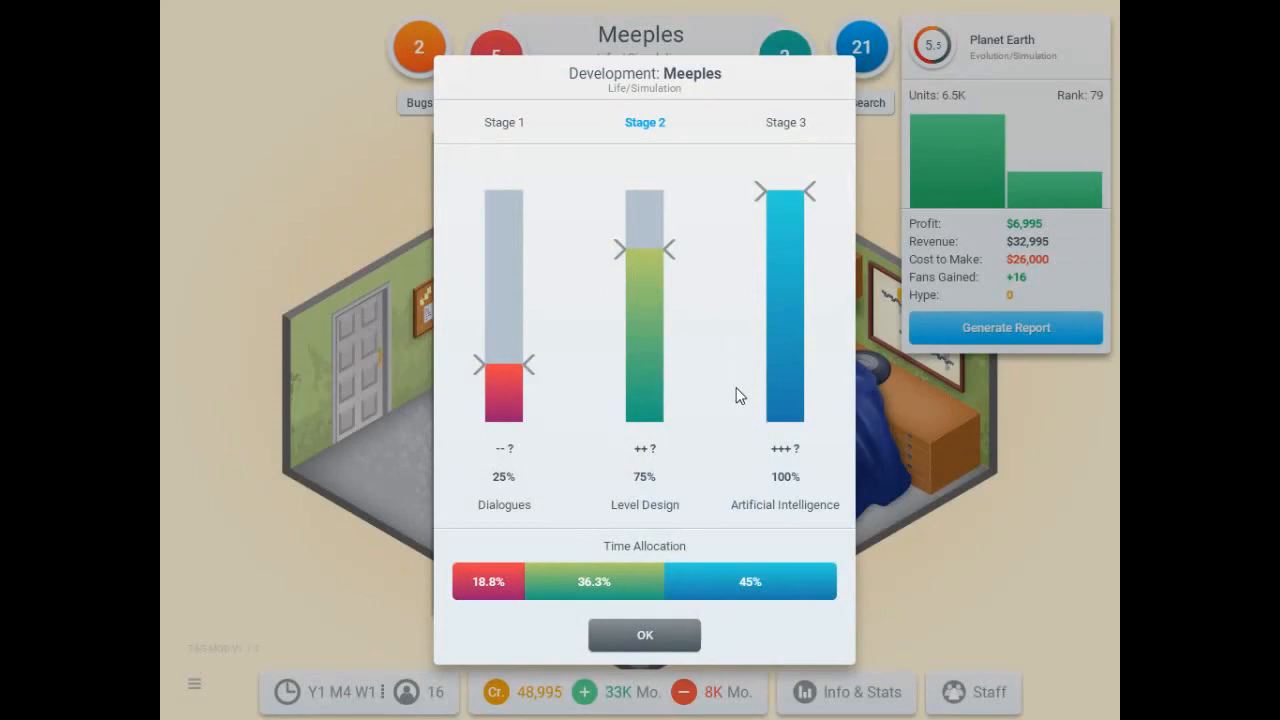
mouse_move(530, 380)
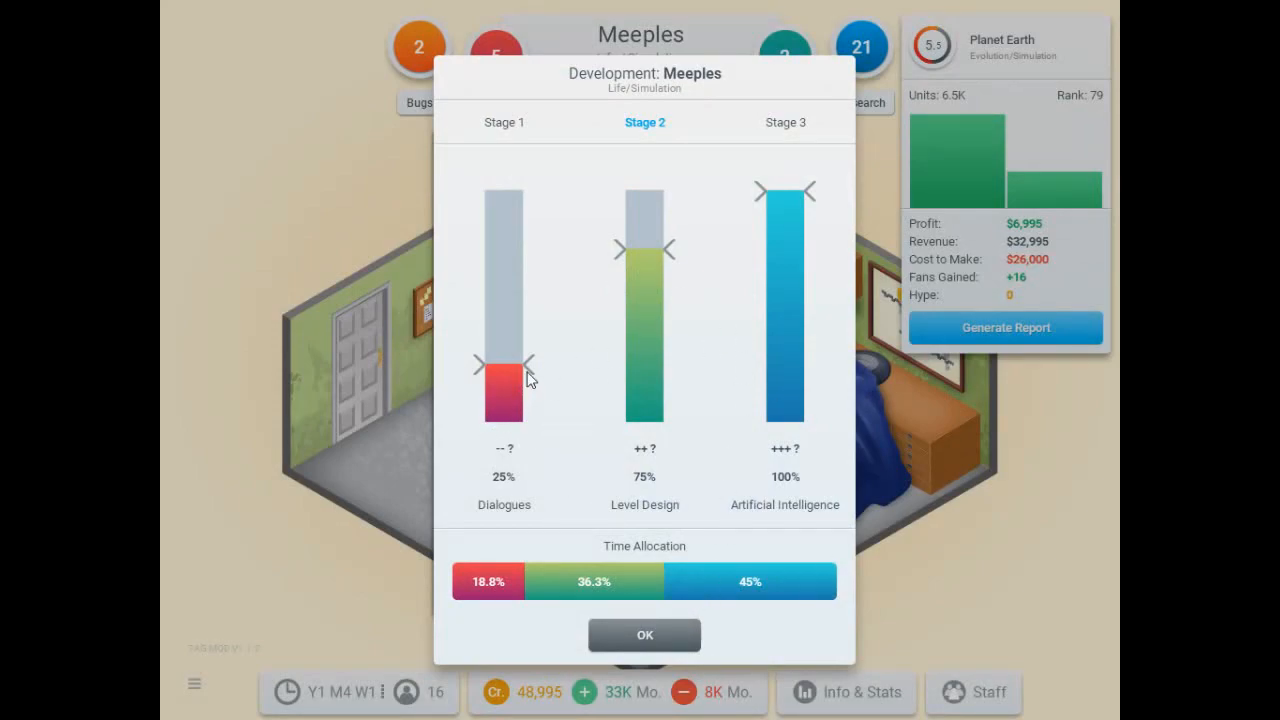
left_click_drag(504, 364, 504, 390)
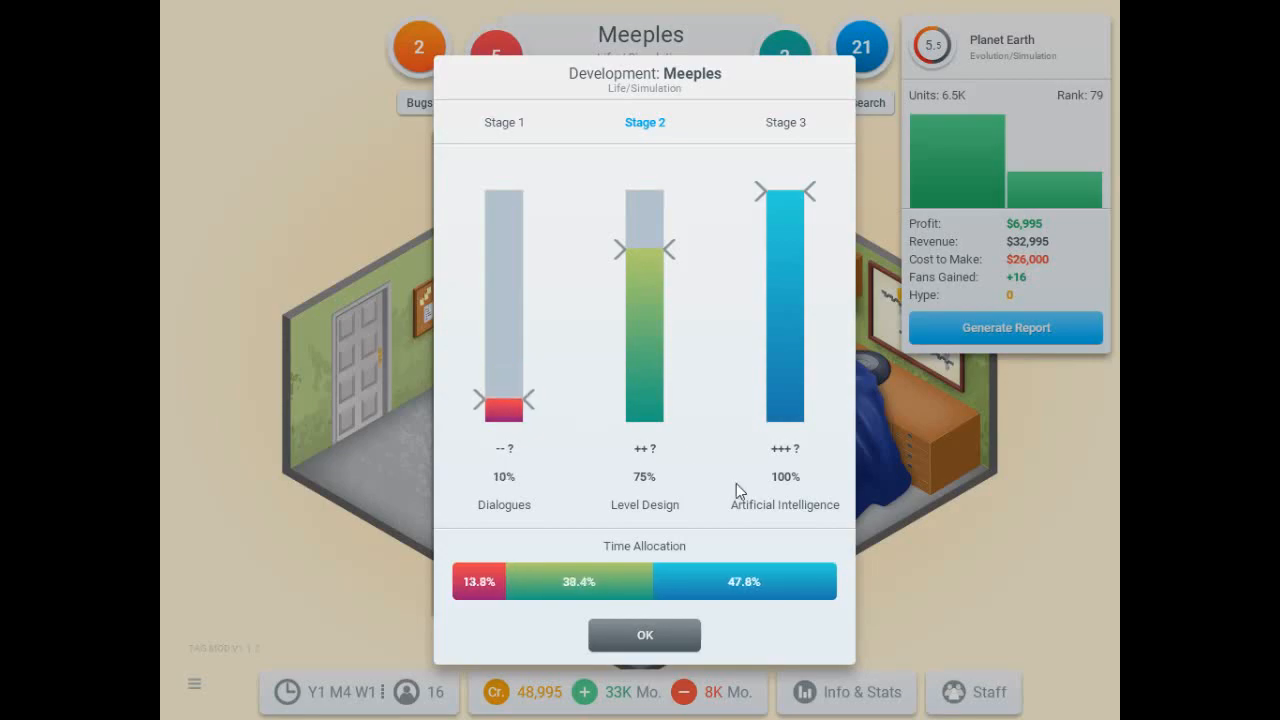
mouse_move(644, 636)
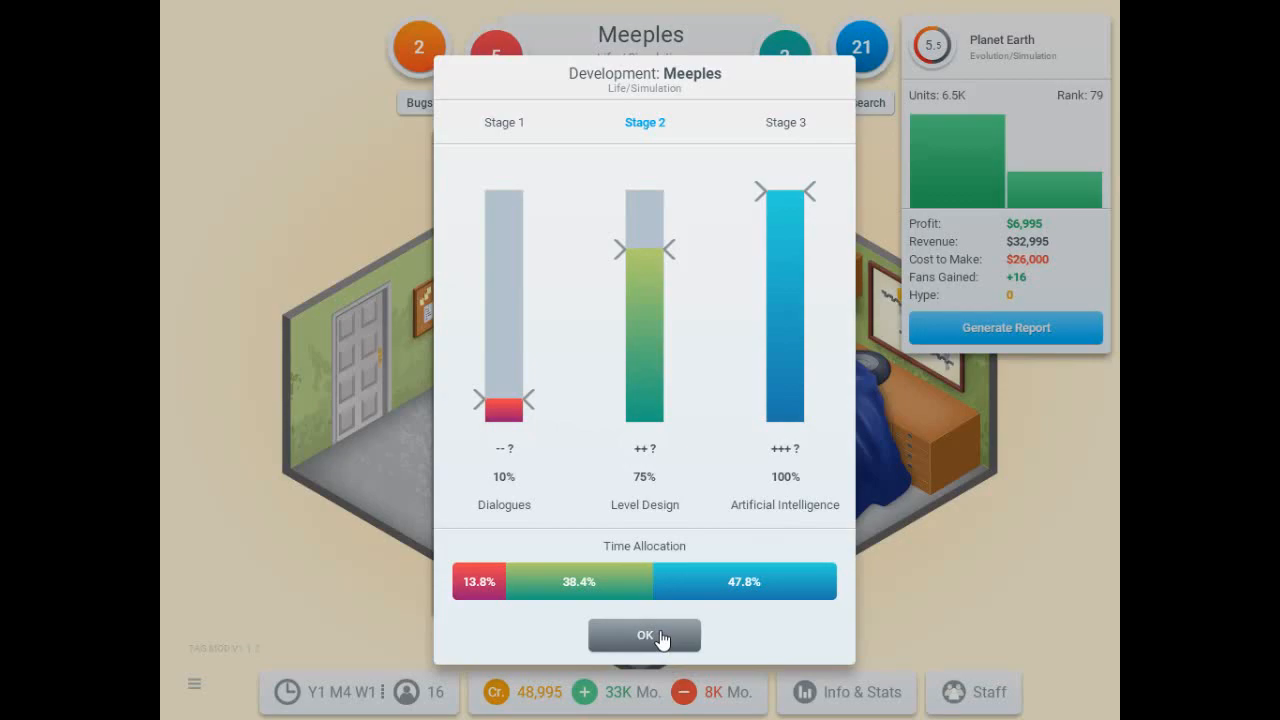
left_click(644, 636)
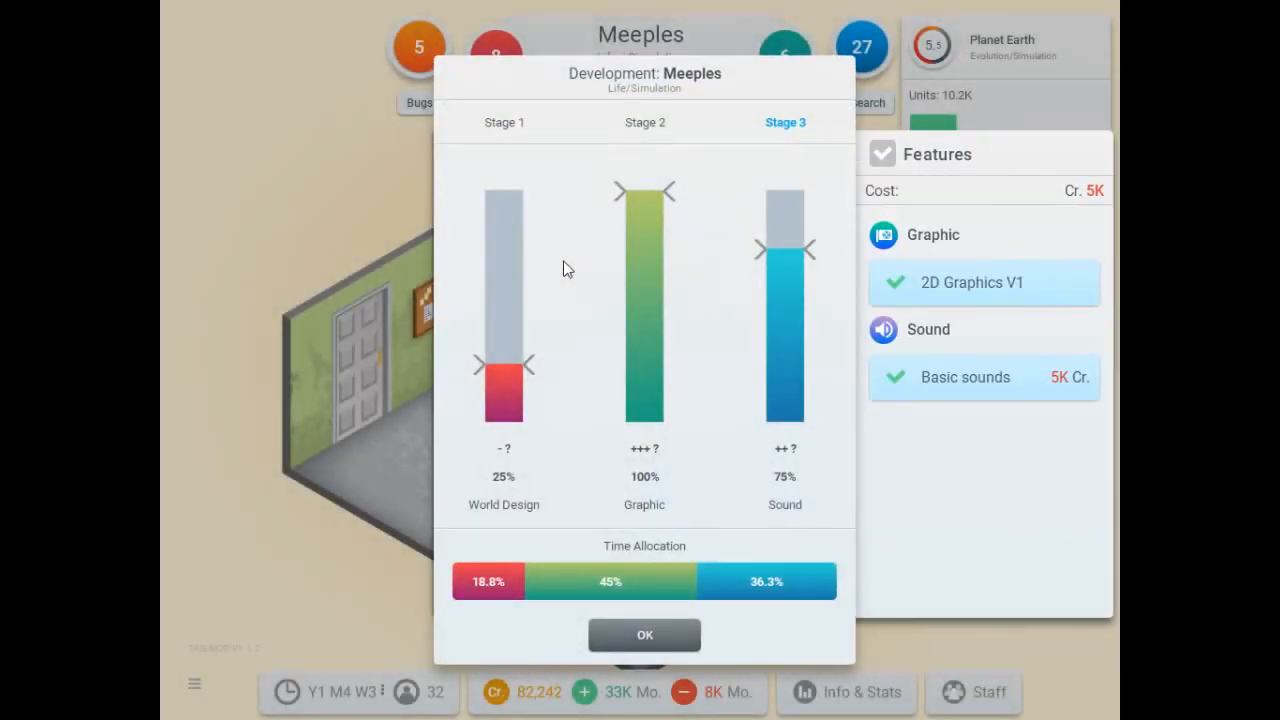
mouse_move(532, 378)
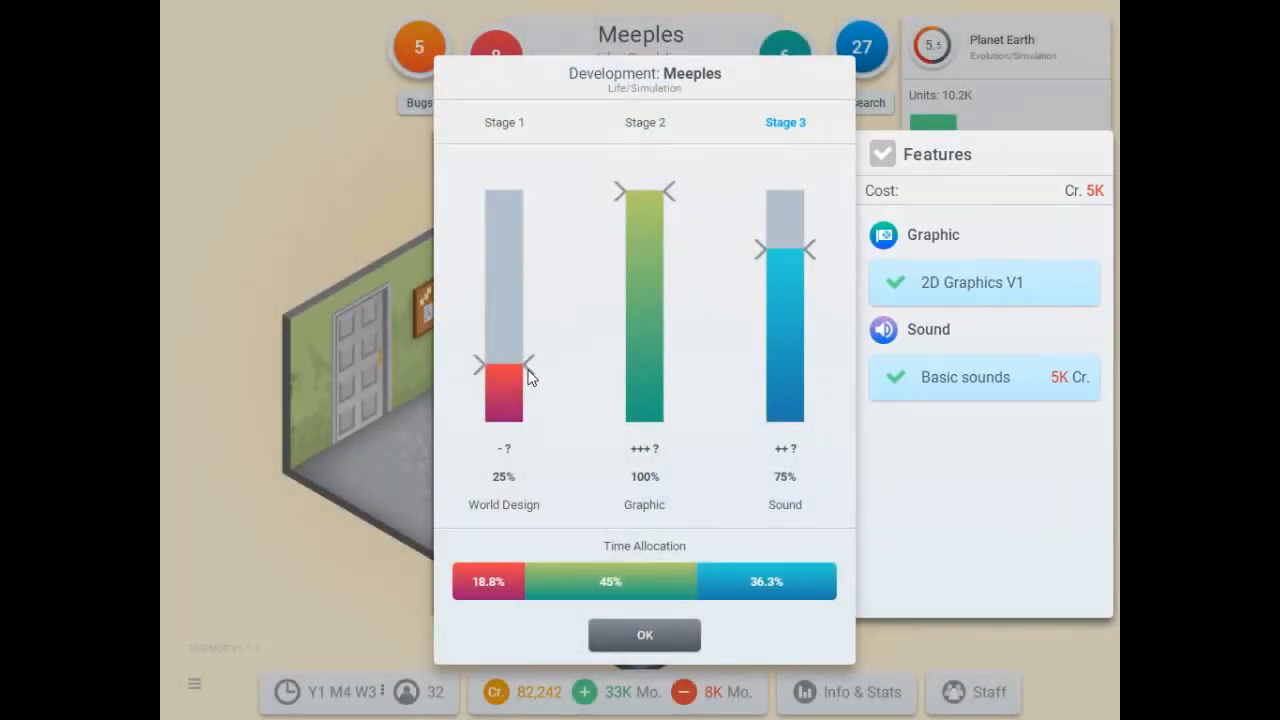
Trim World Design to 20%, confirm the final stage, dismiss the sales record and finish Meeples.
left_click_drag(504, 364, 504, 378)
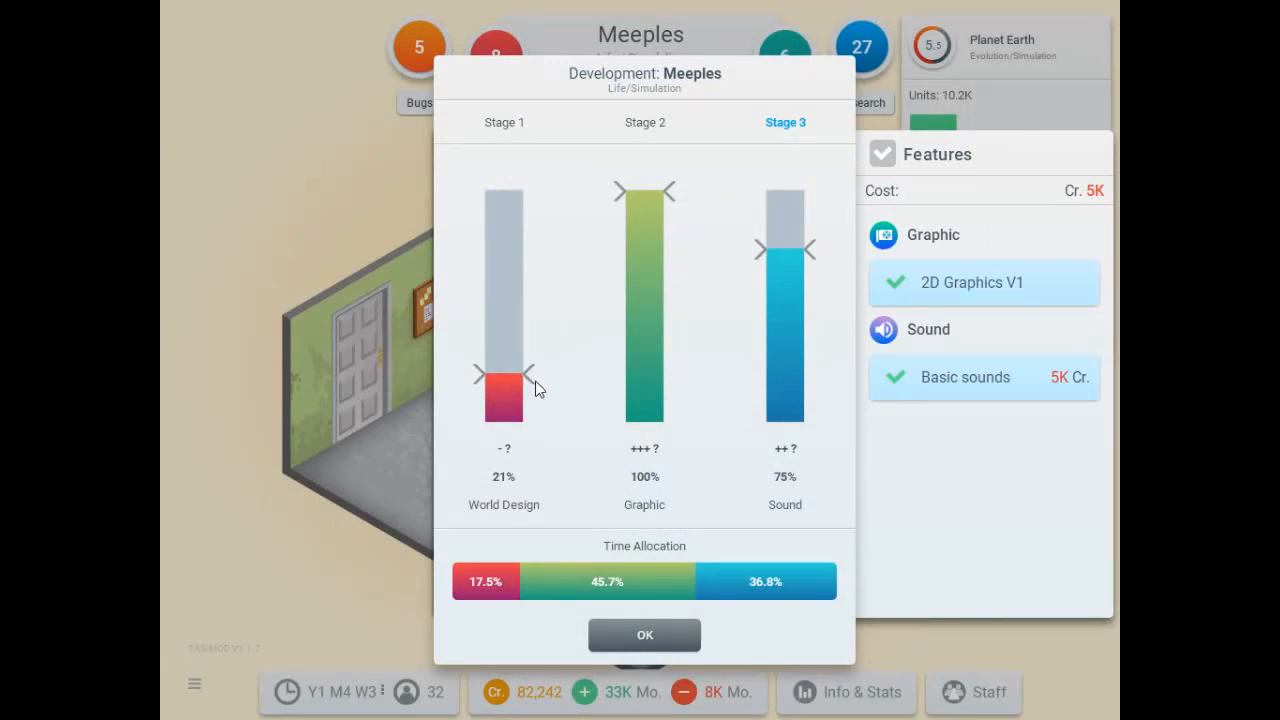
left_click_drag(504, 388, 504, 390)
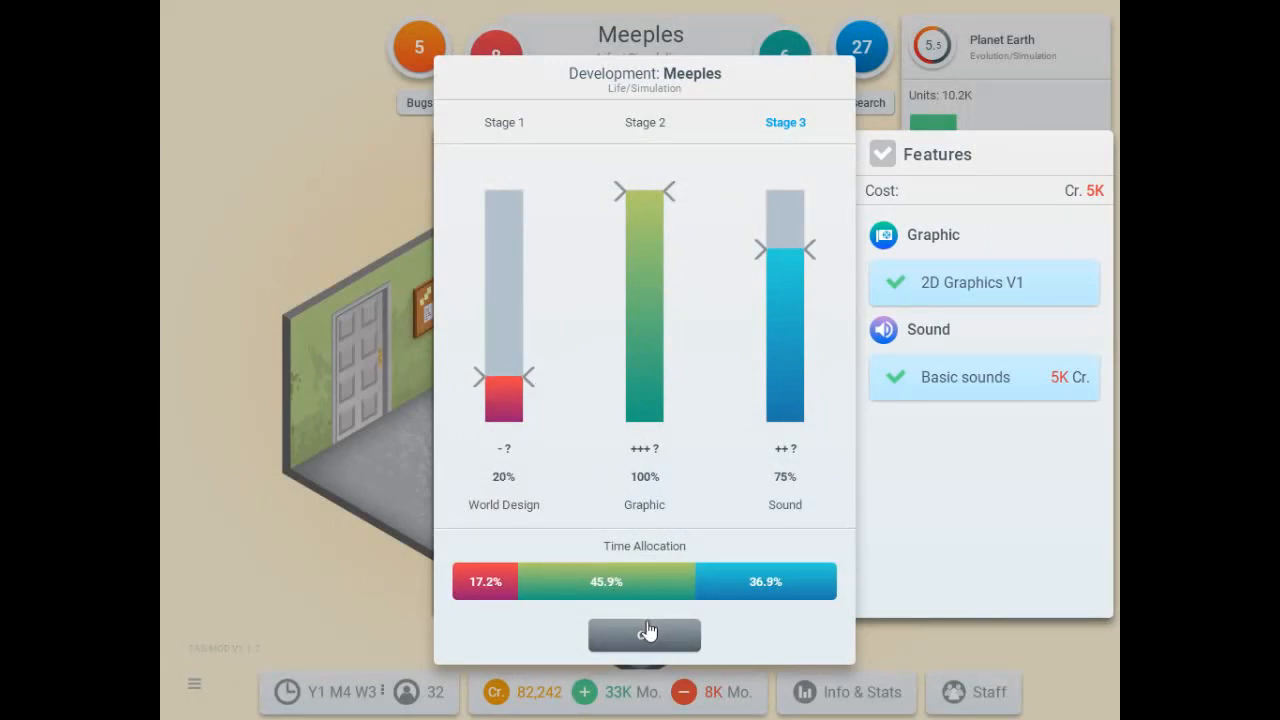
left_click(644, 636)
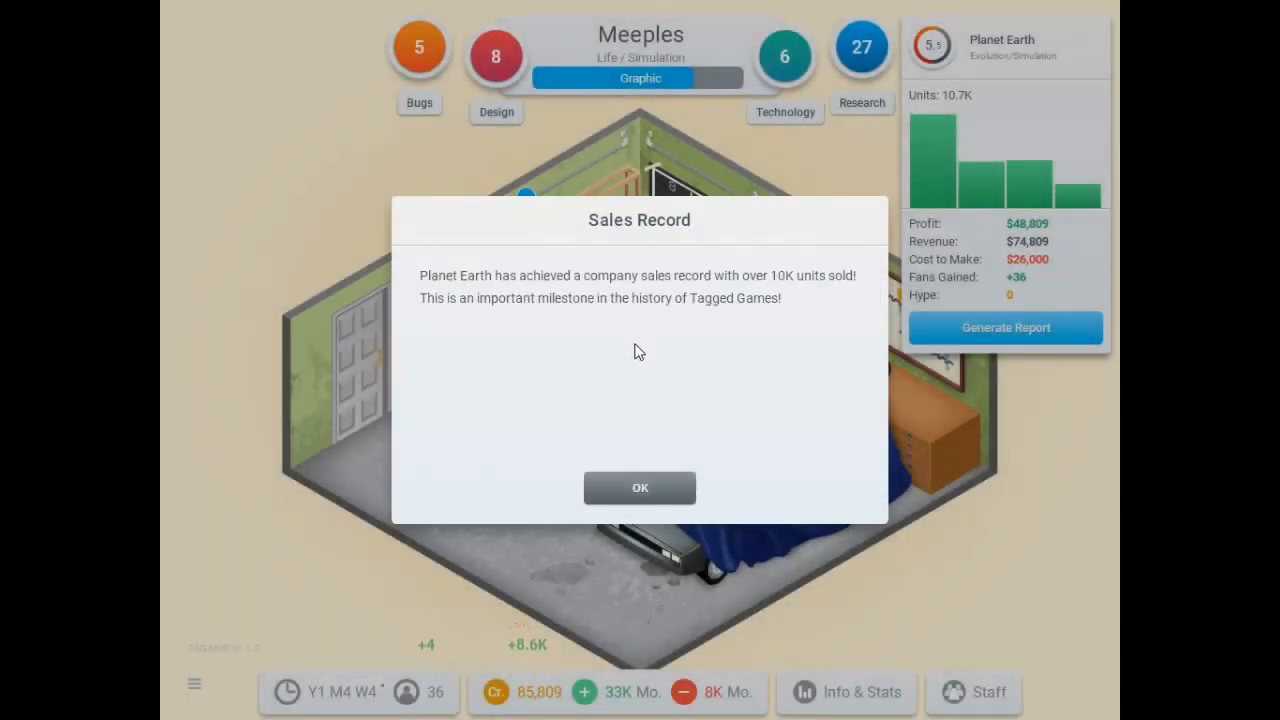
left_click(640, 488)
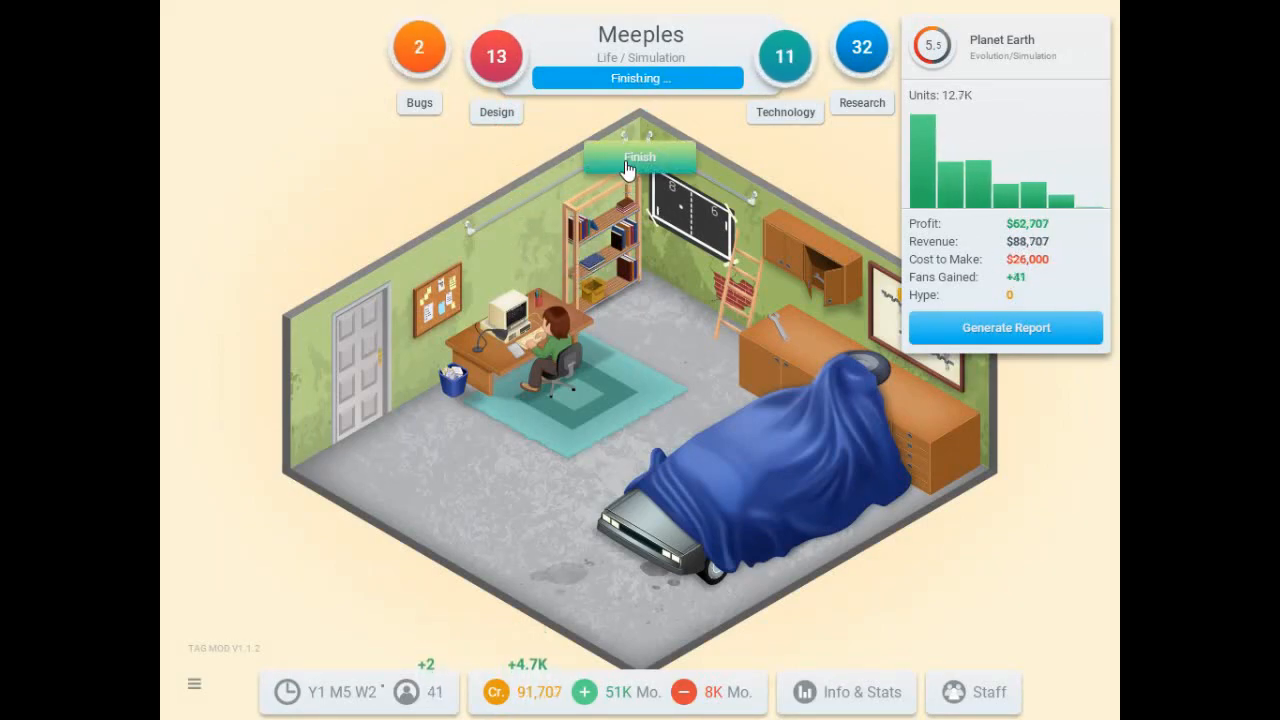
left_click(640, 156)
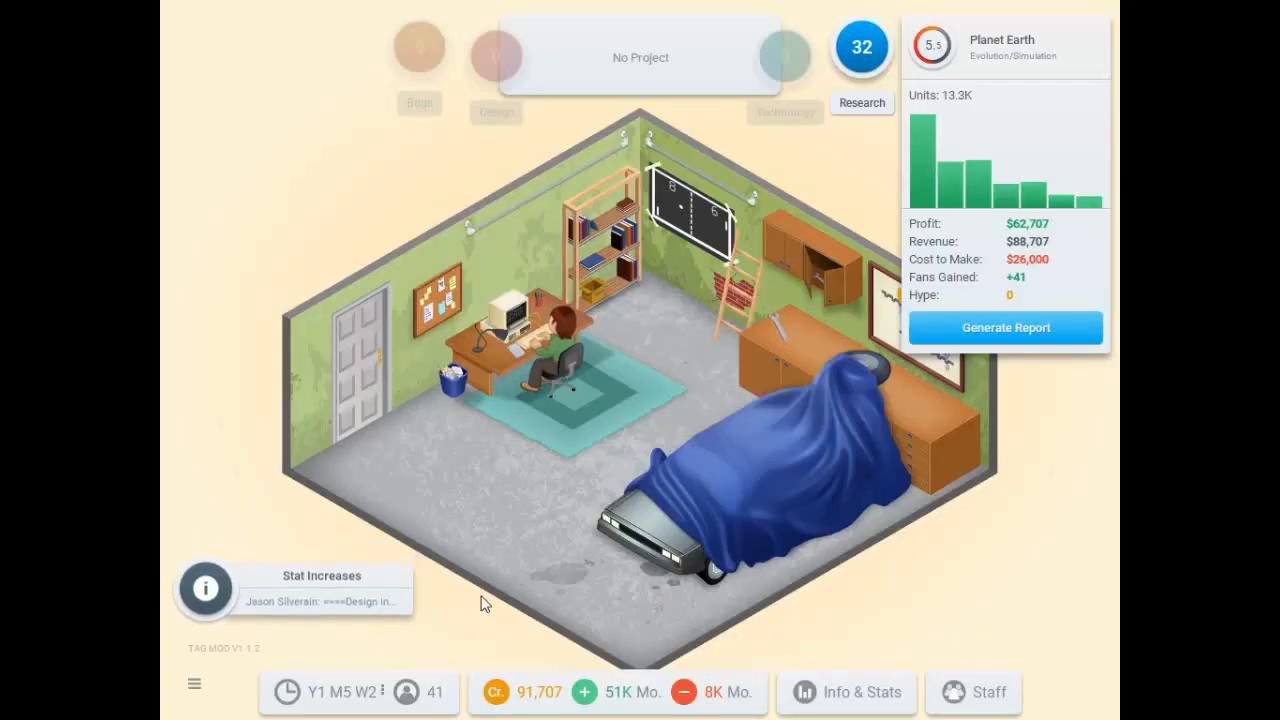
Read the staff stat increases and continue past Meeples' reviews scoring 7 overall.
left_click(296, 588)
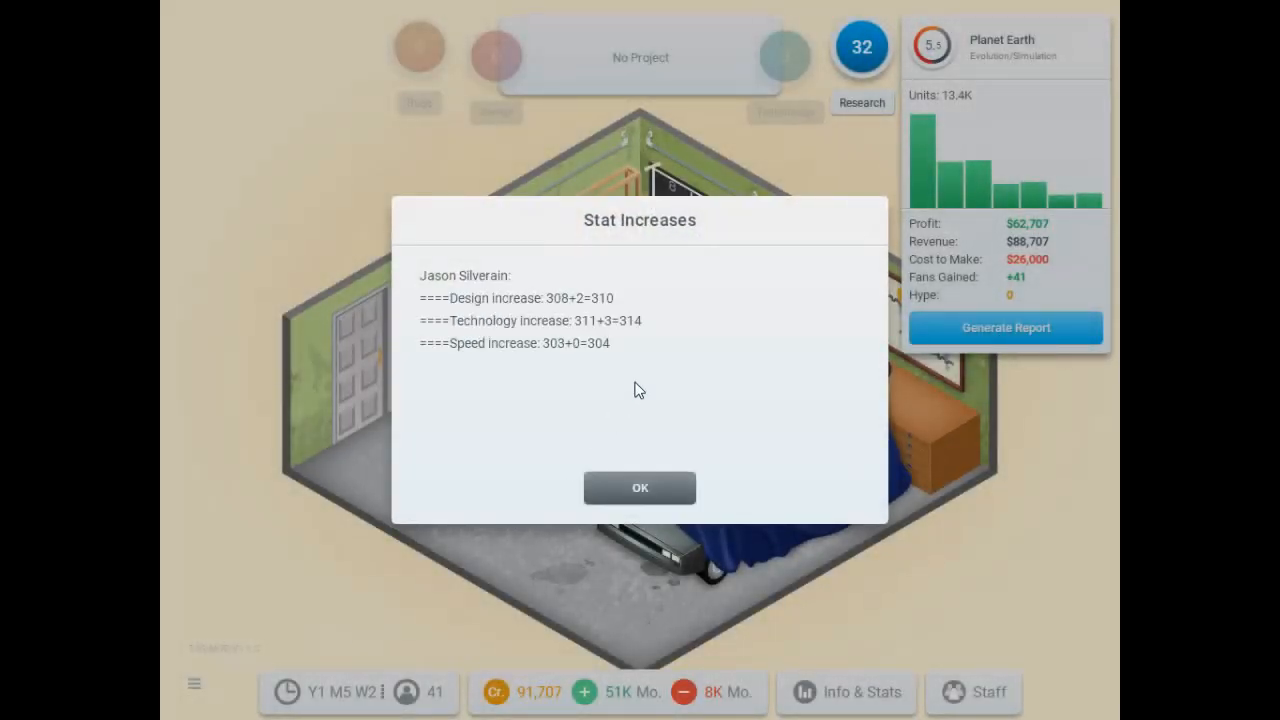
left_click(640, 488)
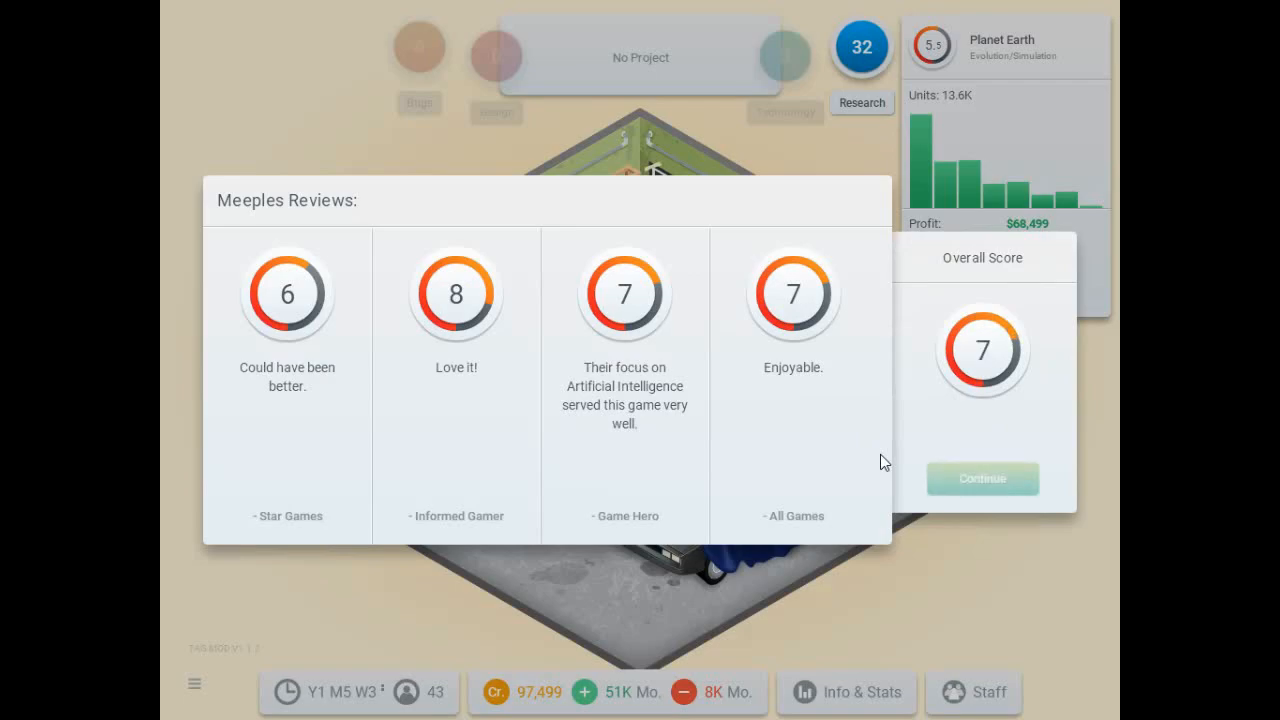
left_click(984, 478)
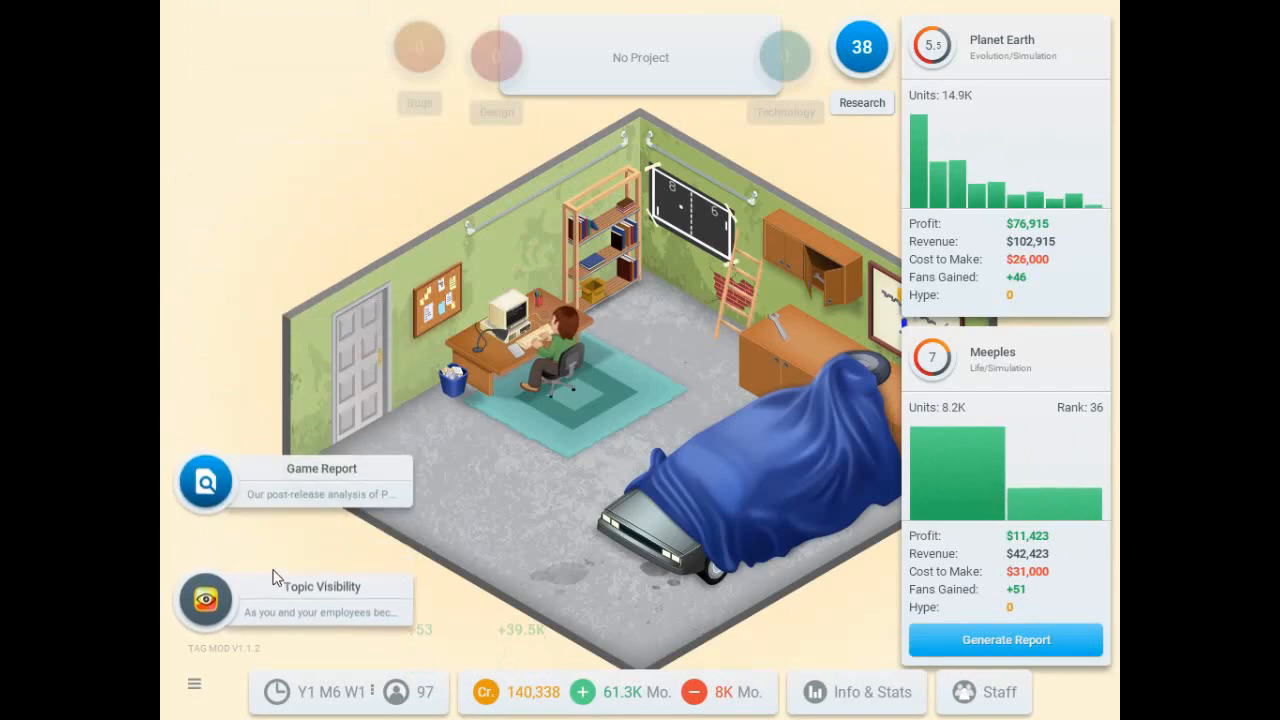
Dismiss the topic visibility notice and Planet Earth's post-release game report.
left_click(204, 598)
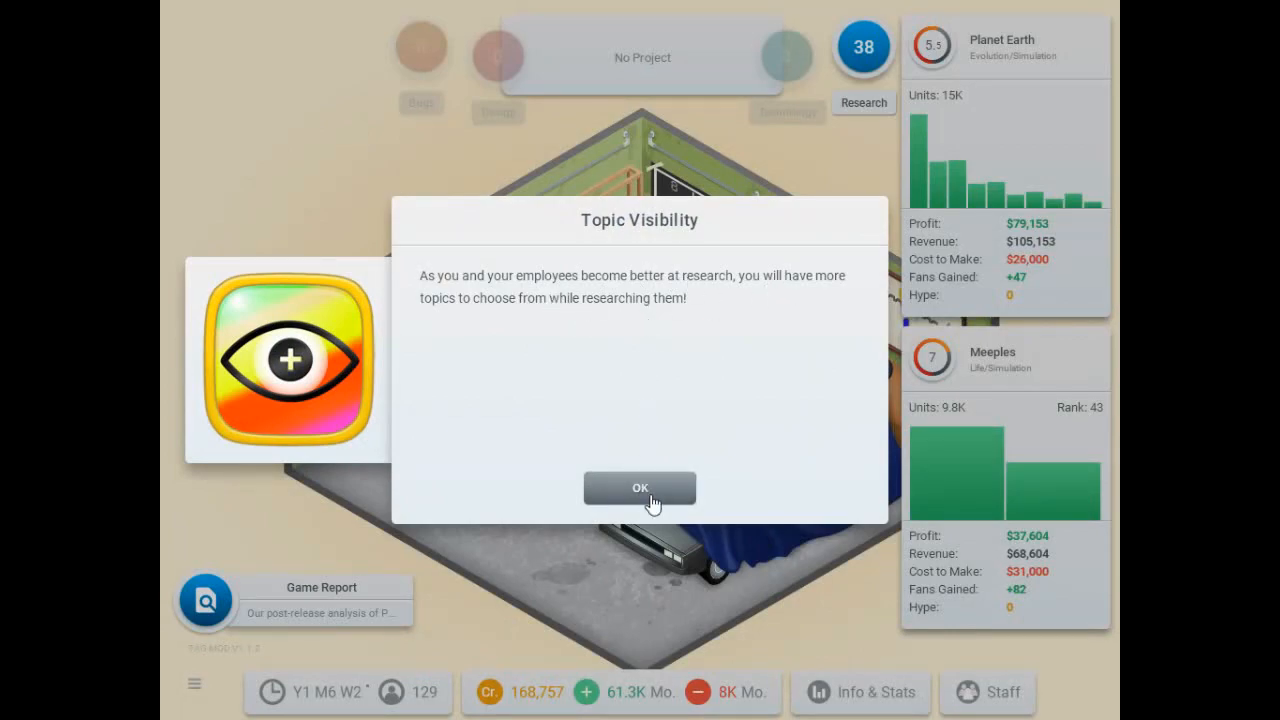
left_click(640, 488)
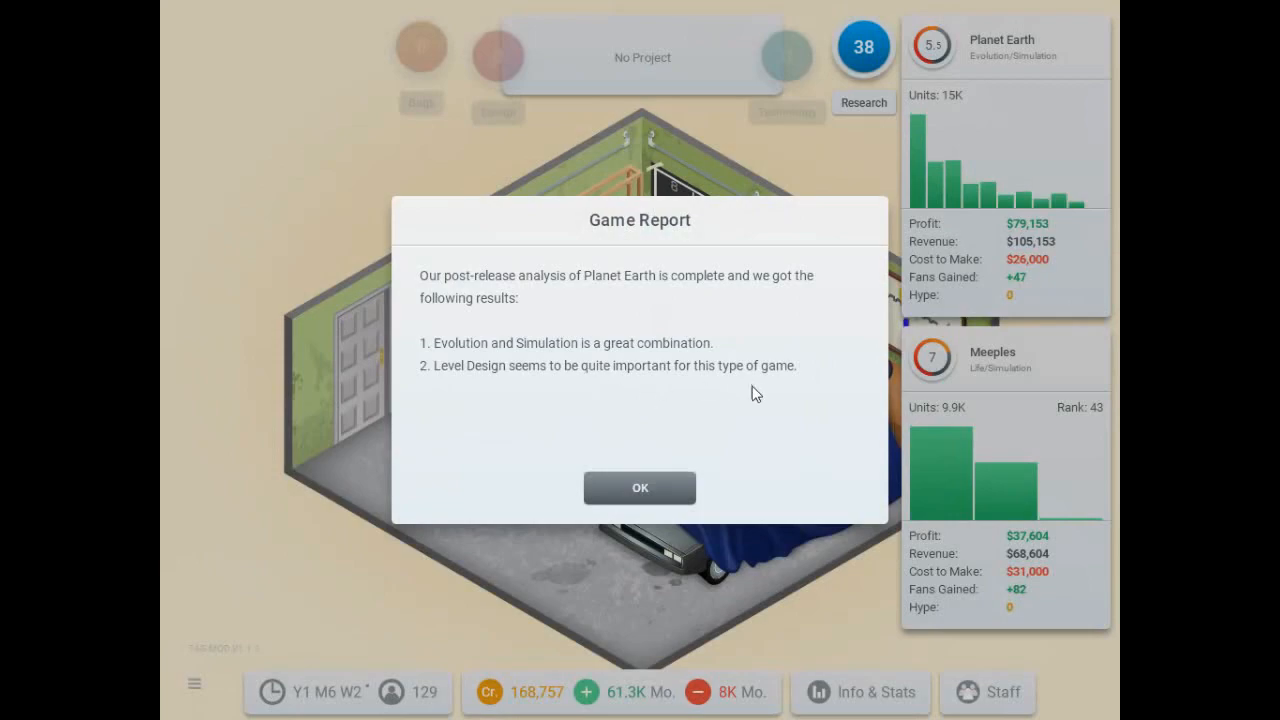
left_click(640, 488)
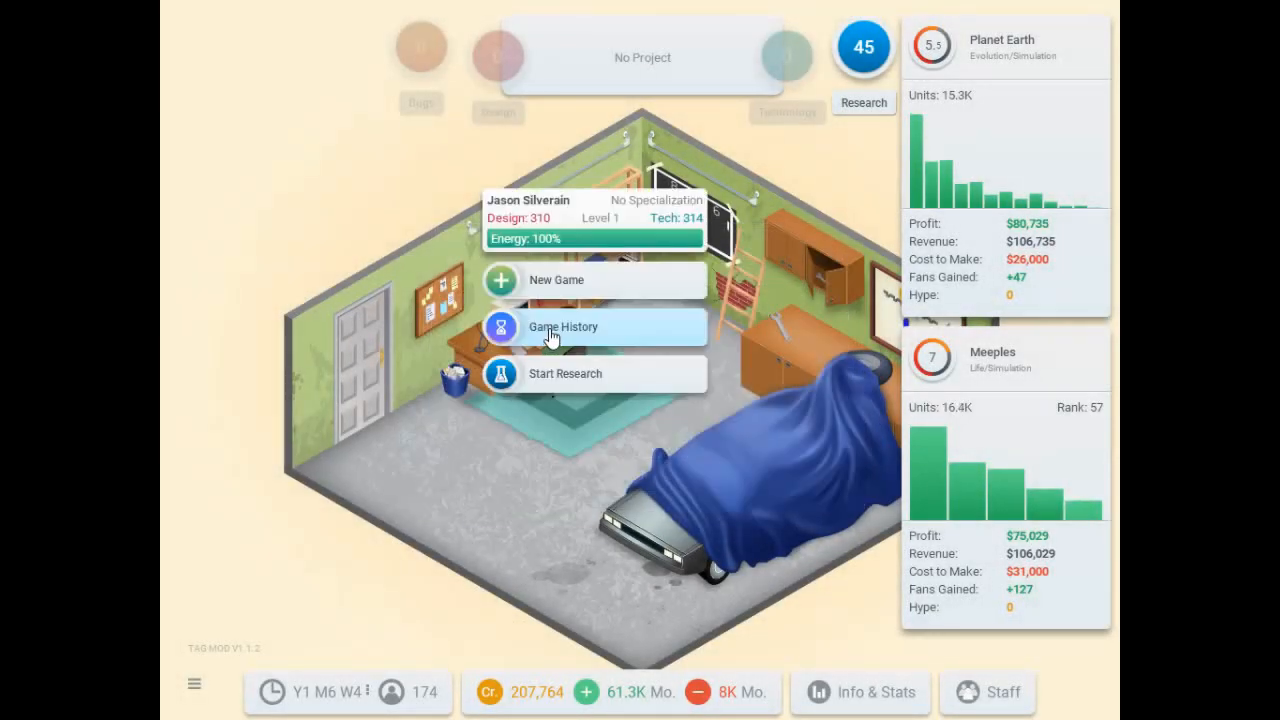
Start a new game concept as Business topic, Simulation genre, on the PC platform.
left_click(556, 280)
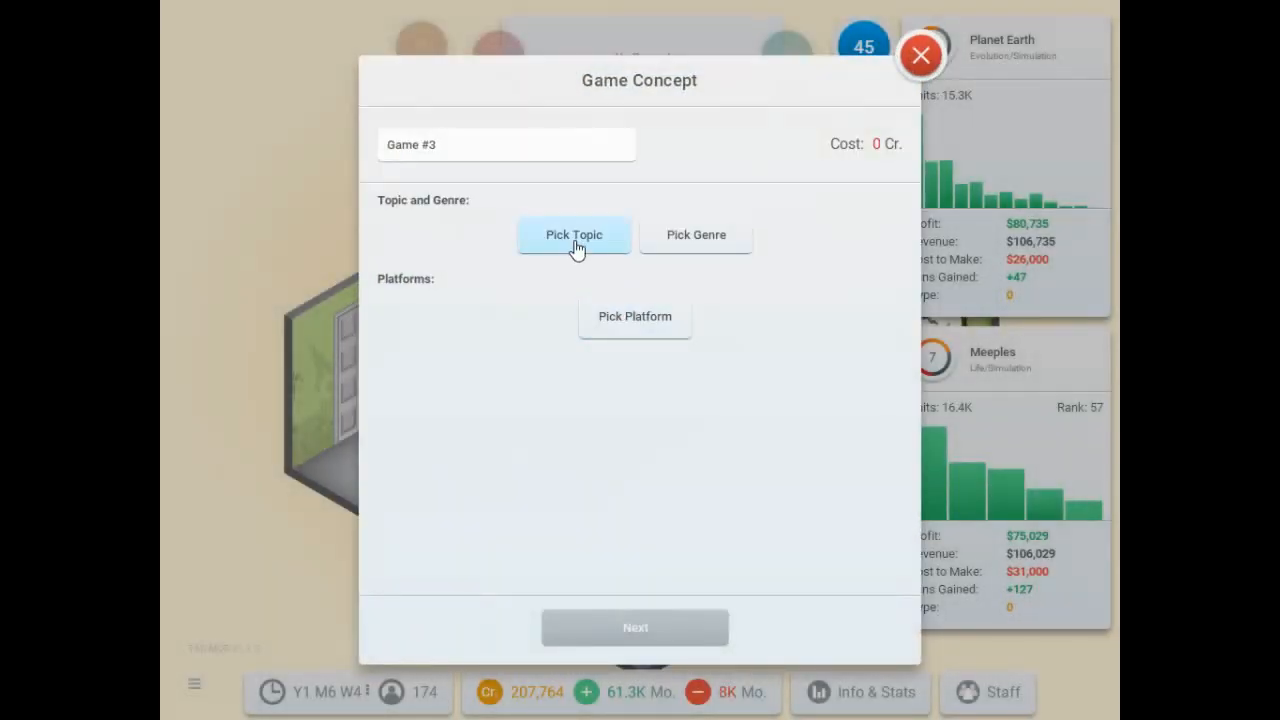
left_click(574, 234)
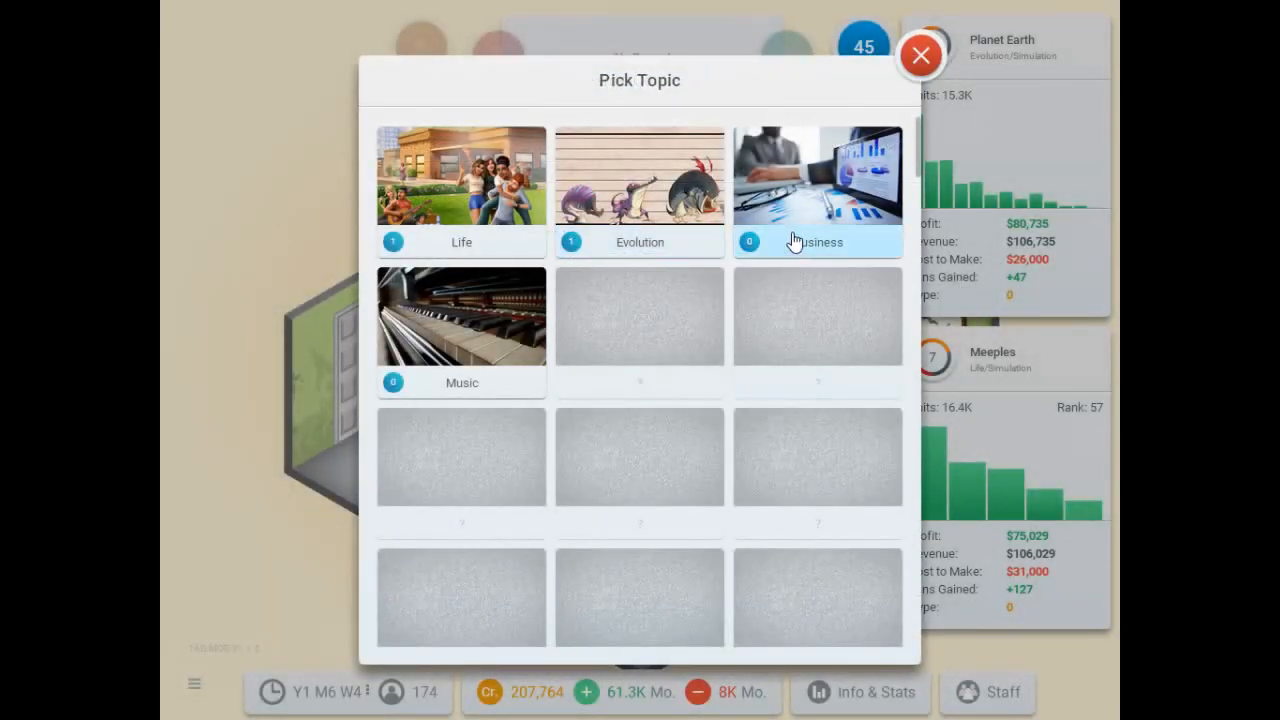
left_click(816, 190)
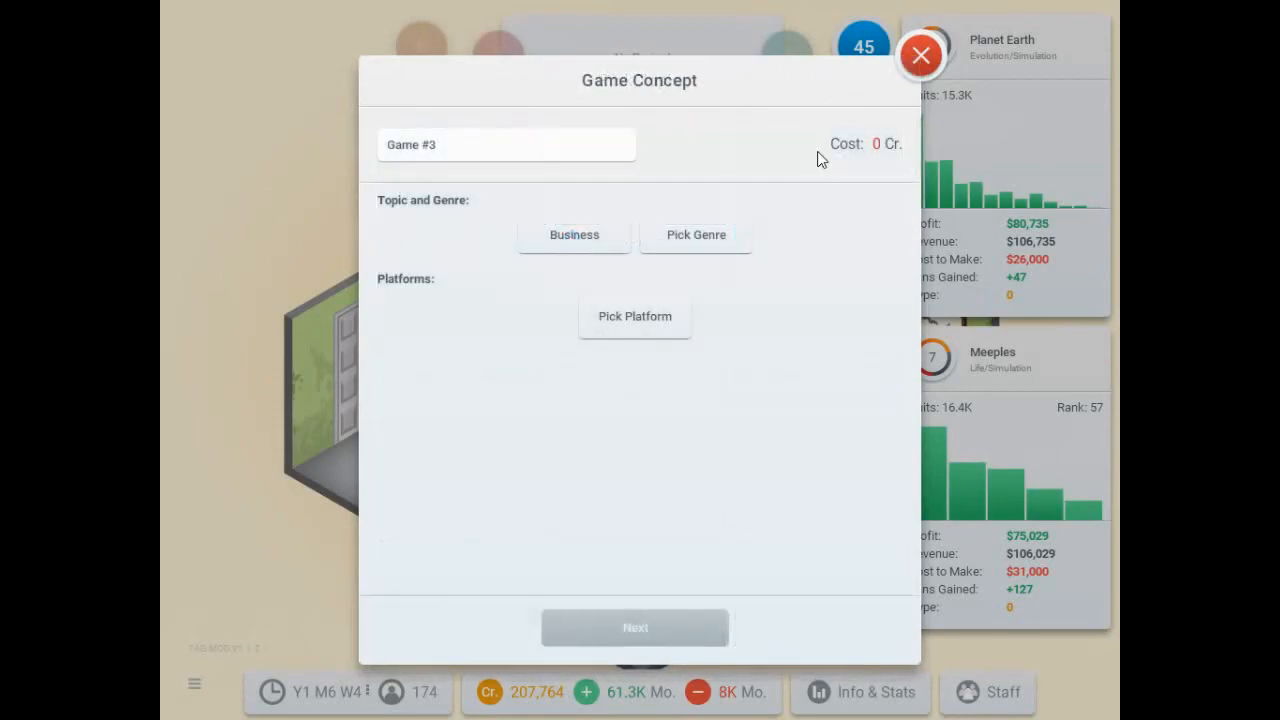
left_click(696, 234)
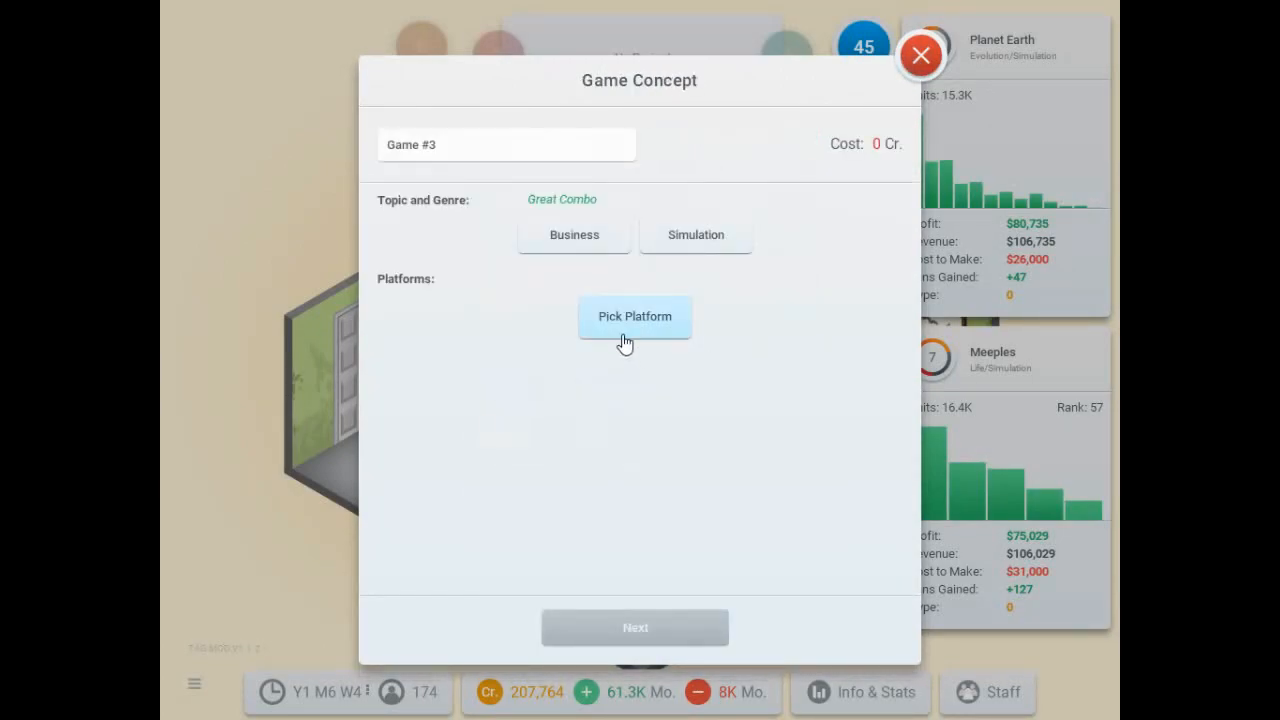
left_click(634, 316)
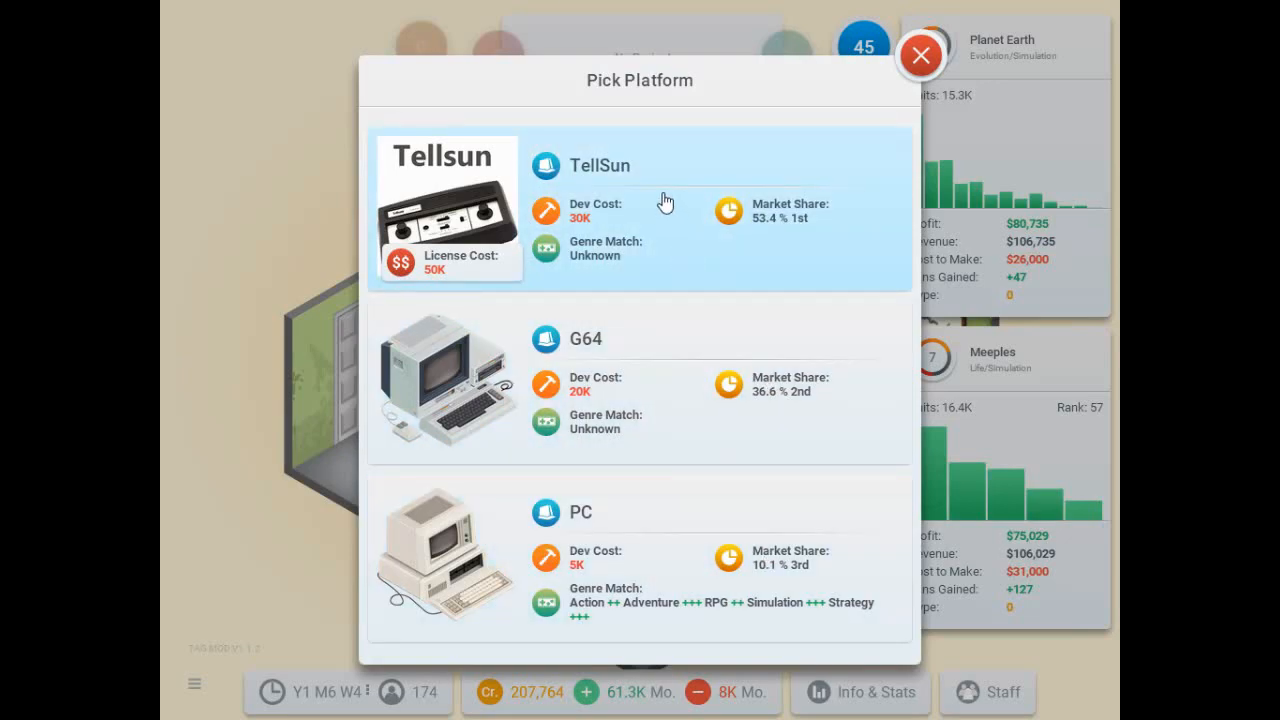
mouse_move(436, 276)
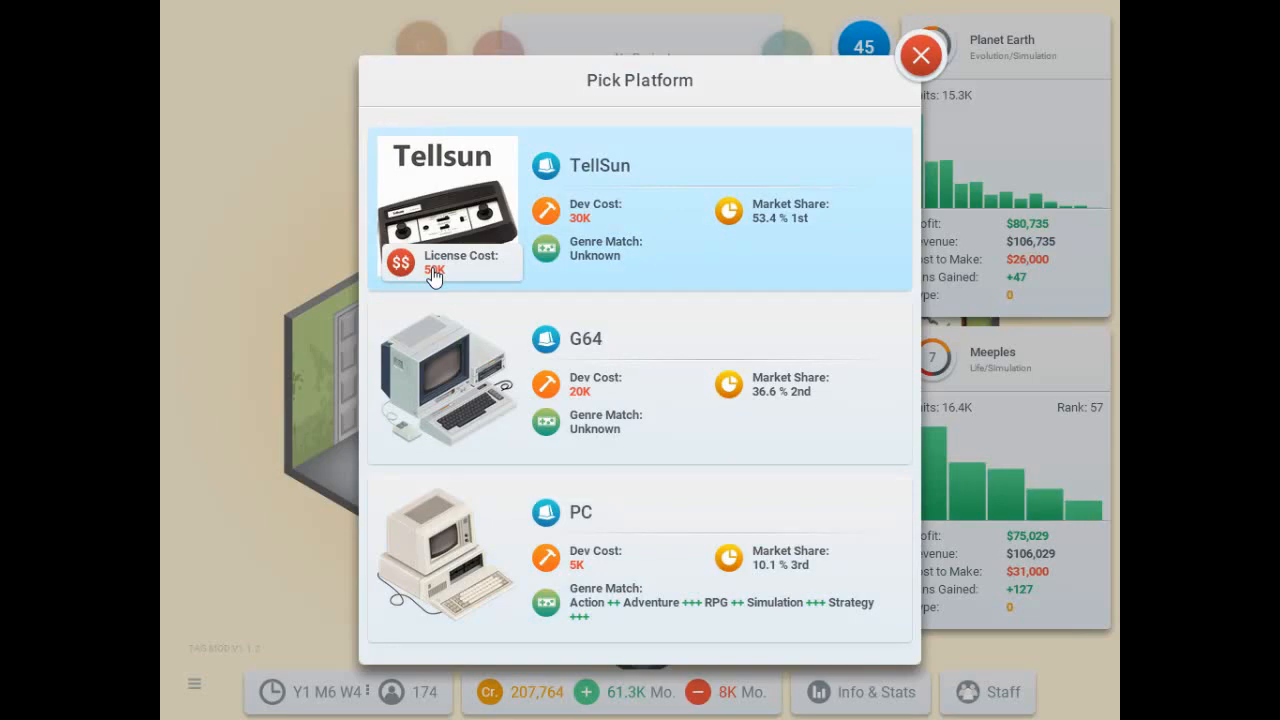
left_click(448, 556)
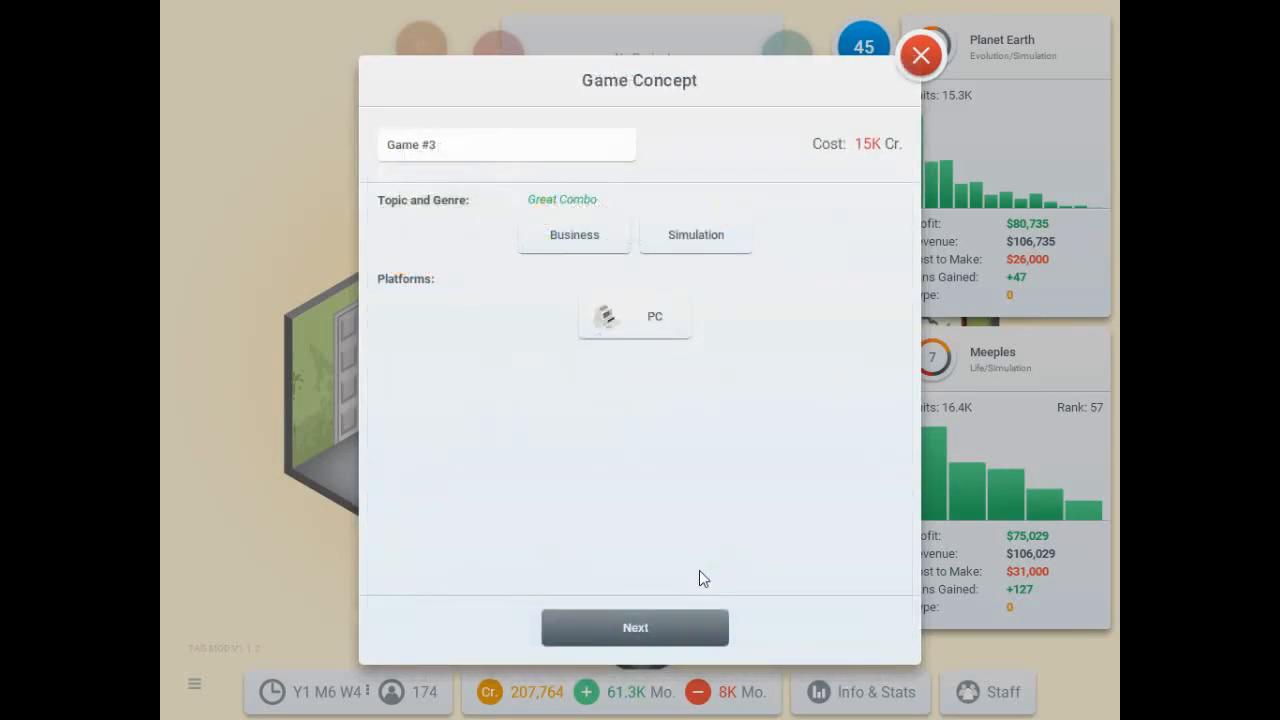
mouse_move(624, 636)
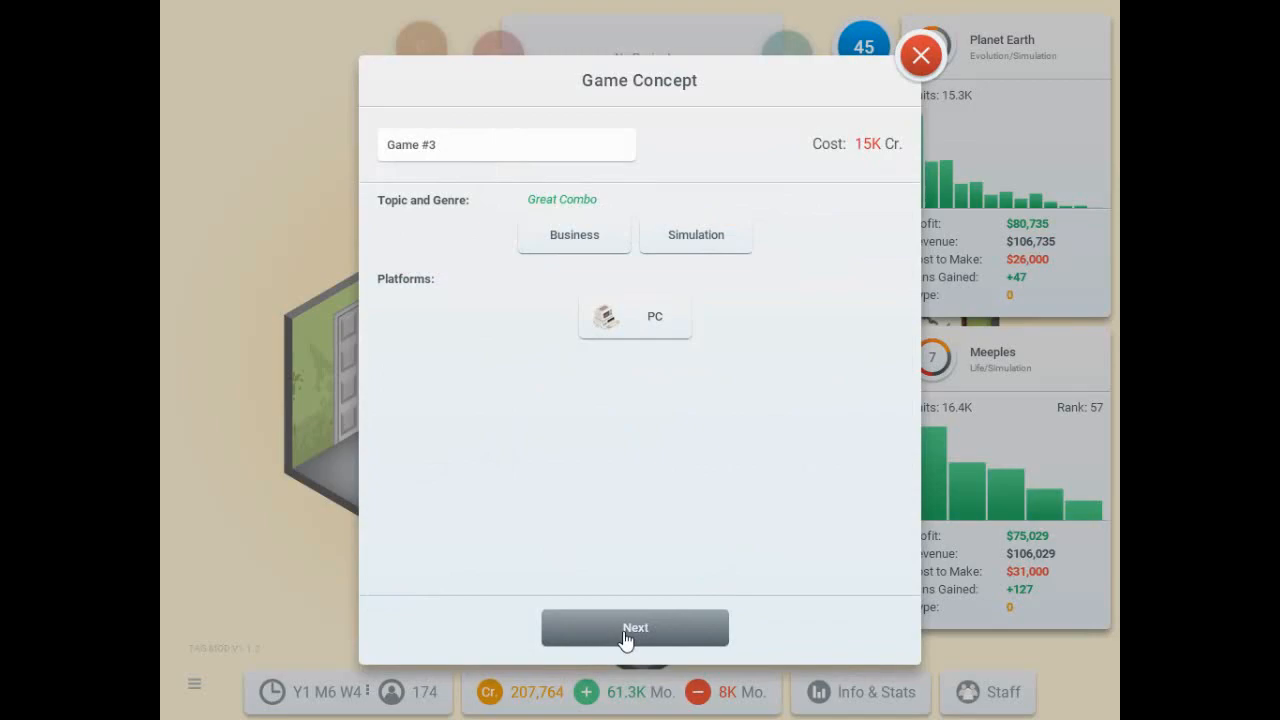
left_click(634, 628)
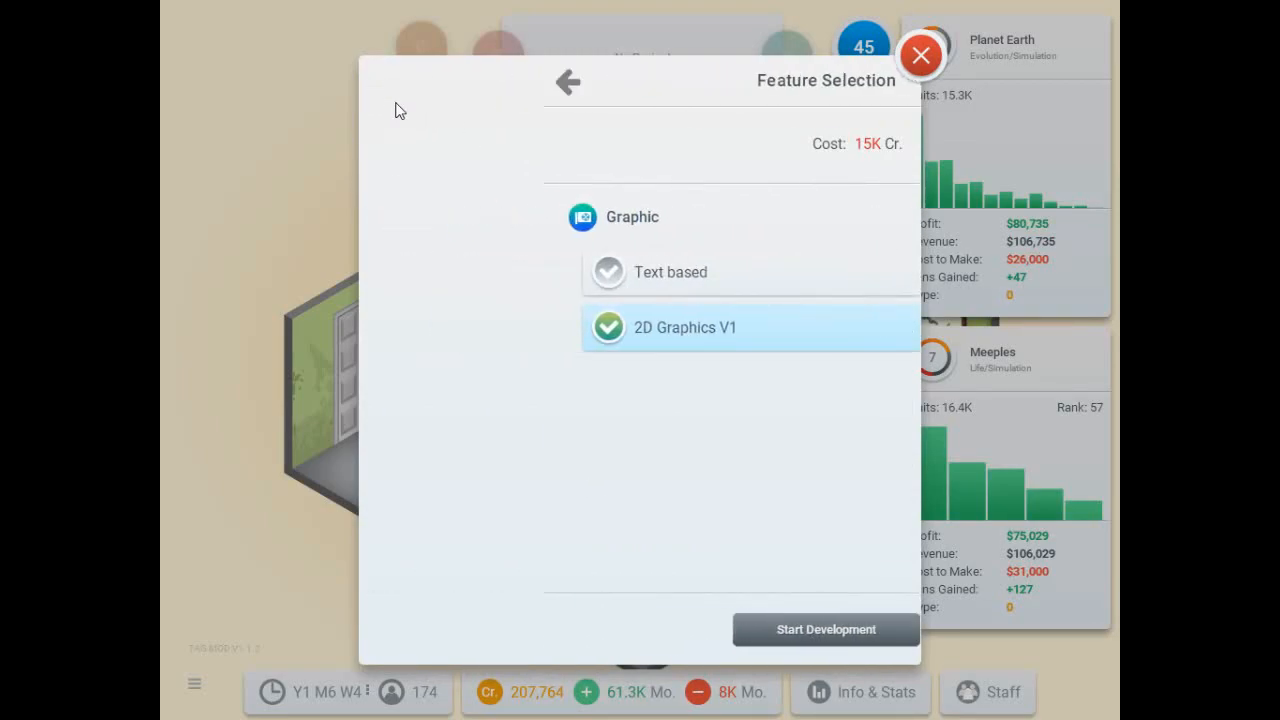
Name the game 'Burger Flipper Simulator' and continue to feature selection.
left_click(568, 80)
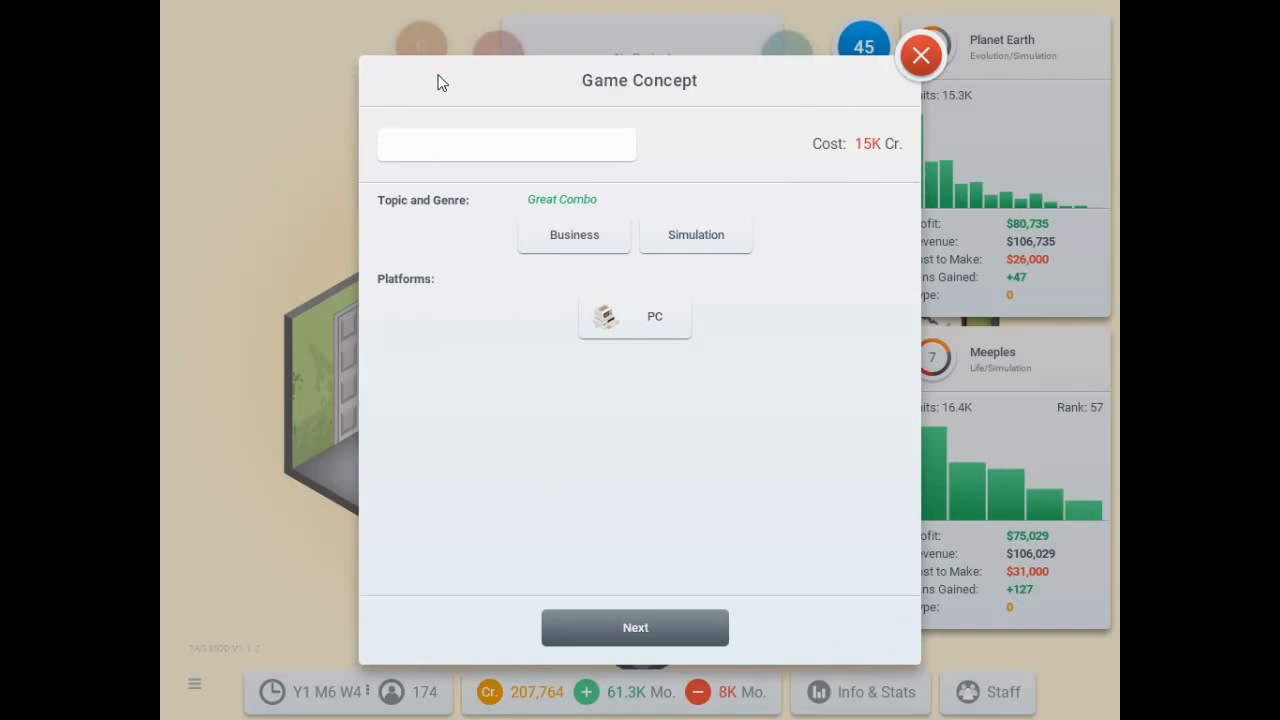
left_click(504, 144)
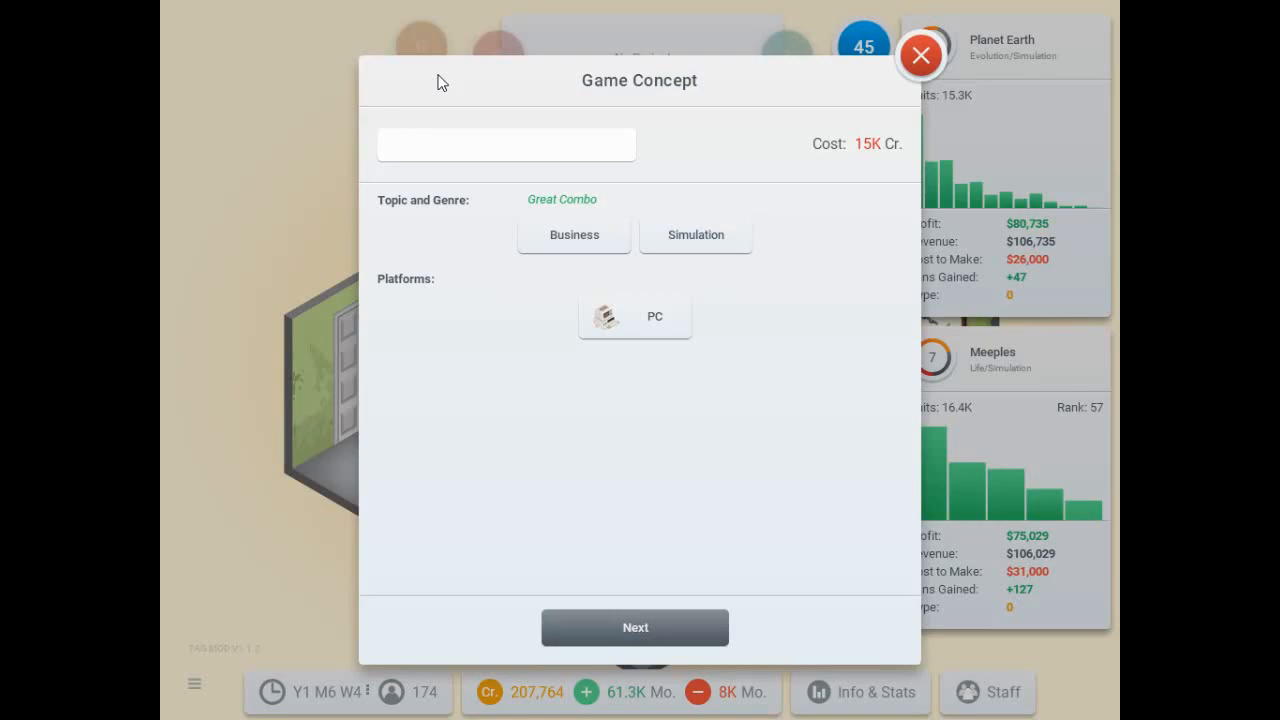
type("Buger")
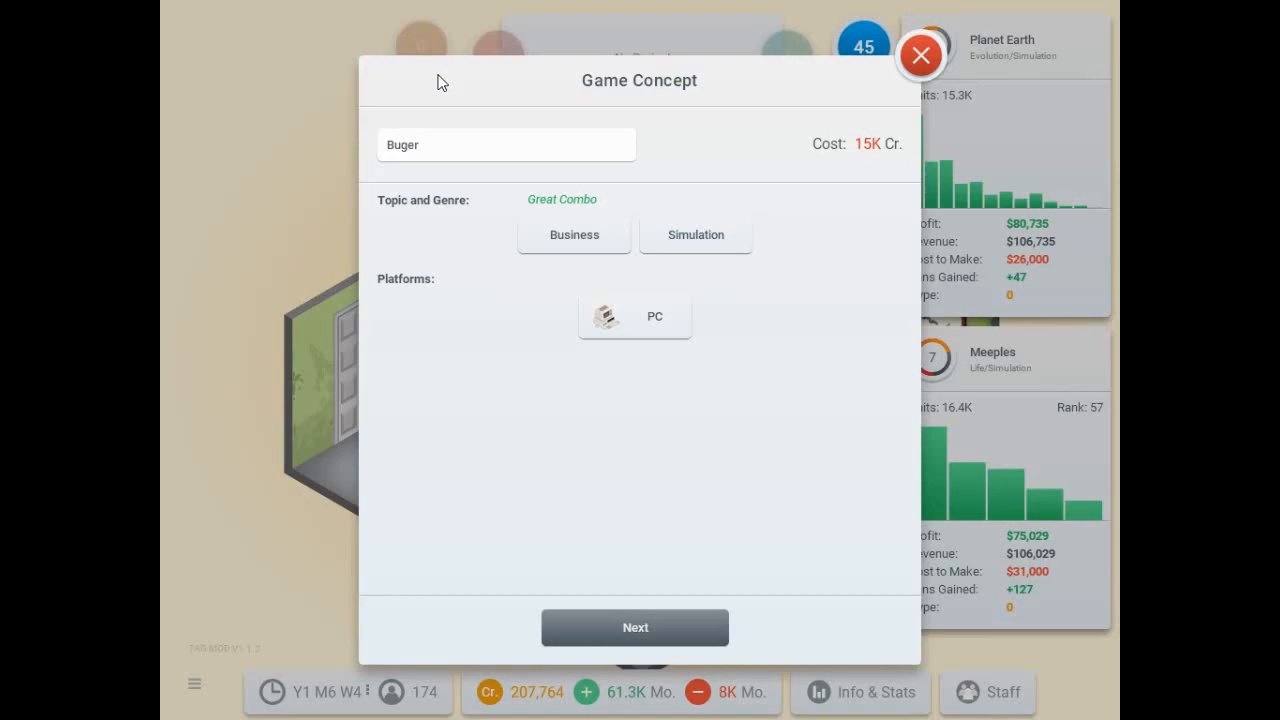
key("BackSpace")
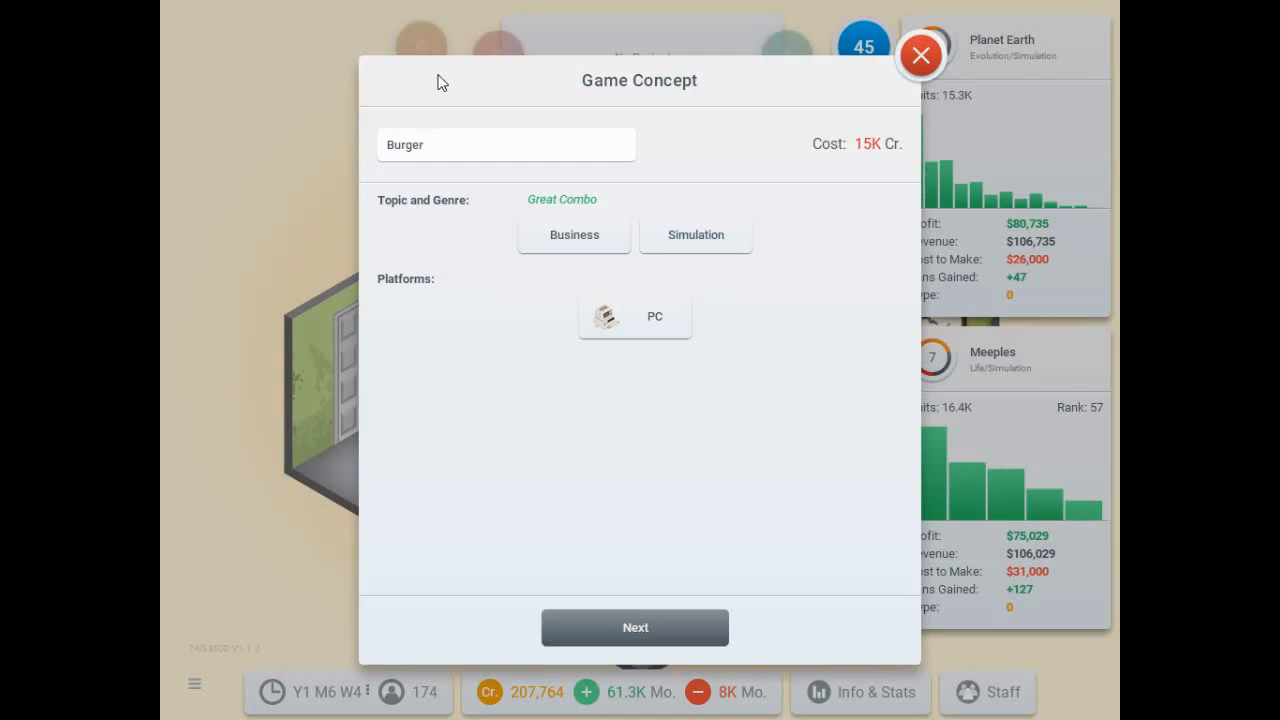
type("Flipper Simu")
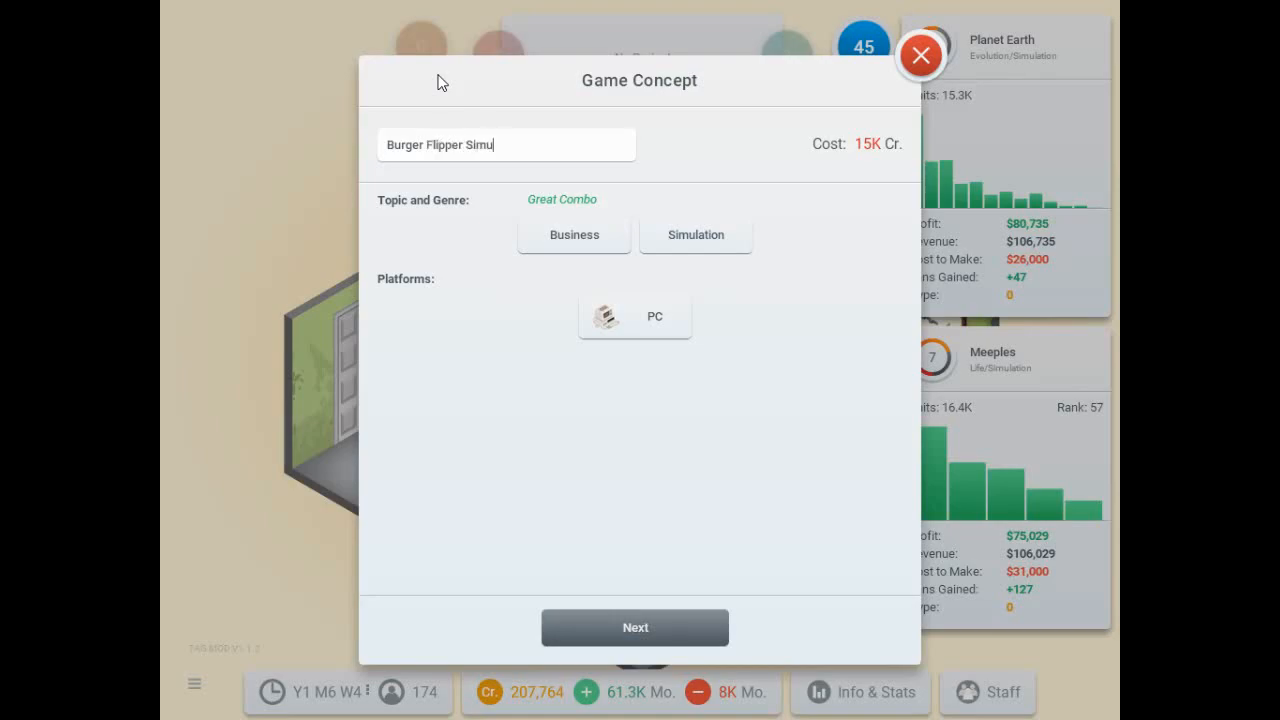
type("lator")
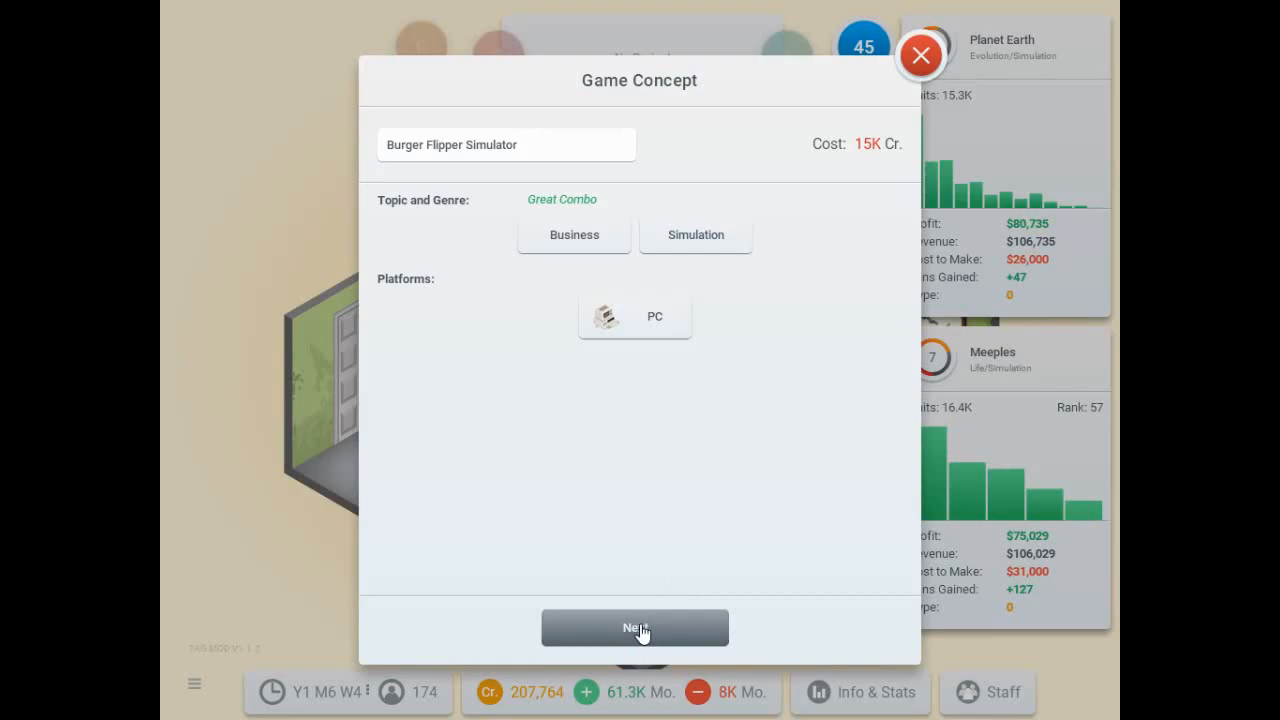
left_click(634, 628)
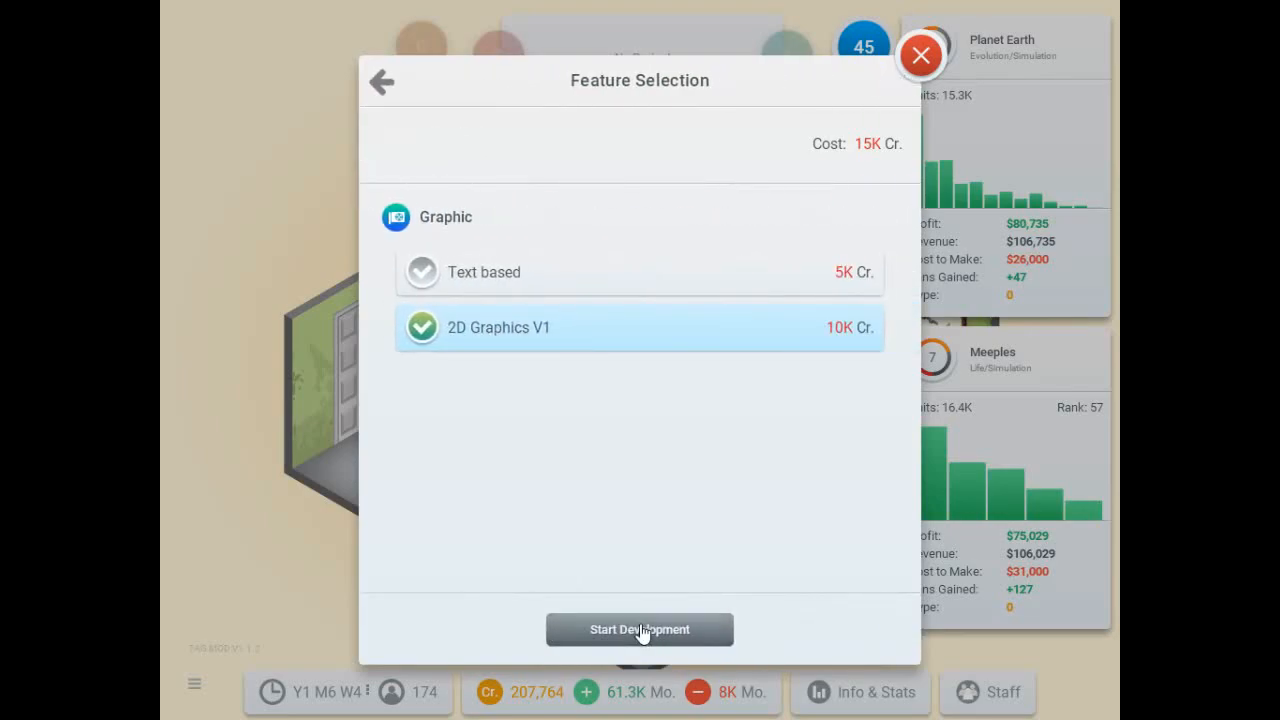
Begin development, dismiss the Planet Earth off-market and platform news, and confirm stage 2.
left_click(640, 628)
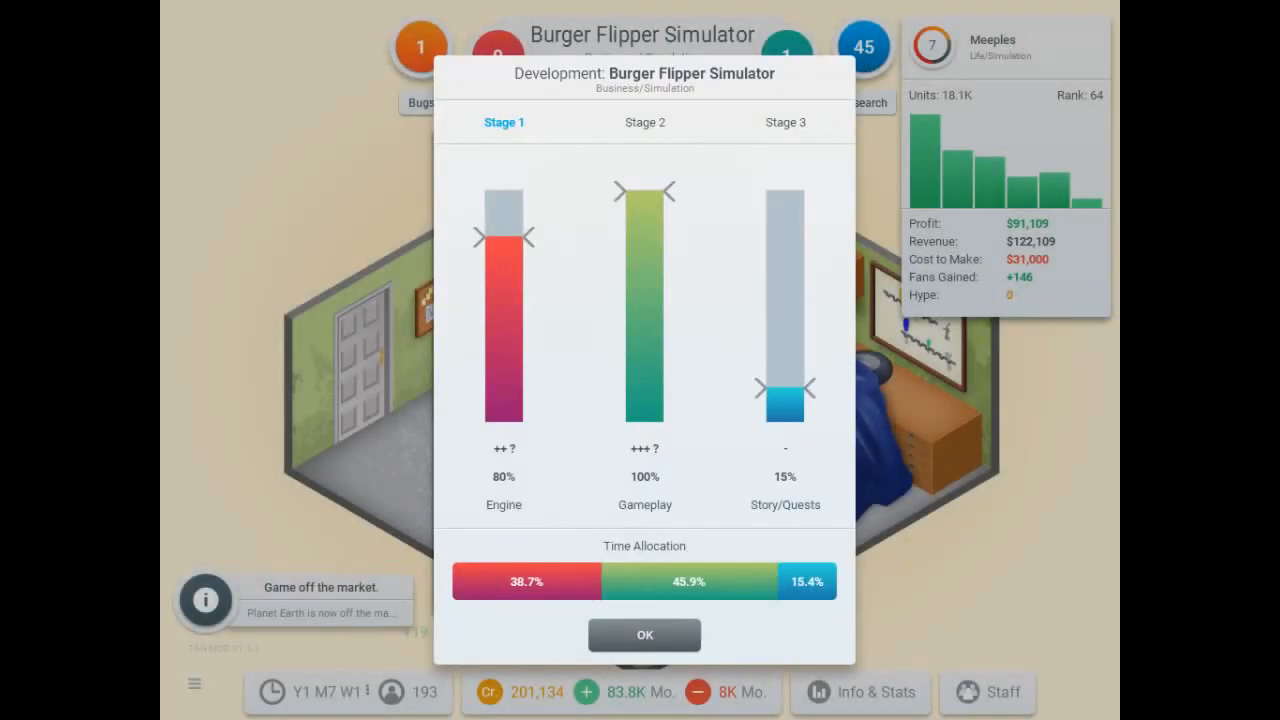
mouse_move(462, 524)
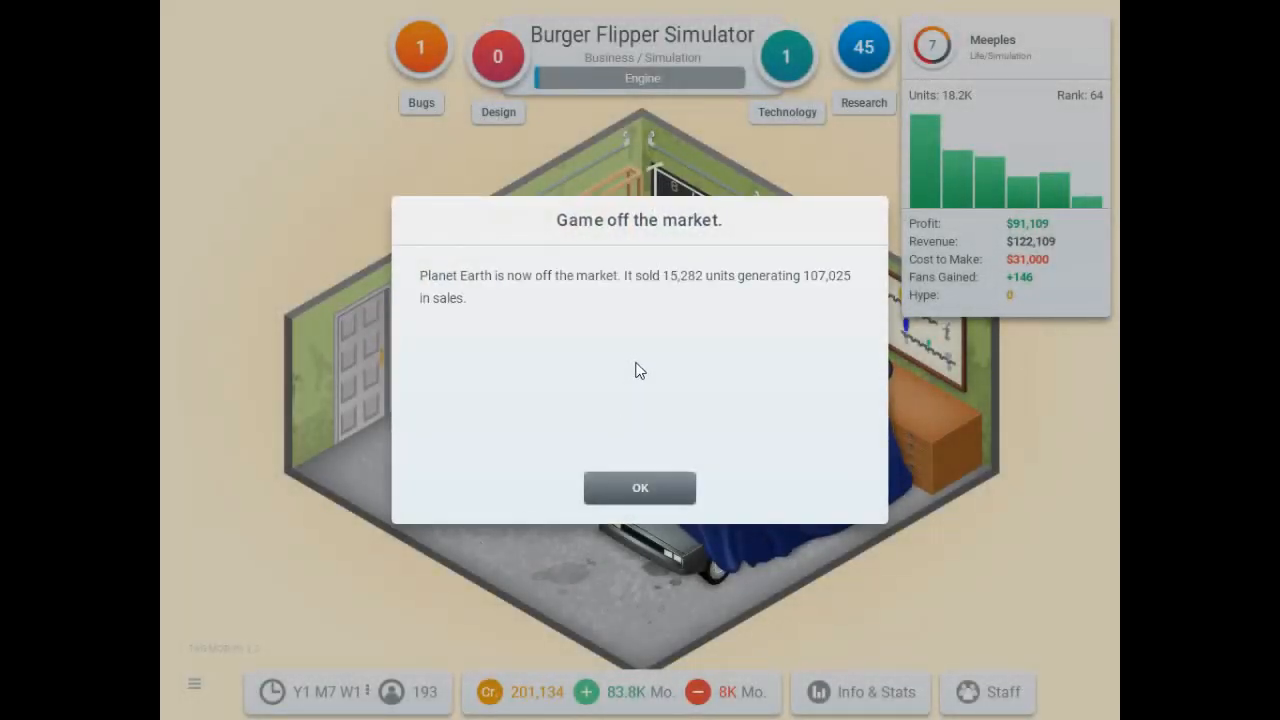
left_click(640, 488)
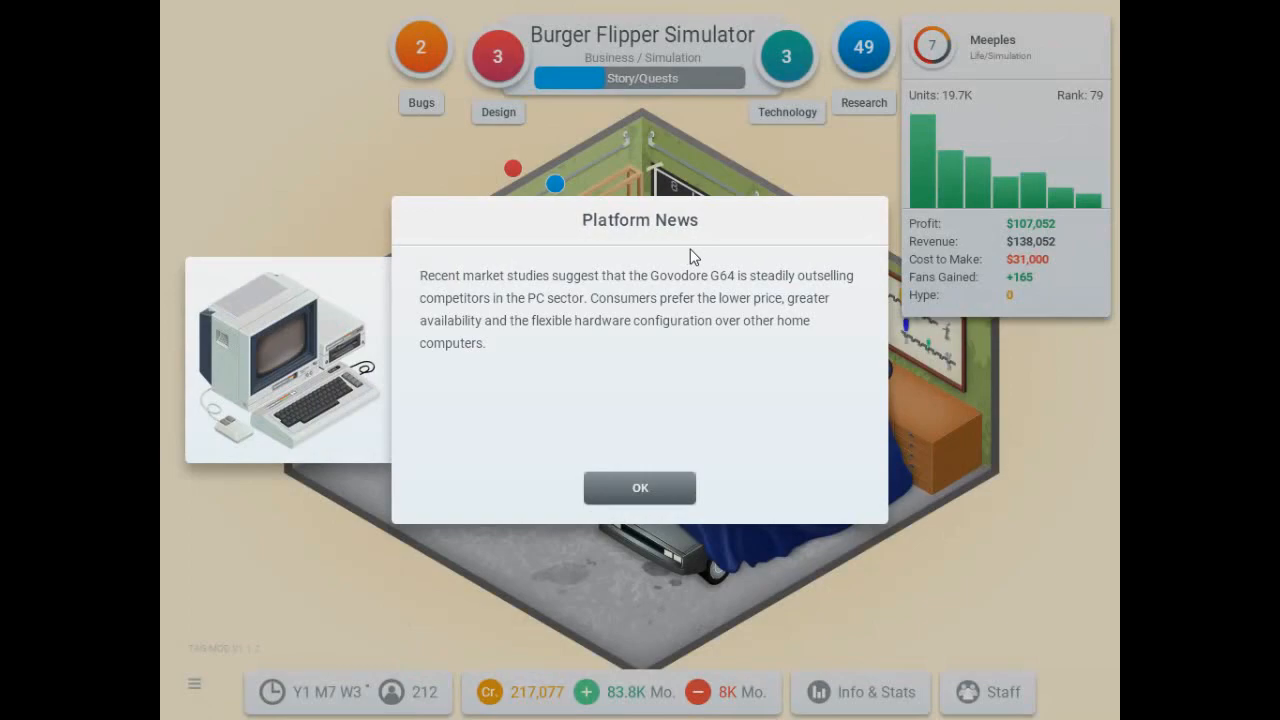
mouse_move(704, 338)
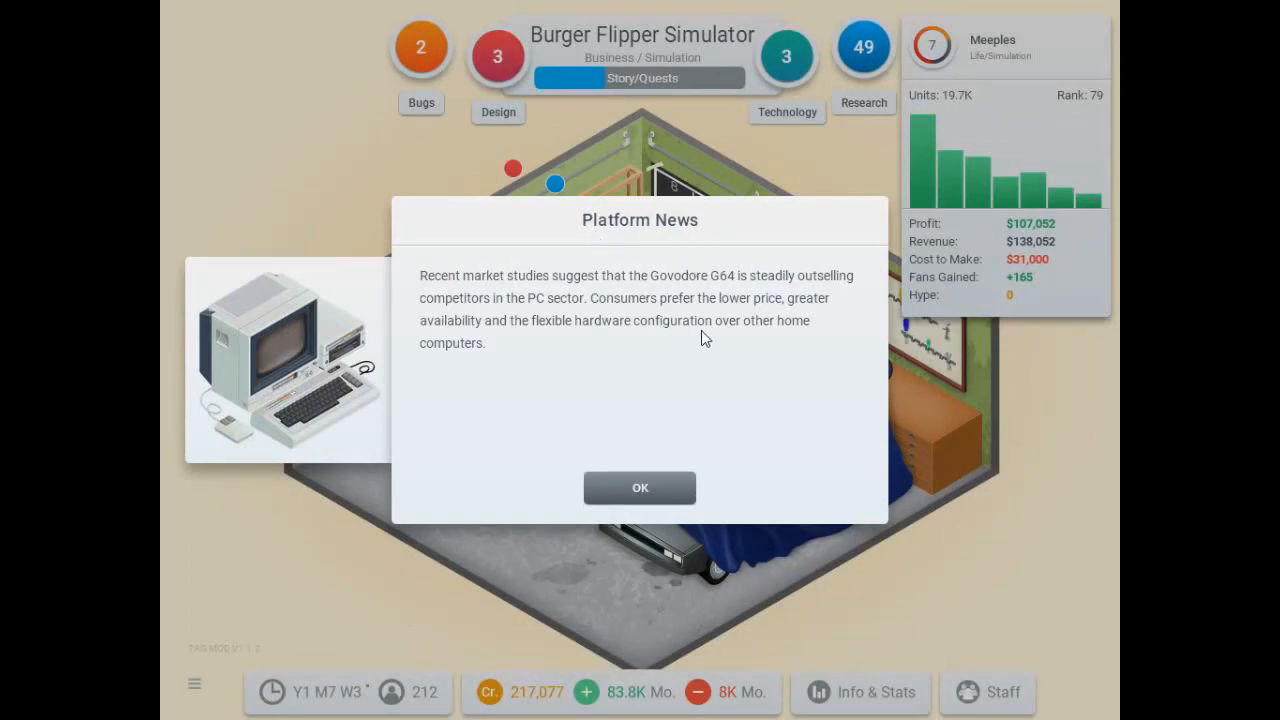
mouse_move(678, 418)
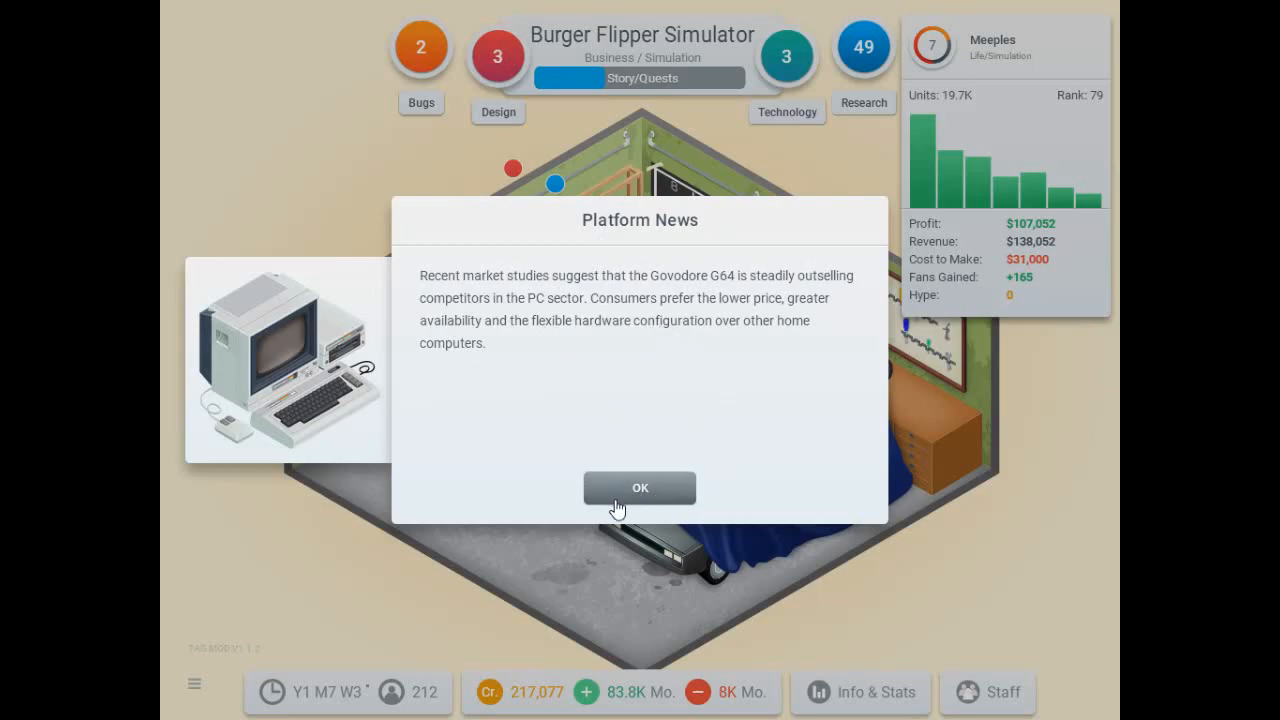
mouse_move(672, 510)
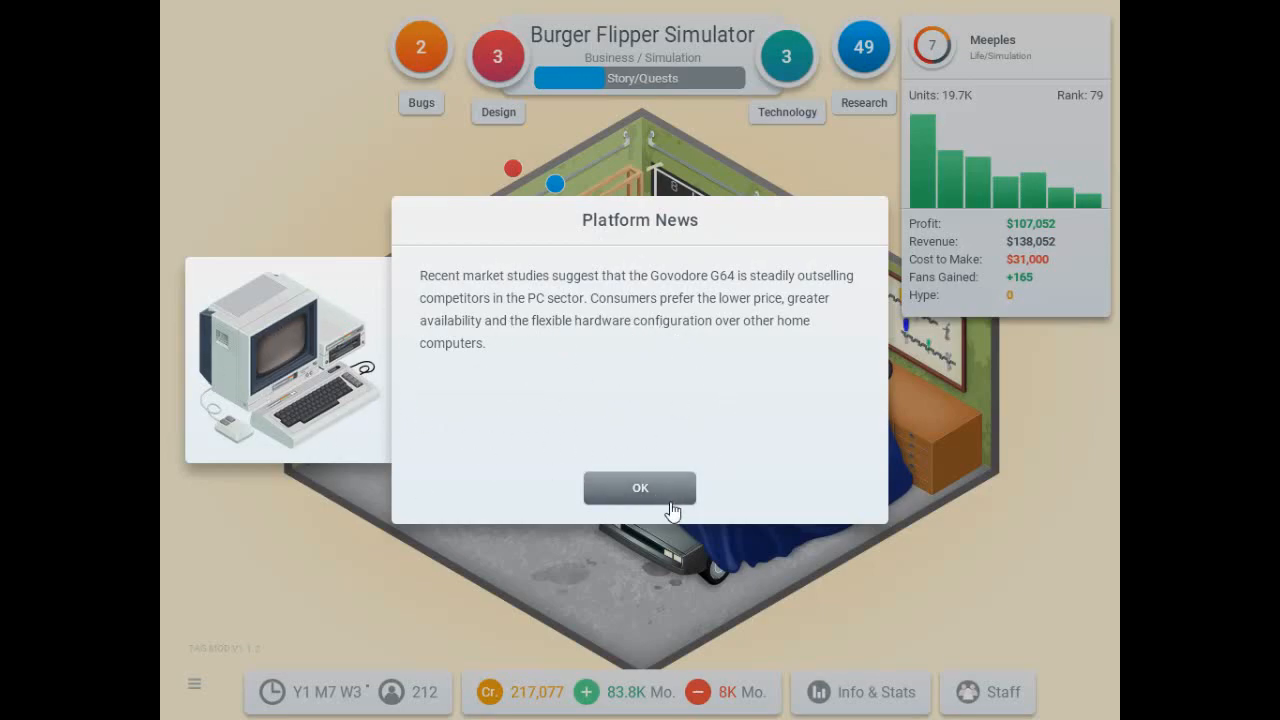
left_click(640, 488)
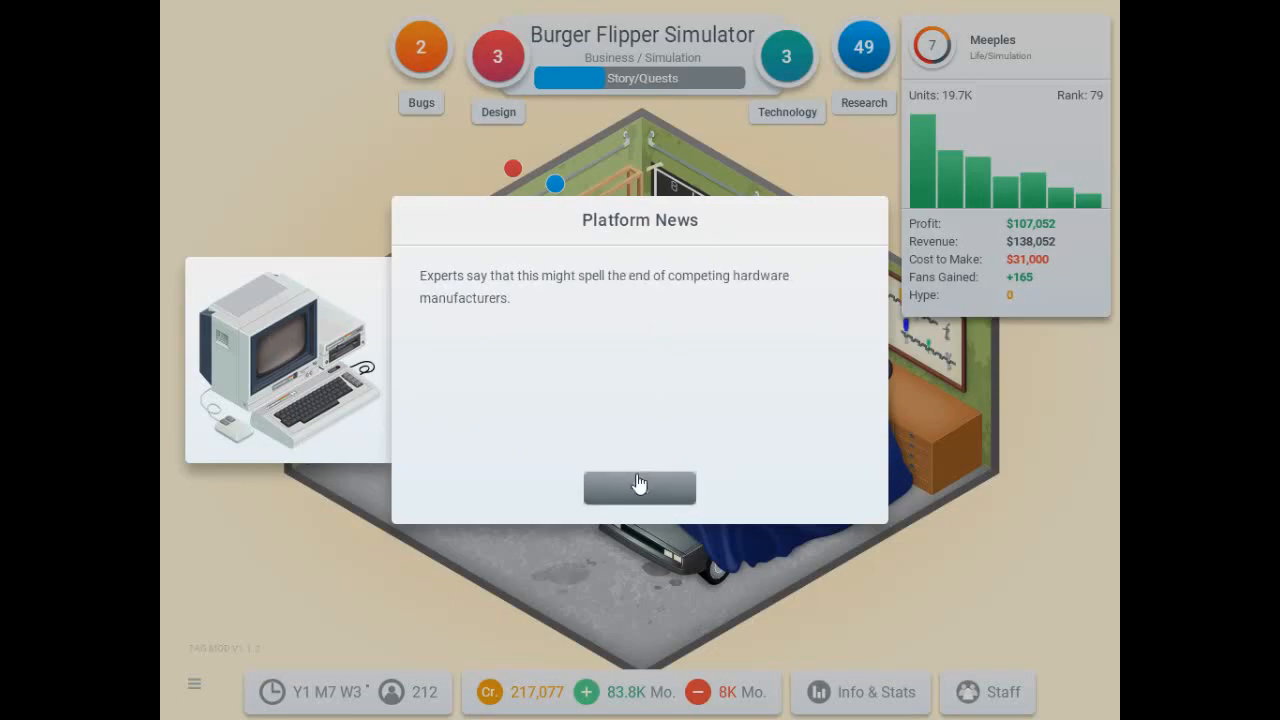
left_click(640, 488)
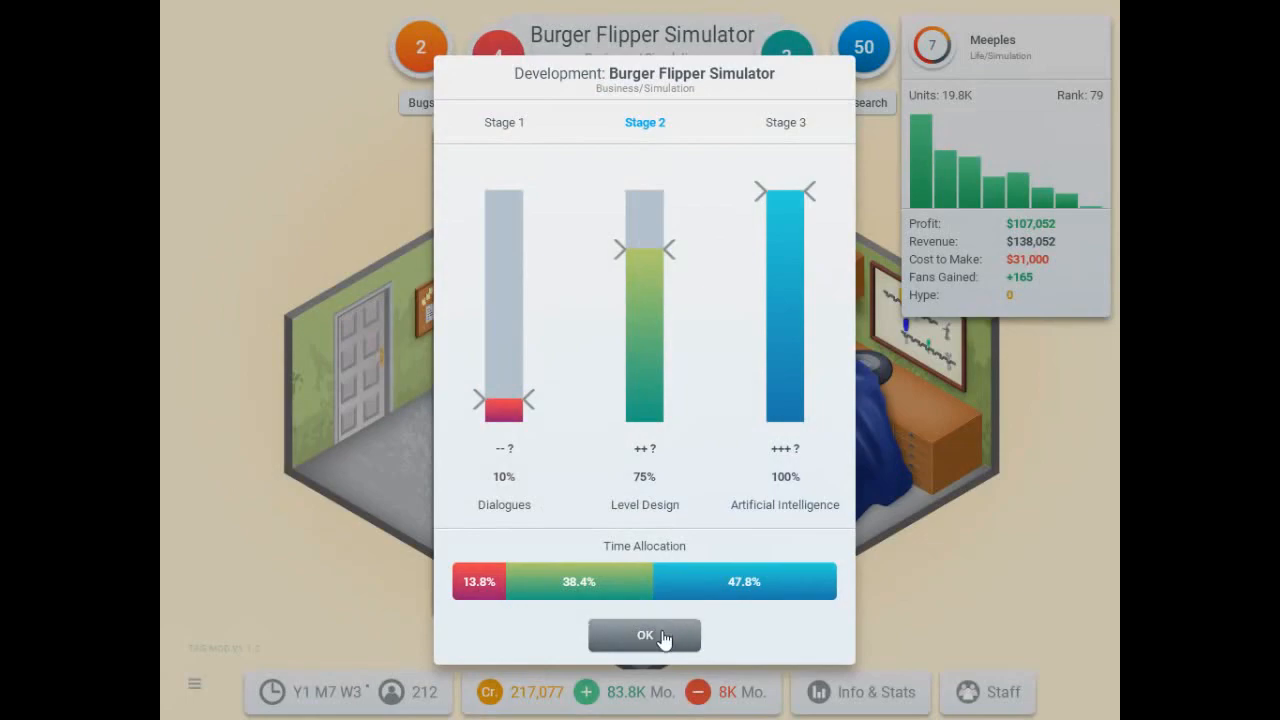
left_click(644, 636)
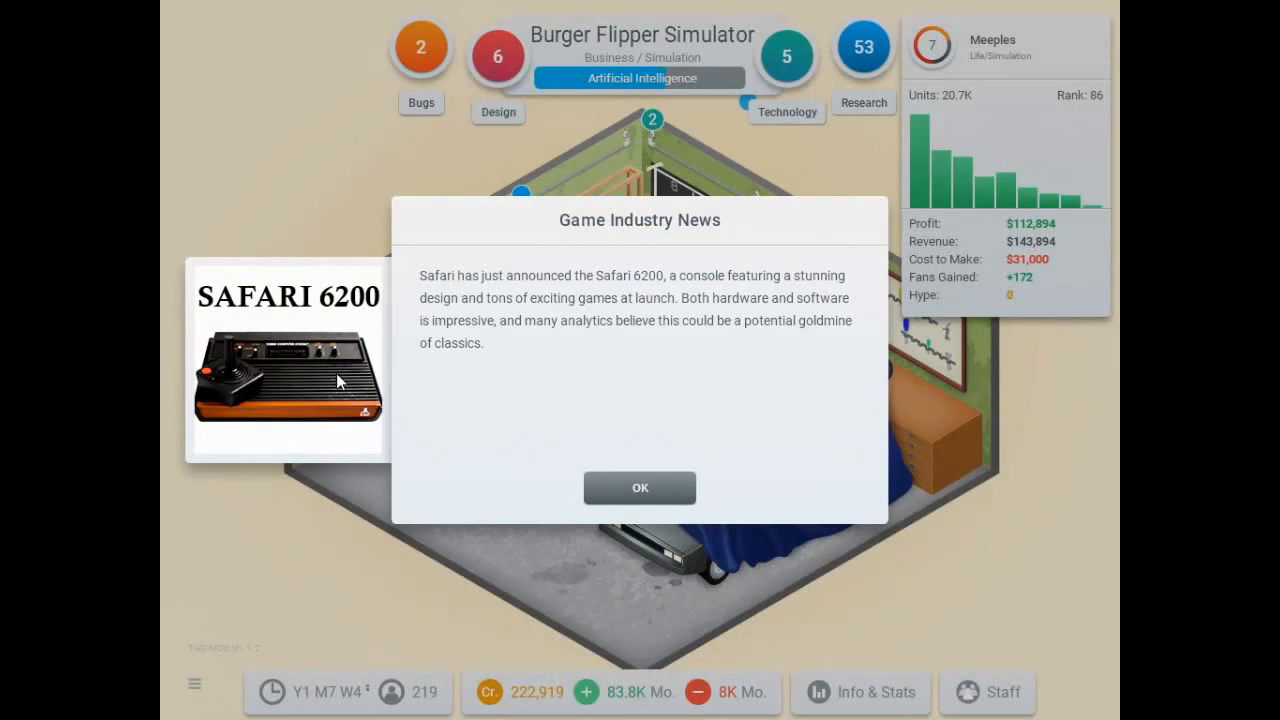
mouse_move(292, 396)
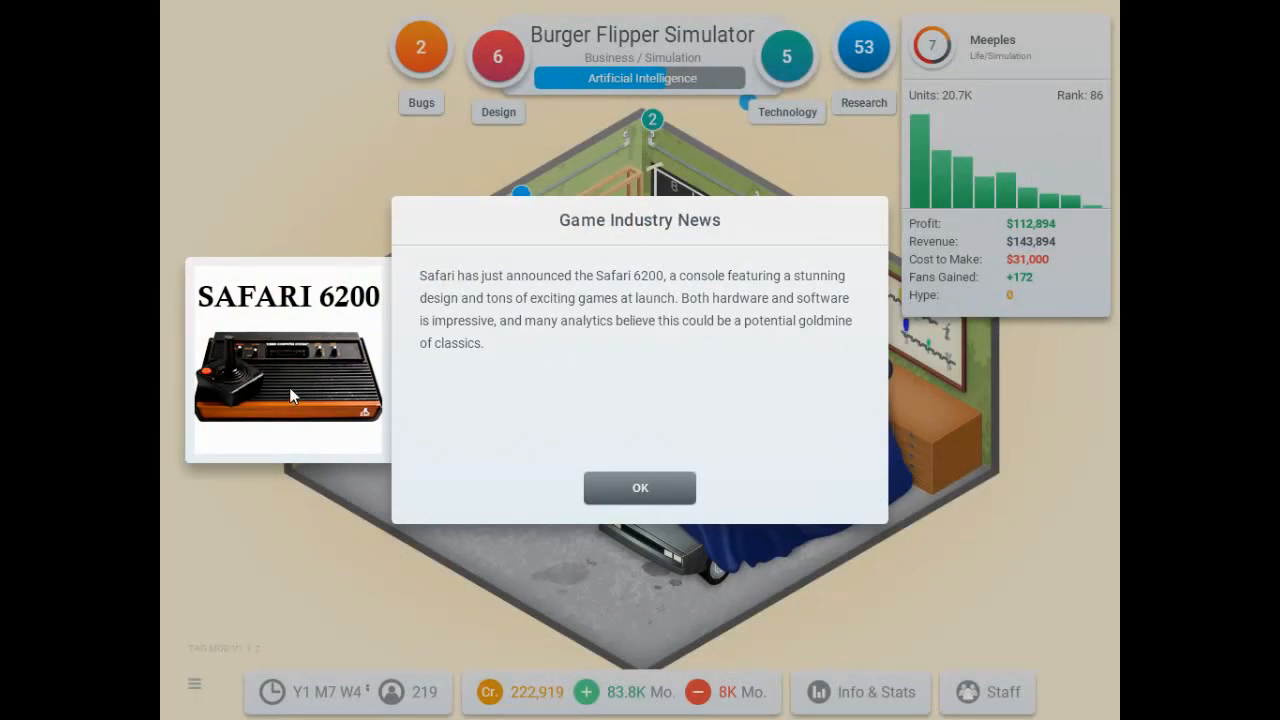
mouse_move(296, 350)
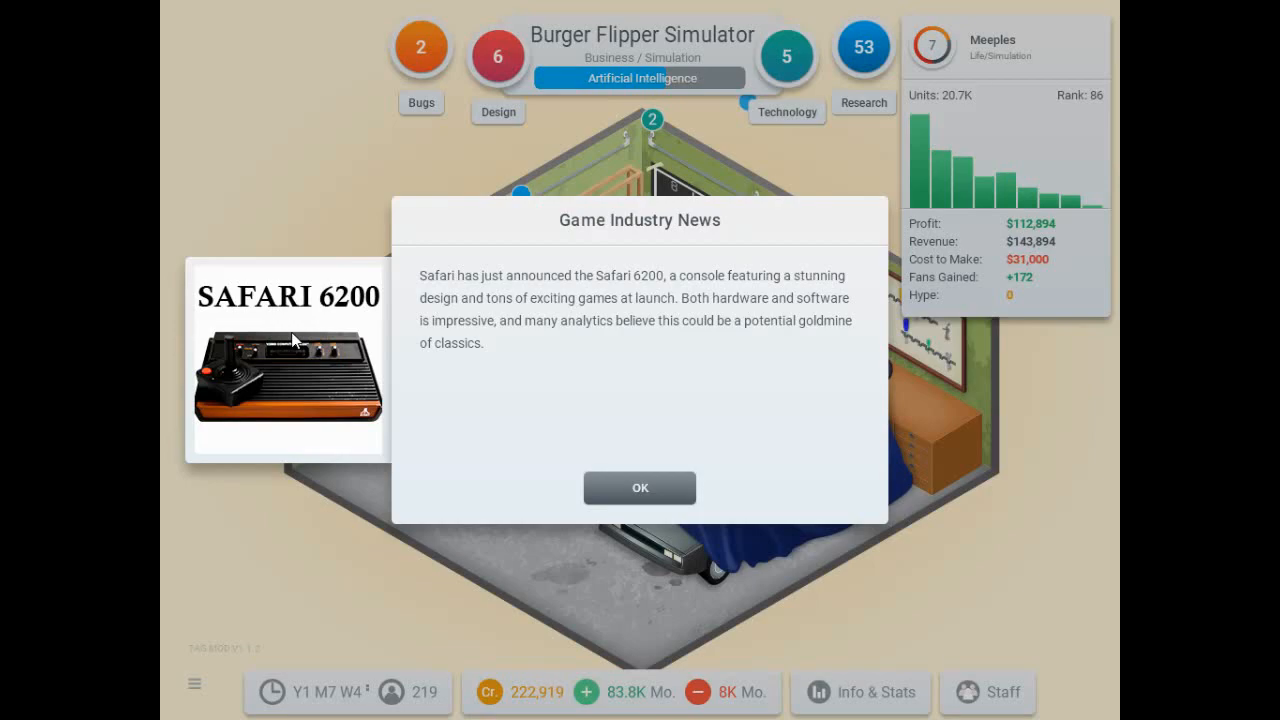
mouse_move(340, 408)
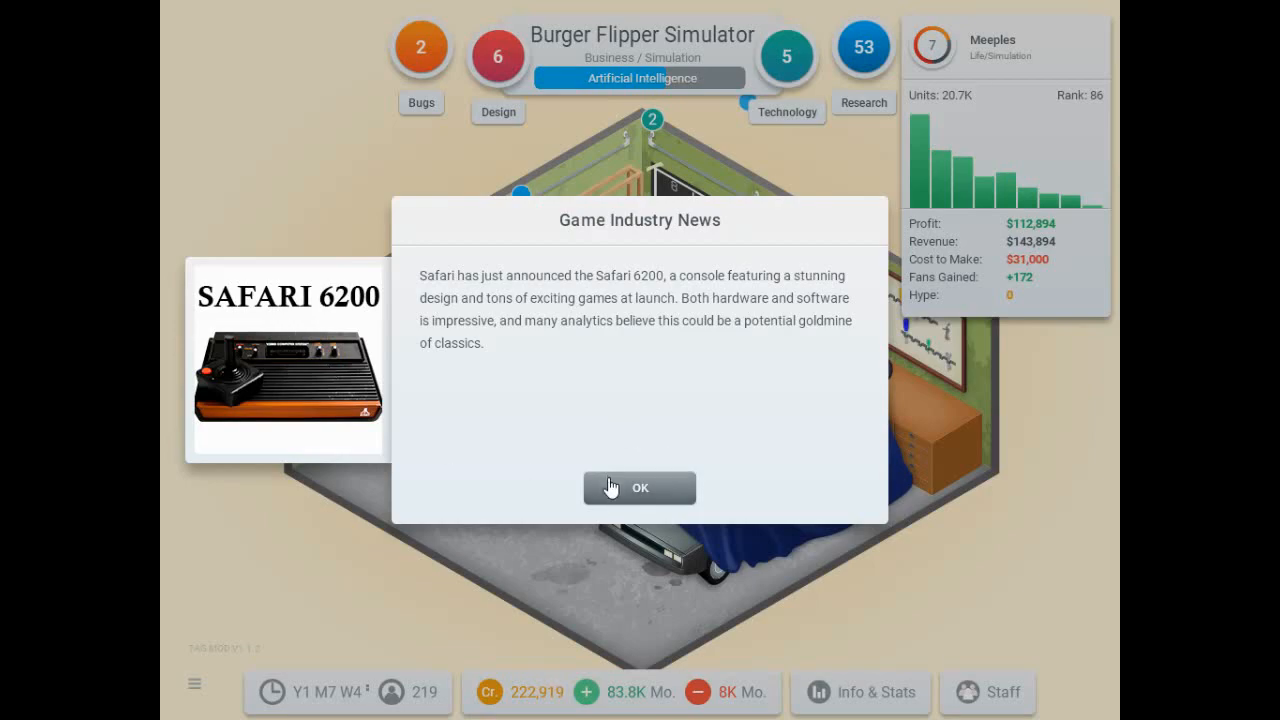
Dismiss the Safari 6200 announcement, confirm stage 3, and dismiss Meeples' off-market notice.
left_click(640, 488)
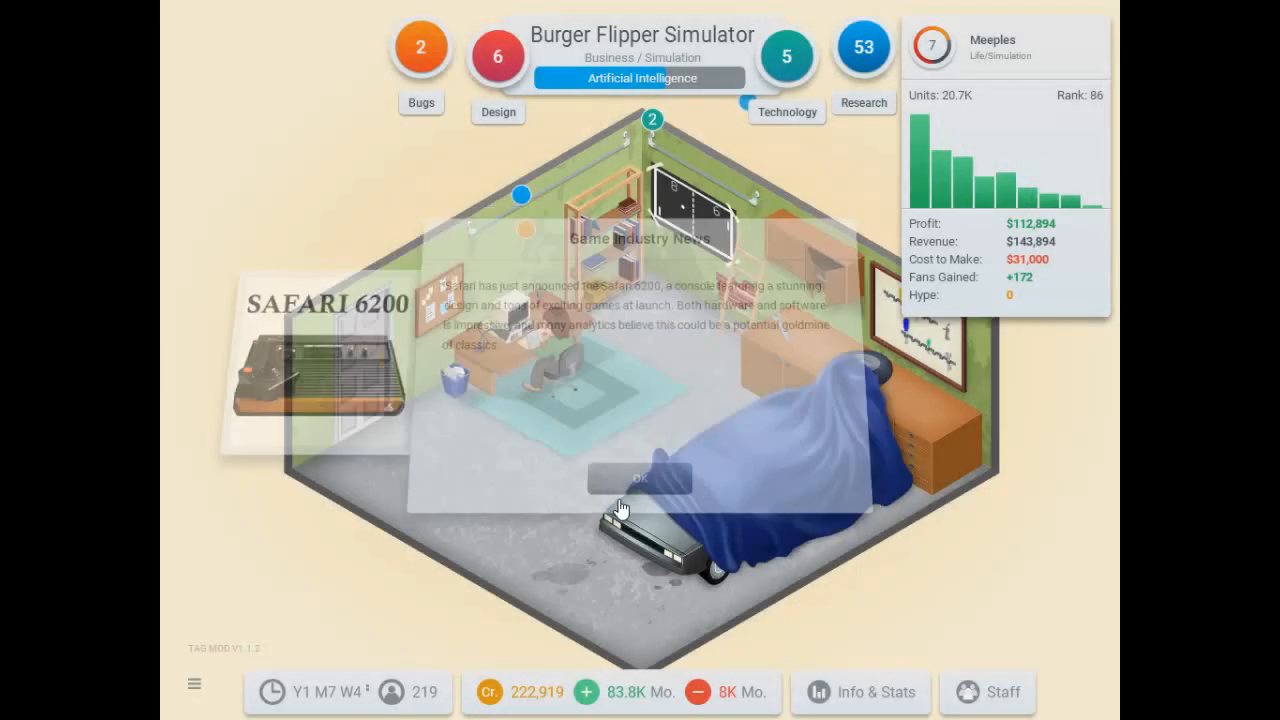
left_click(640, 478)
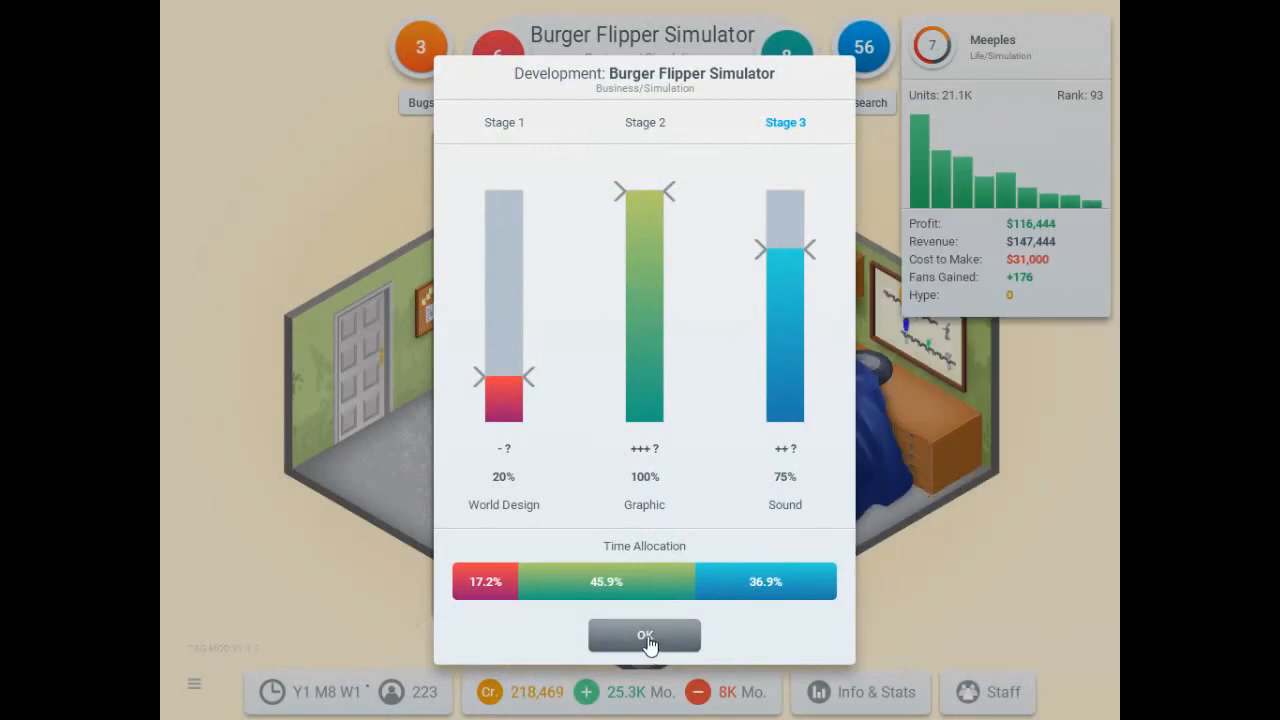
left_click(644, 636)
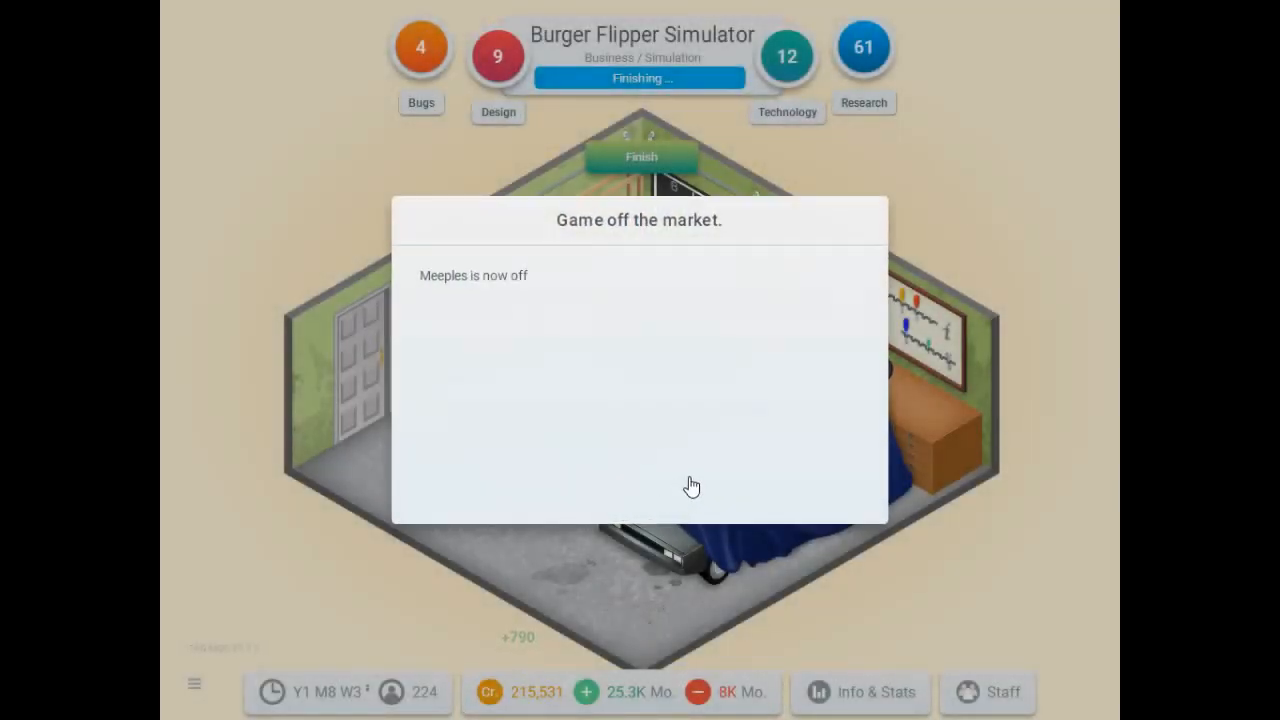
left_click(692, 486)
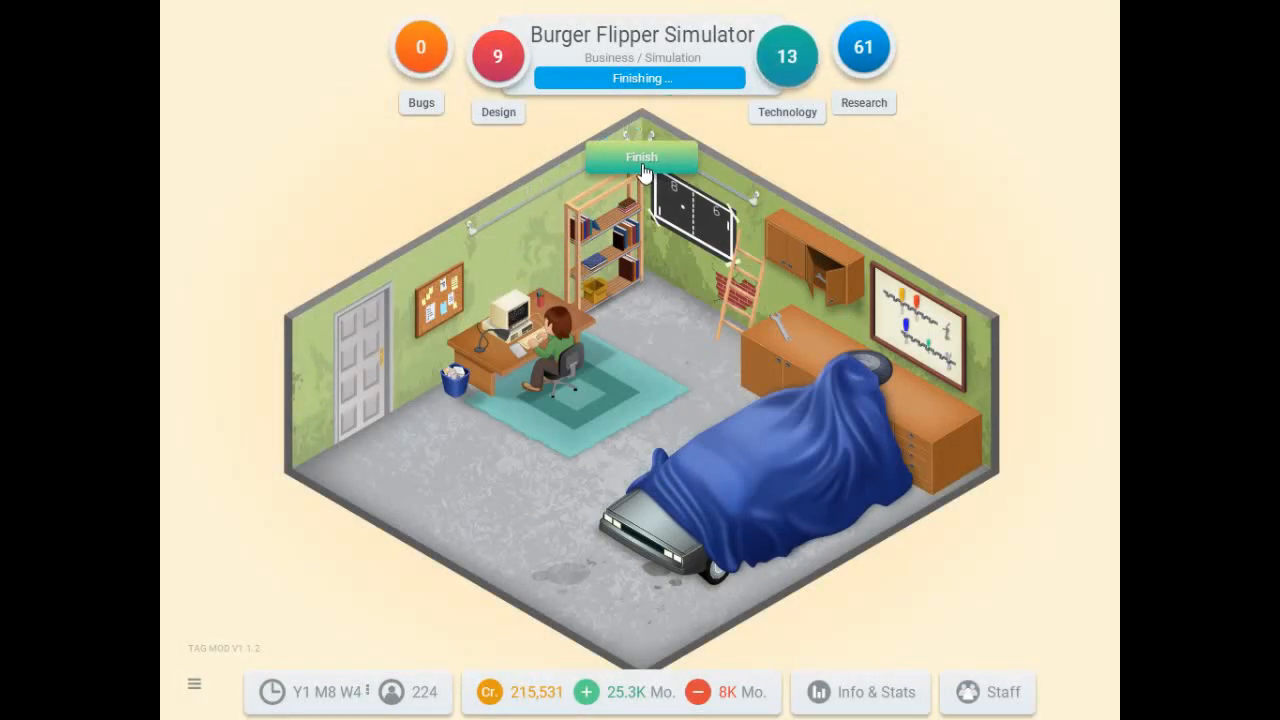
Finish and release Burger Flipper Simulator, then start a new game project.
left_click(640, 156)
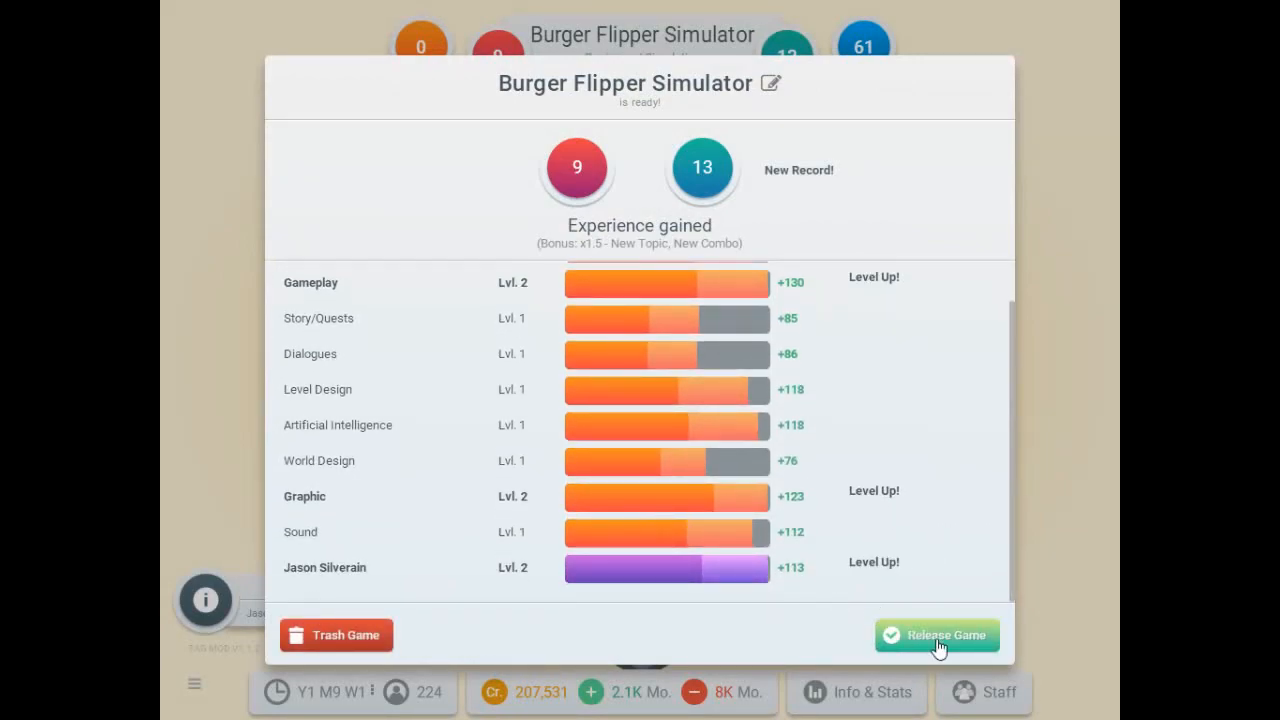
left_click(936, 636)
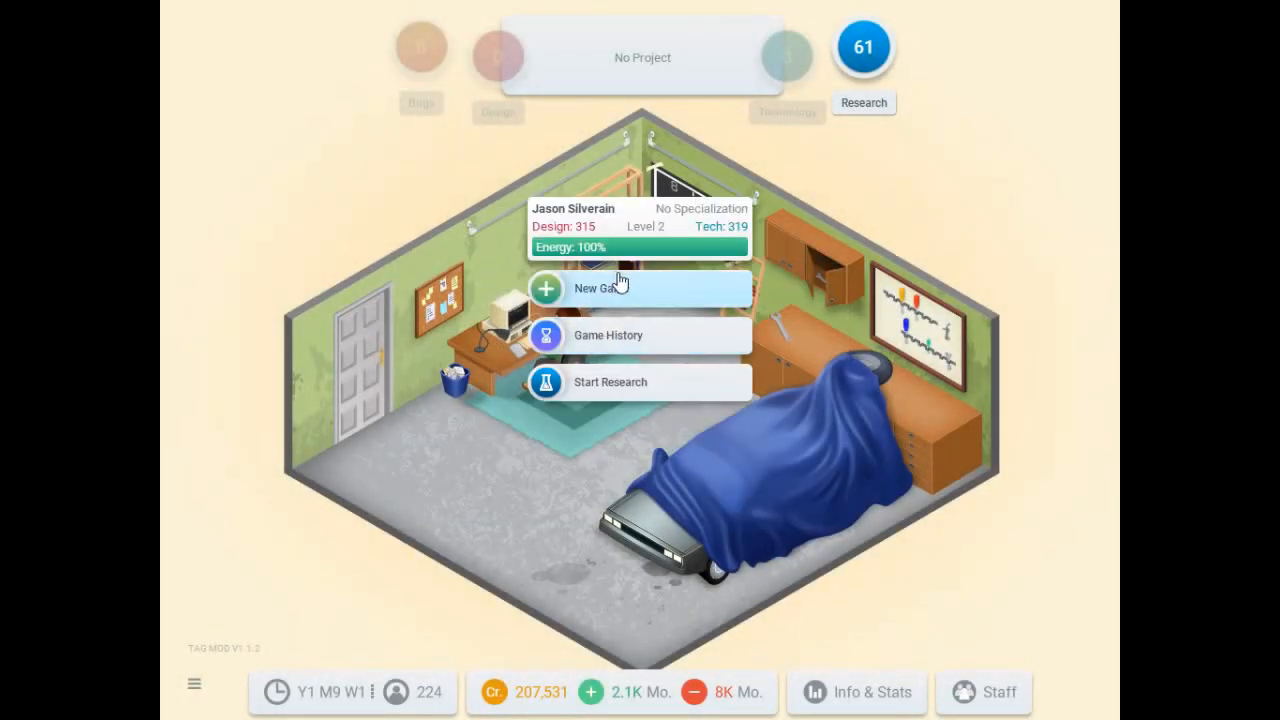
left_click(594, 288)
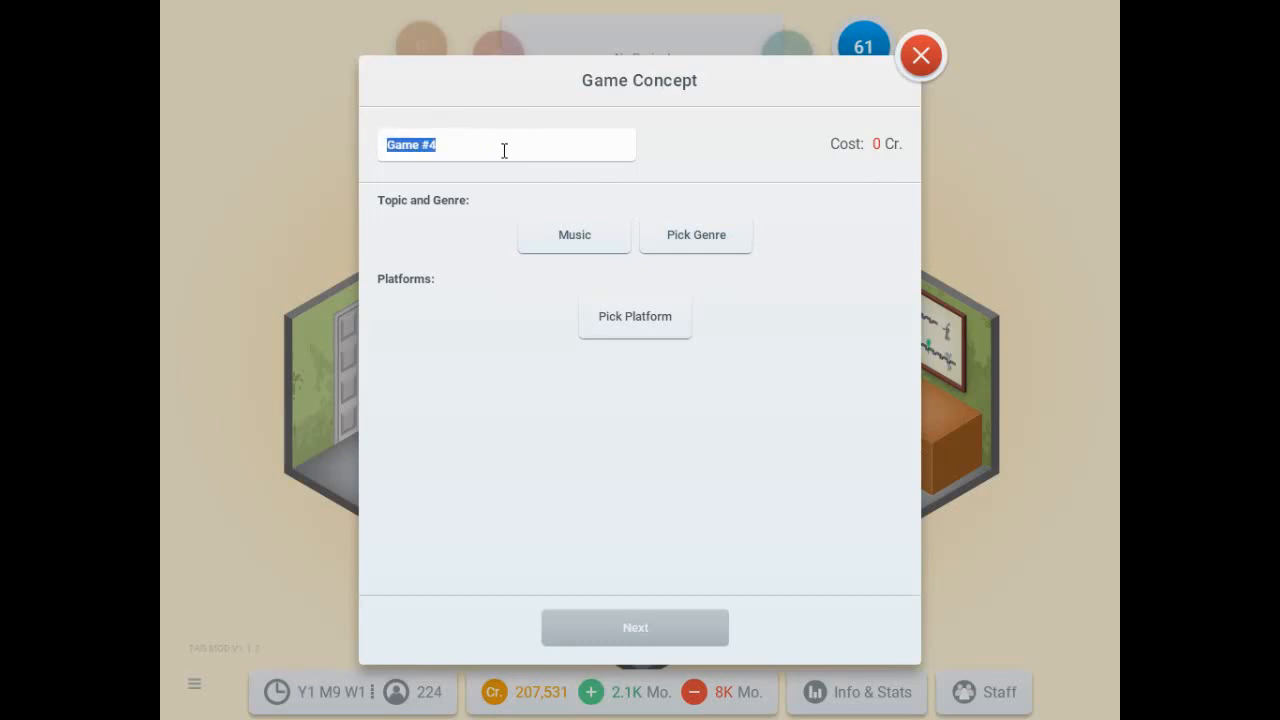
Name the game 'Sound Pro Studios', choose Simulation genre for PC and begin development.
type("Sound Pro Stud")
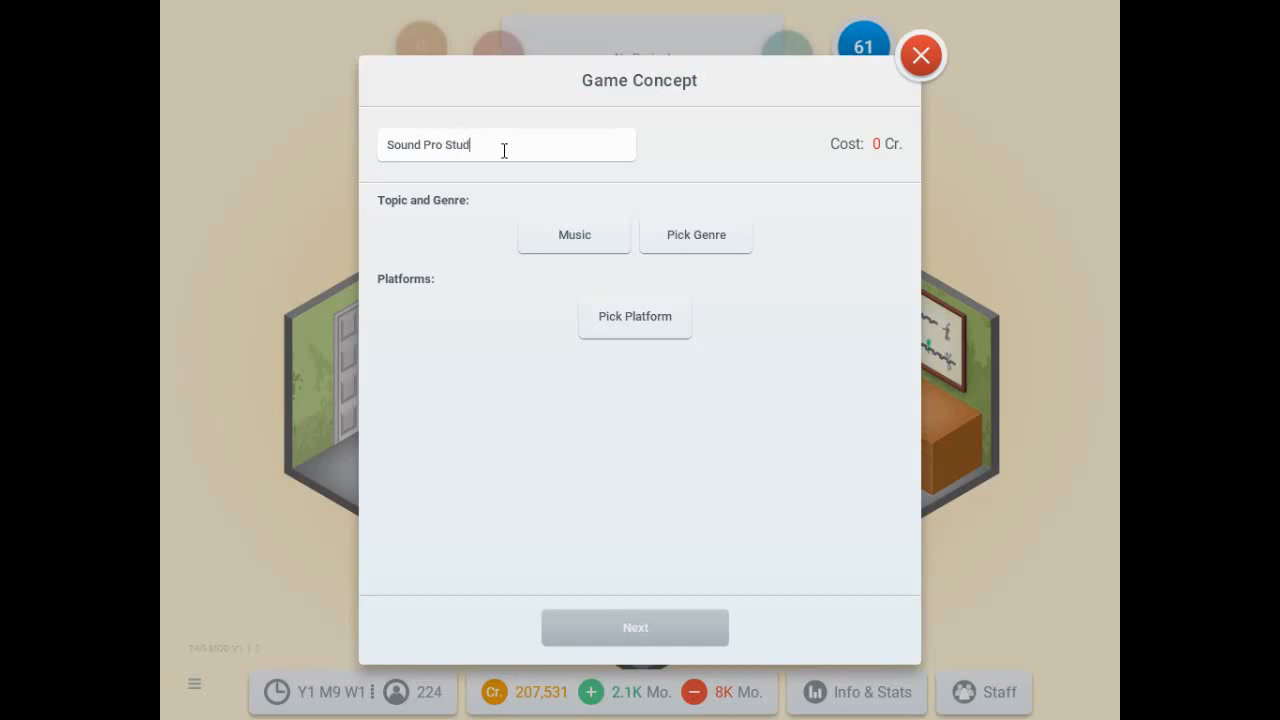
type("ios")
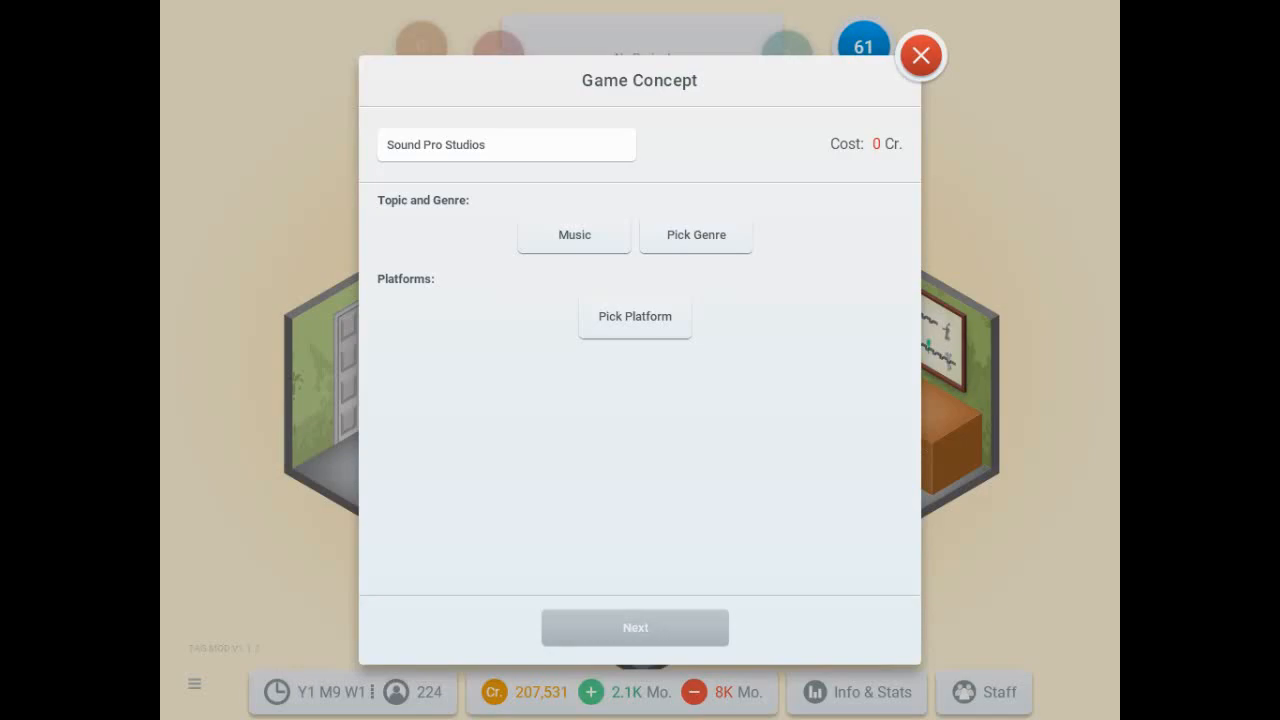
left_click(696, 234)
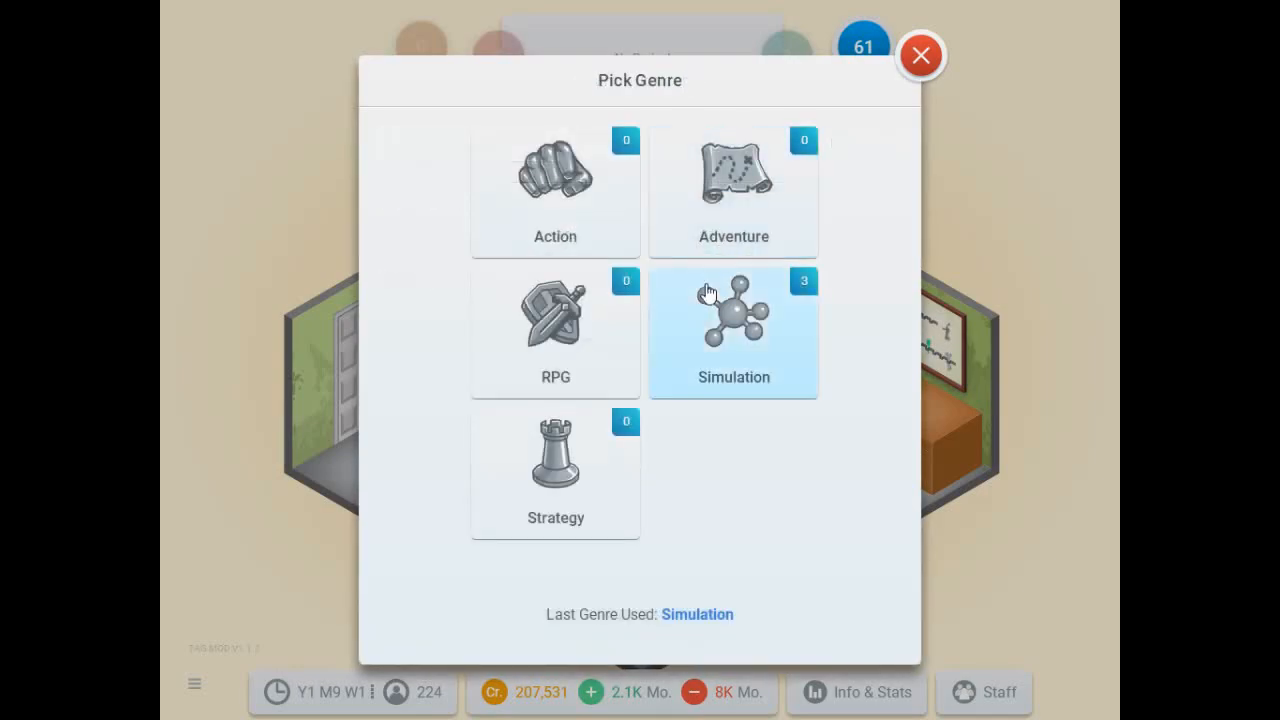
left_click(732, 330)
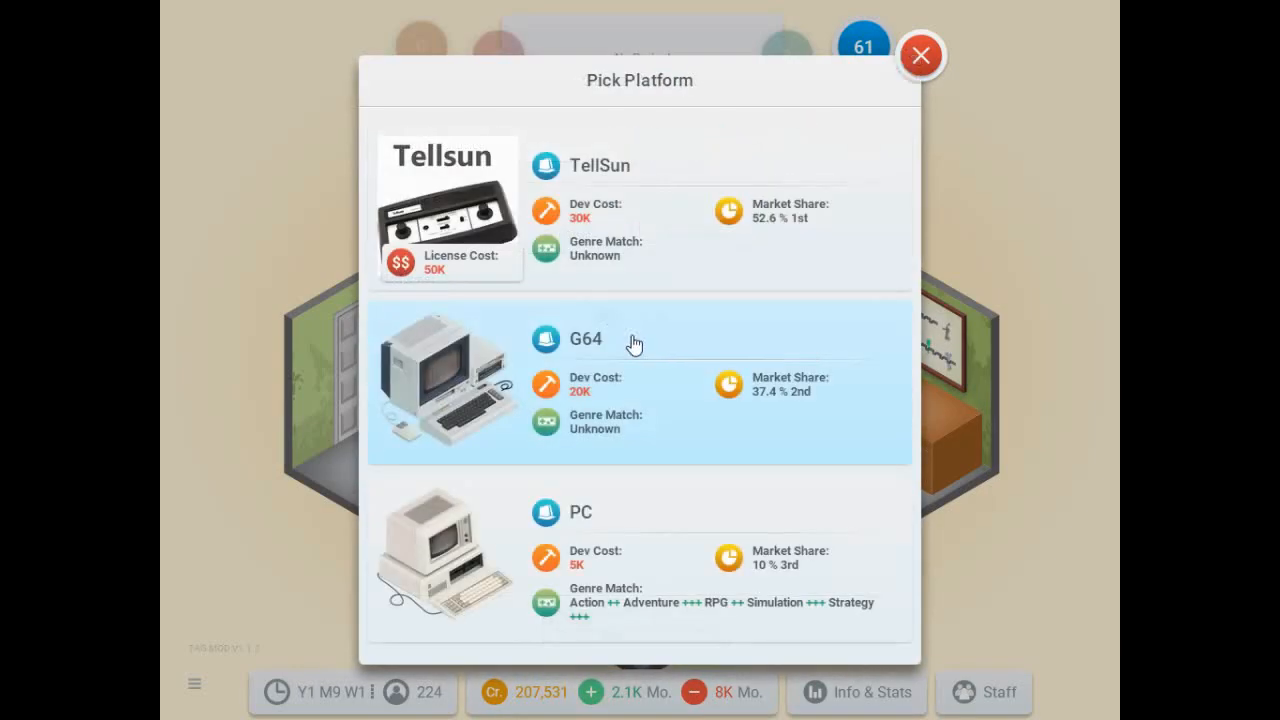
mouse_move(660, 332)
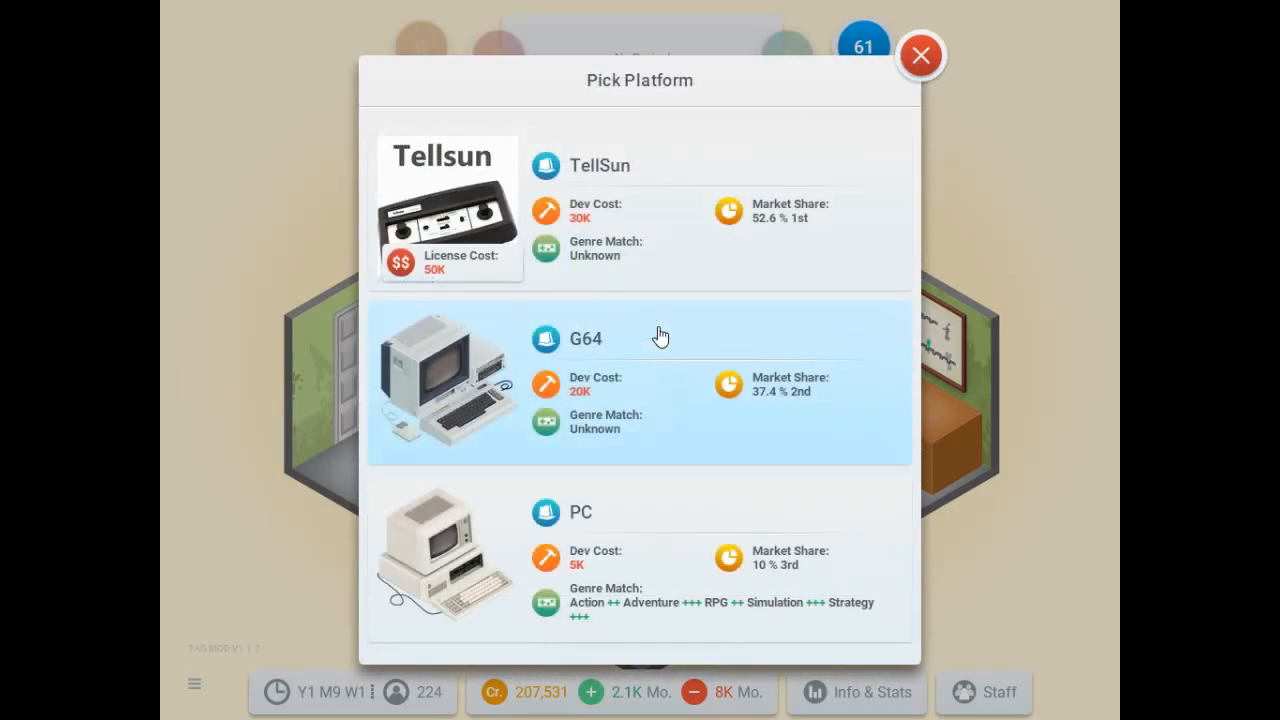
mouse_move(640, 368)
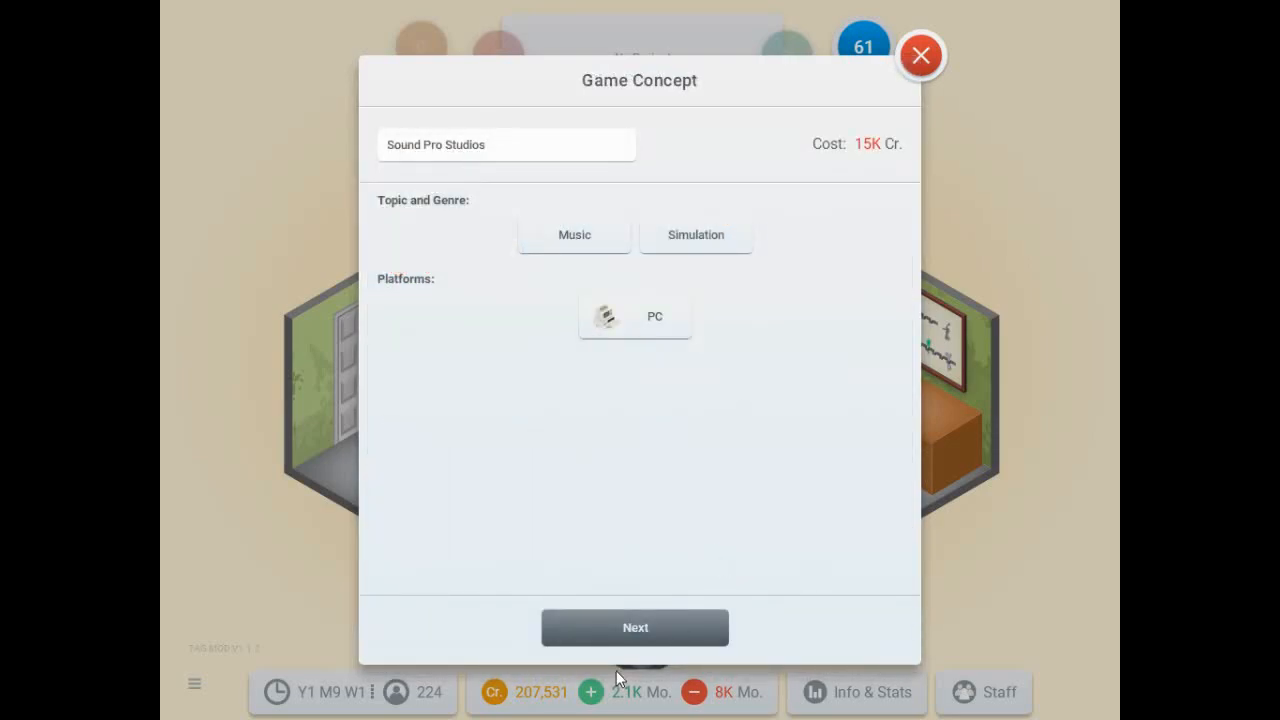
left_click(636, 628)
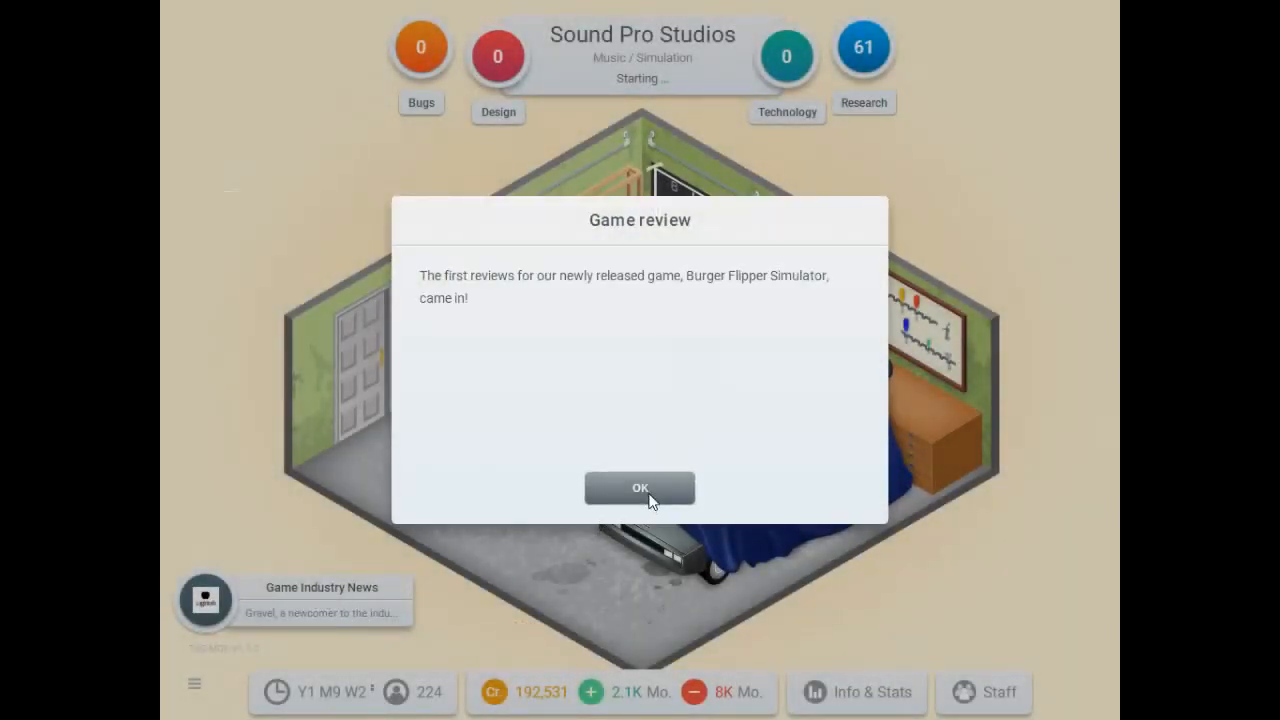
Accept Burger Flipper Simulator's reviews at an overall 7 and dismiss the Lagintosh news.
left_click(640, 488)
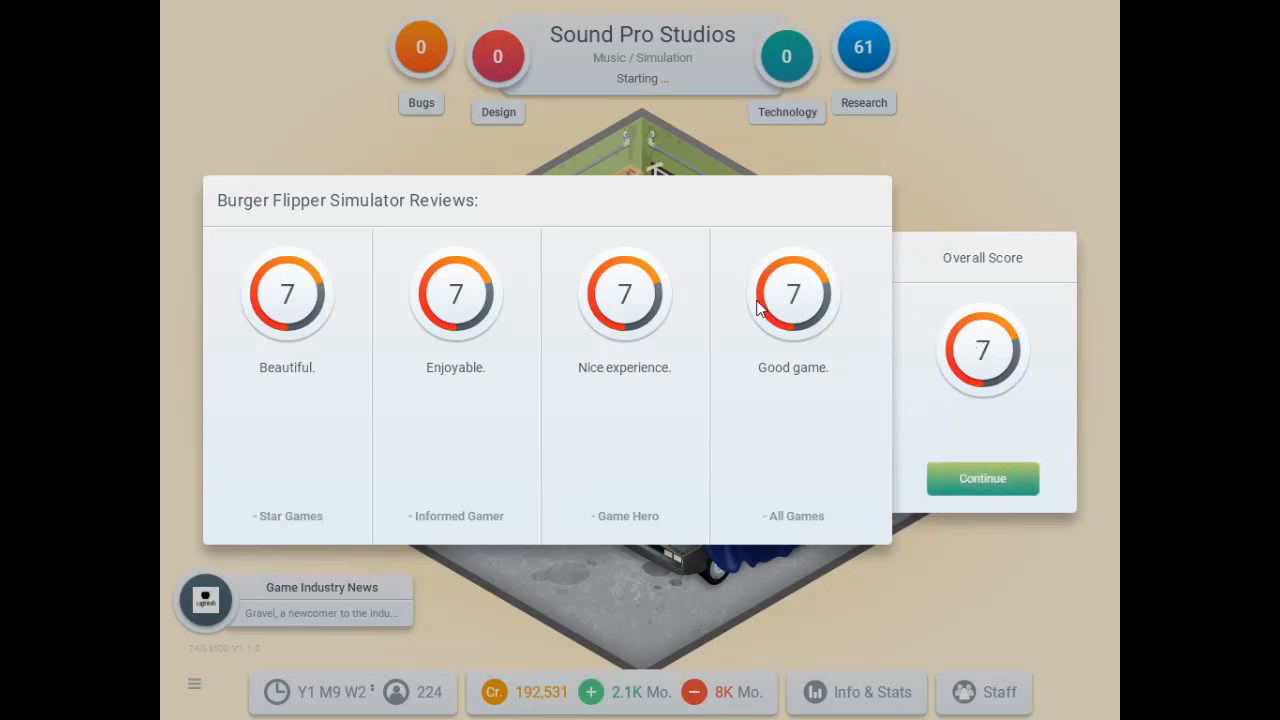
left_click(982, 478)
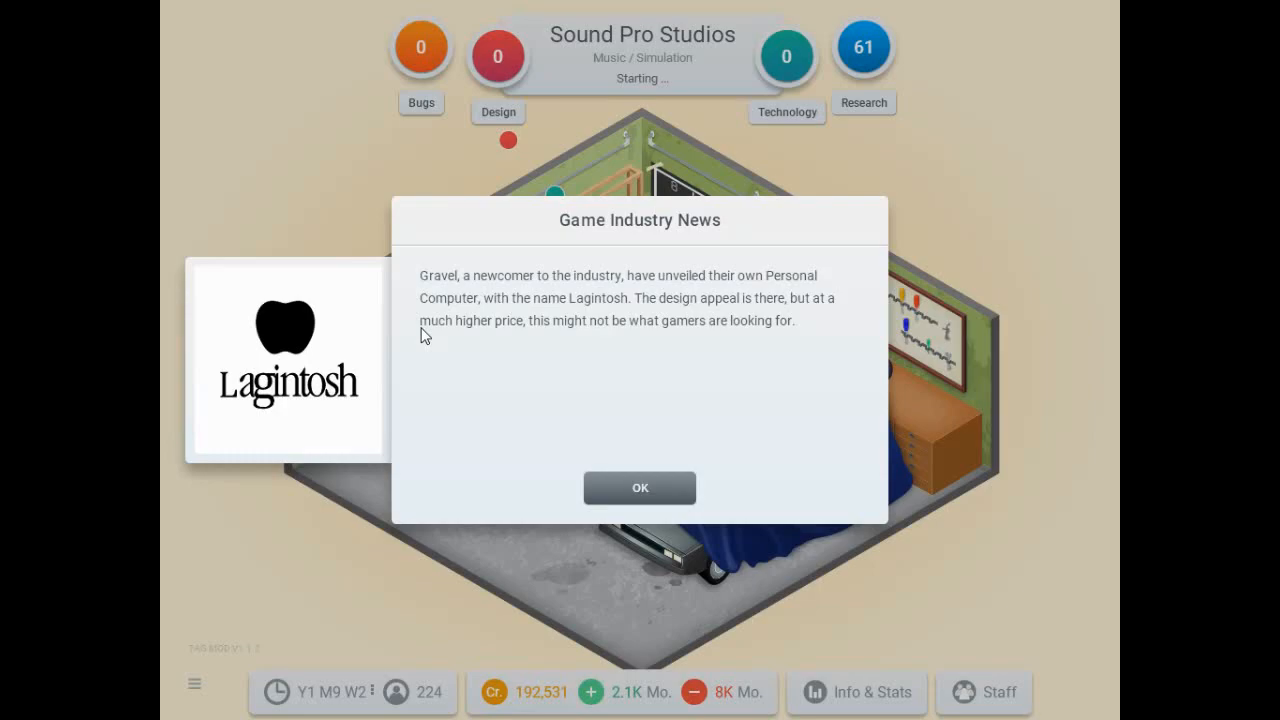
left_click(640, 488)
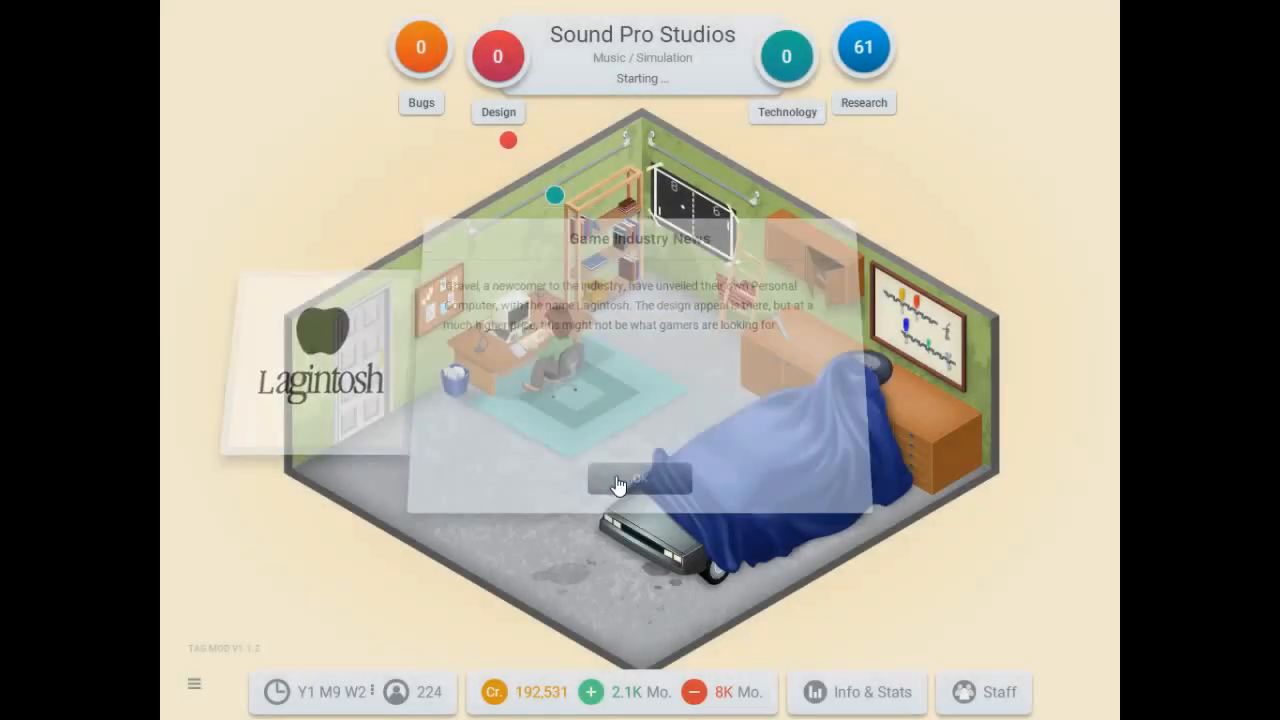
Confirm stage 1 focus on Engine and Gameplay, dismissing the Ninvento and Safari 6200 news.
left_click(640, 480)
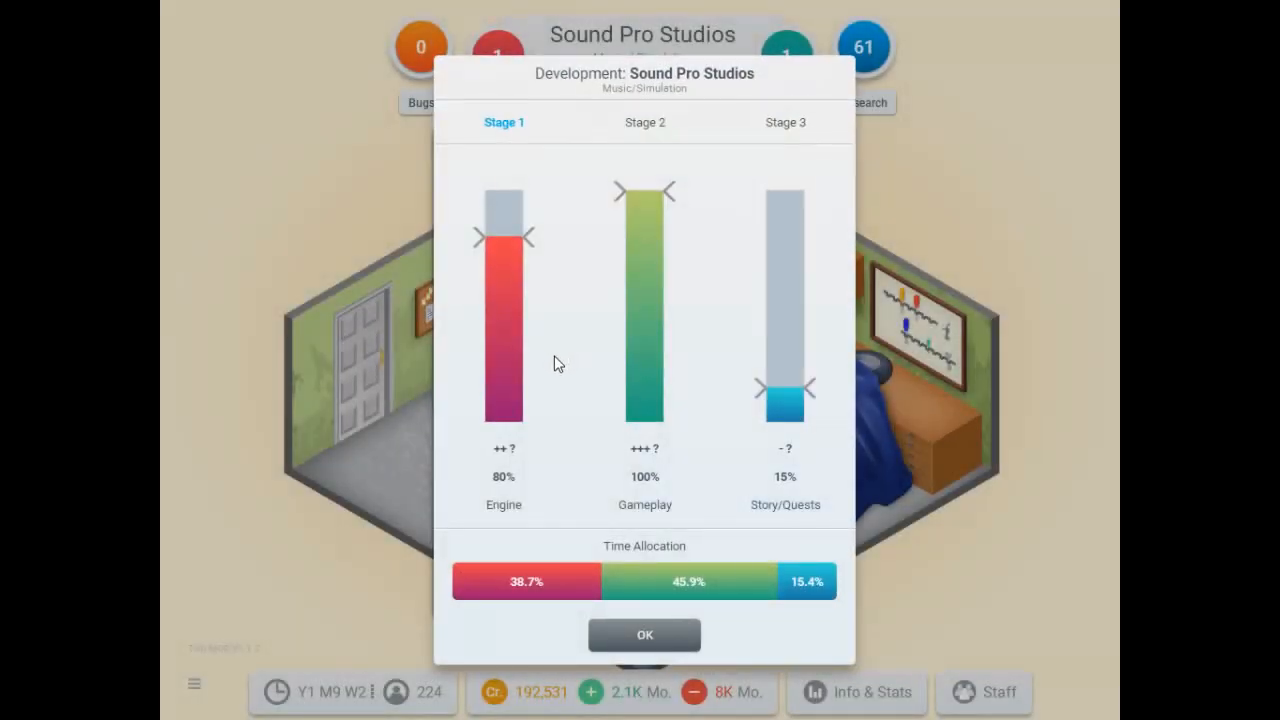
mouse_move(582, 360)
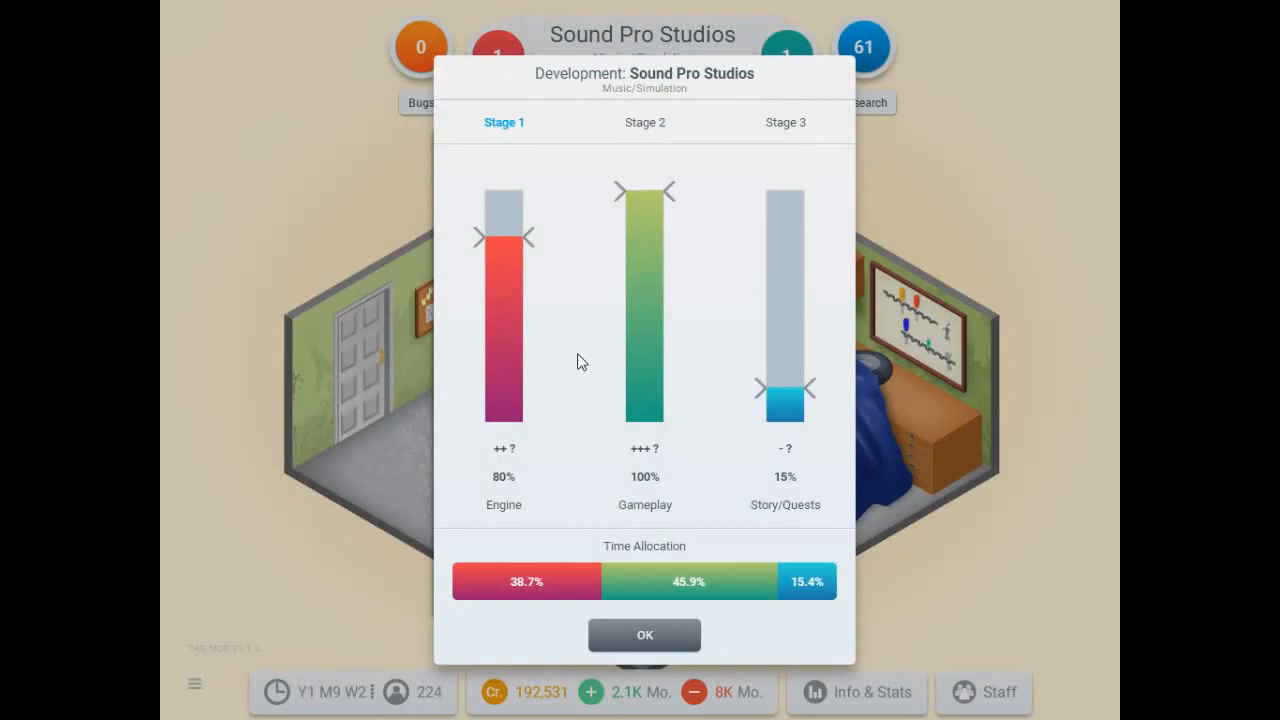
left_click(644, 636)
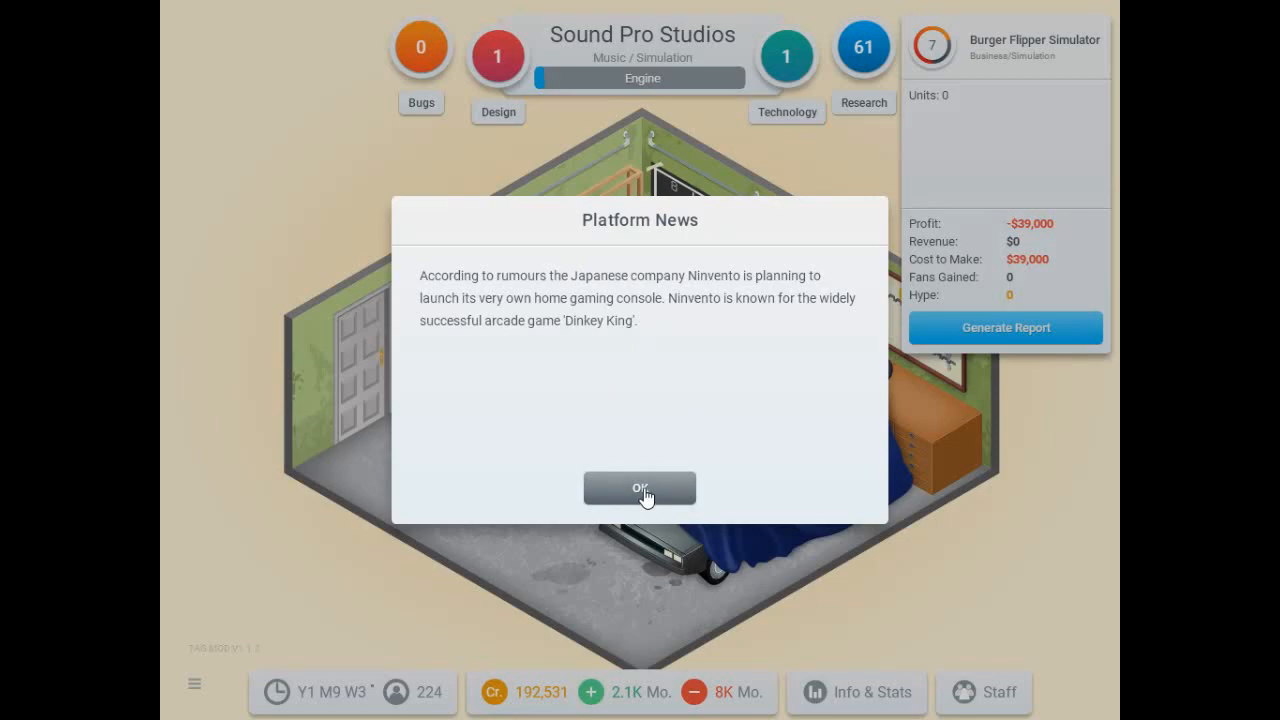
left_click(640, 488)
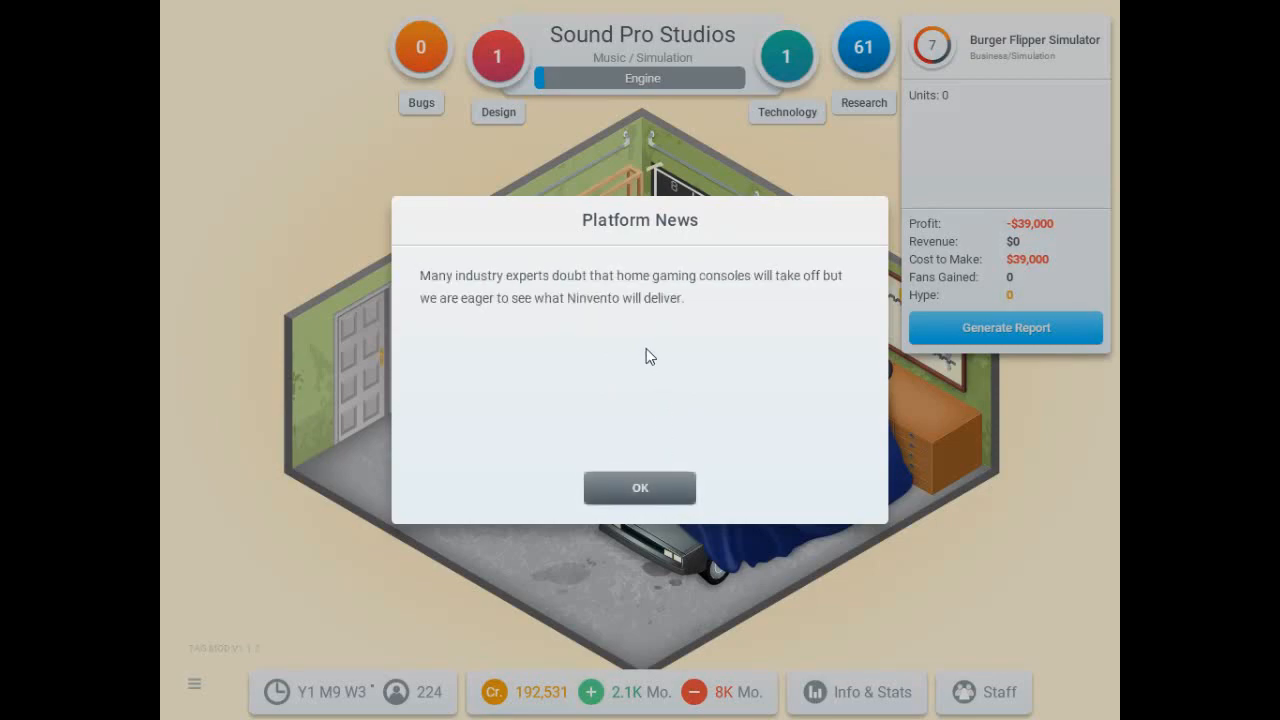
mouse_move(640, 488)
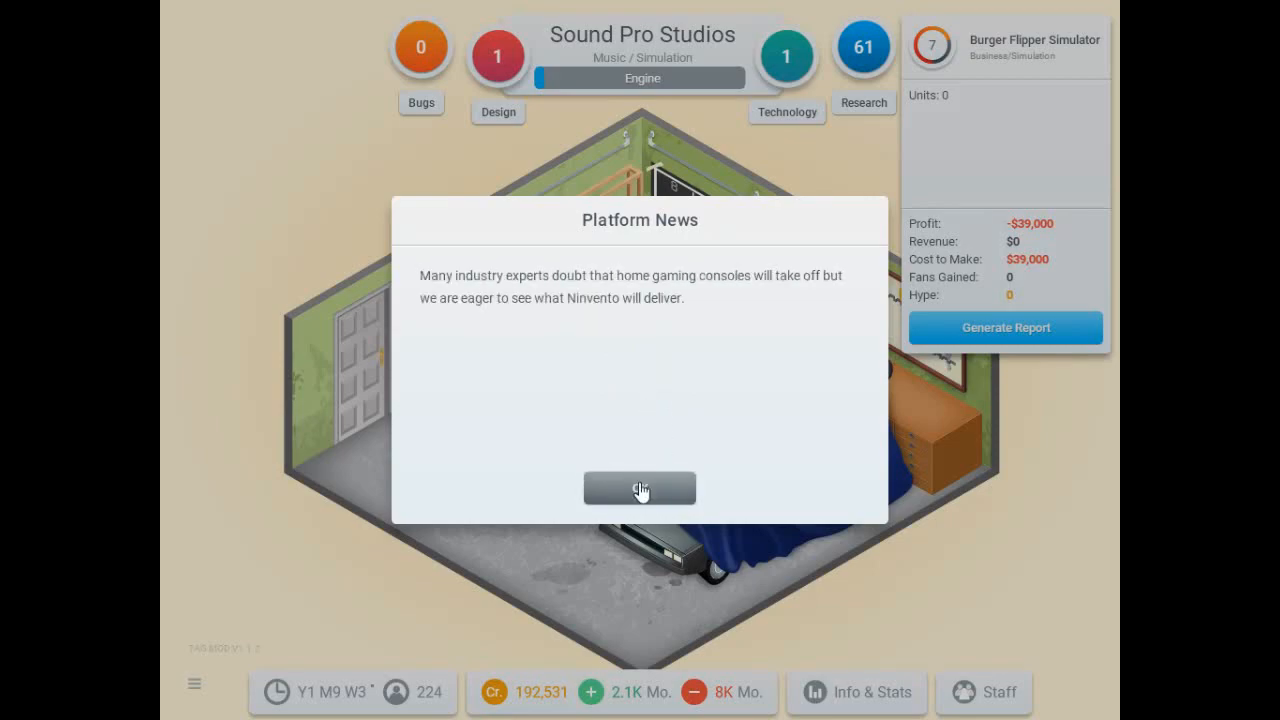
left_click(640, 488)
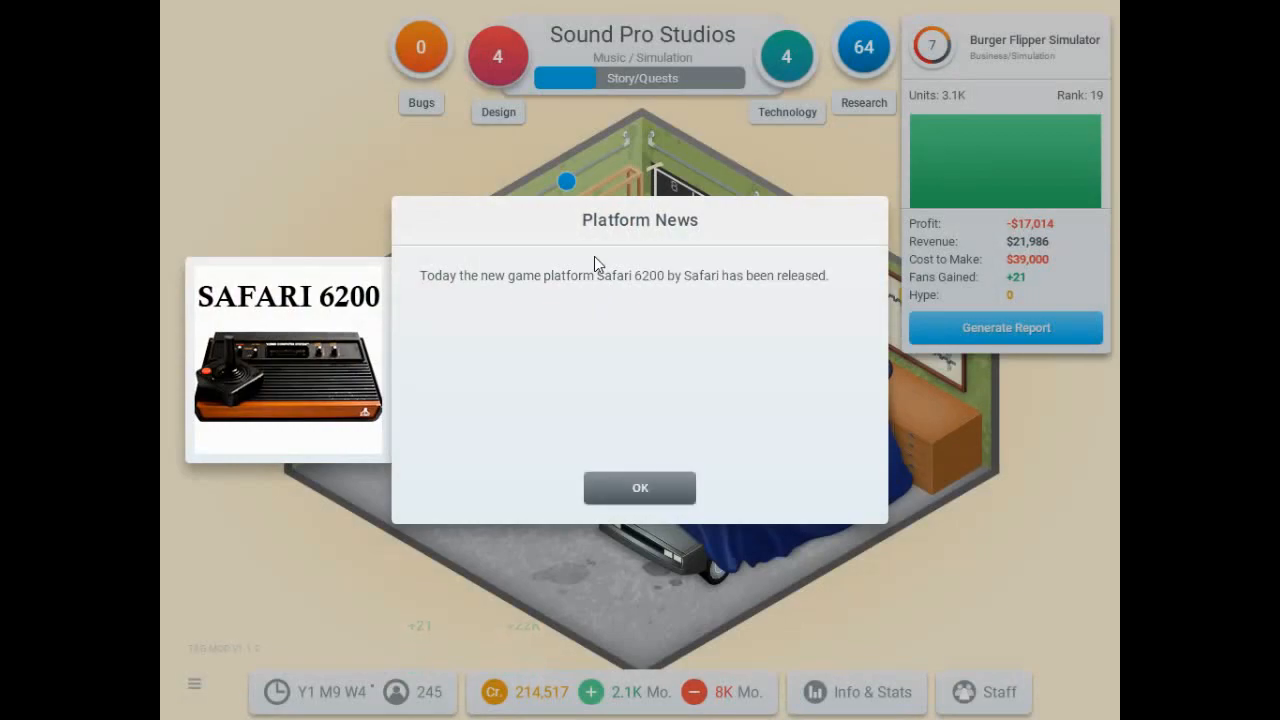
left_click(640, 488)
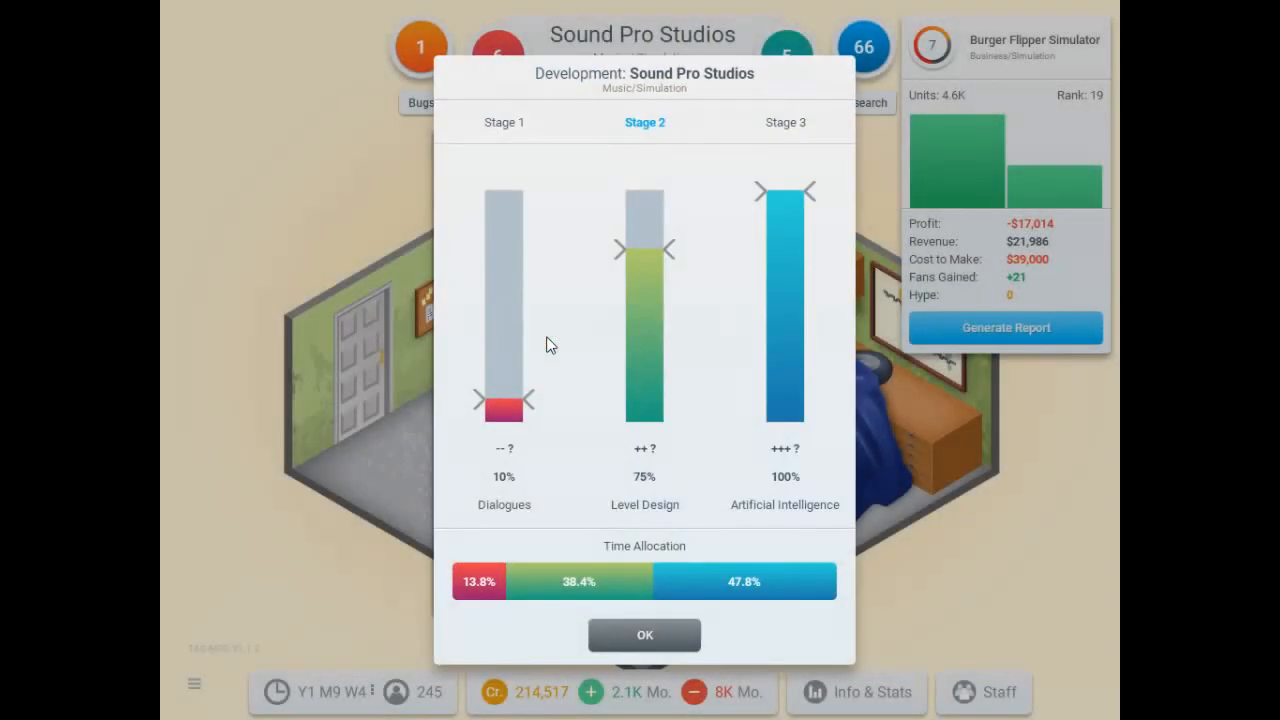
Confirm stage 2 on Artificial Intelligence and stage 3 on Graphic and Sound, dismissing the contract offer.
left_click(644, 636)
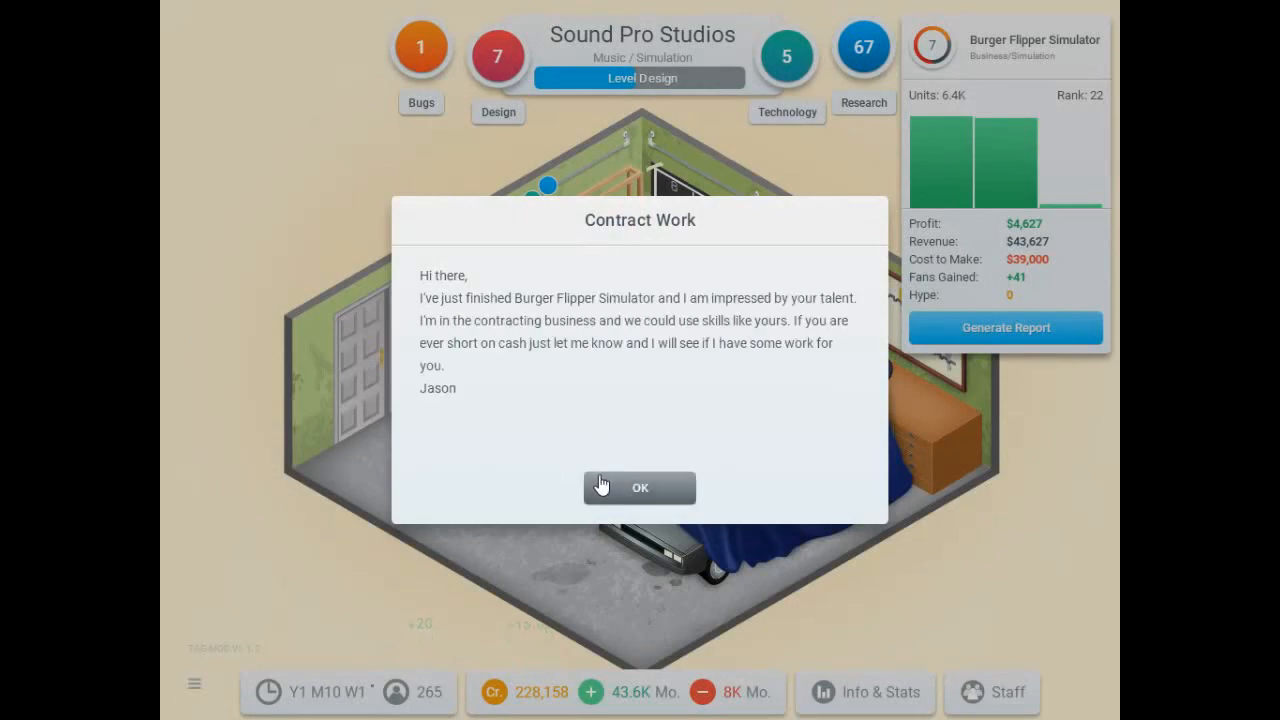
left_click(640, 488)
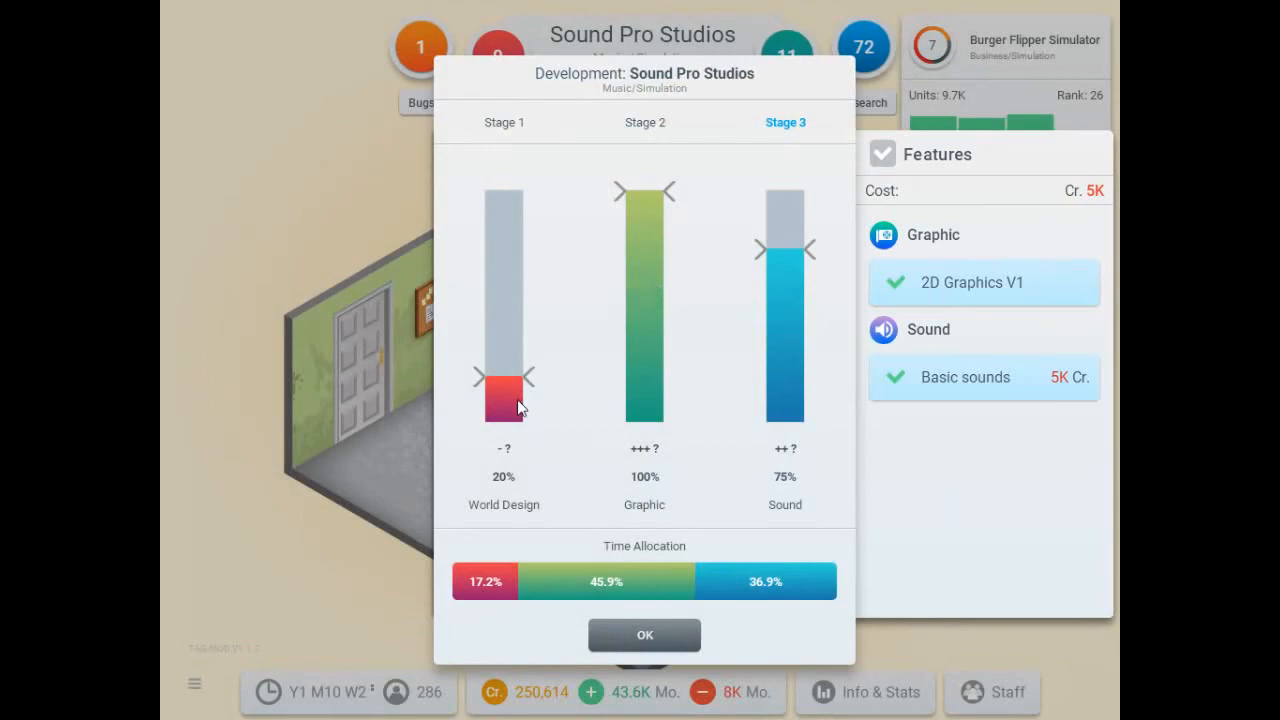
mouse_move(784, 368)
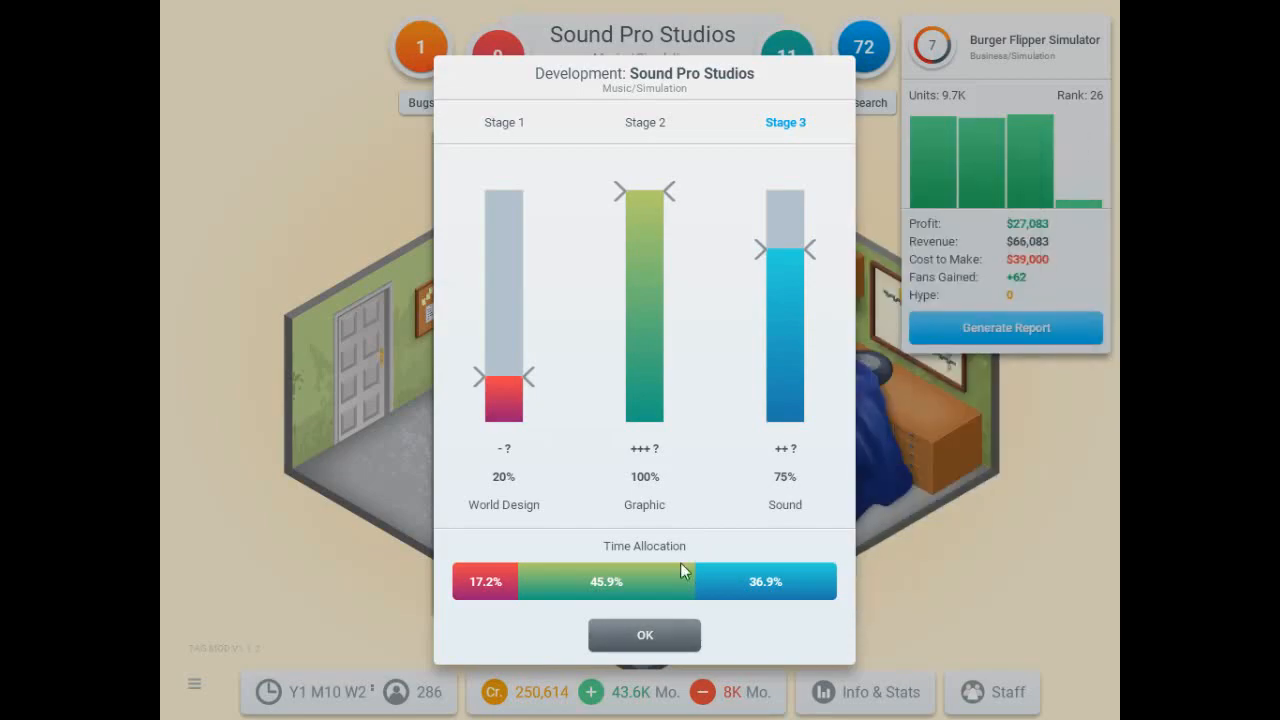
left_click(644, 636)
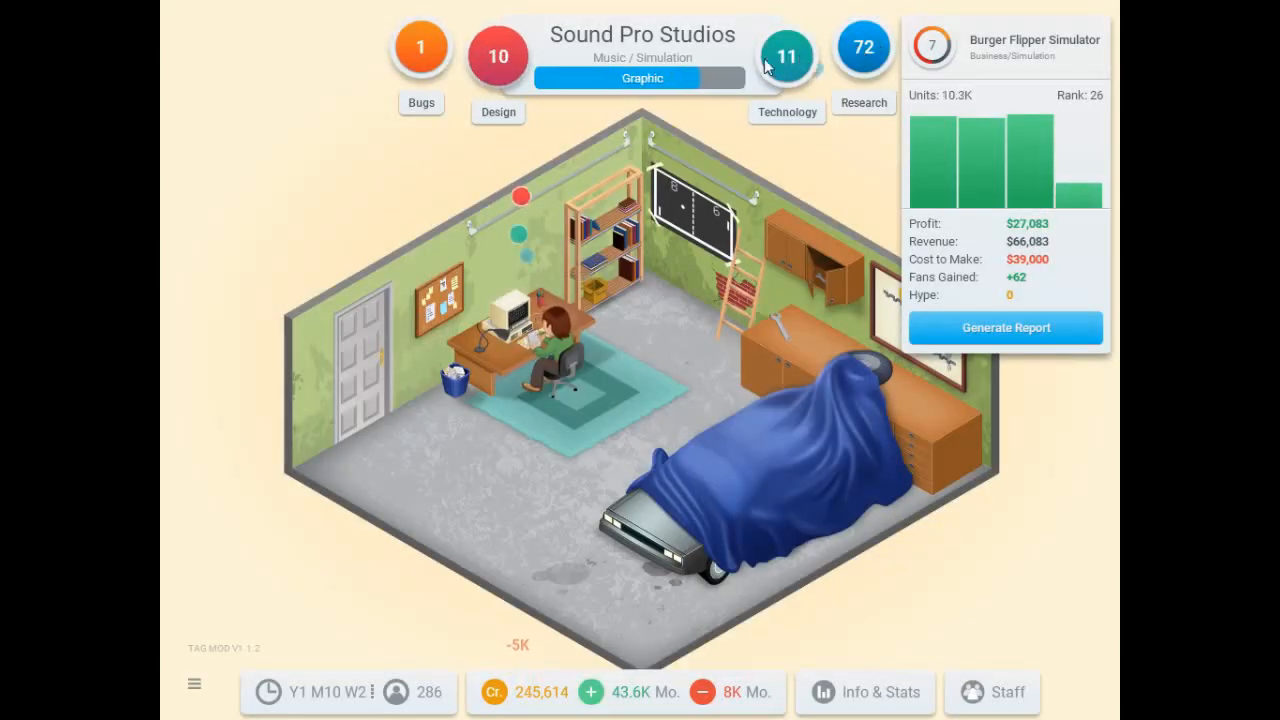